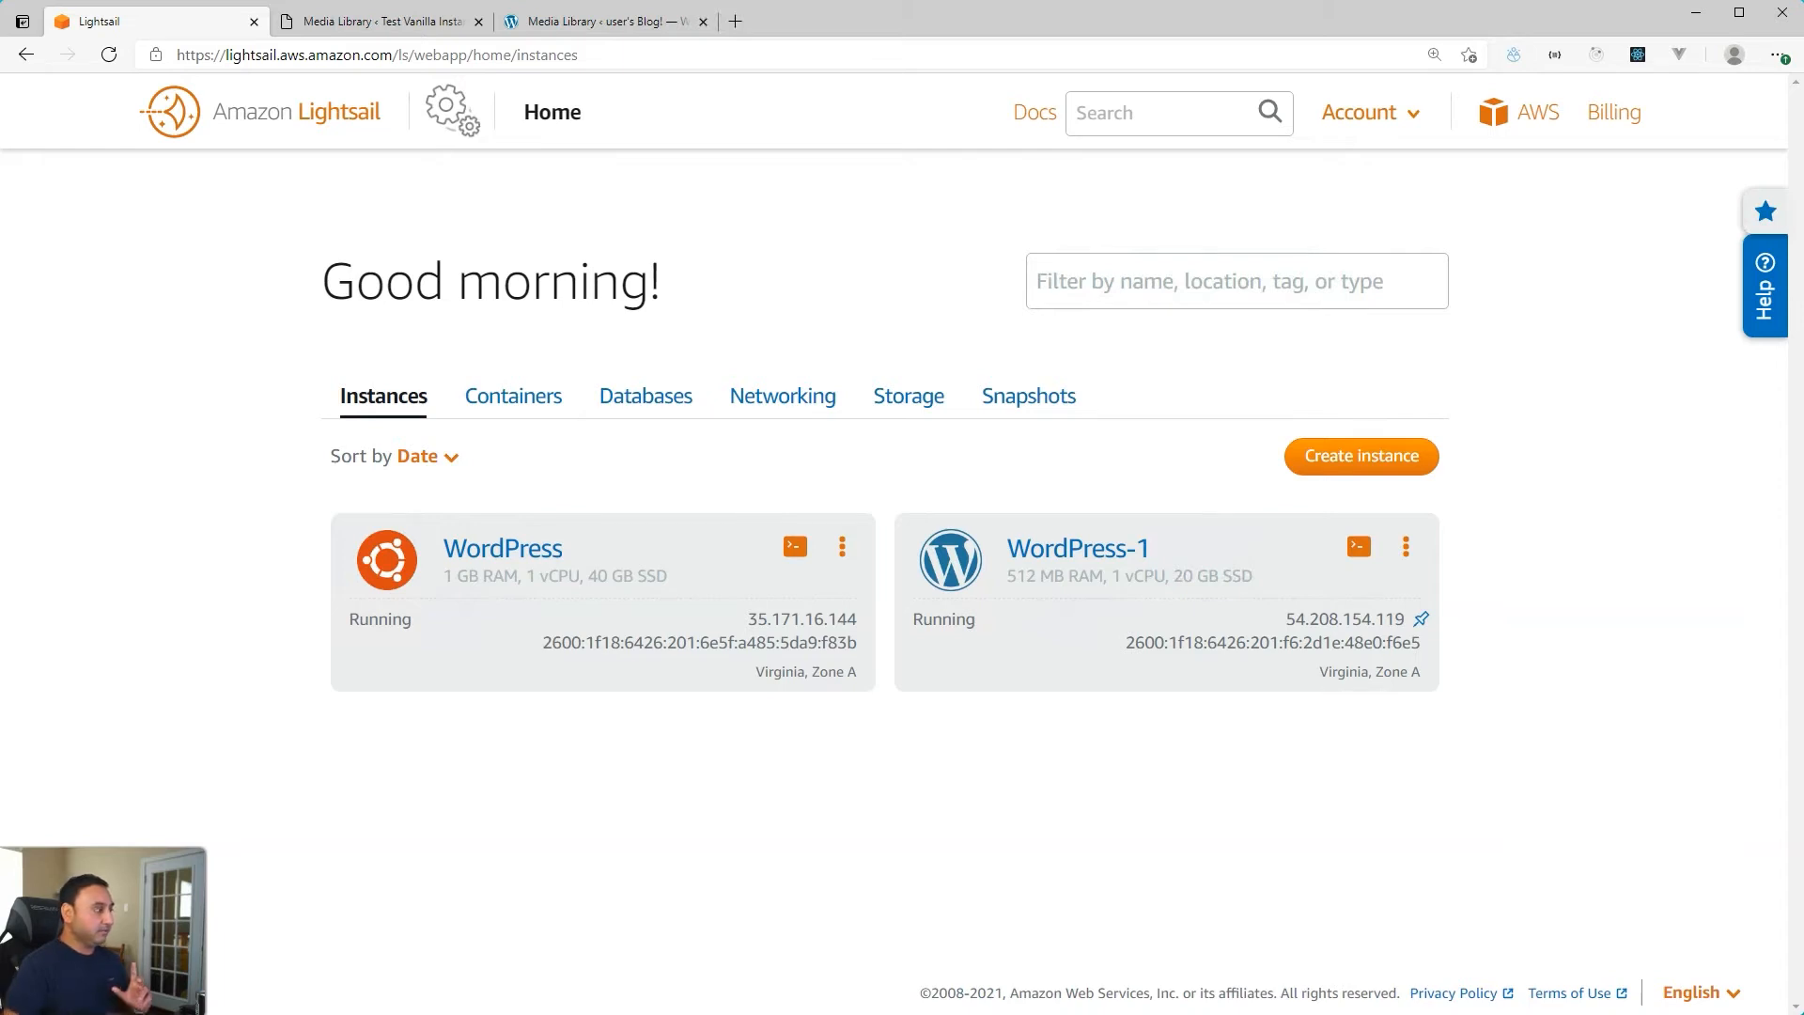
mouse_move(1026, 631)
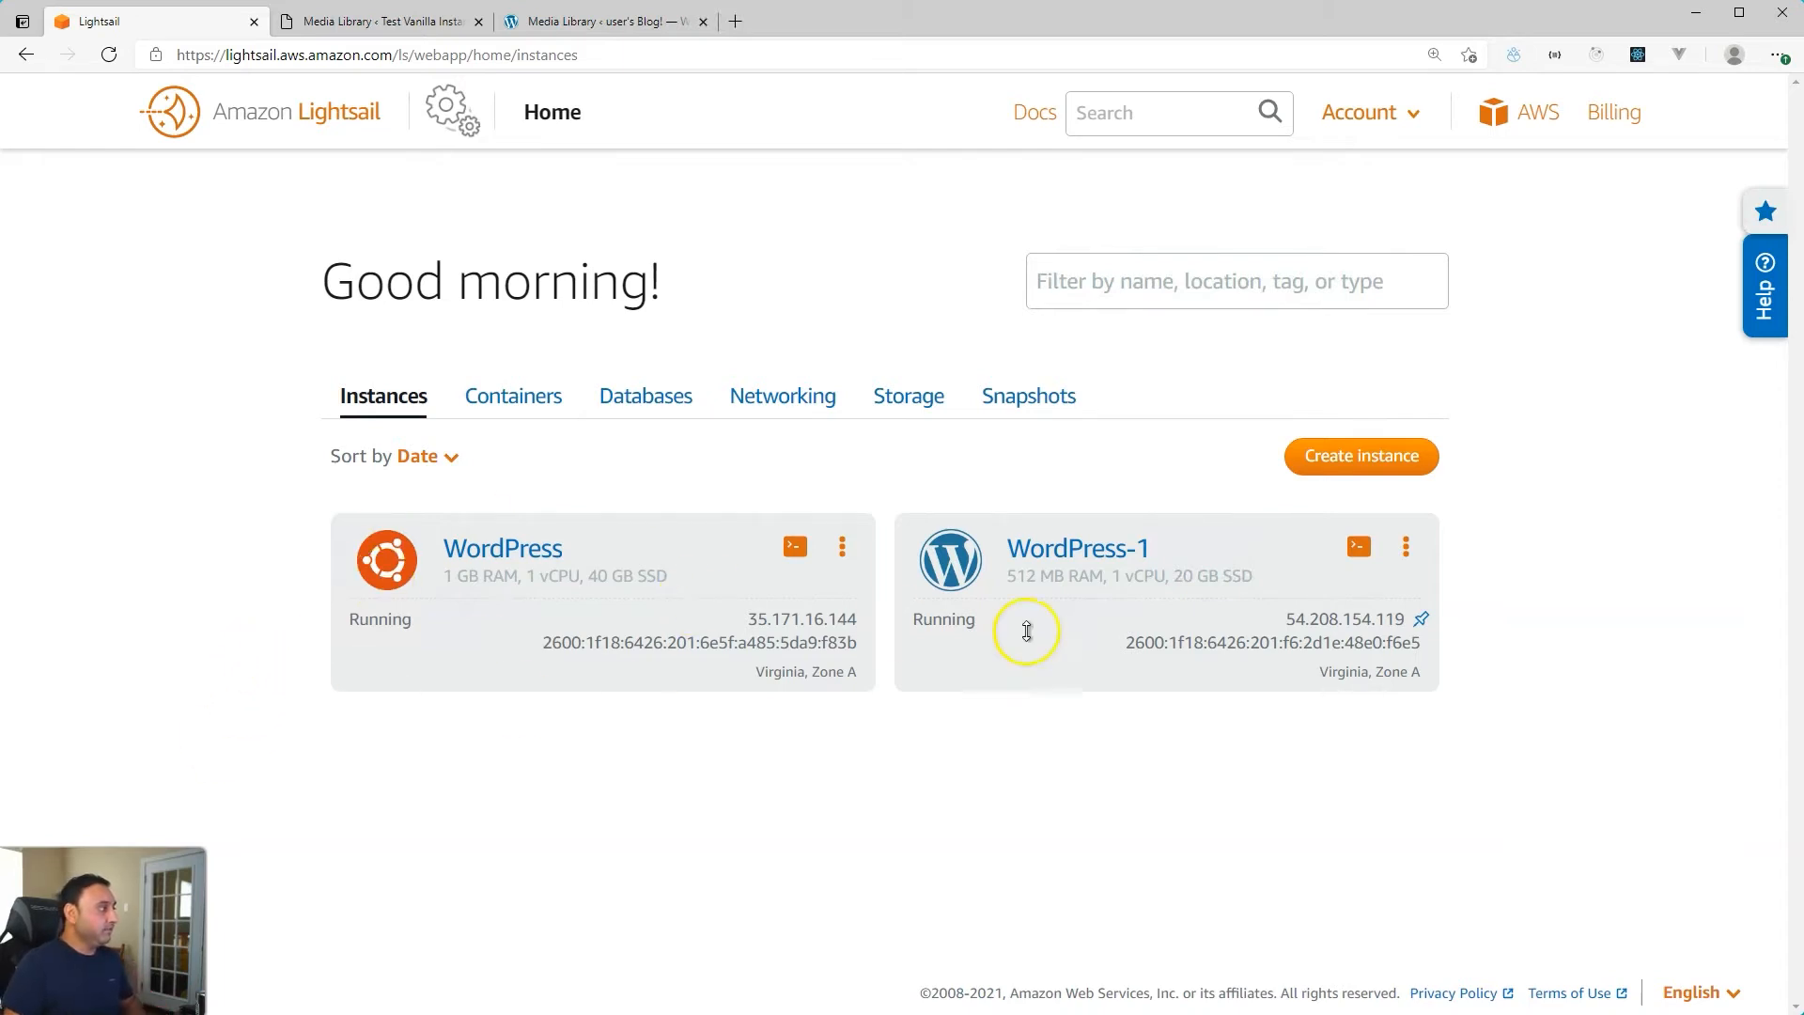
mouse_move(776, 669)
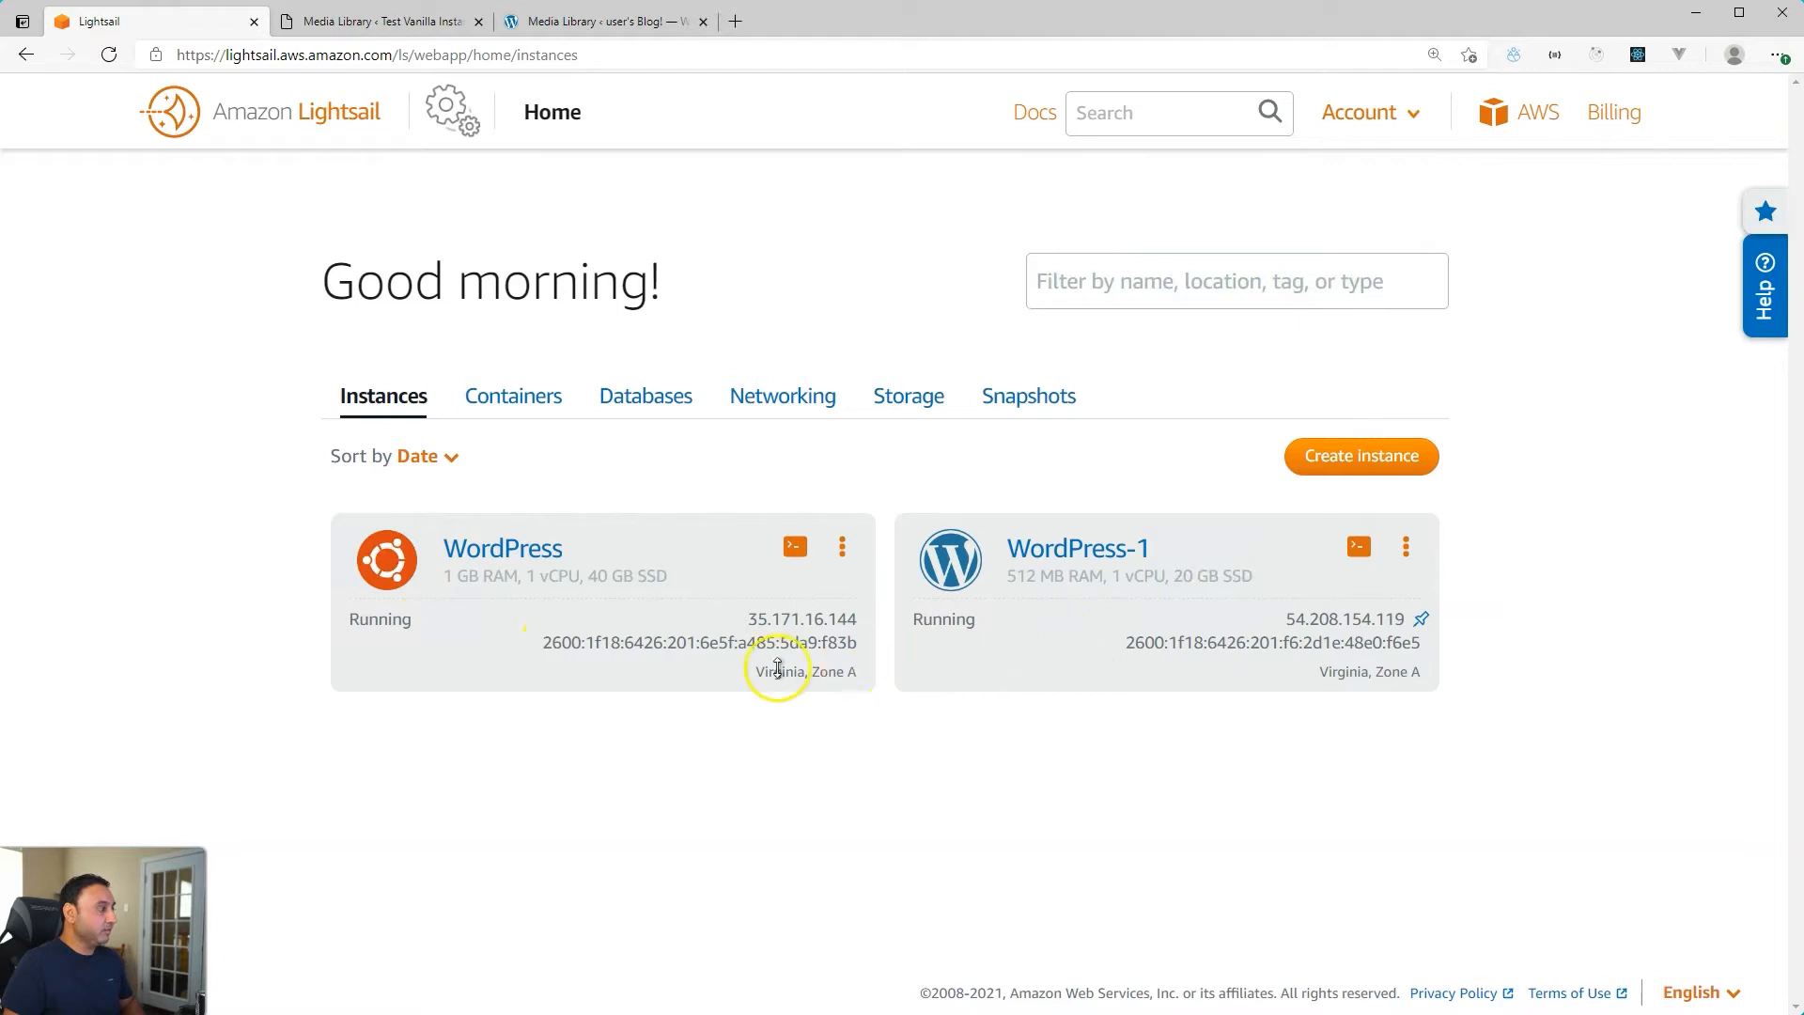
mouse_move(1075, 608)
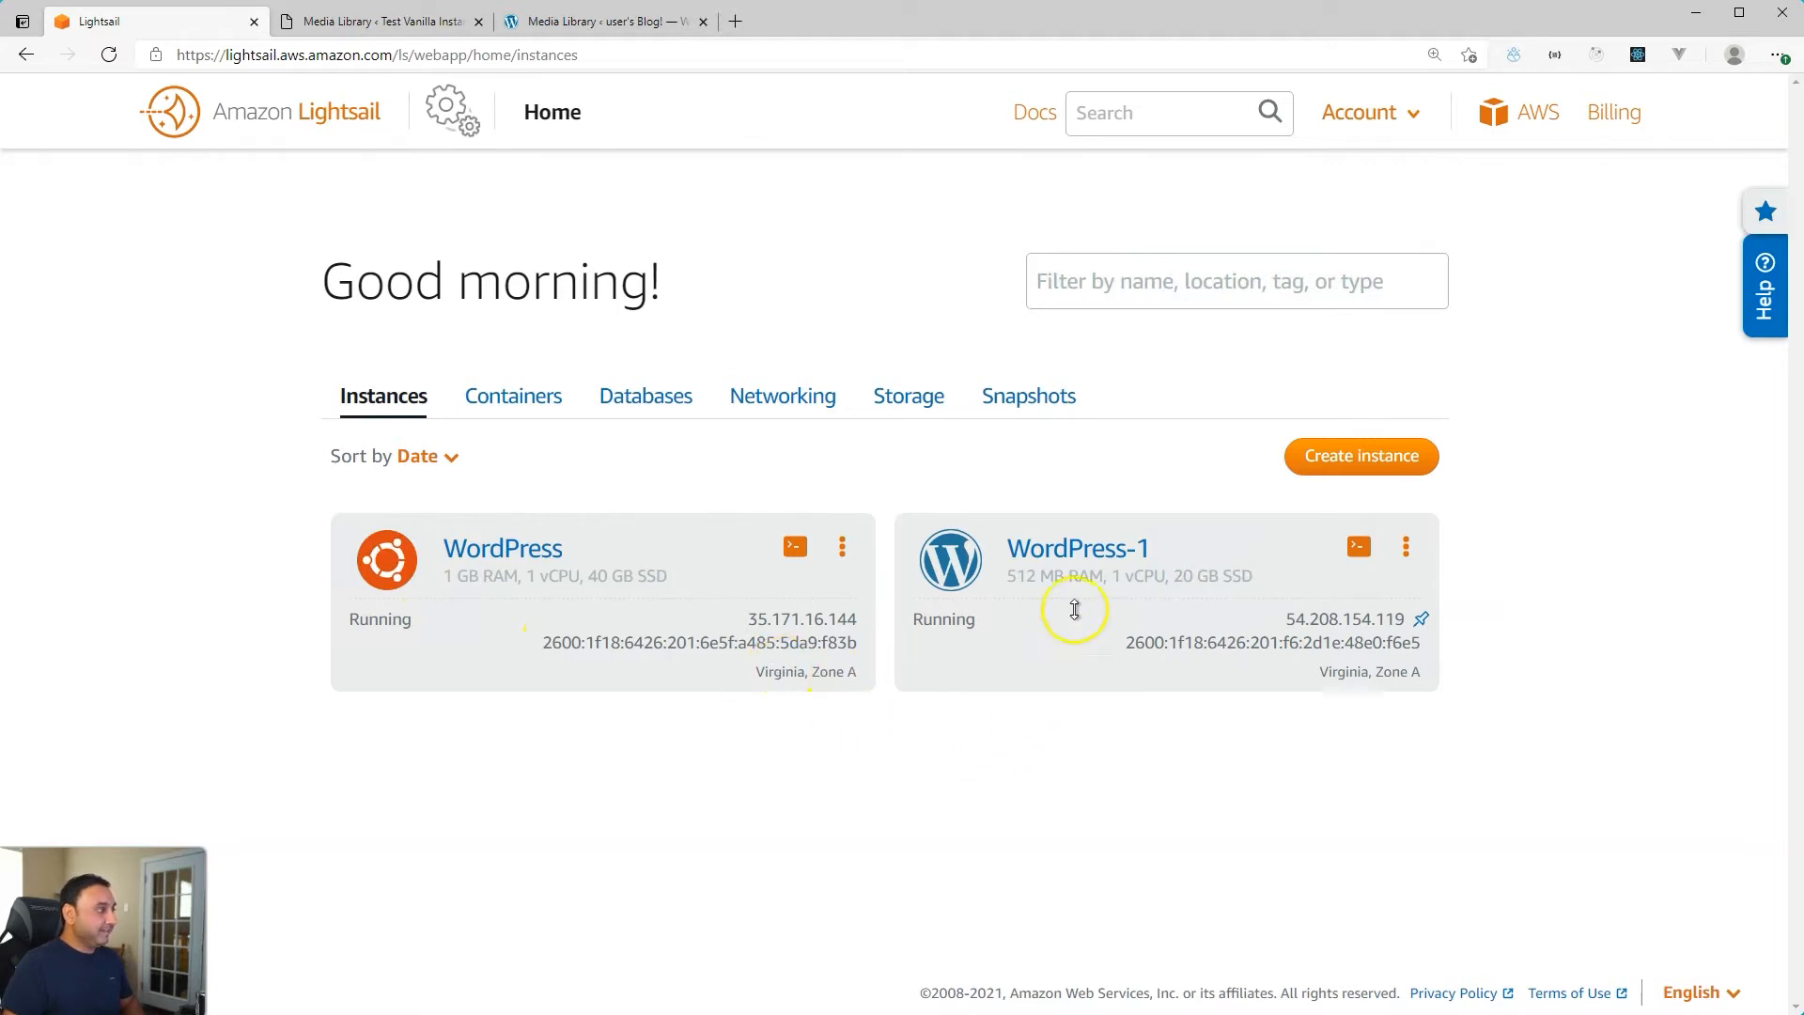
mouse_move(1116, 563)
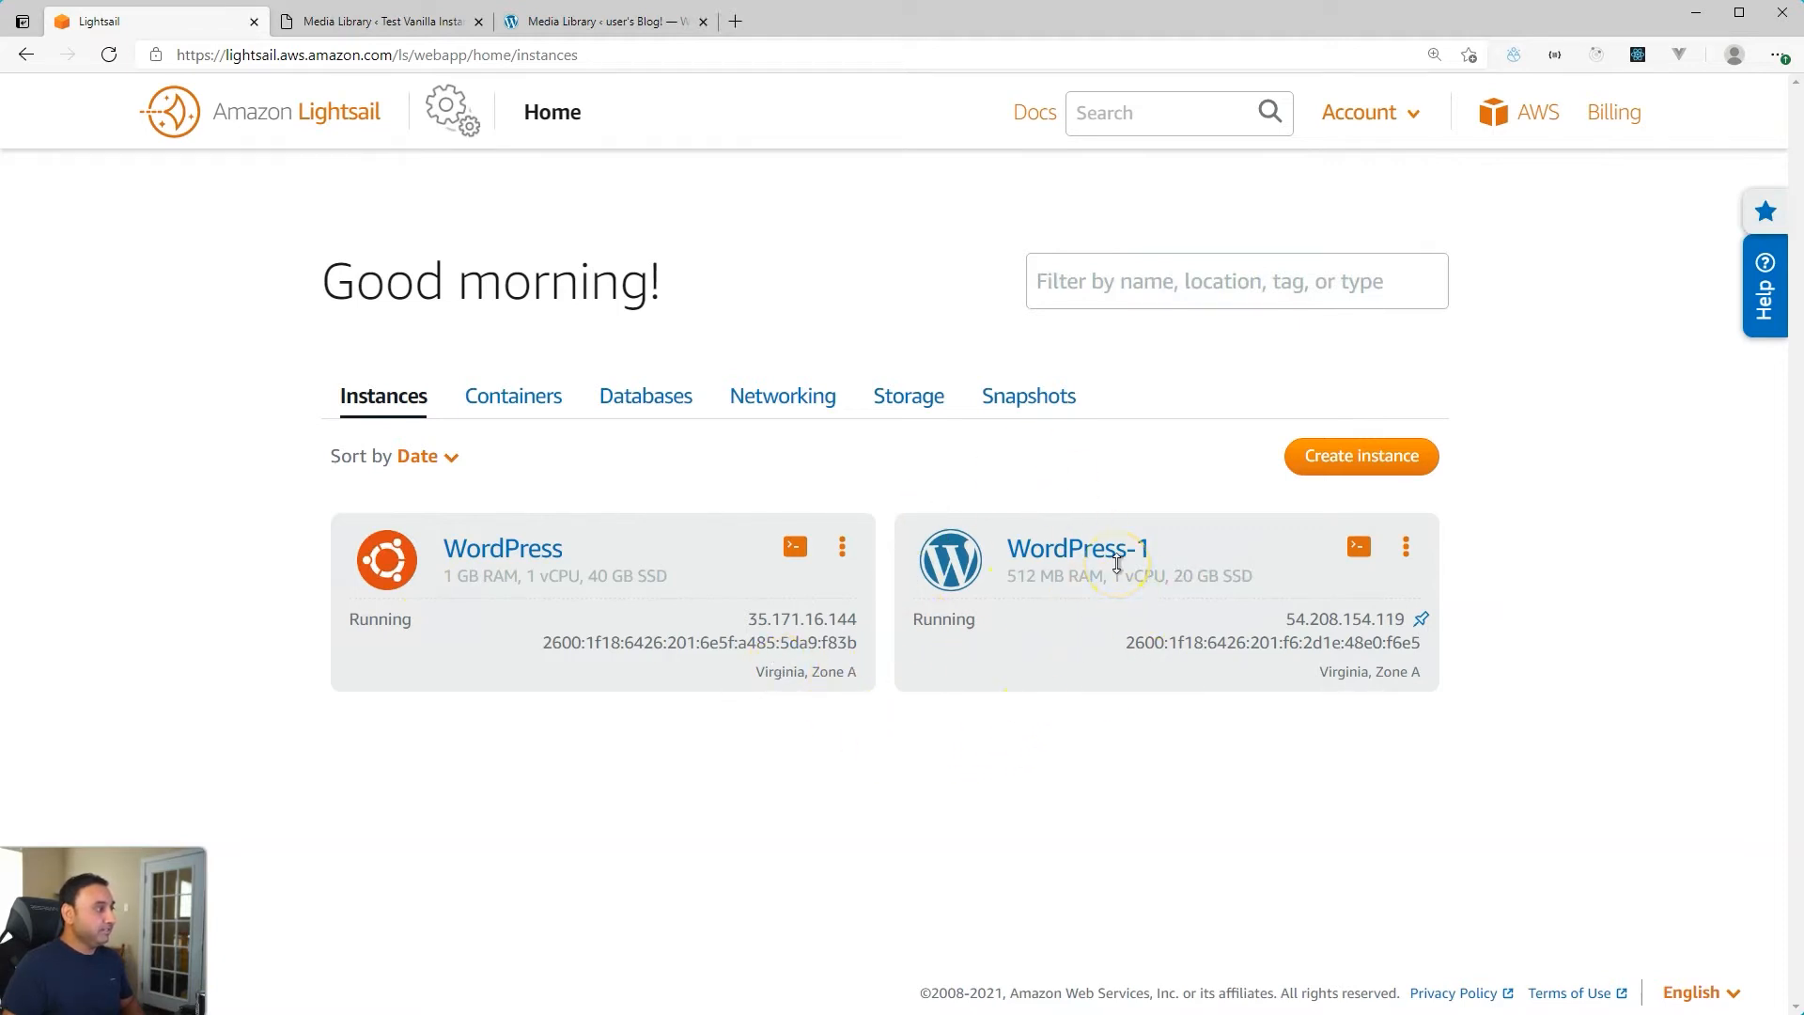
mouse_move(1126, 530)
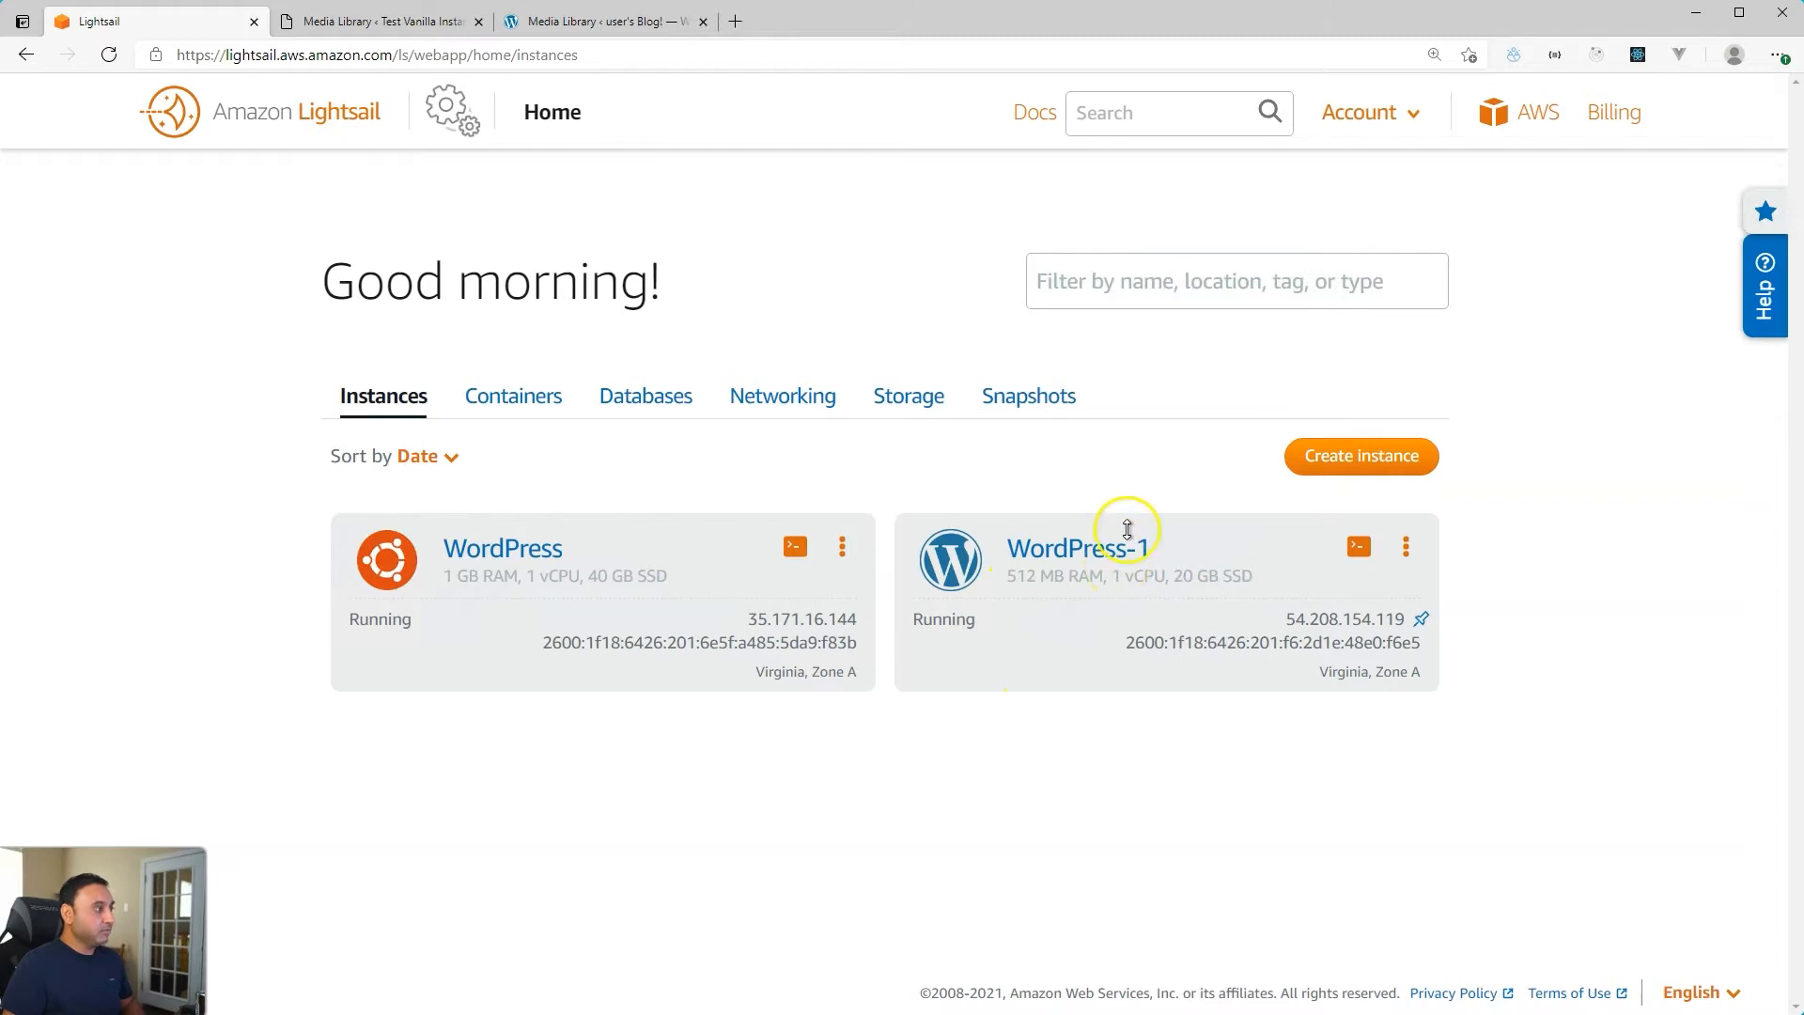
mouse_move(1056, 592)
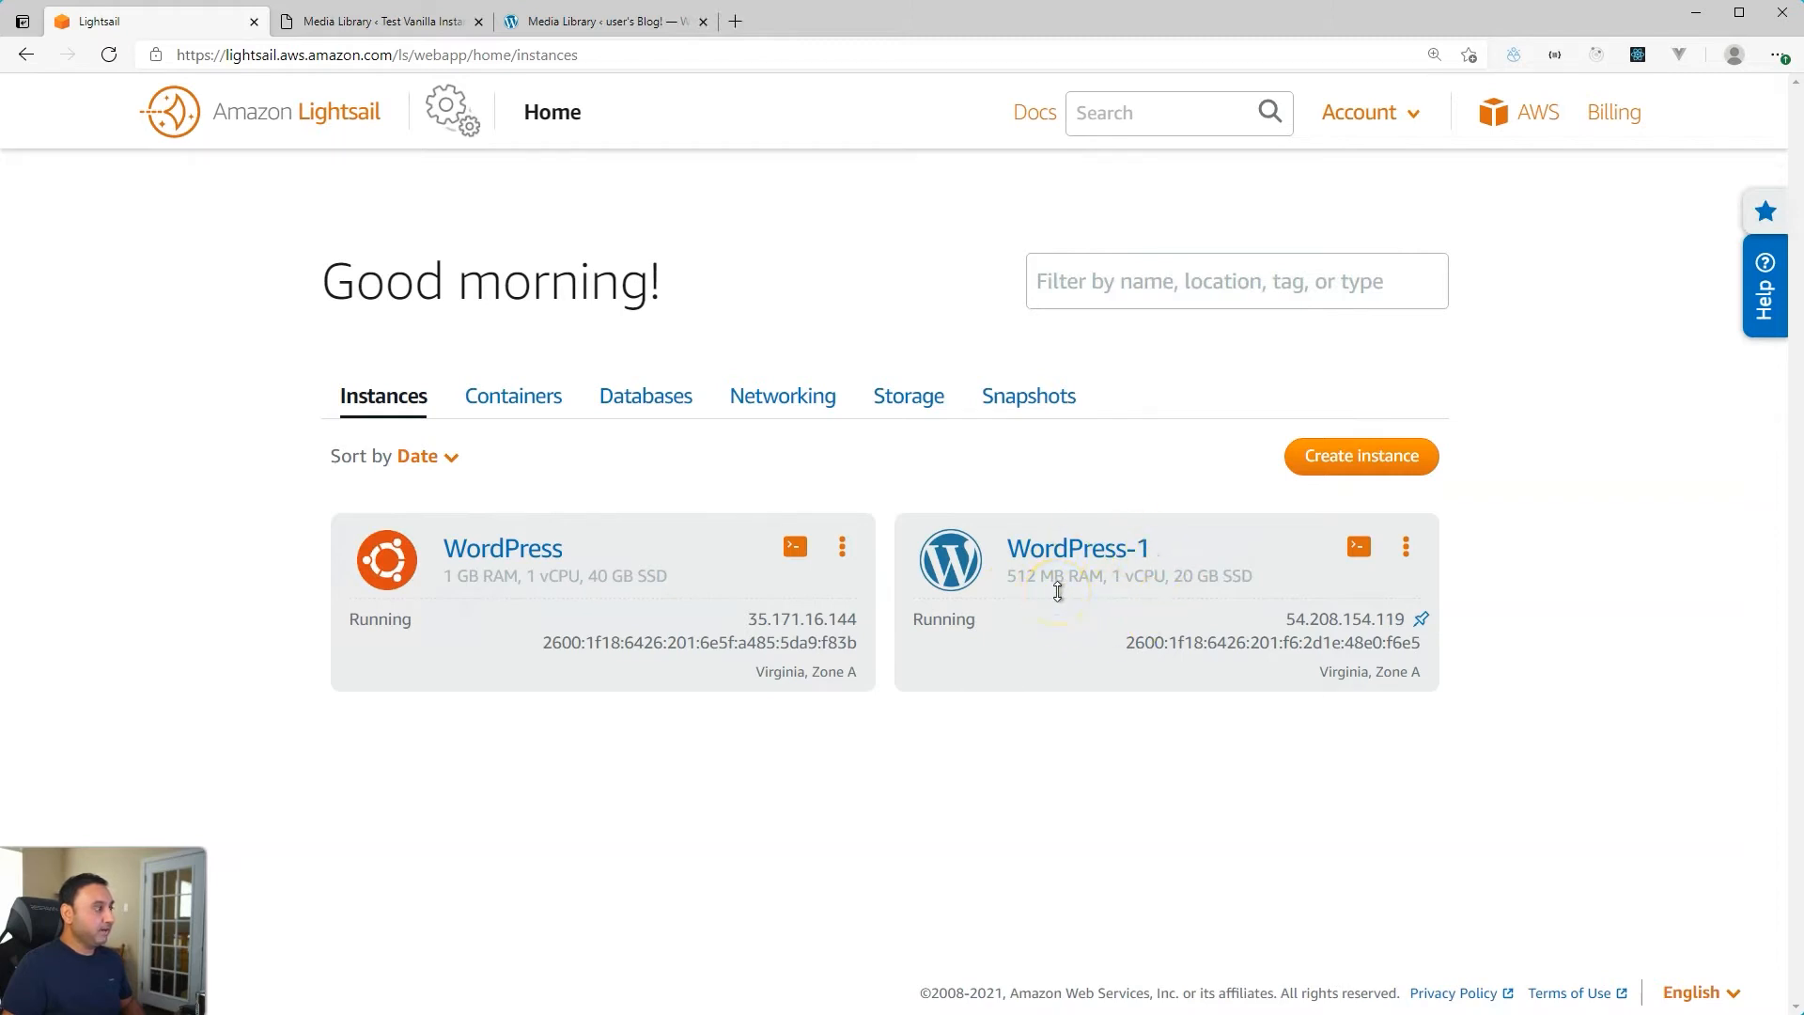
mouse_move(953, 561)
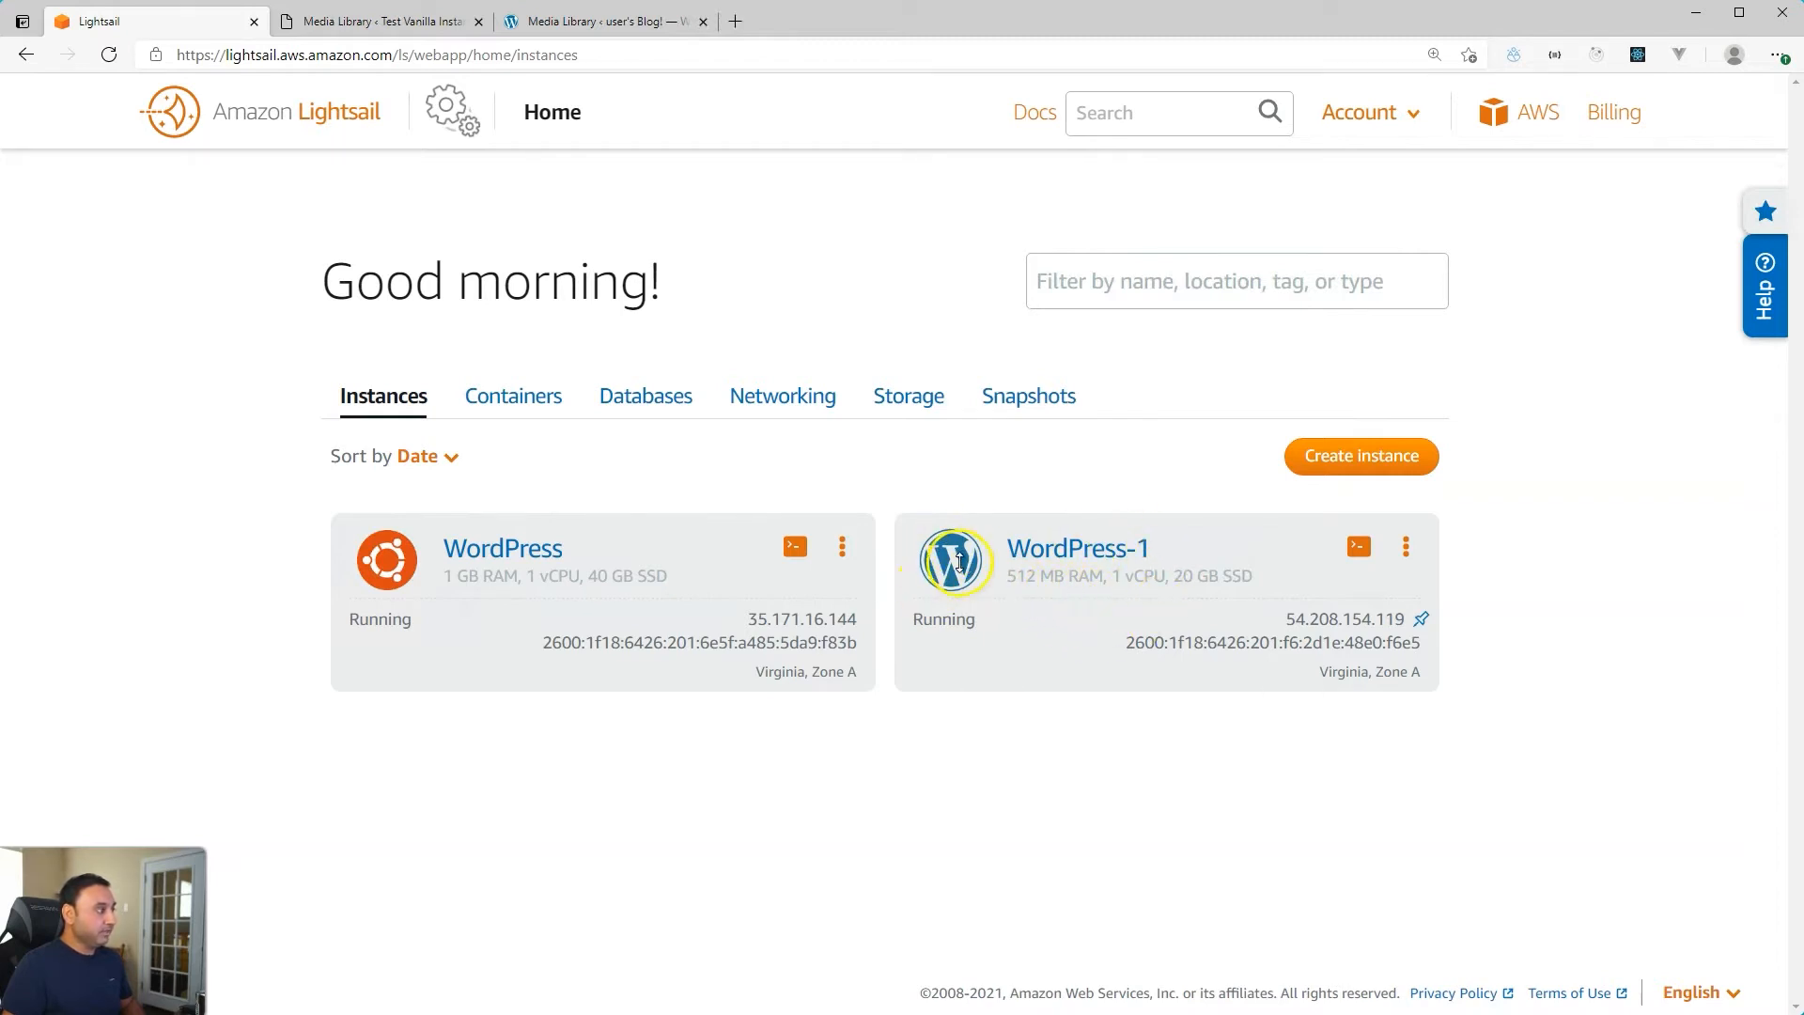
mouse_move(567, 642)
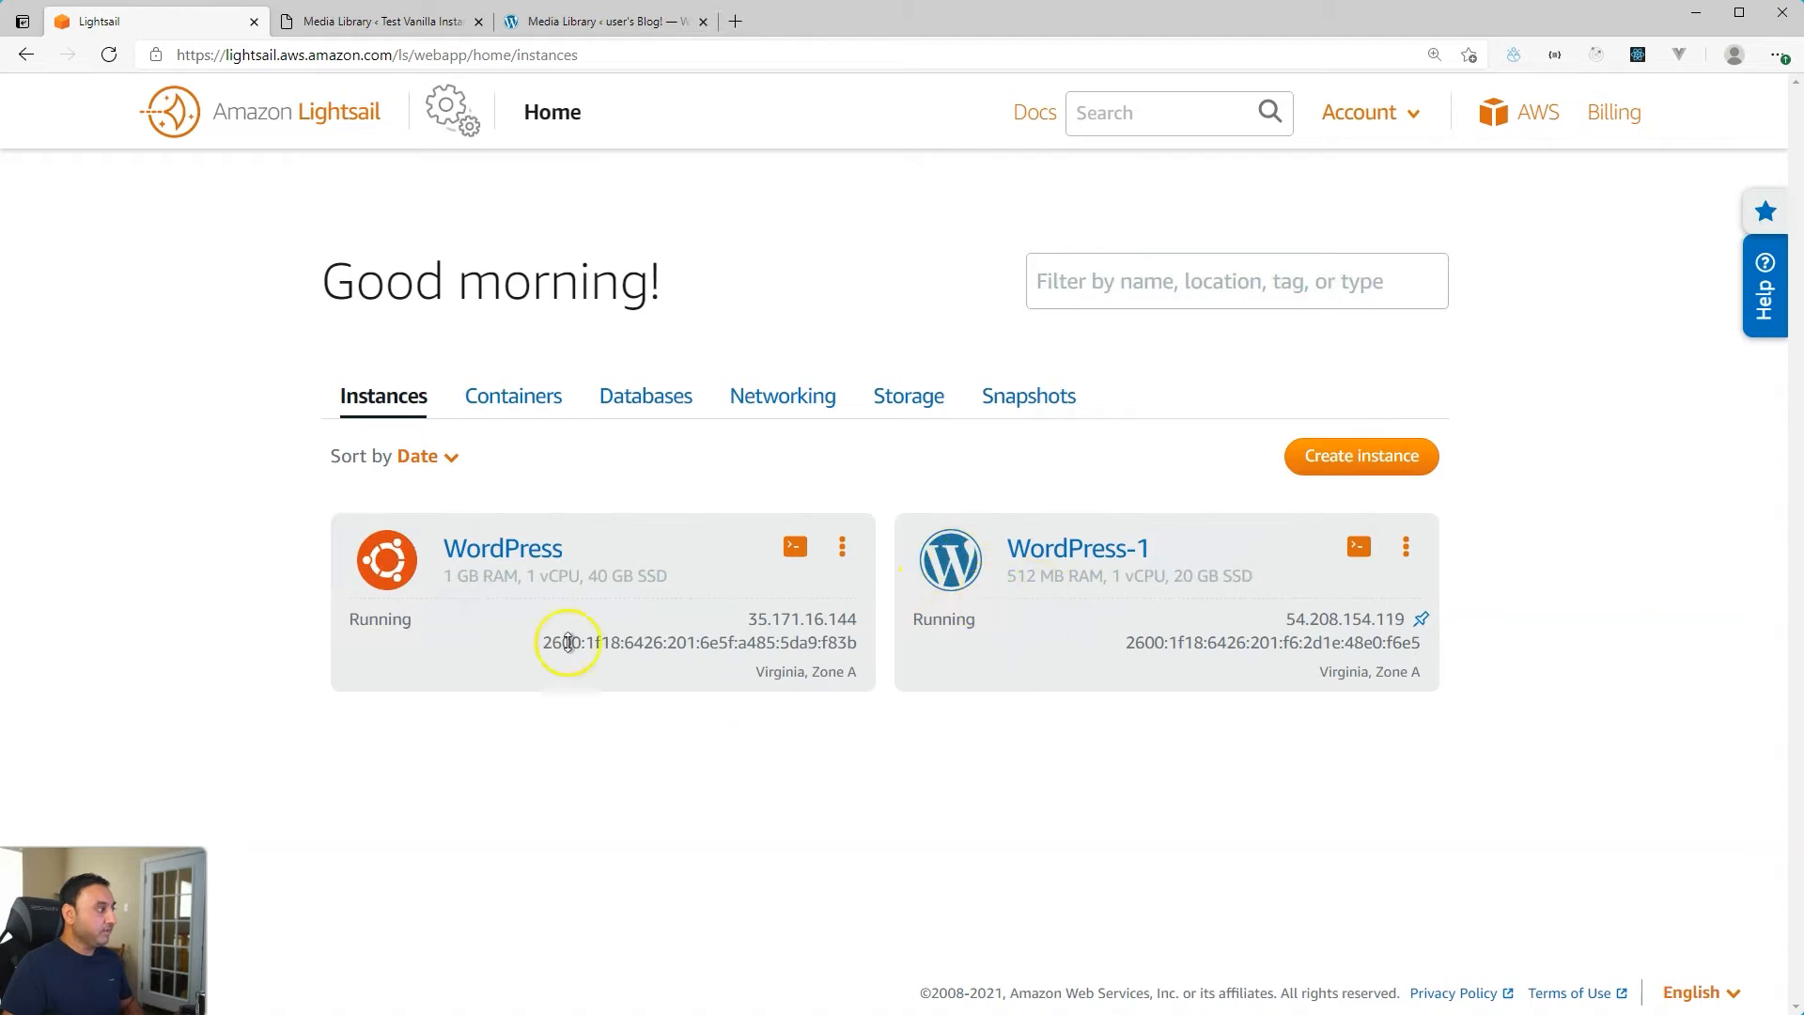
mouse_move(439, 587)
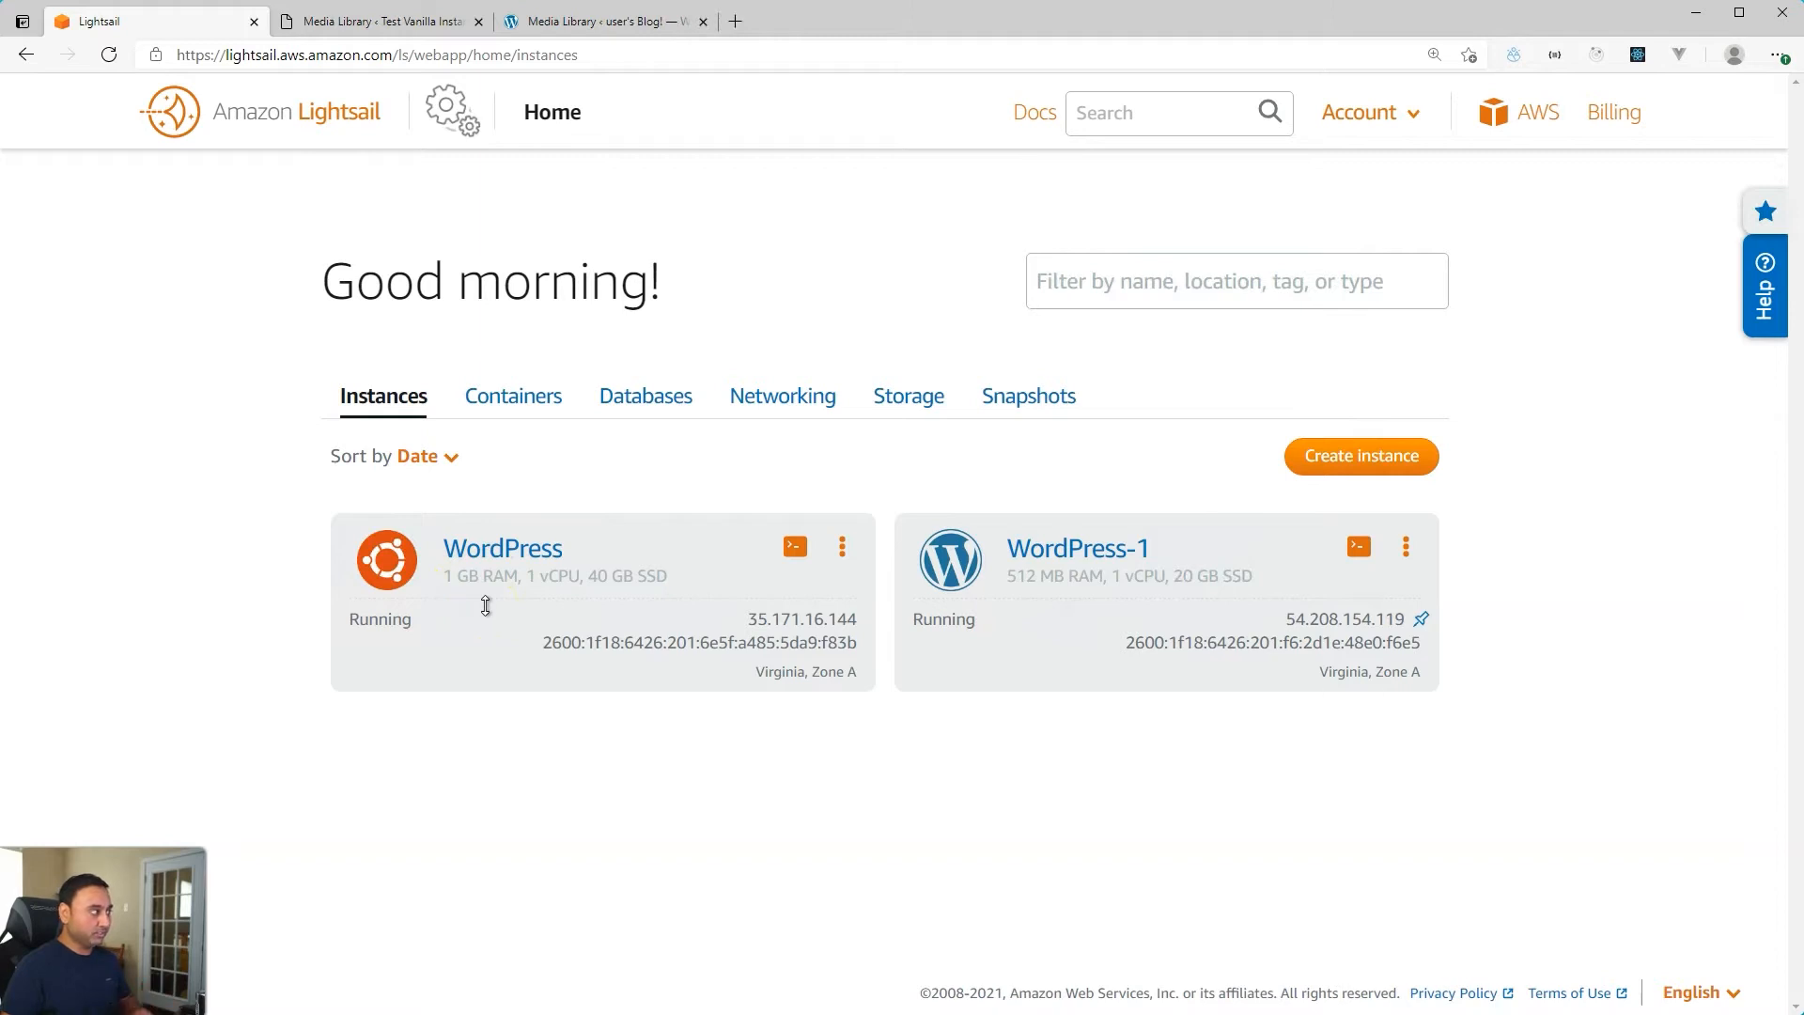
mouse_move(1090, 635)
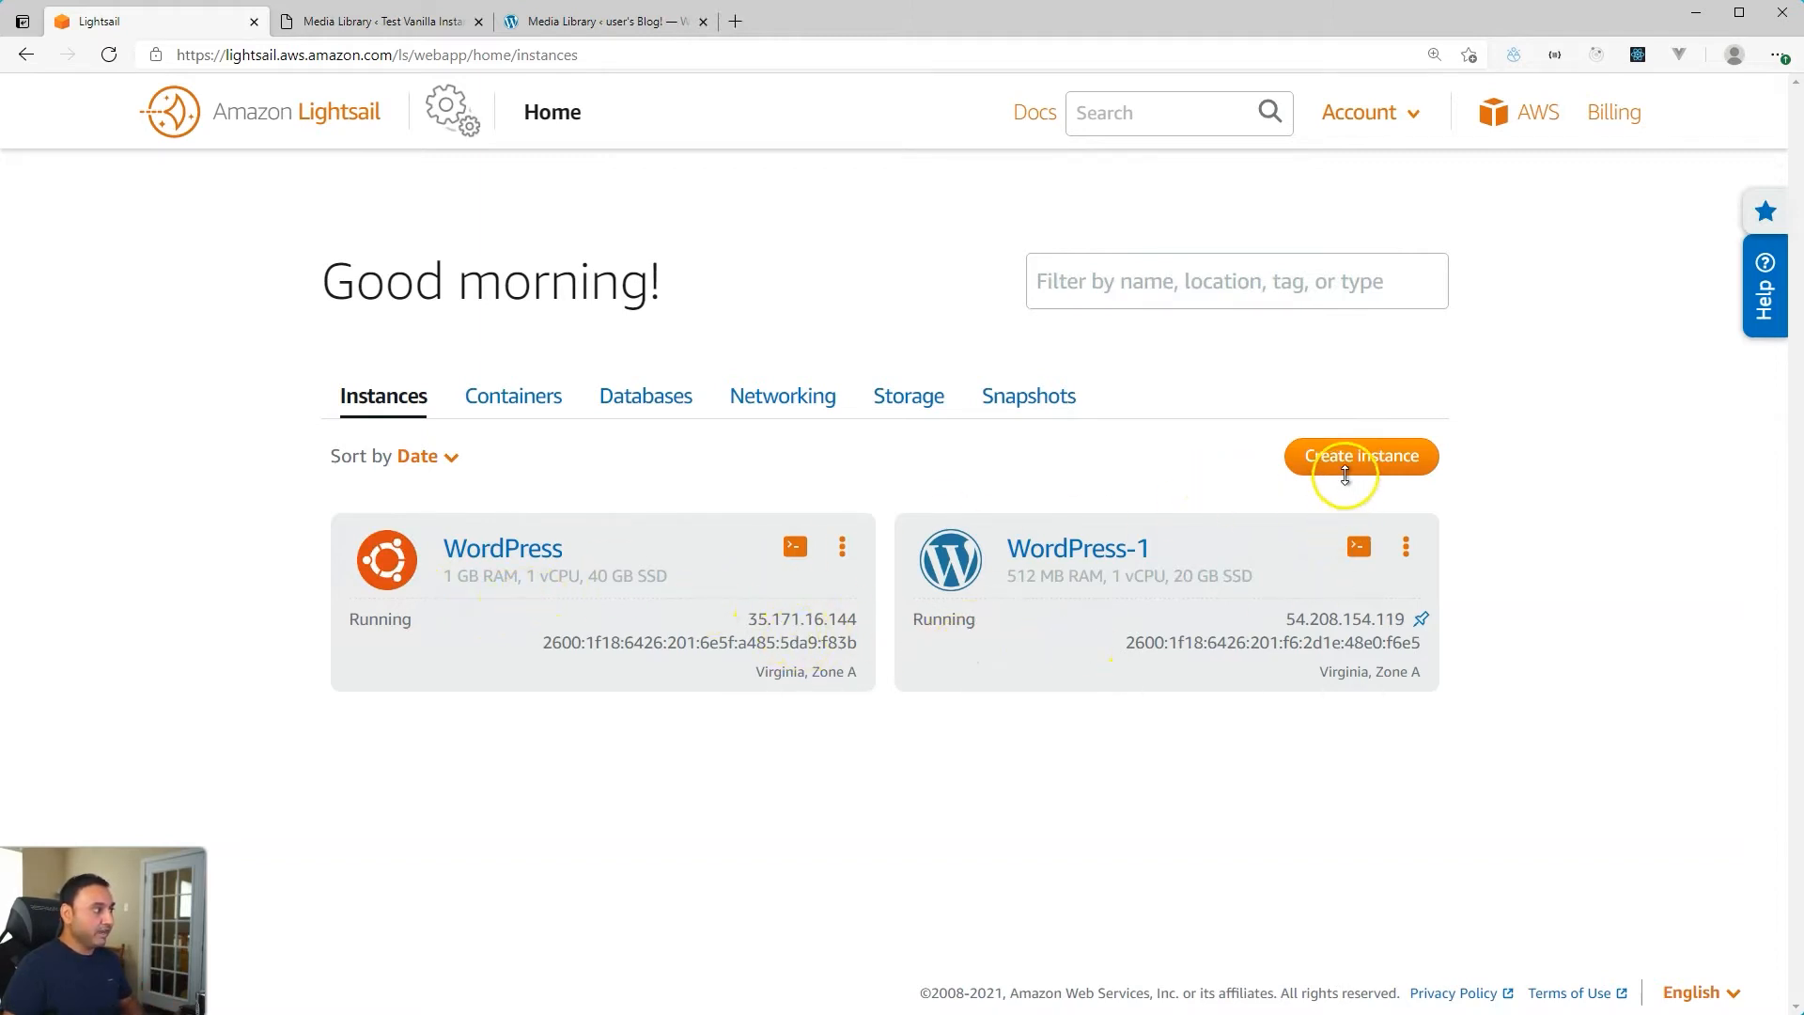
Step: Browse the instance blueprints, return to the instance list and connect to the Bitnami instance terminal
left_click(1361, 454)
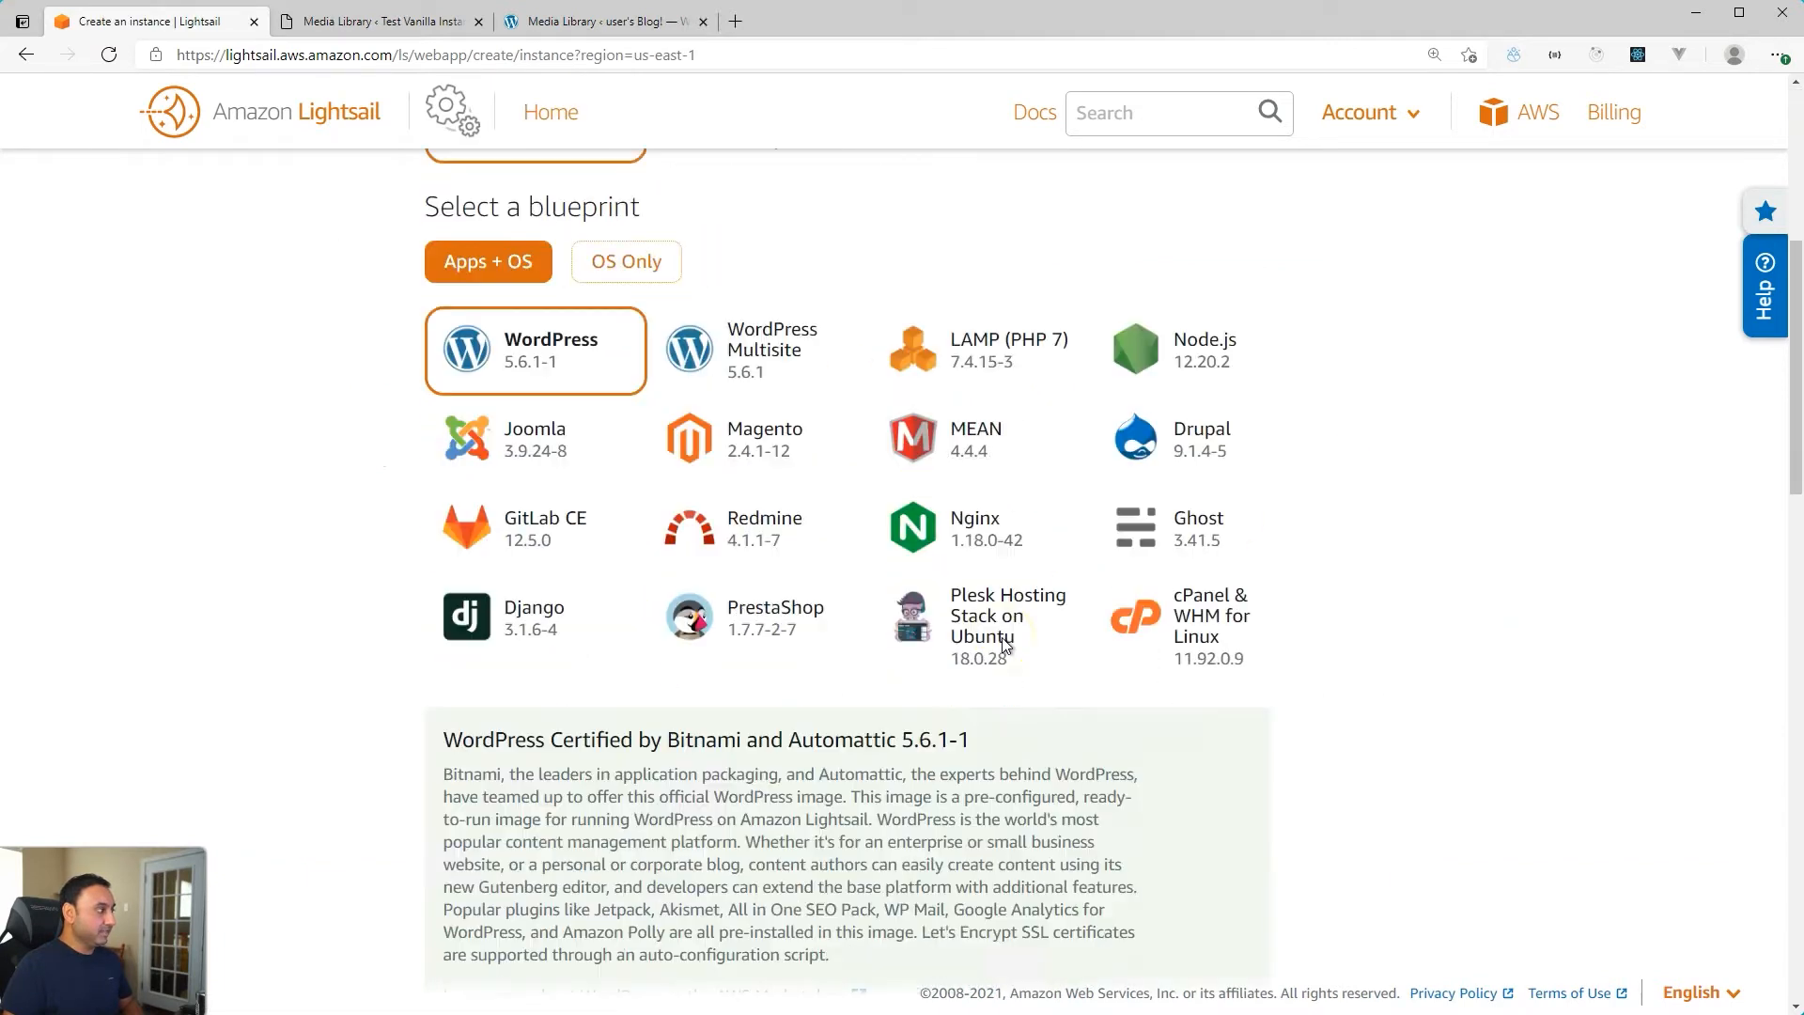
mouse_move(1180, 686)
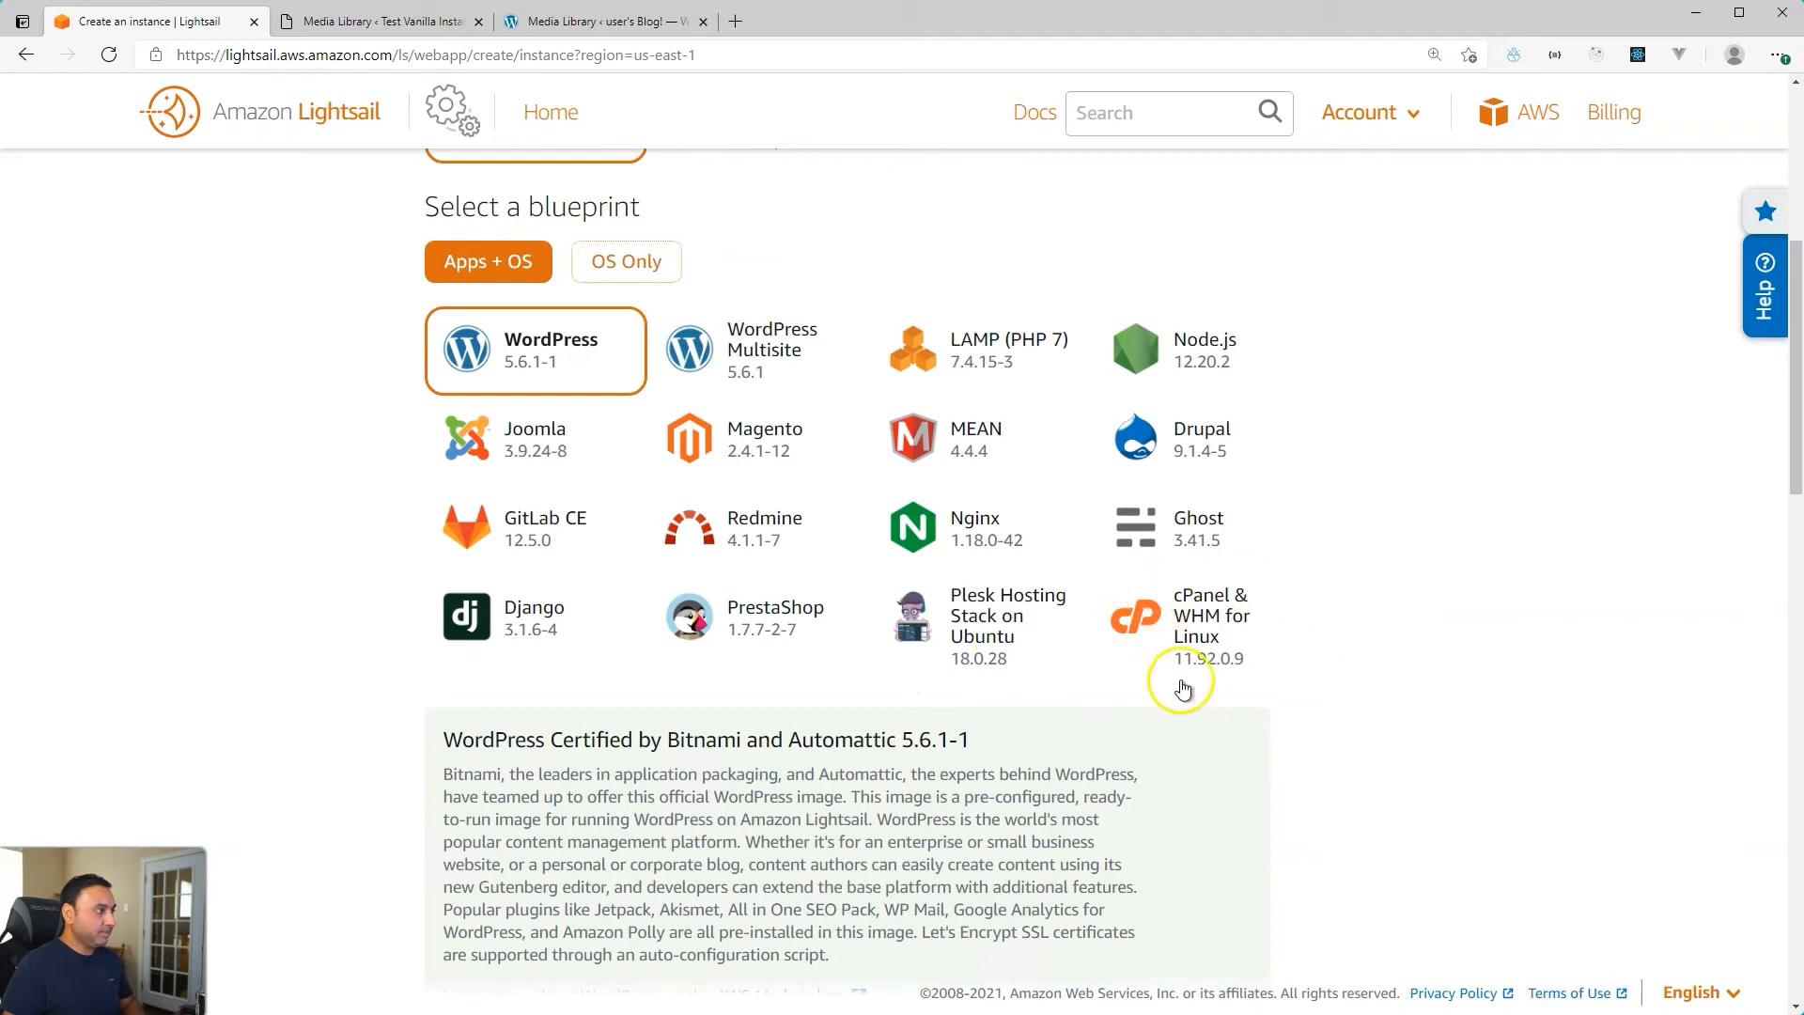
mouse_move(1047, 714)
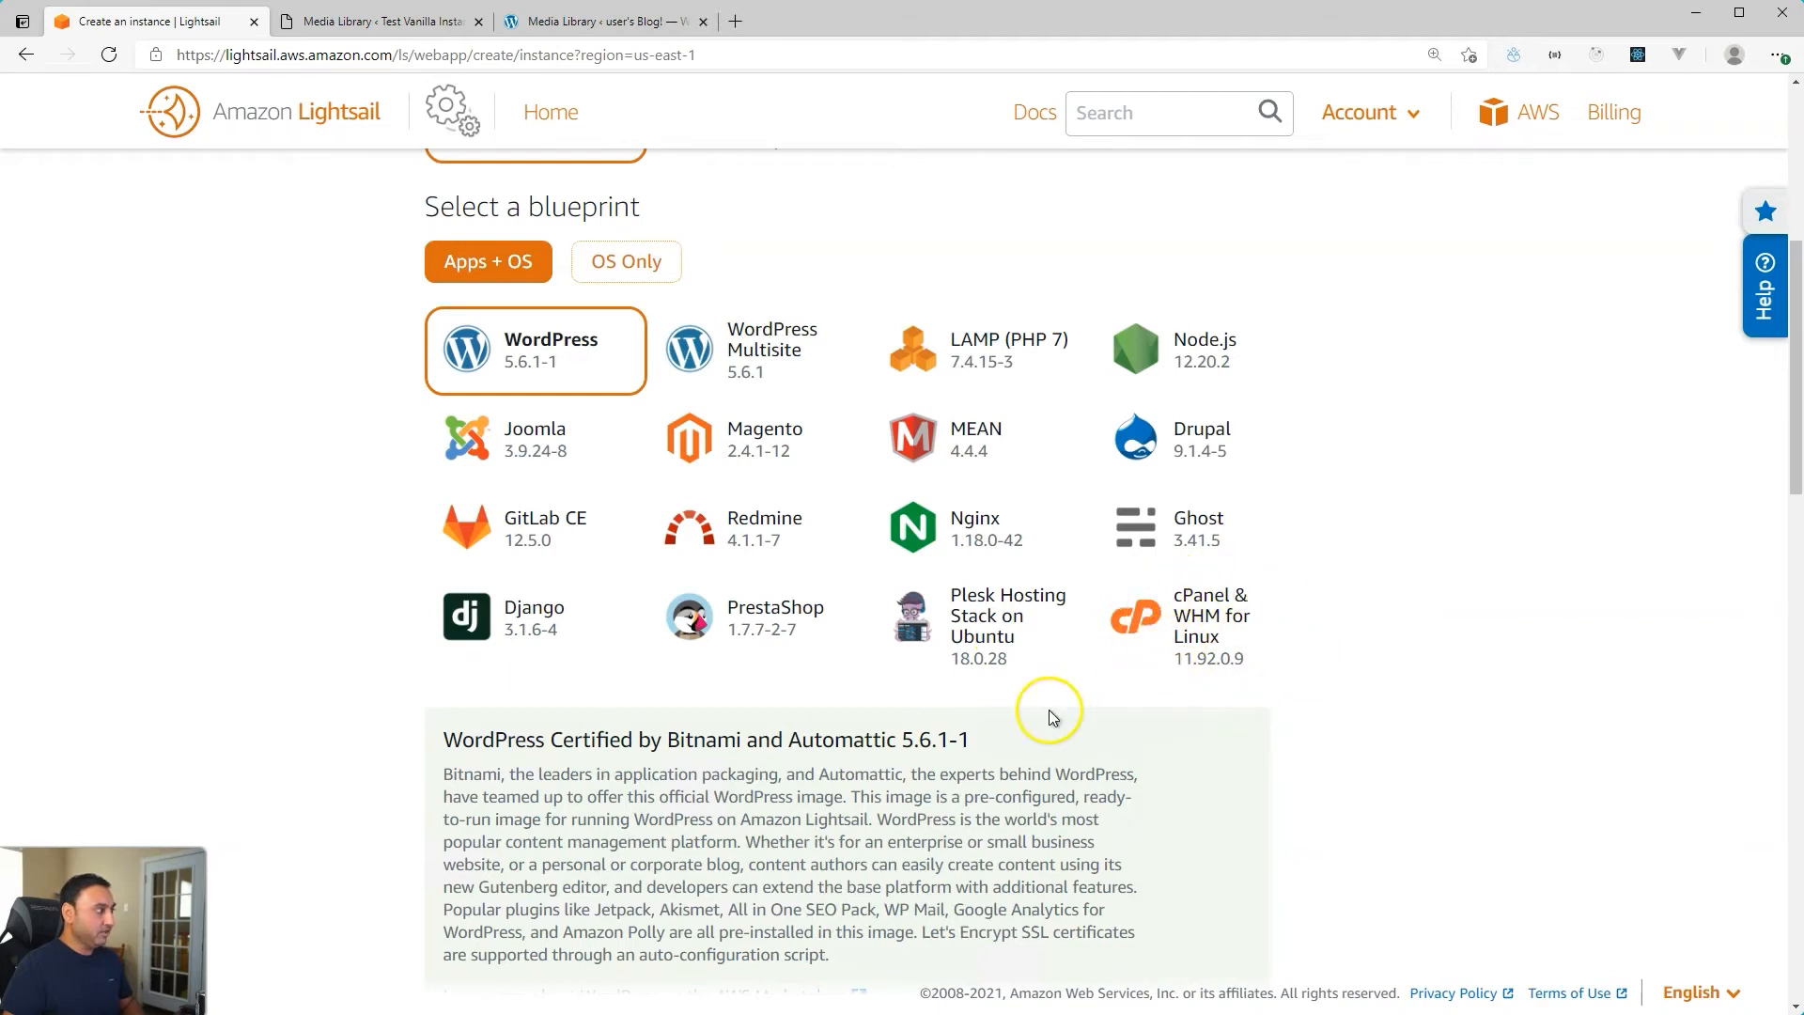
mouse_move(1020, 721)
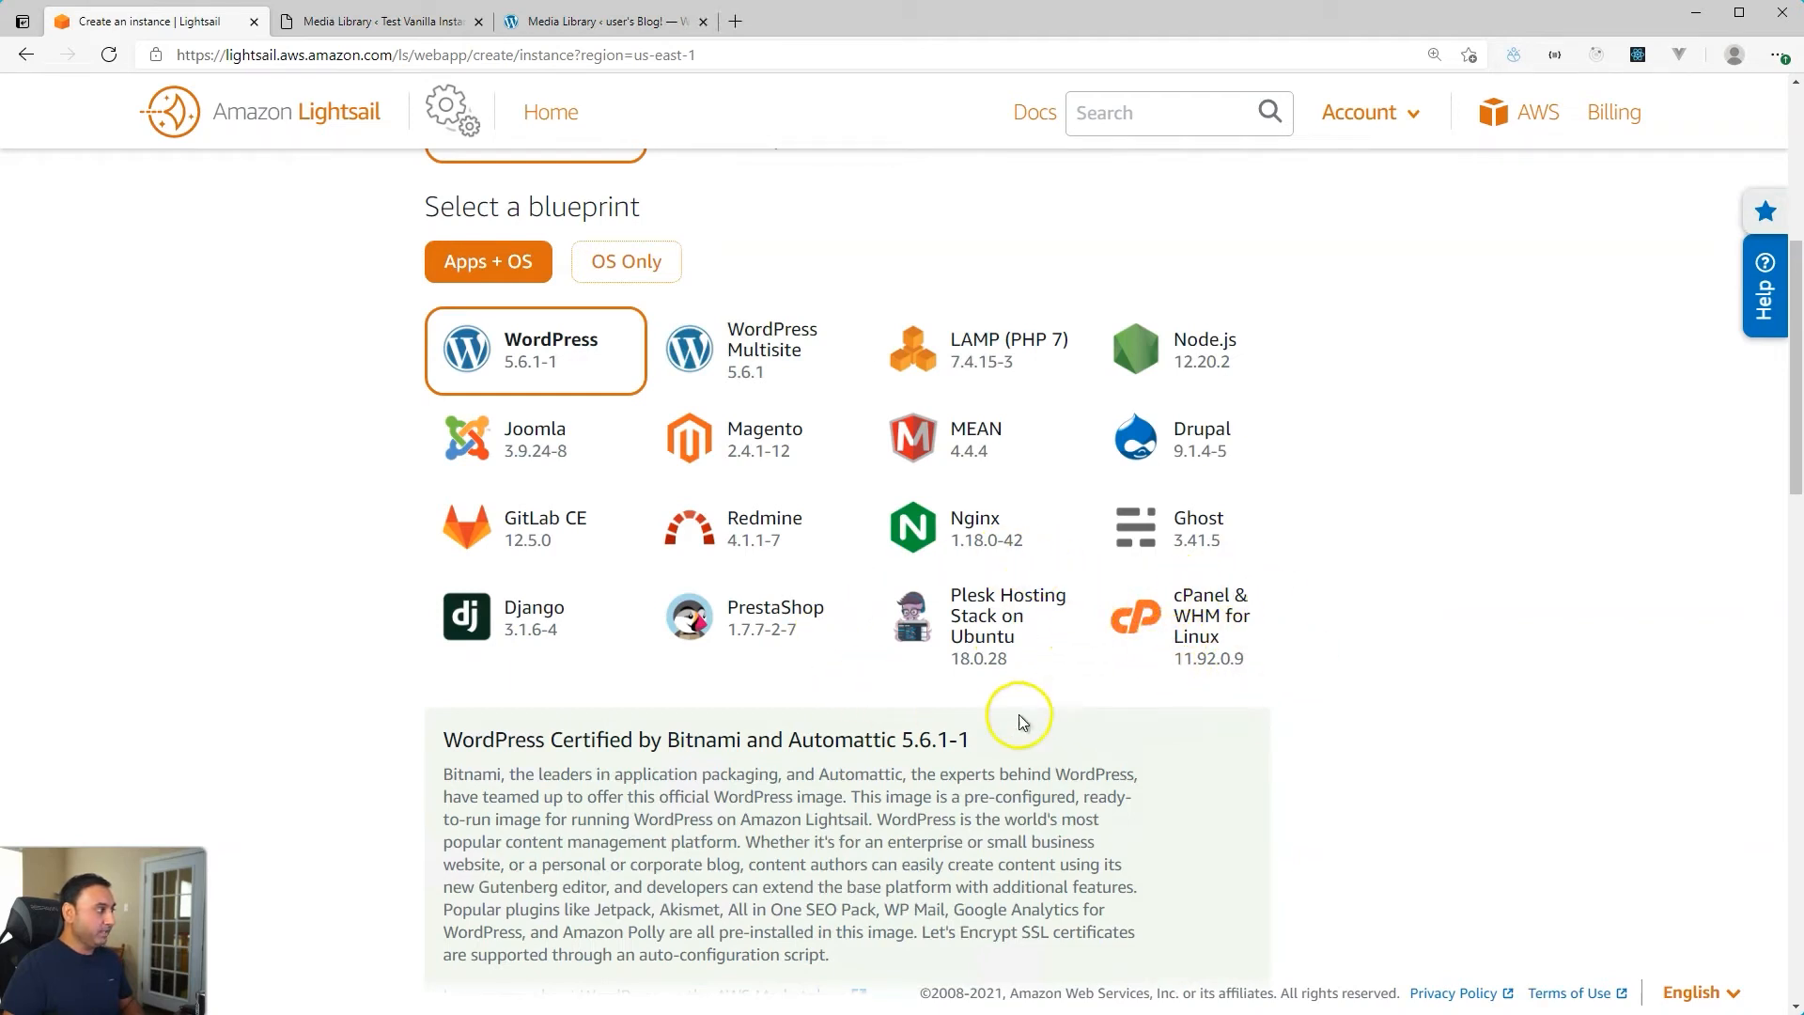
mouse_move(936, 680)
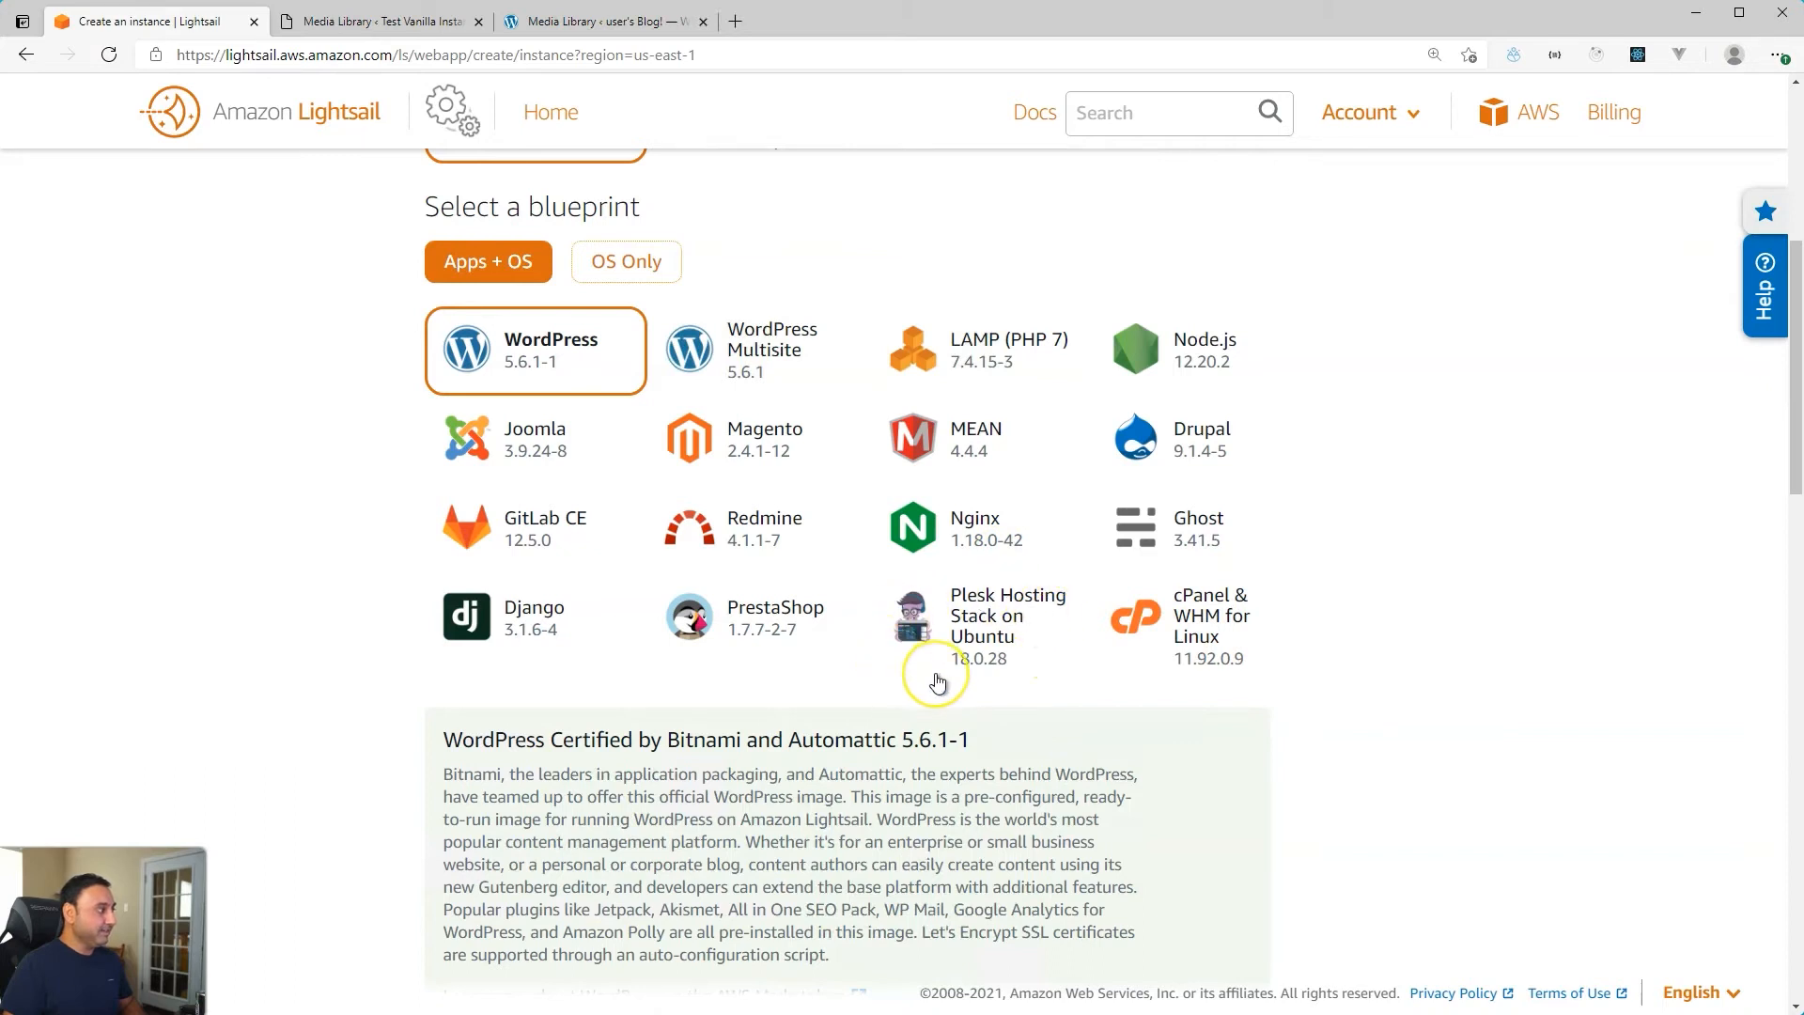
mouse_move(936, 681)
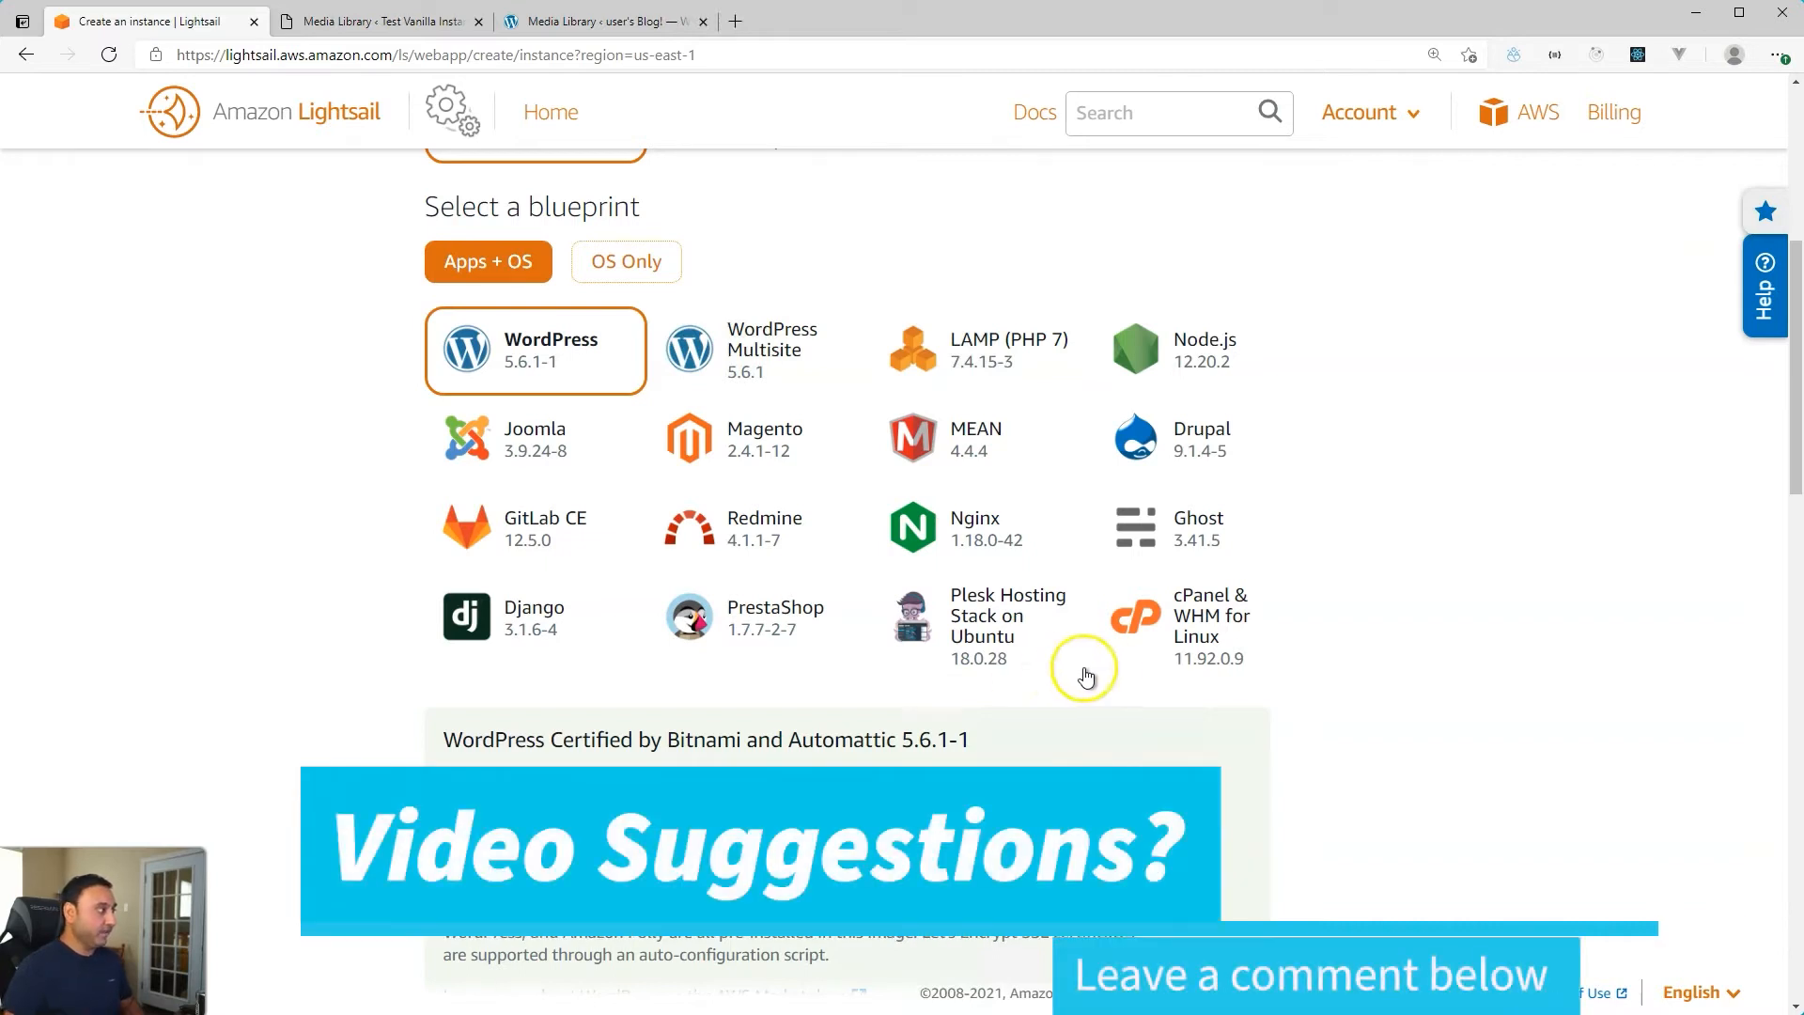
left_click(550, 111)
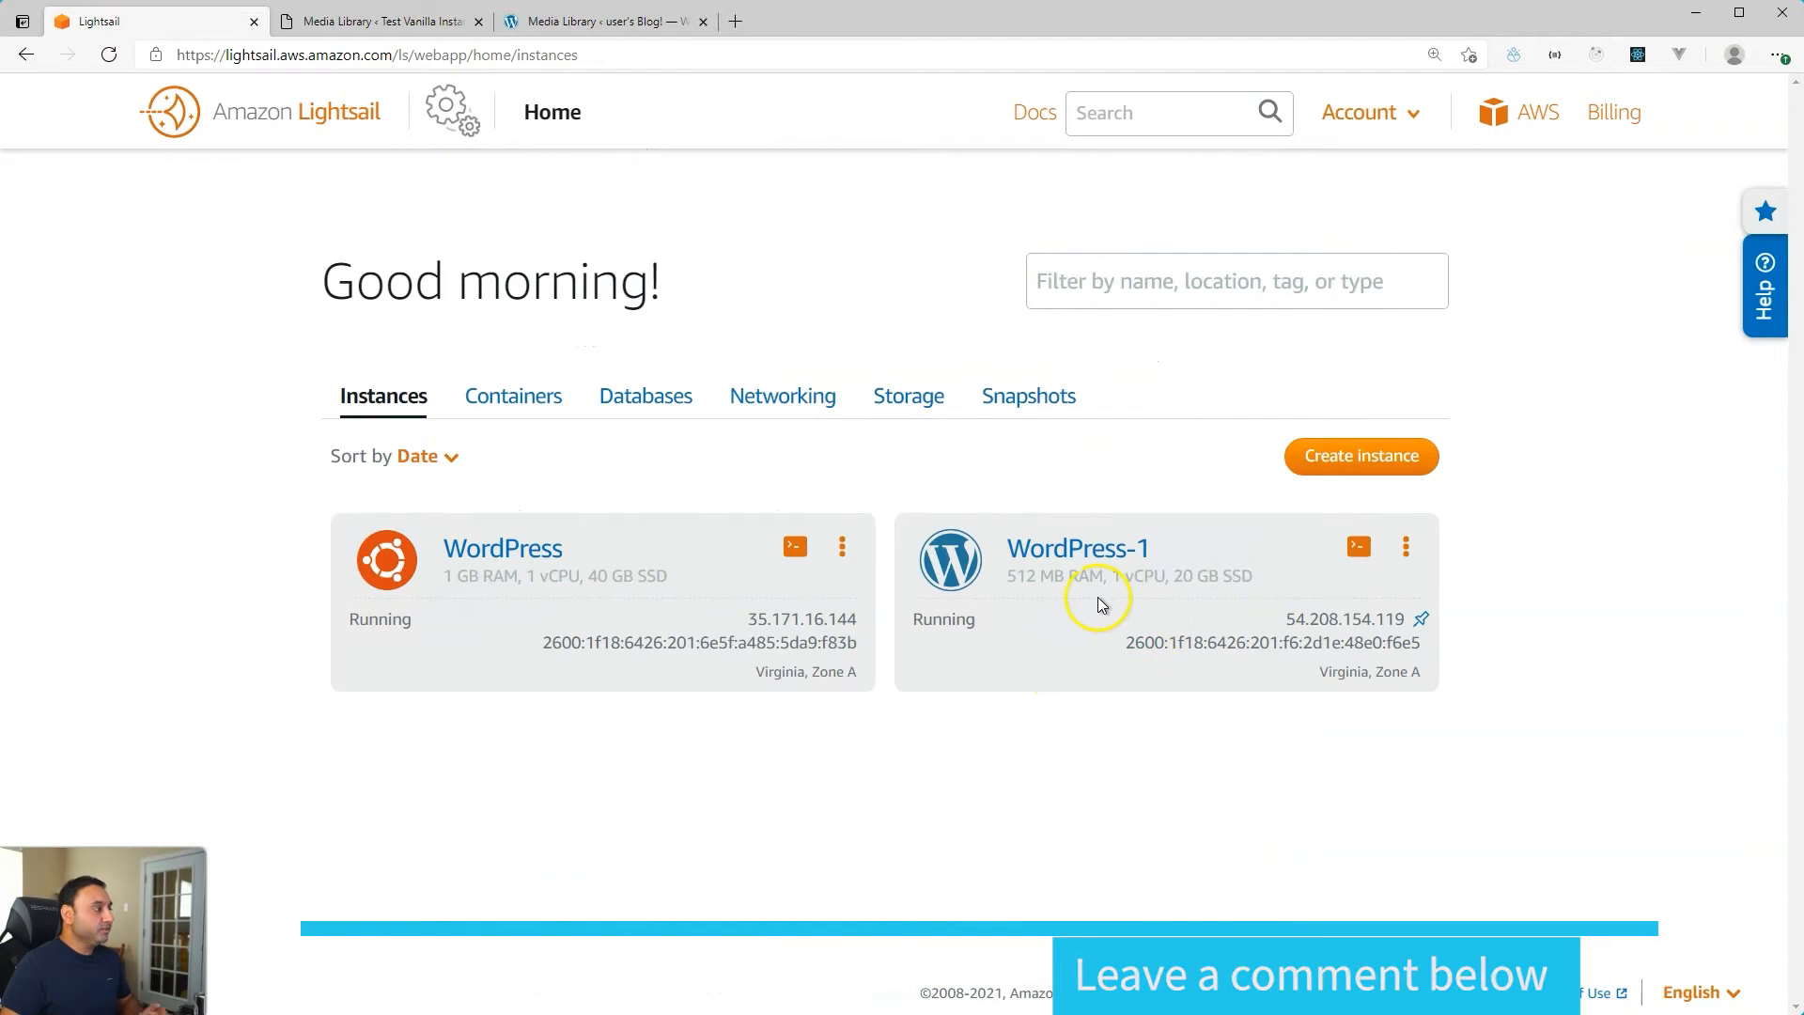
mouse_move(1037, 654)
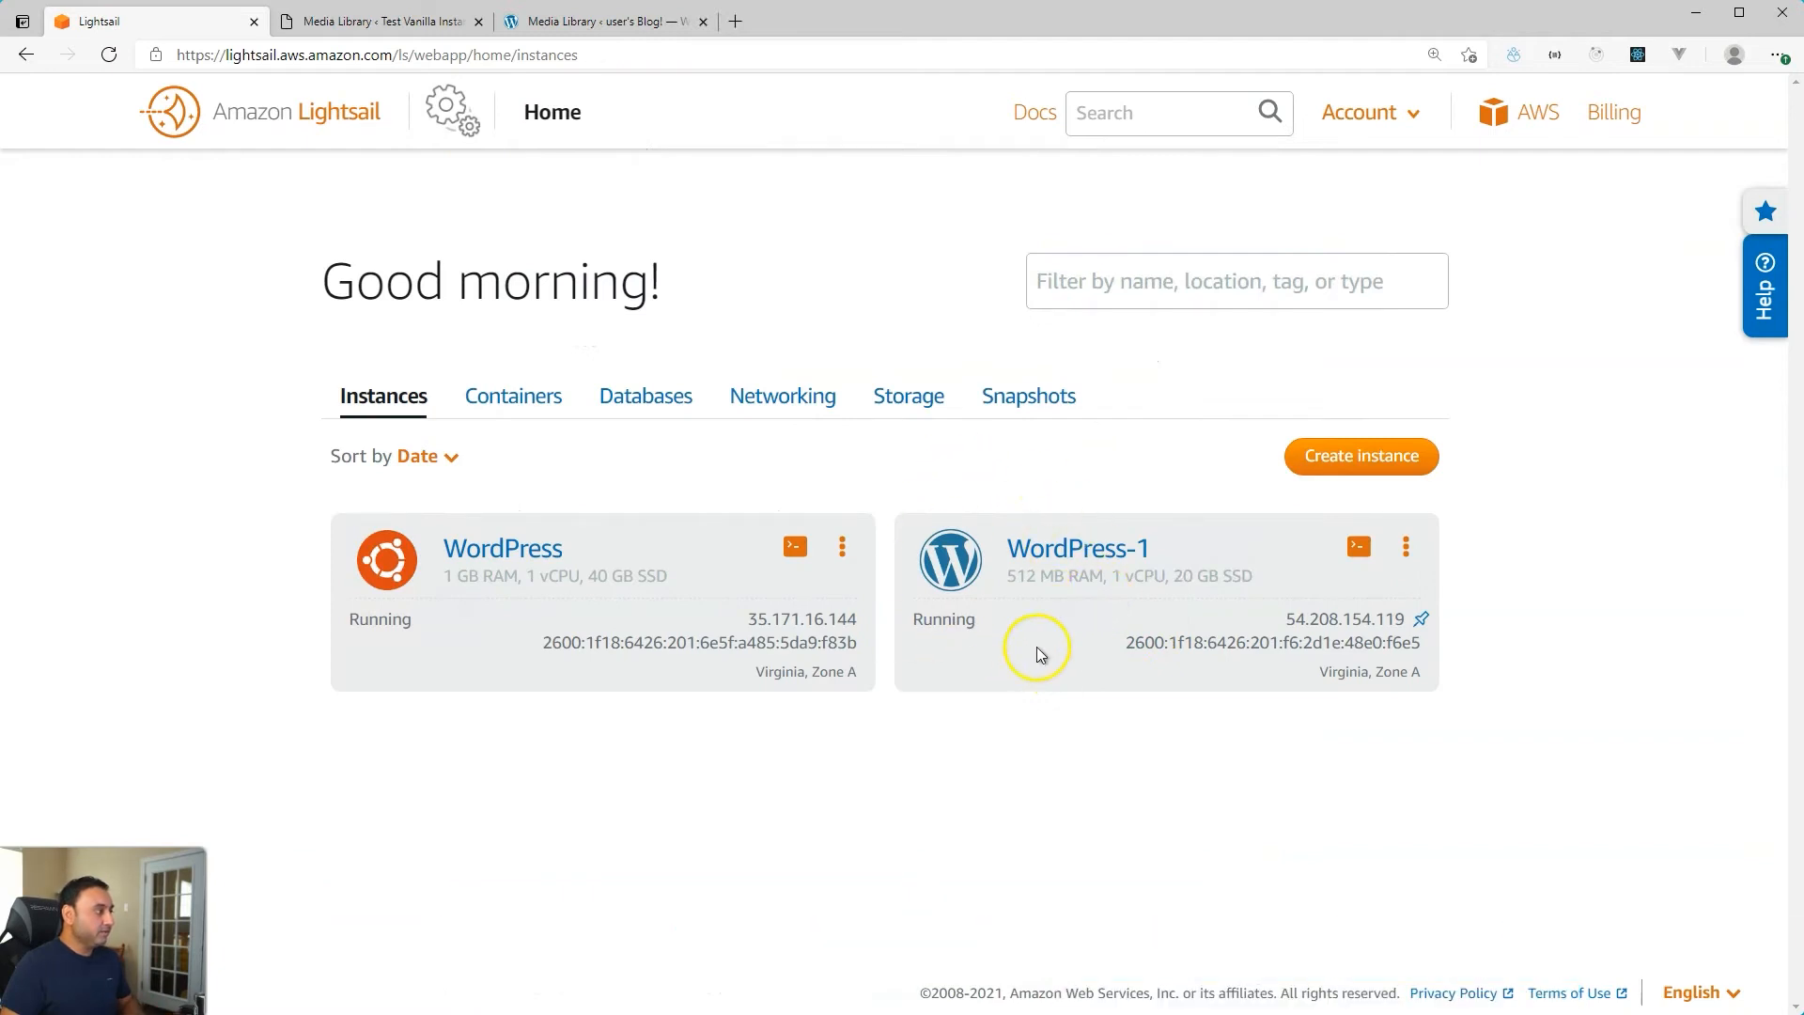
mouse_move(940, 732)
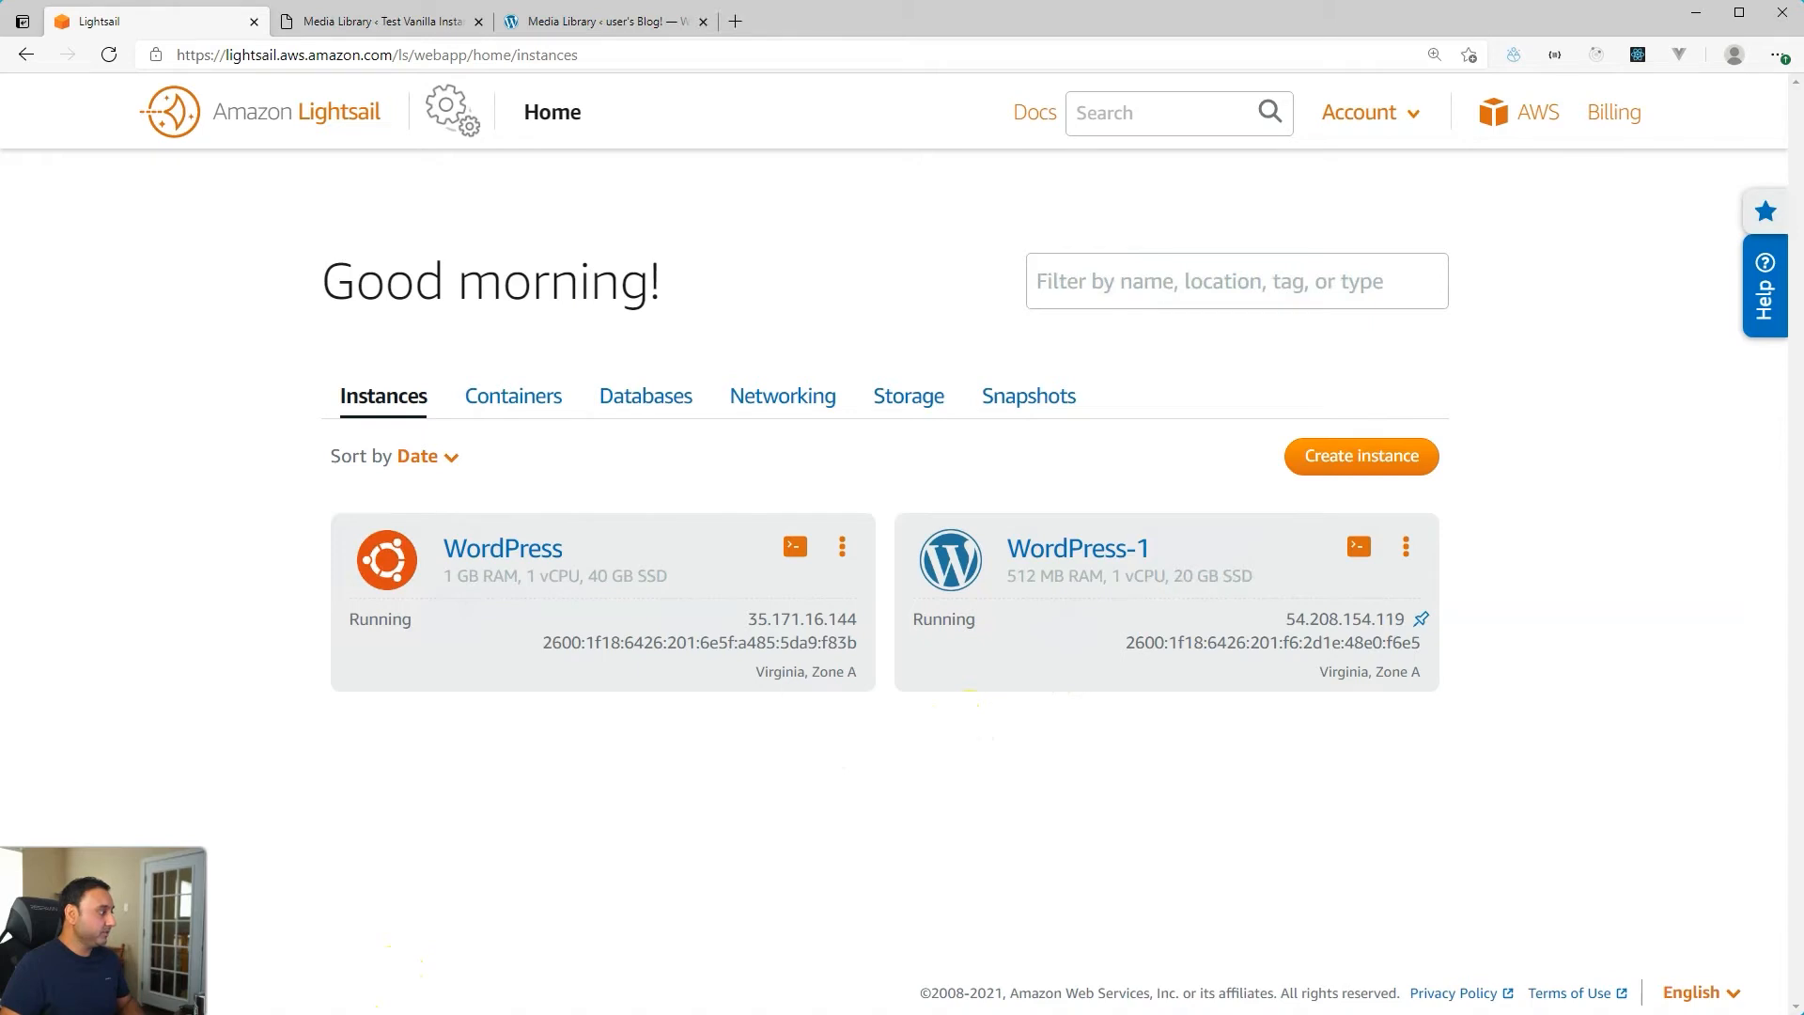
left_click(1357, 547)
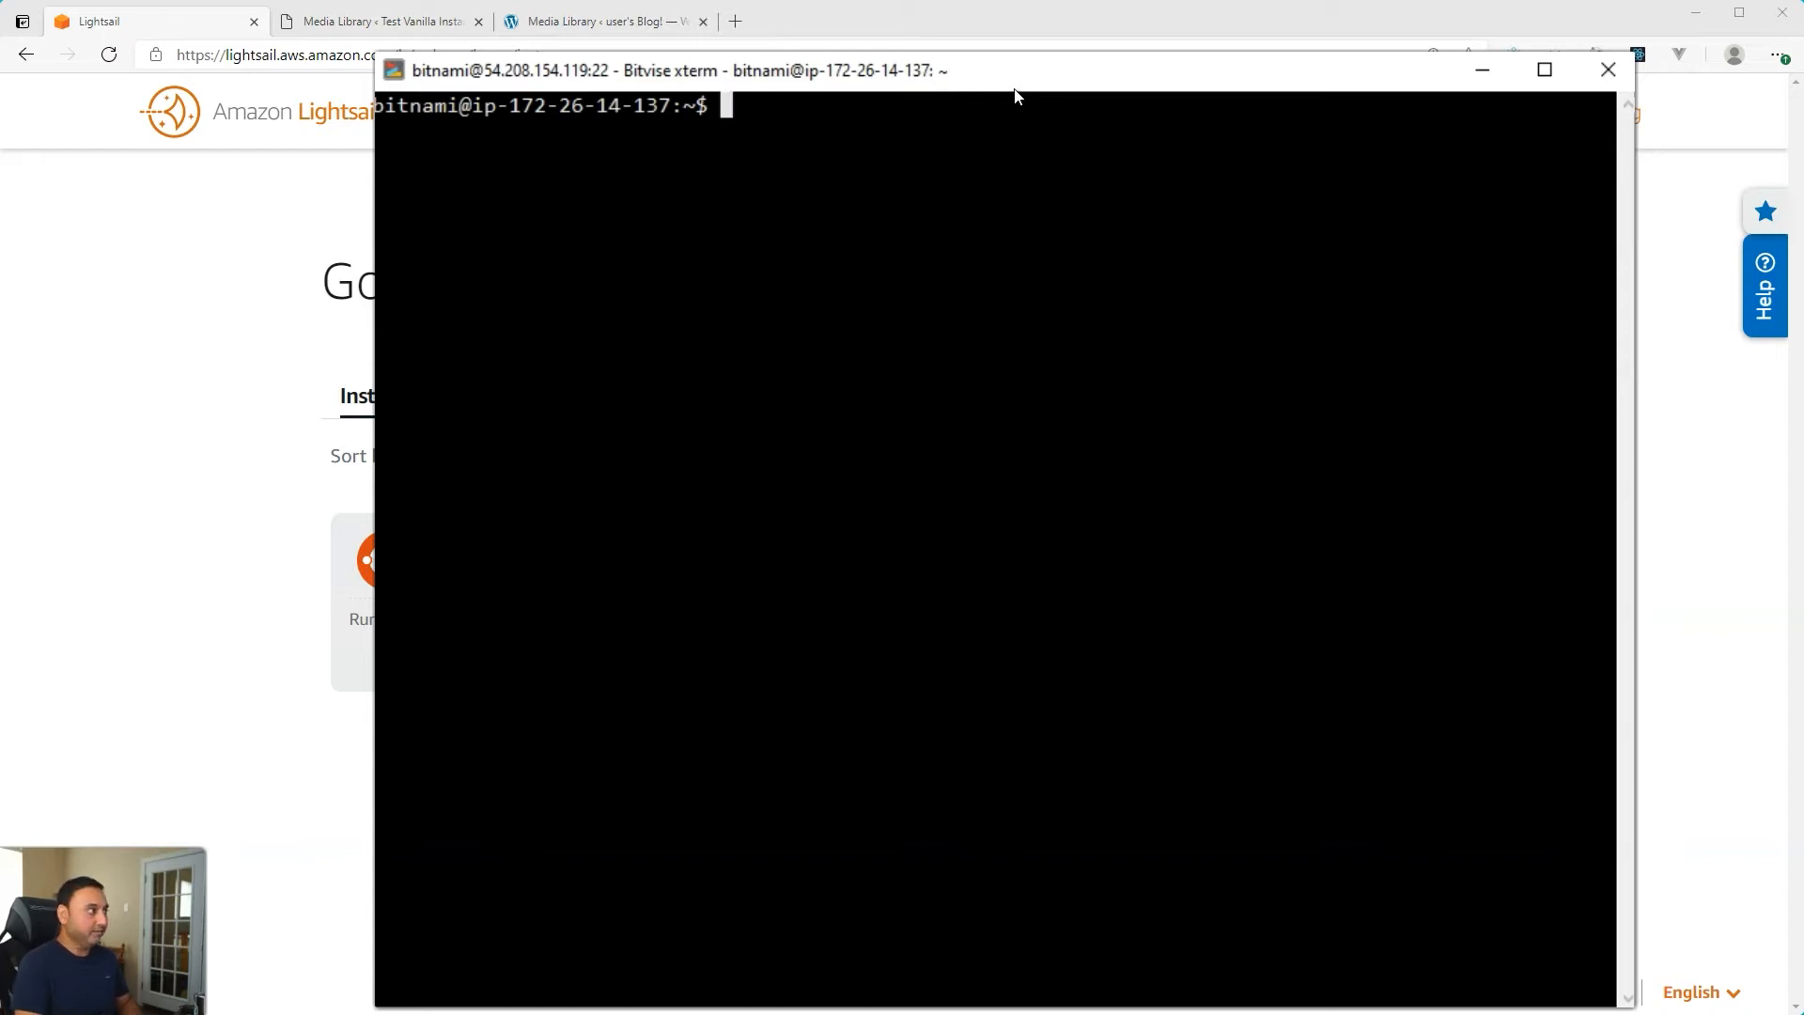
Step: Run sudo vi /opt/bitnami/php/etc/php.ini to edit the Bitnami PHP config as admin
type("sud")
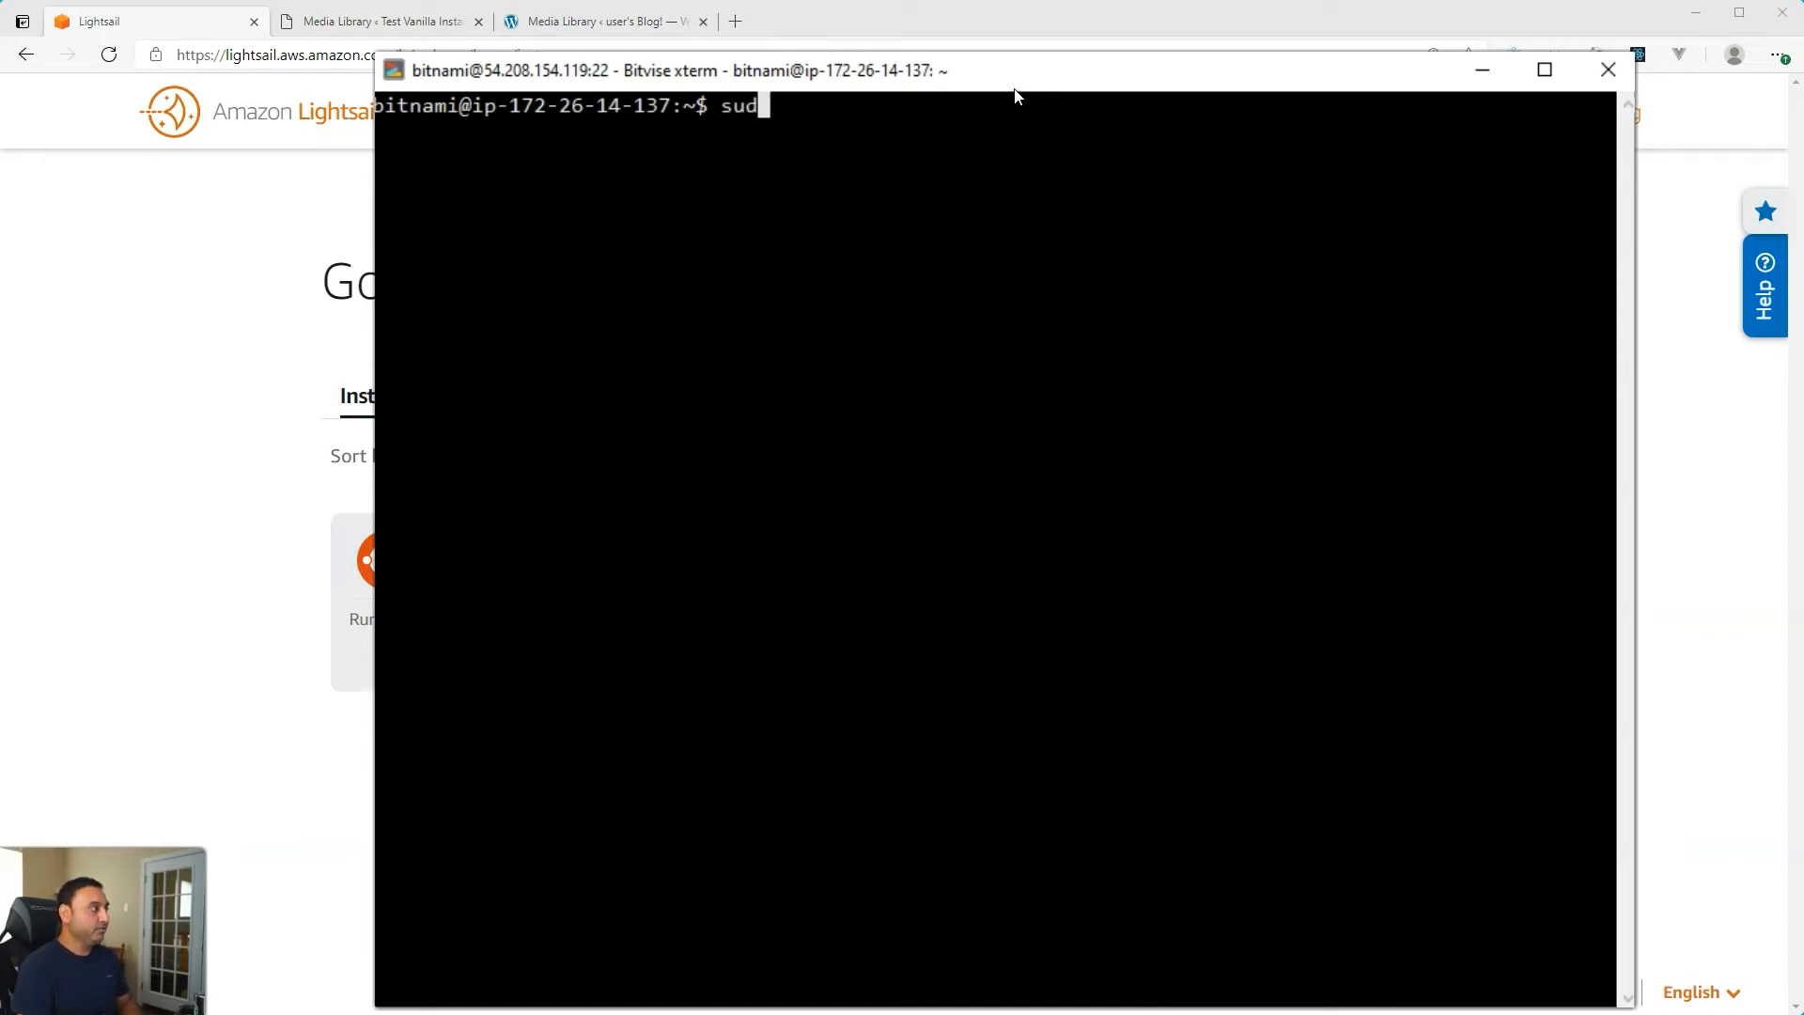
type("o")
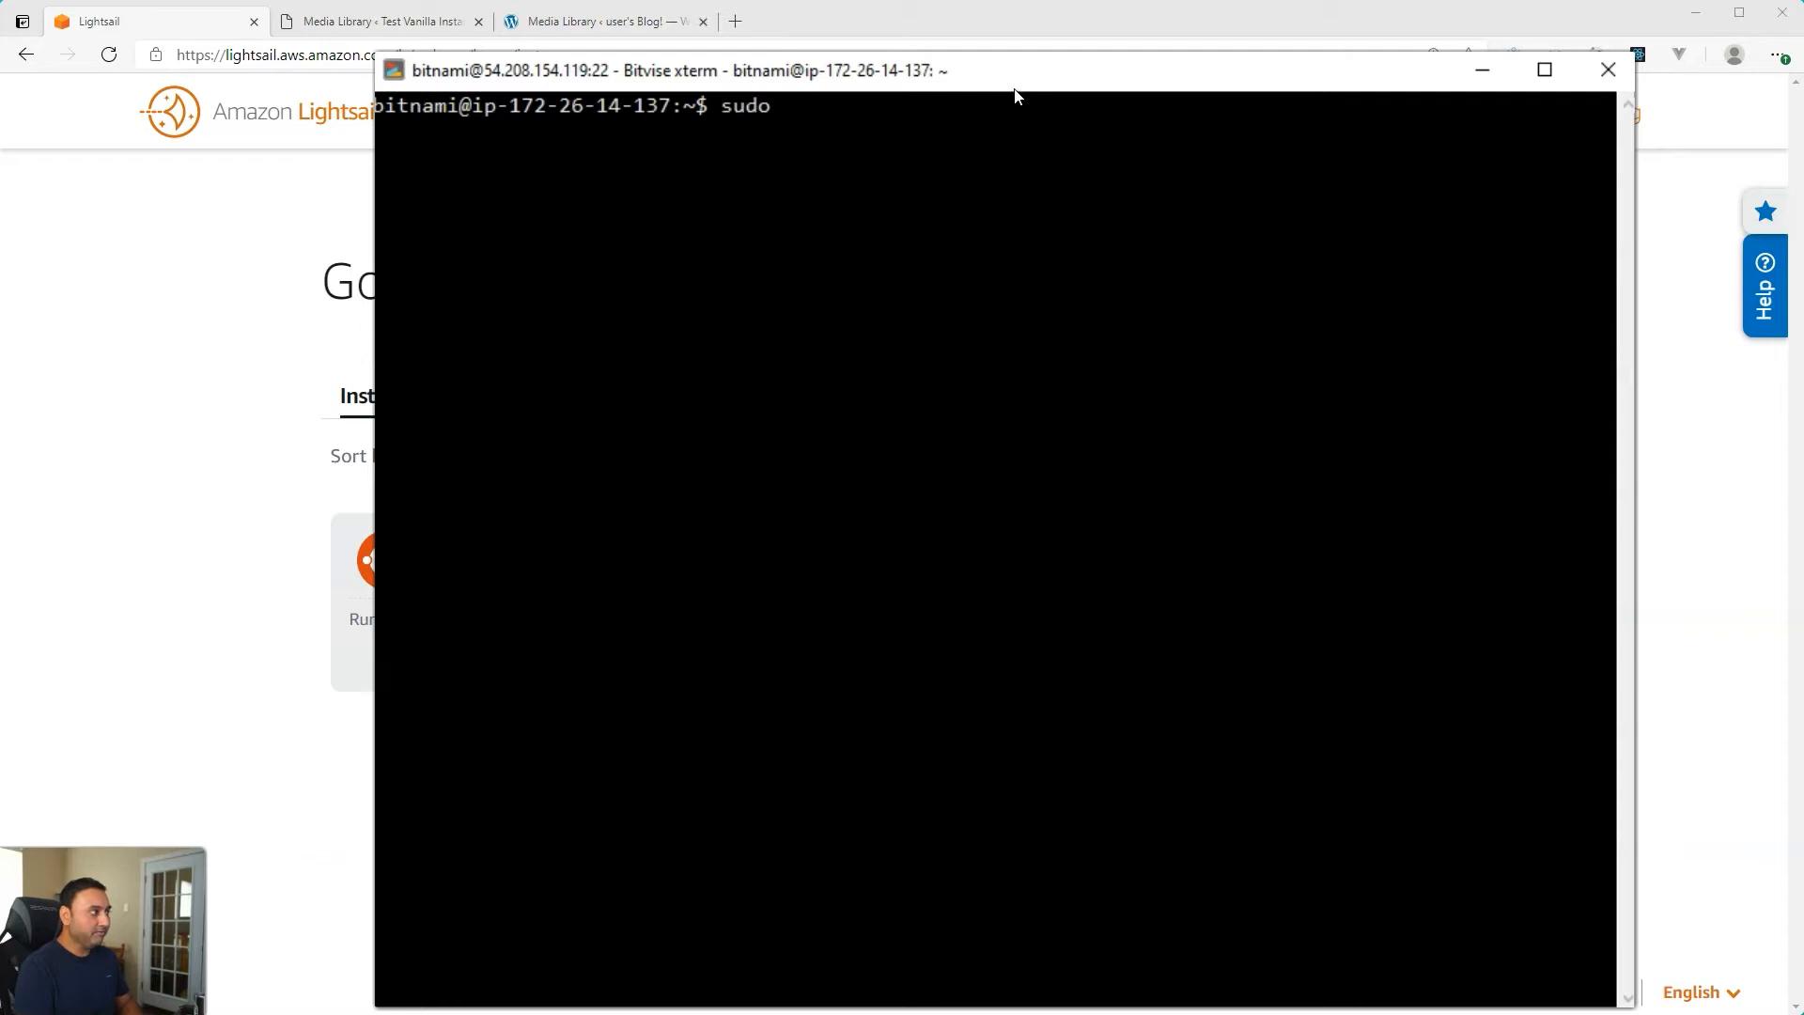
type("vi /")
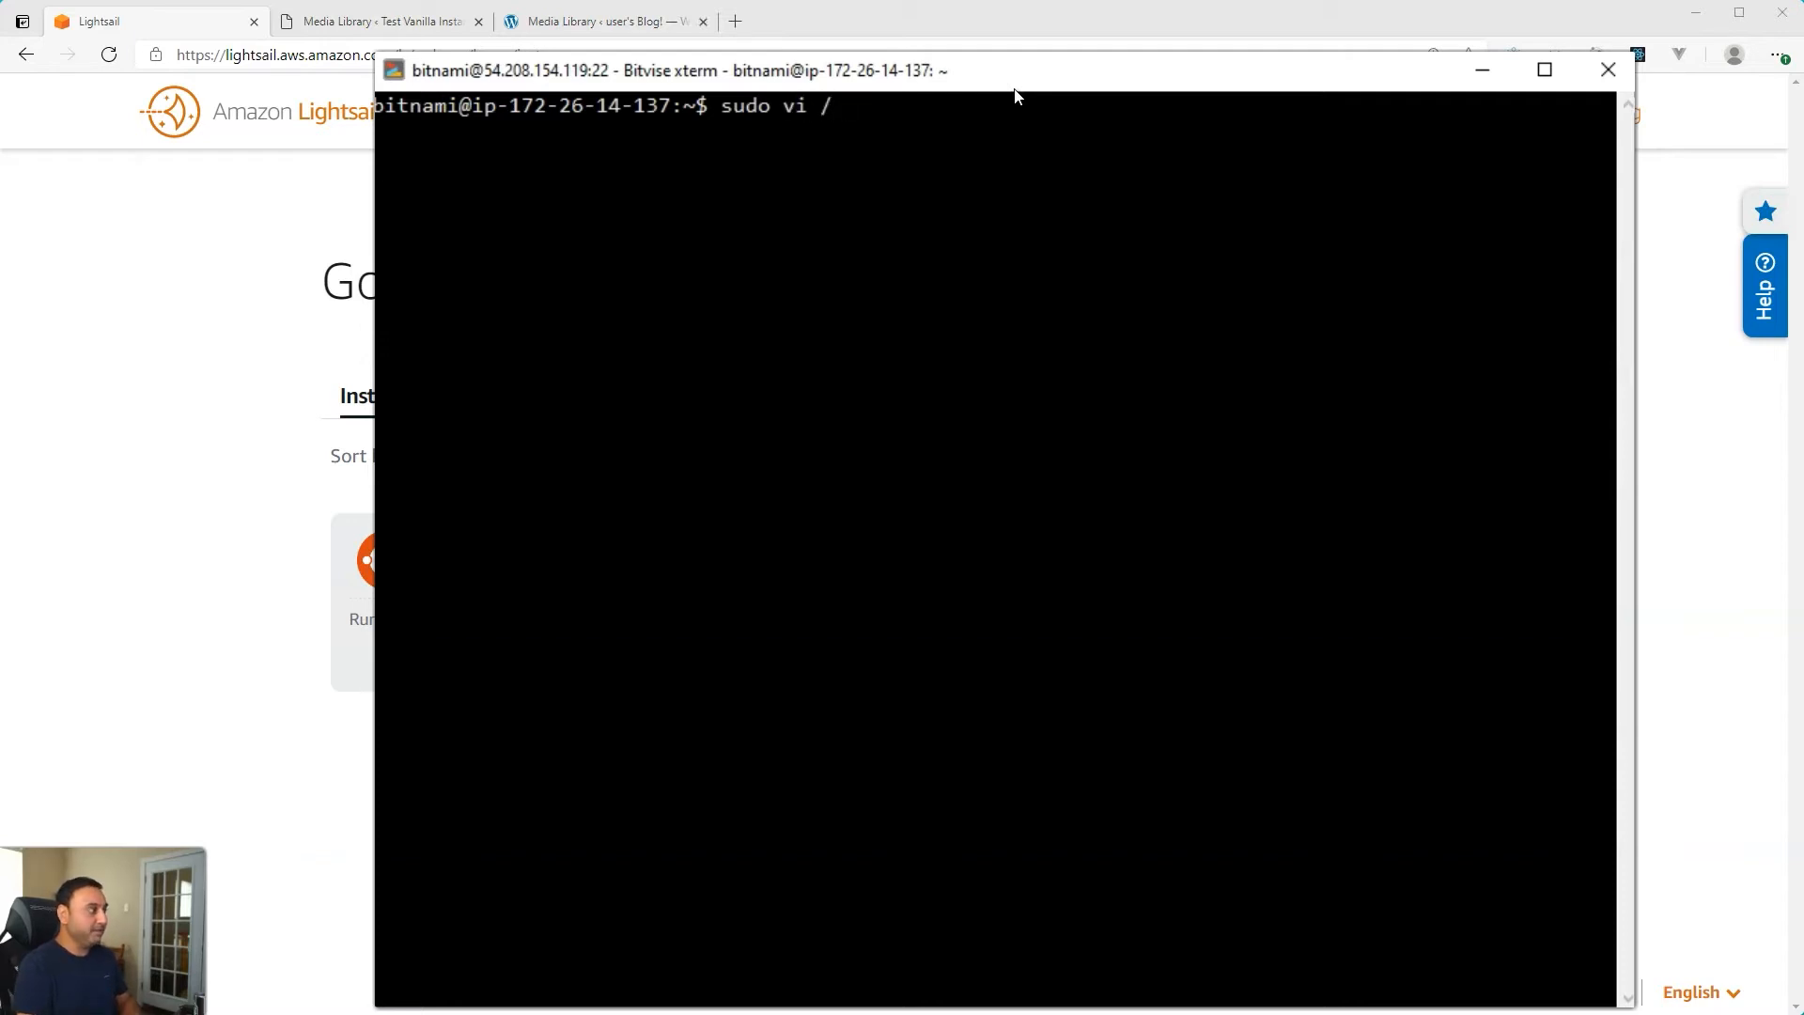
type("opt/")
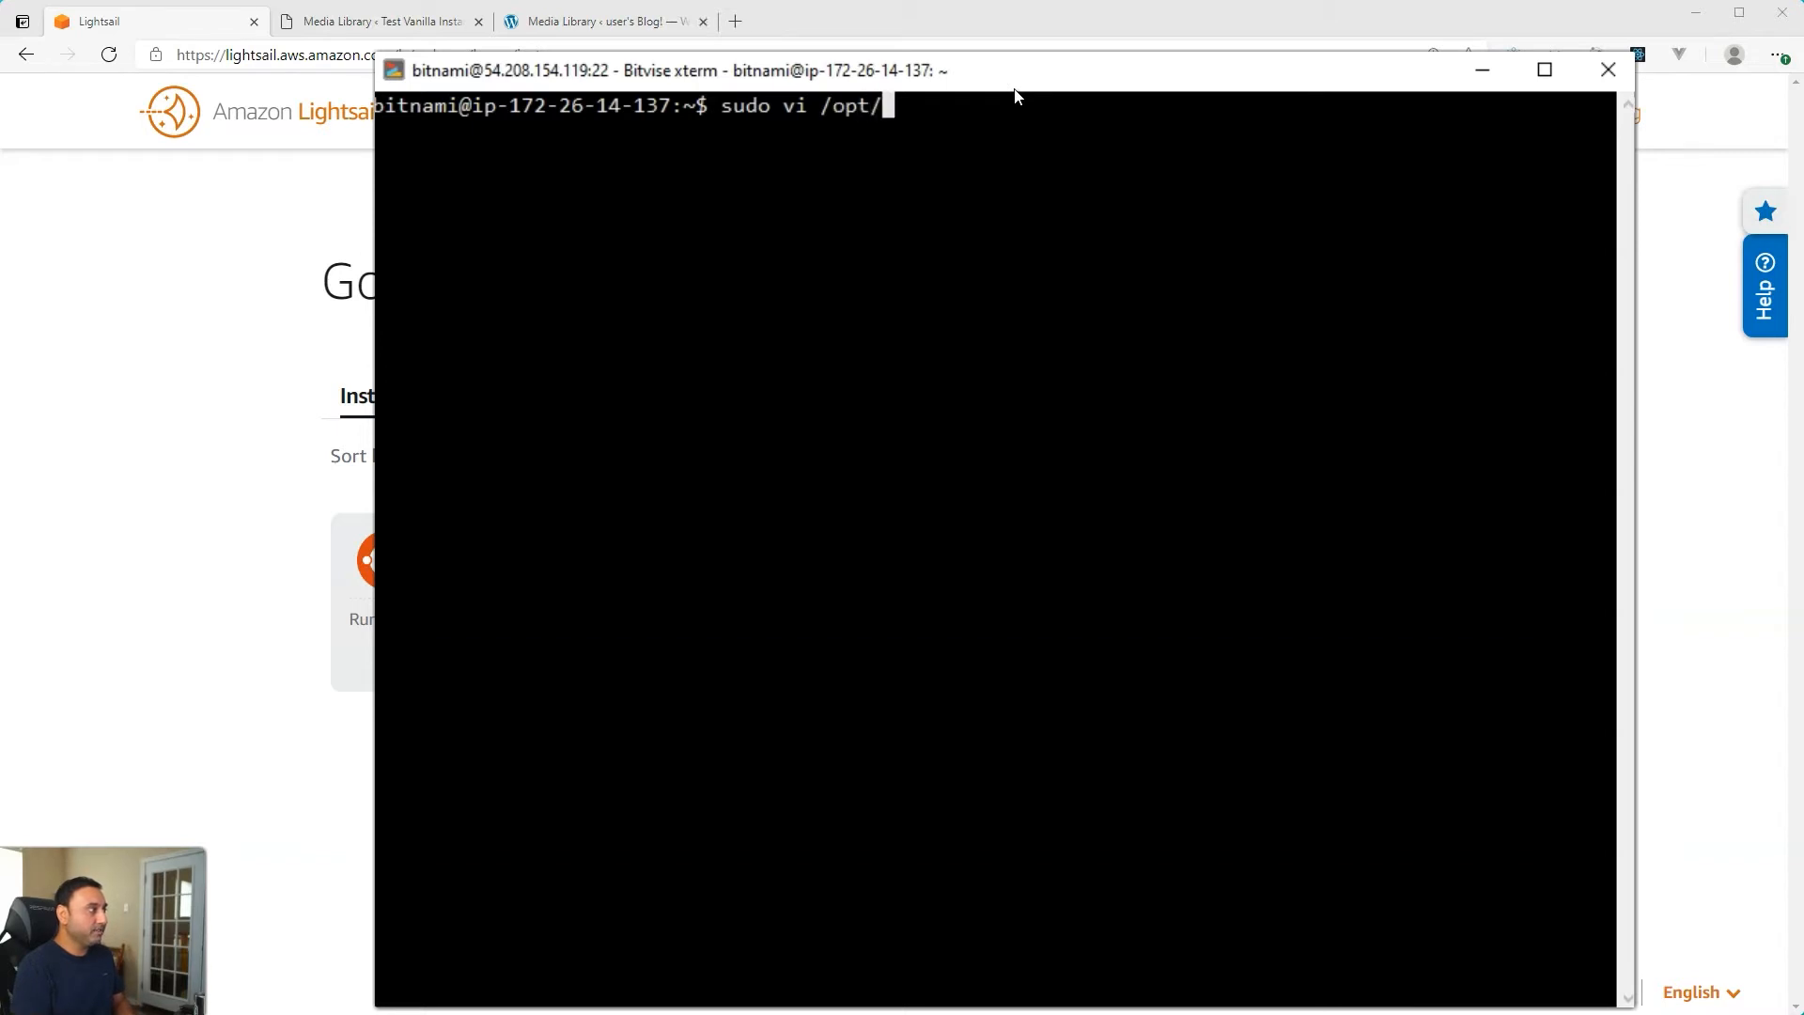
type("bitnami")
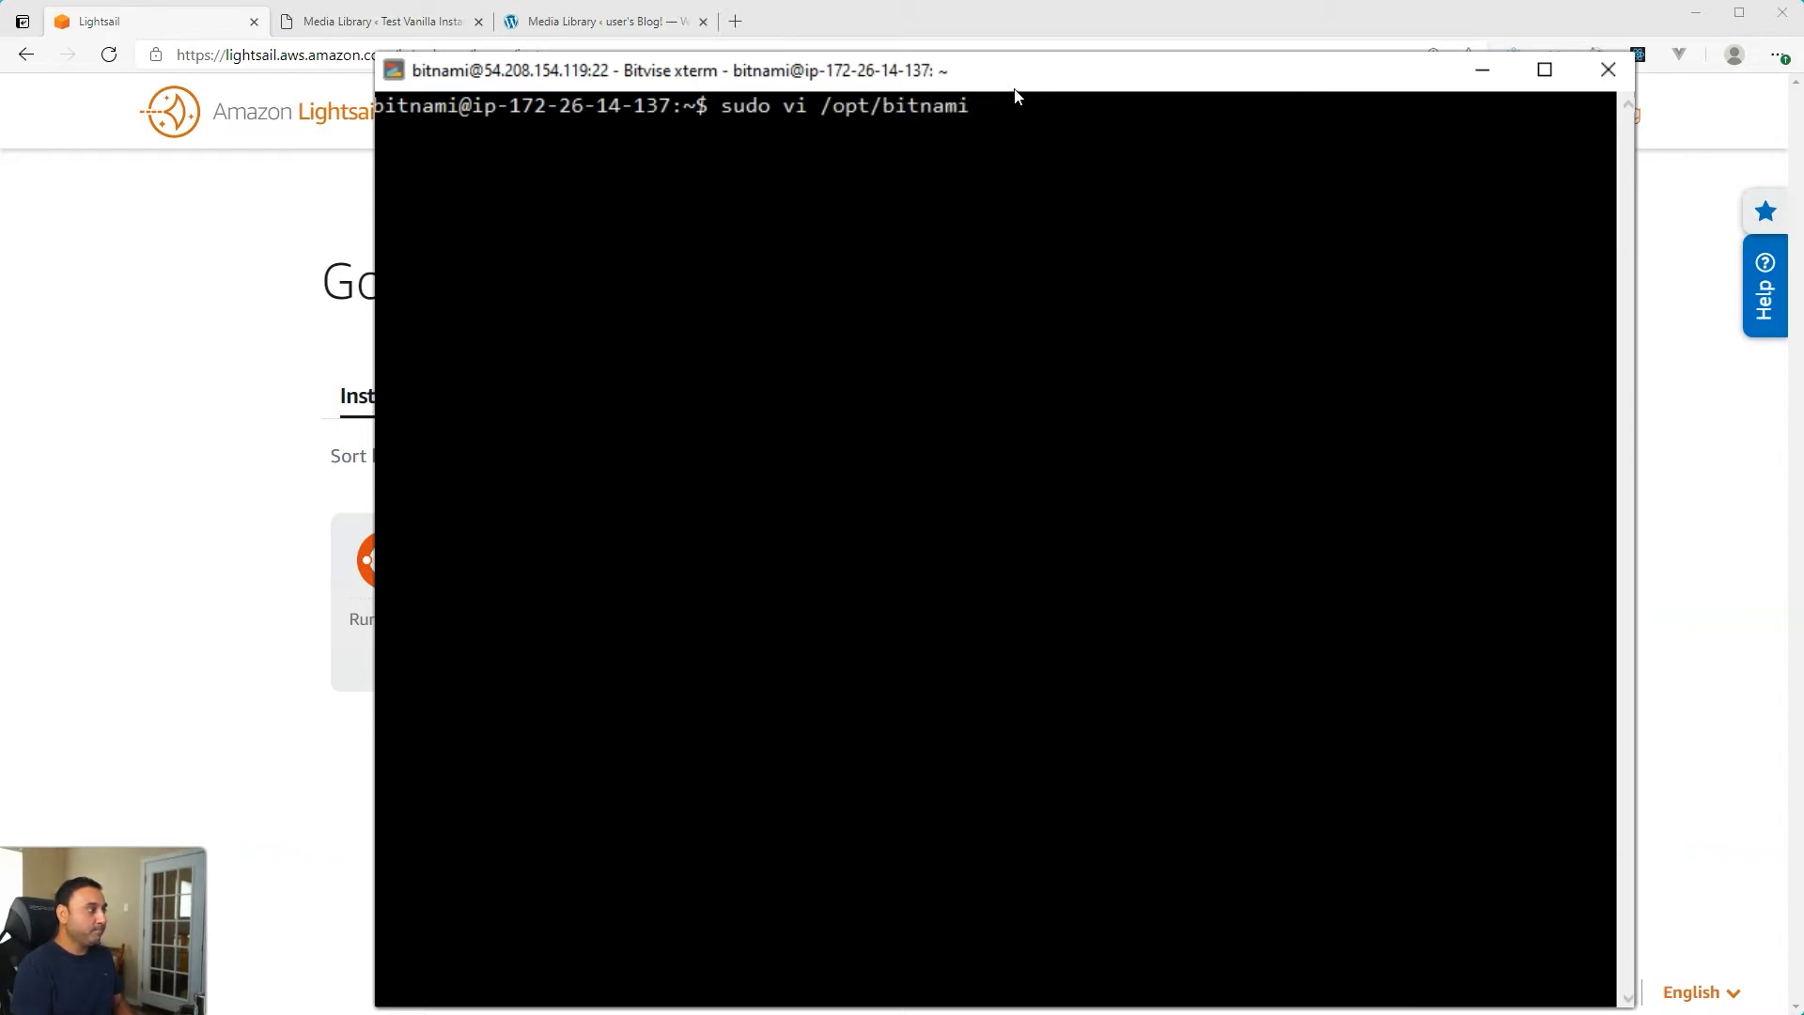
type("/php/")
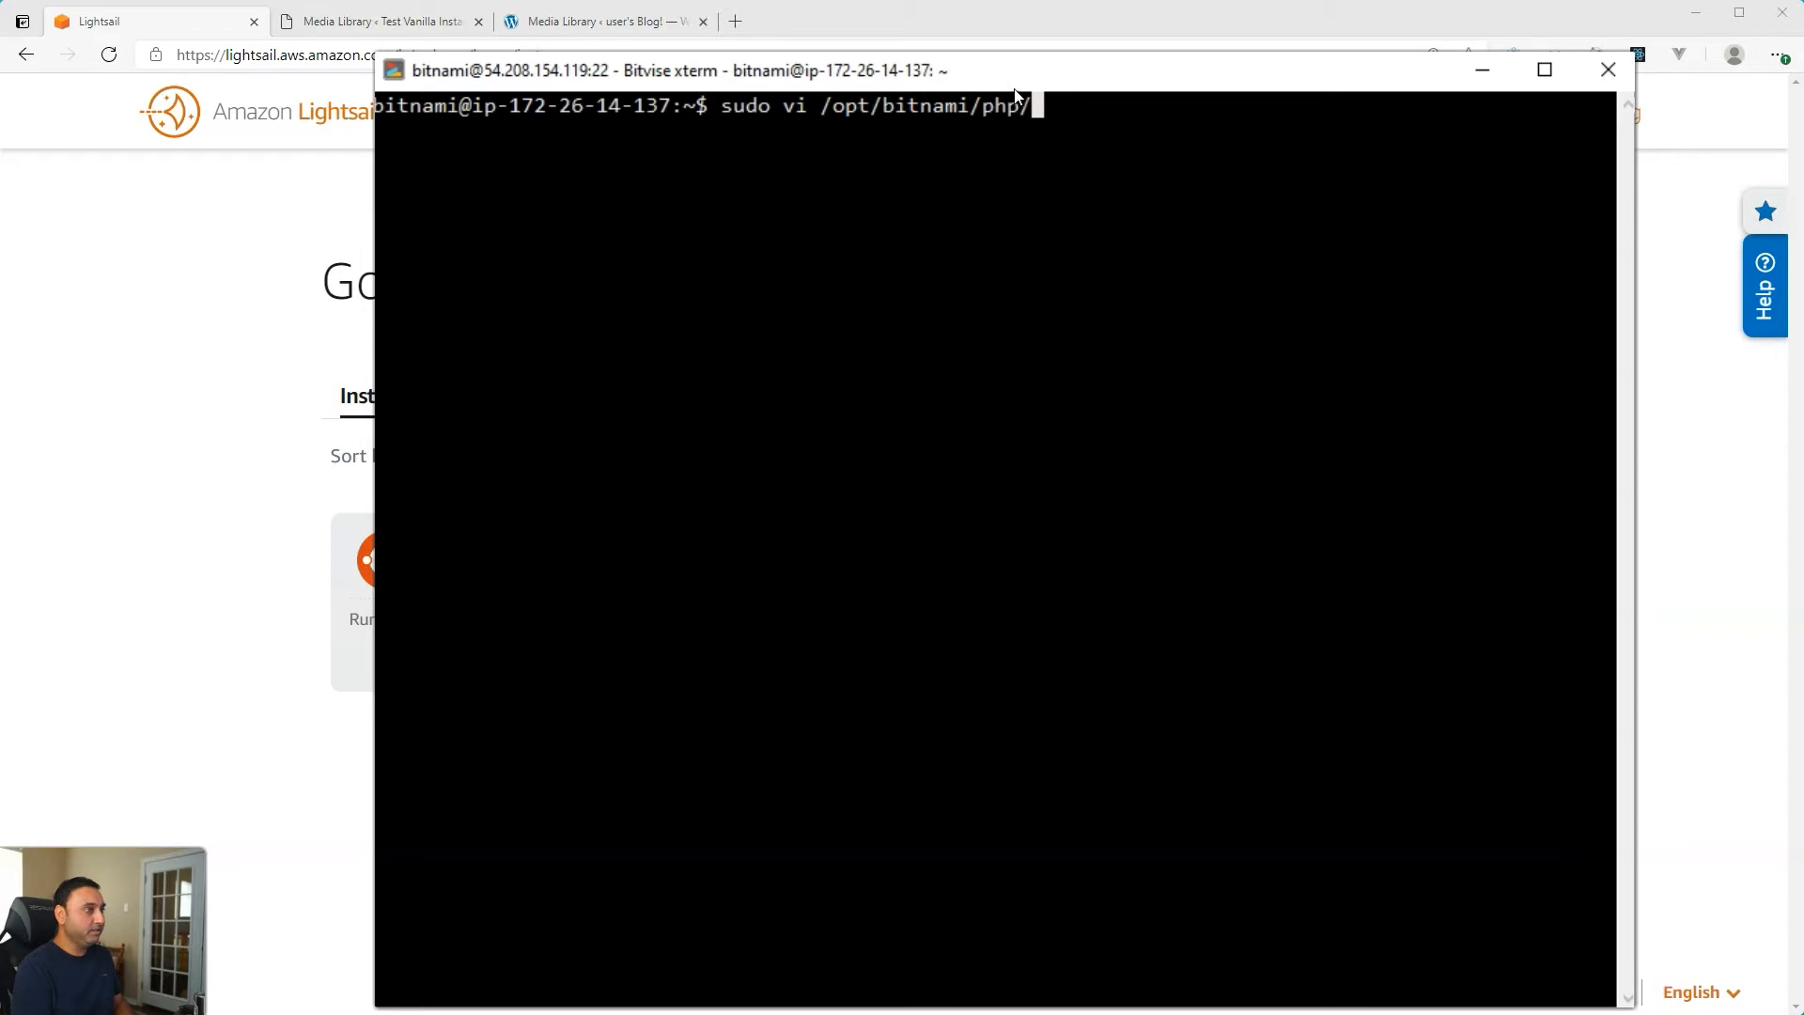
type("etc/php.")
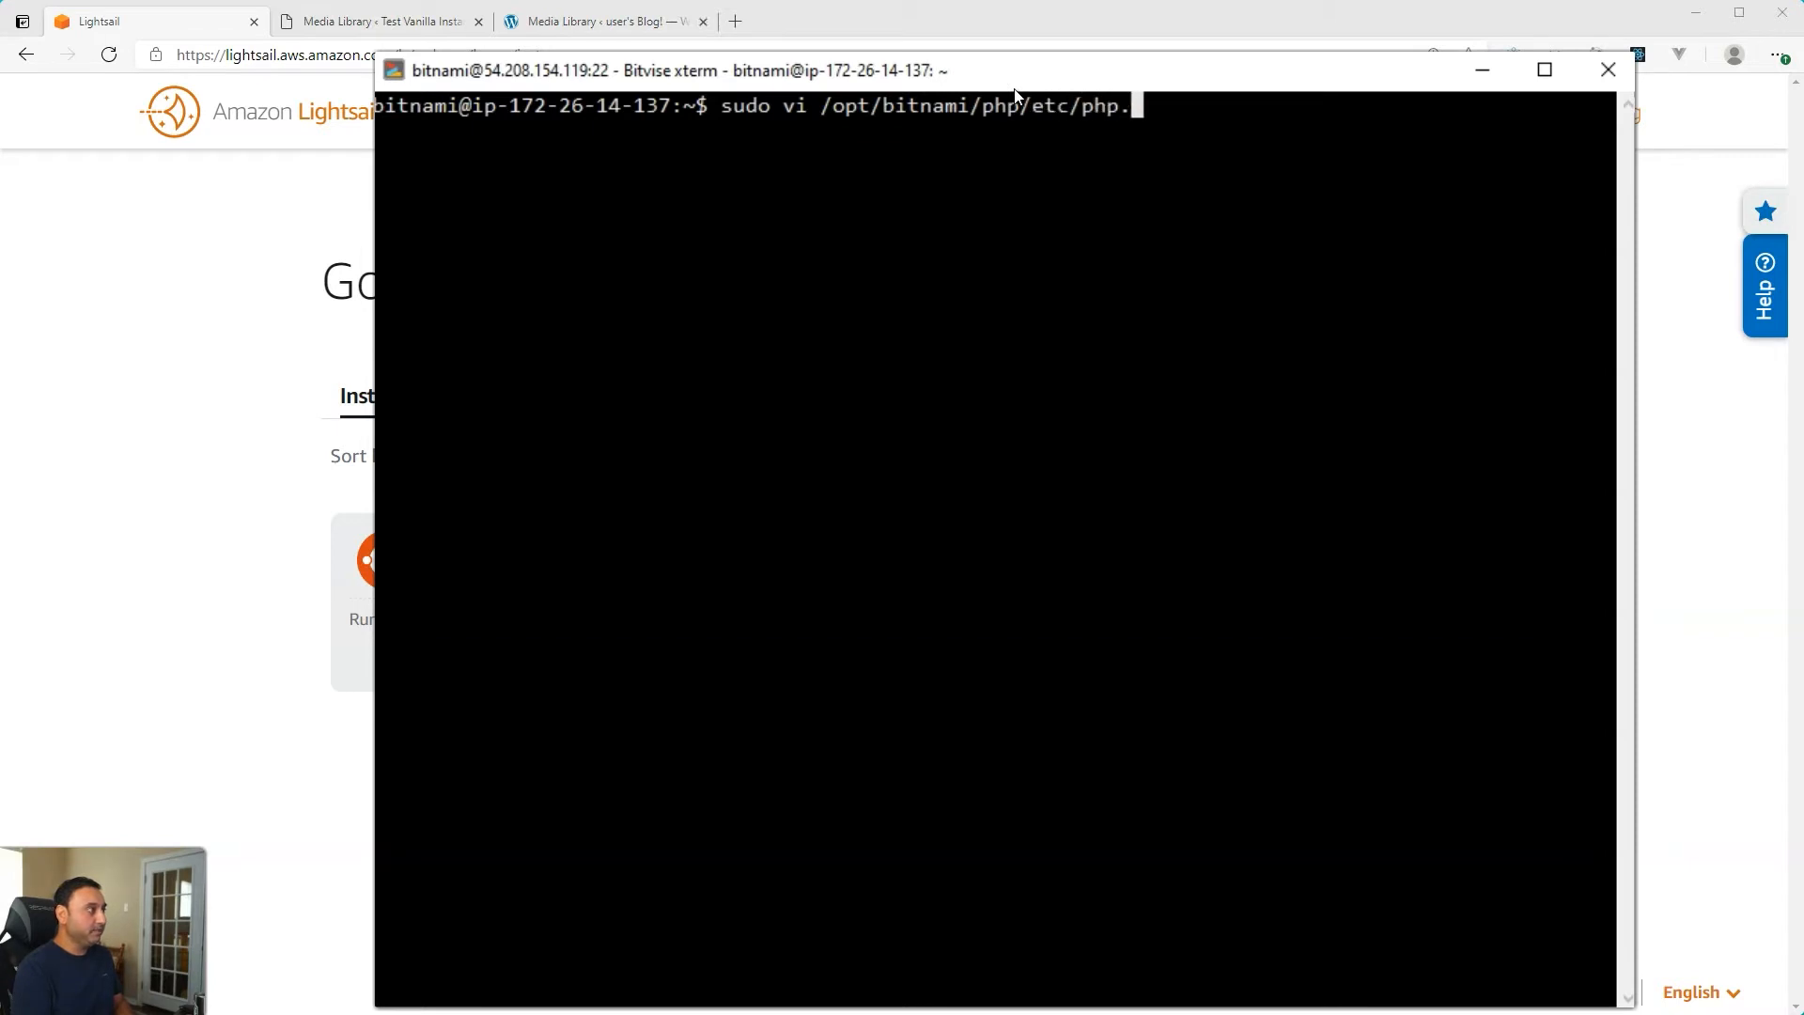
type("ini")
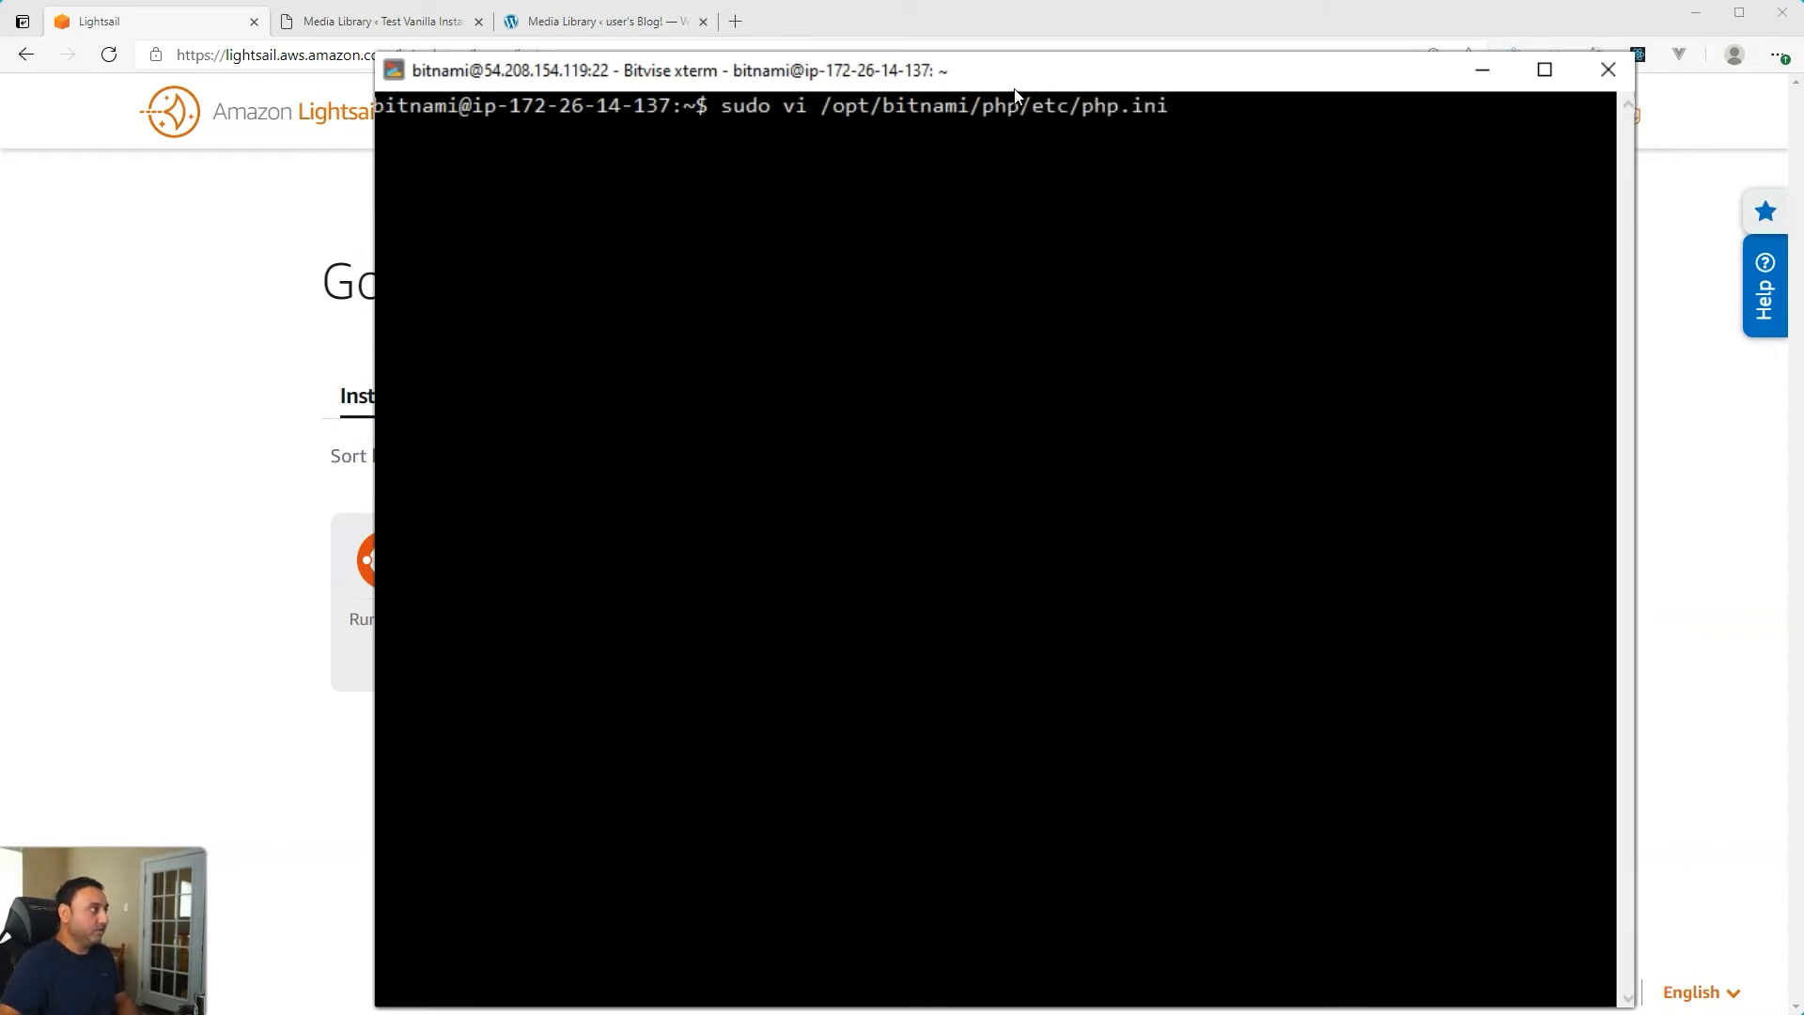
mouse_move(1255, 219)
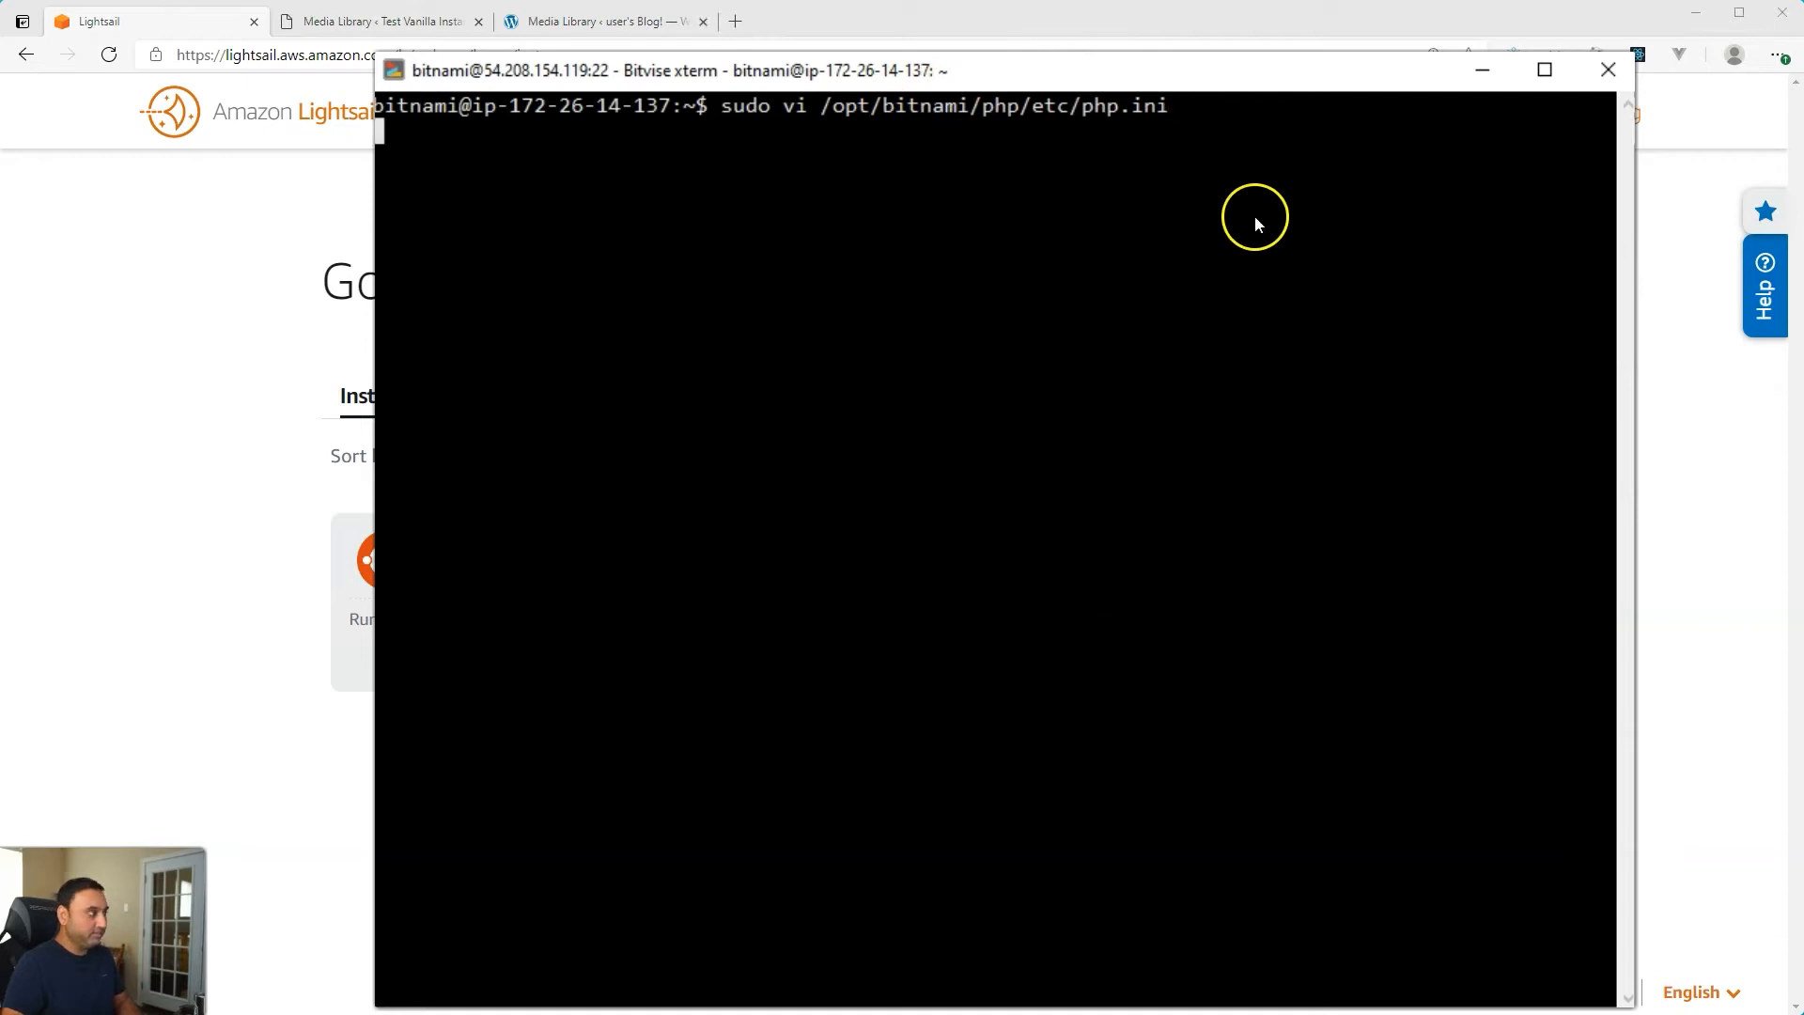
key("Return")
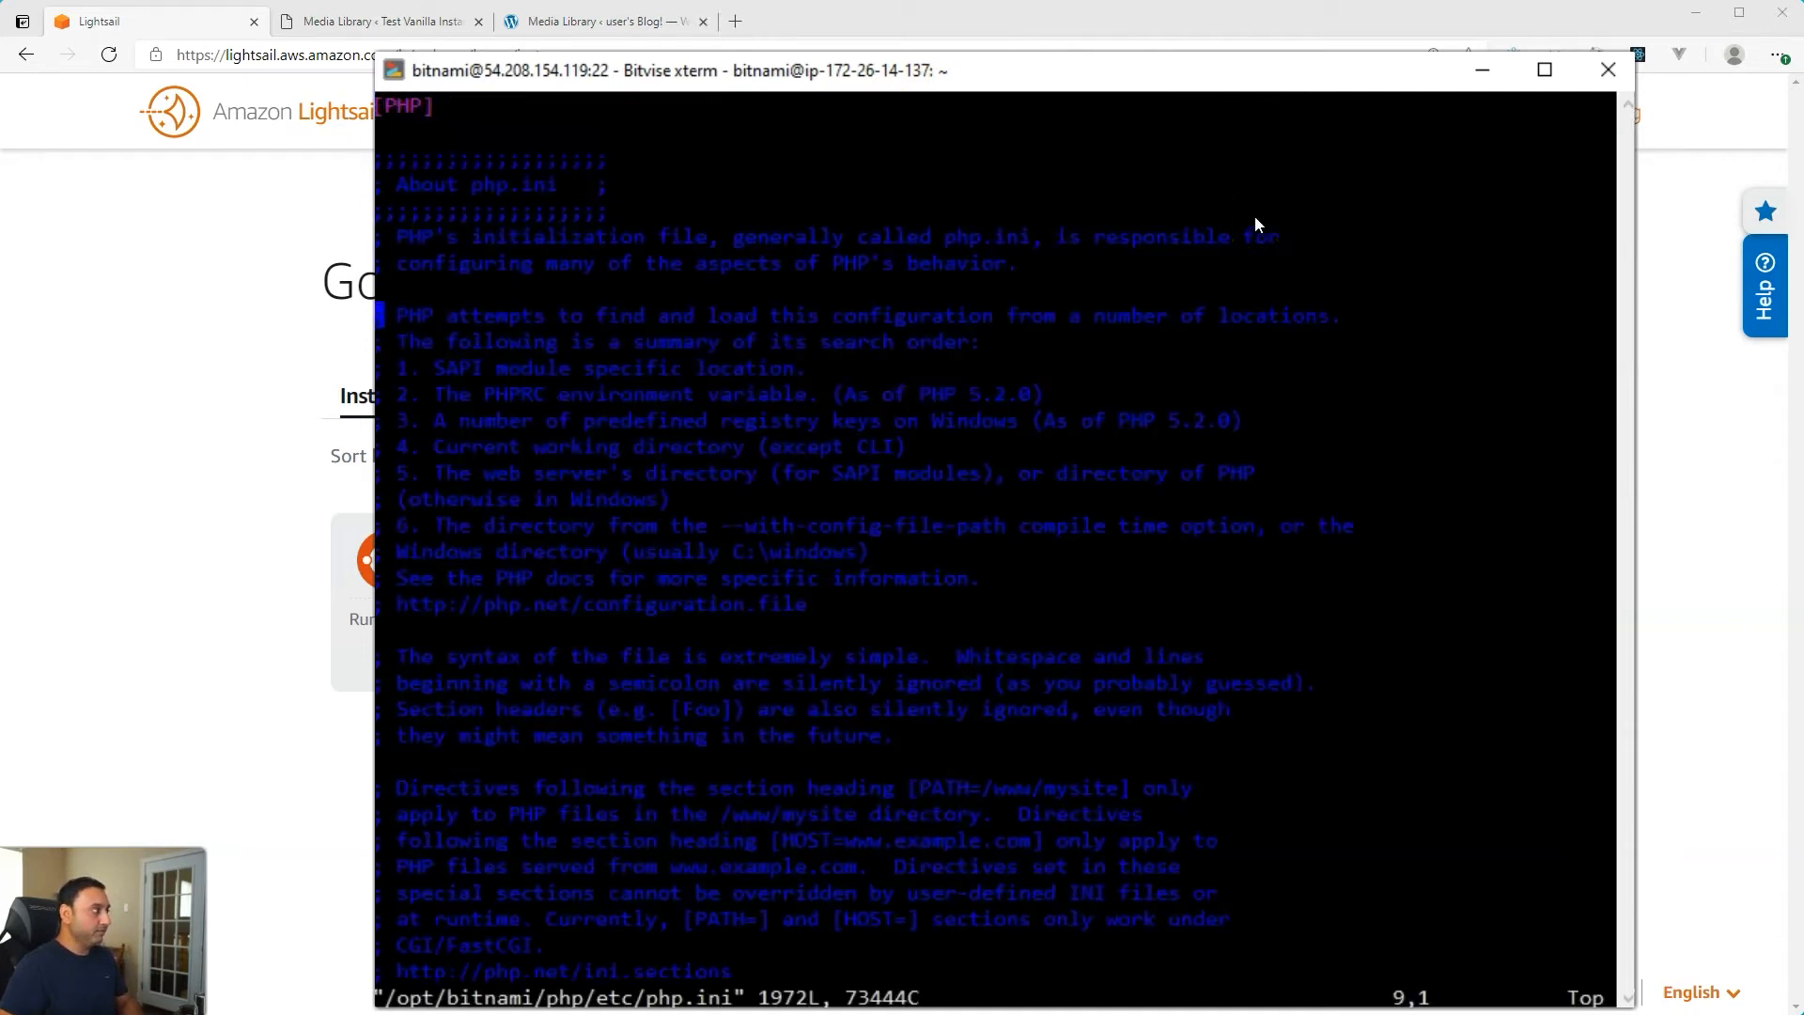
Step: From the top of php.ini, change post_max_size to 200M
key("gg")
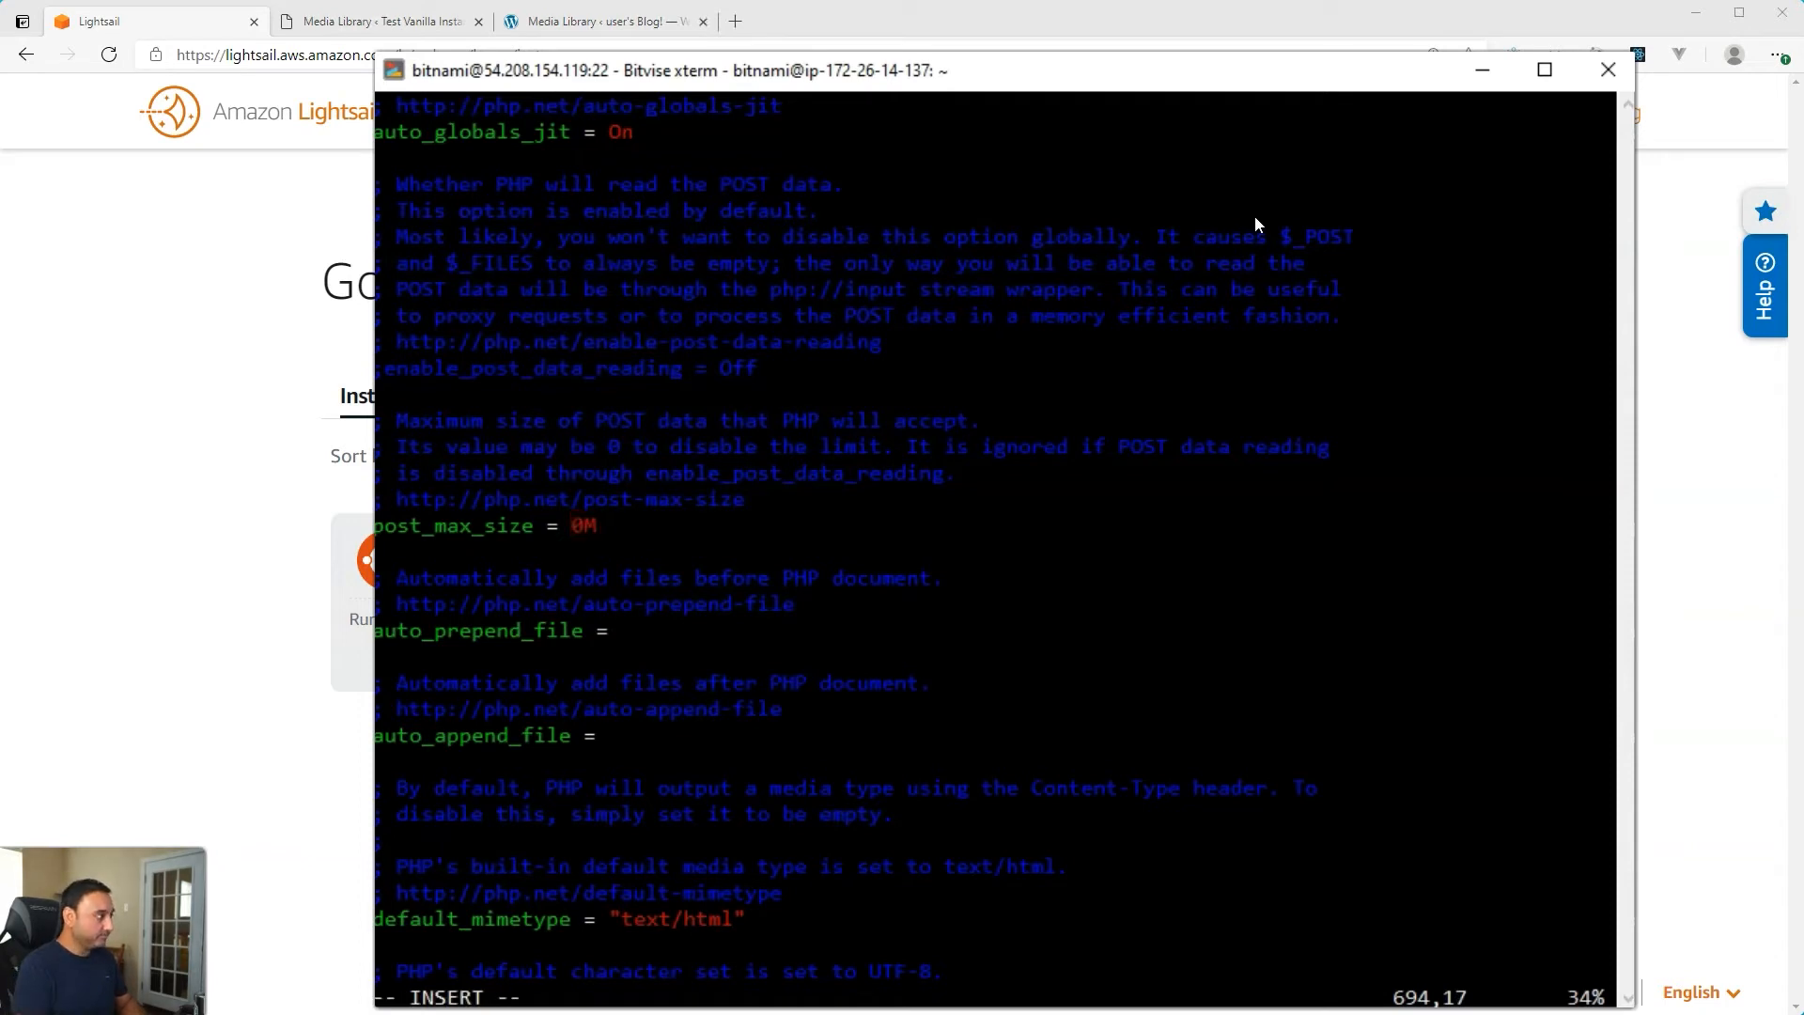
type("200")
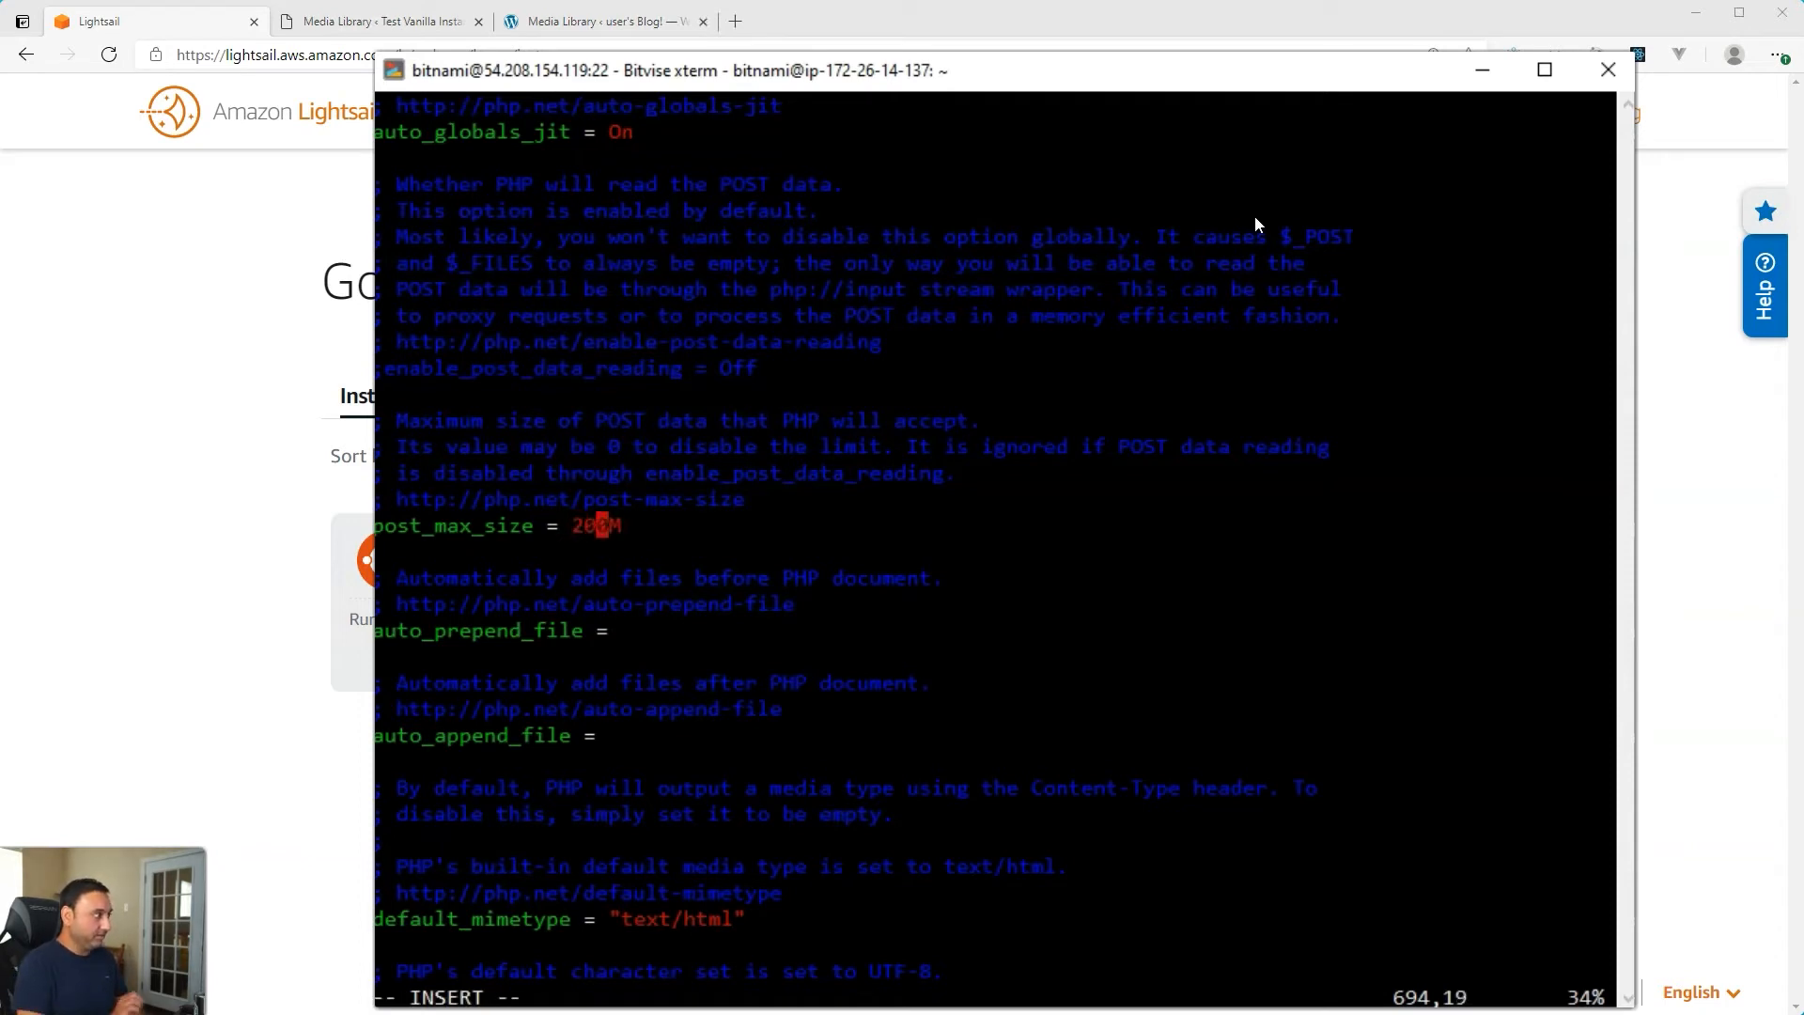
key("Escape")
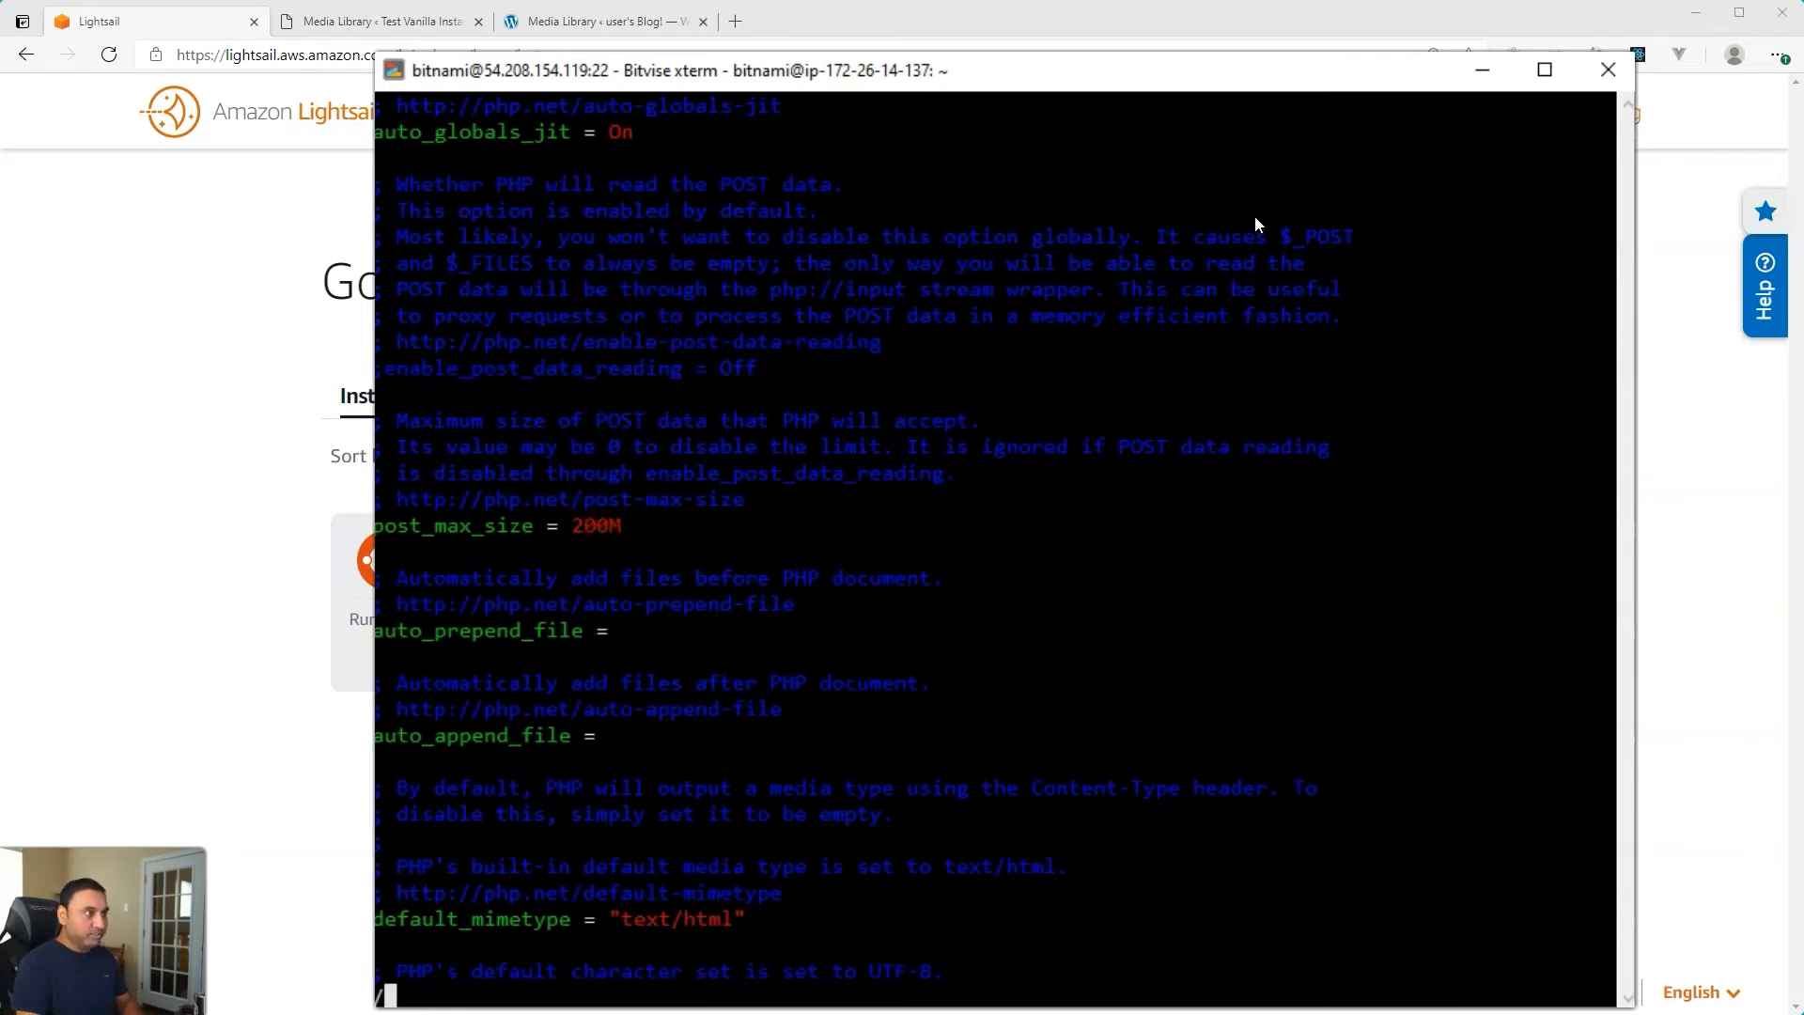
Step: Search for upload_max_filesize and start editing its value to 200M
type("/upoad")
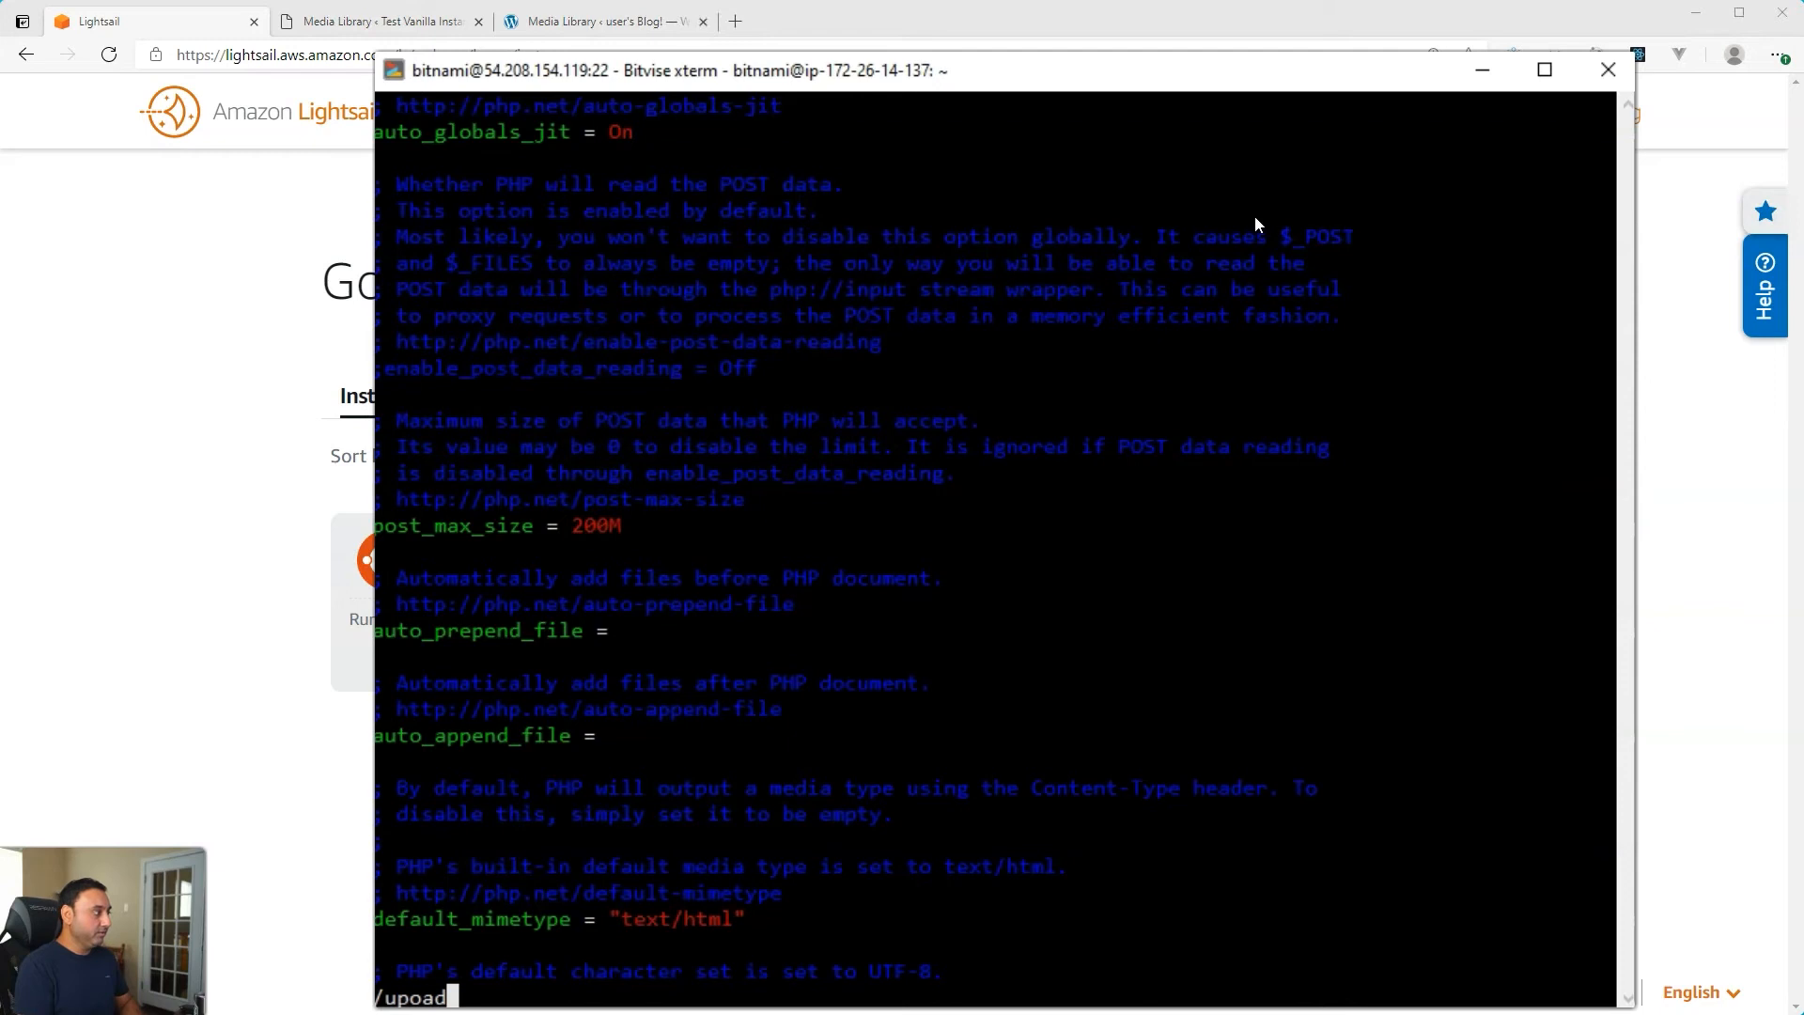
type("max")
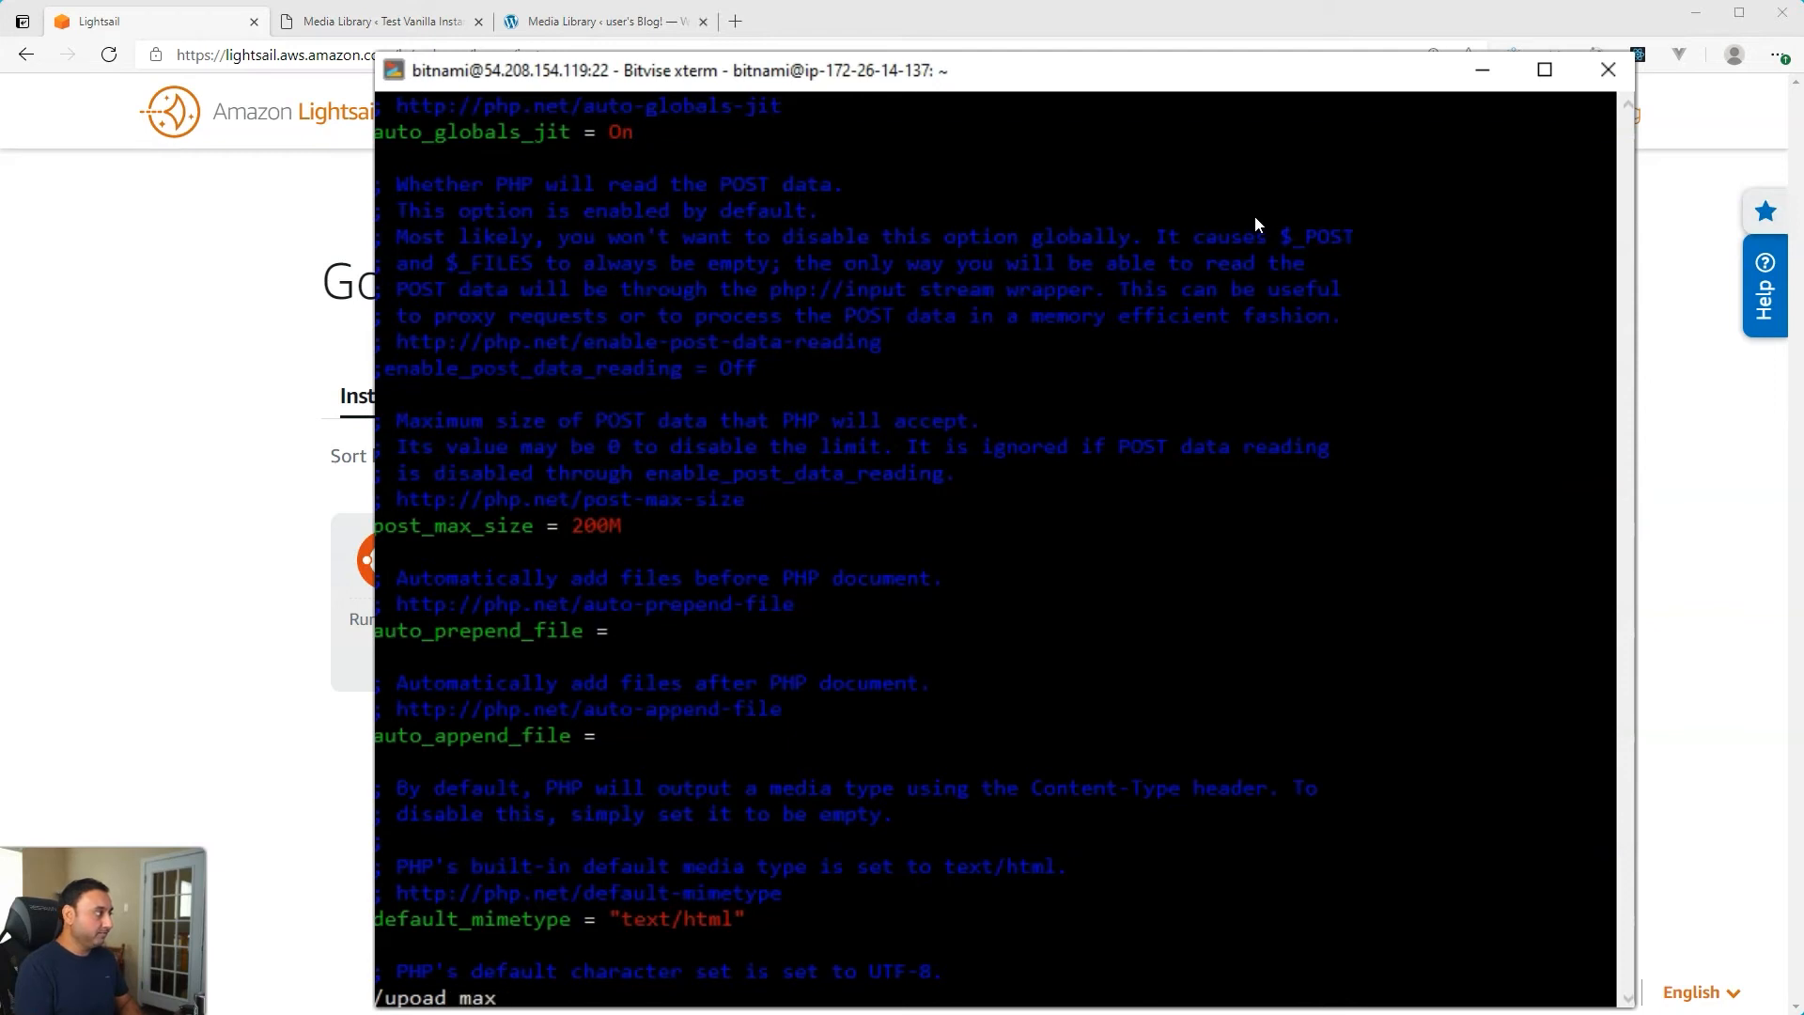
type("a")
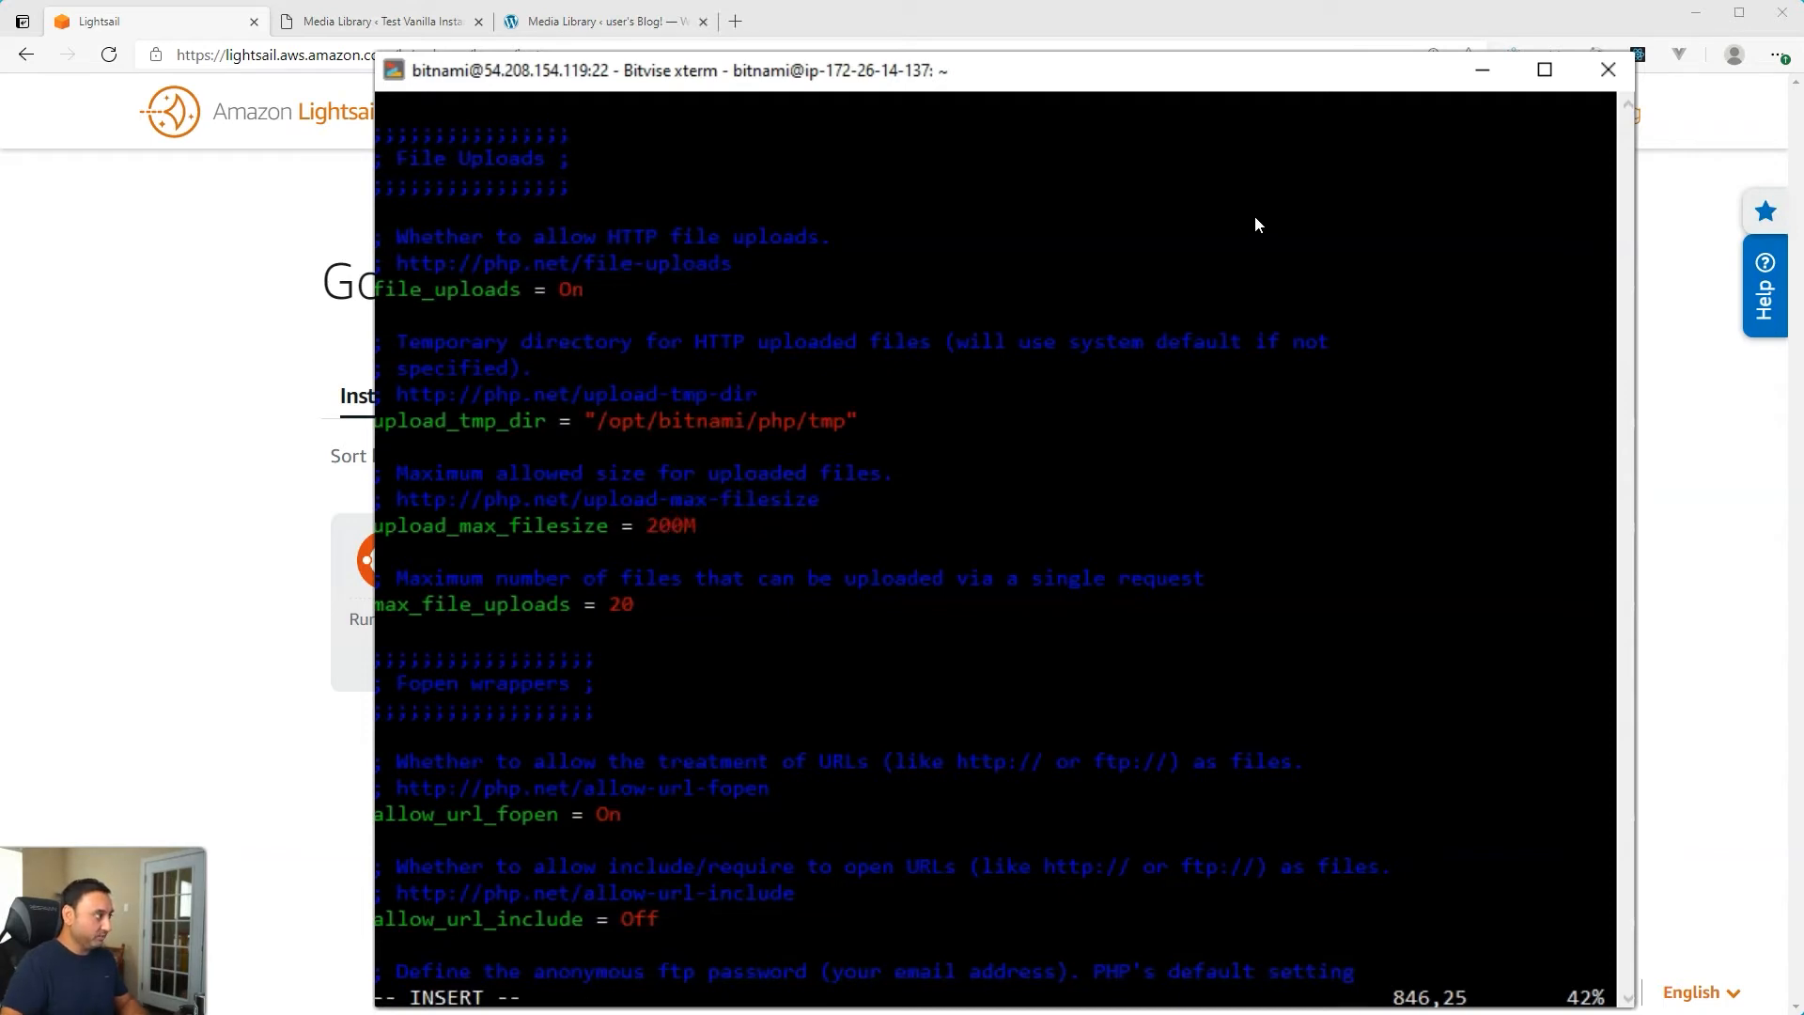
Step: Finish upload_max_filesize, then set max_execution_time to 300 seconds
key("Escape")
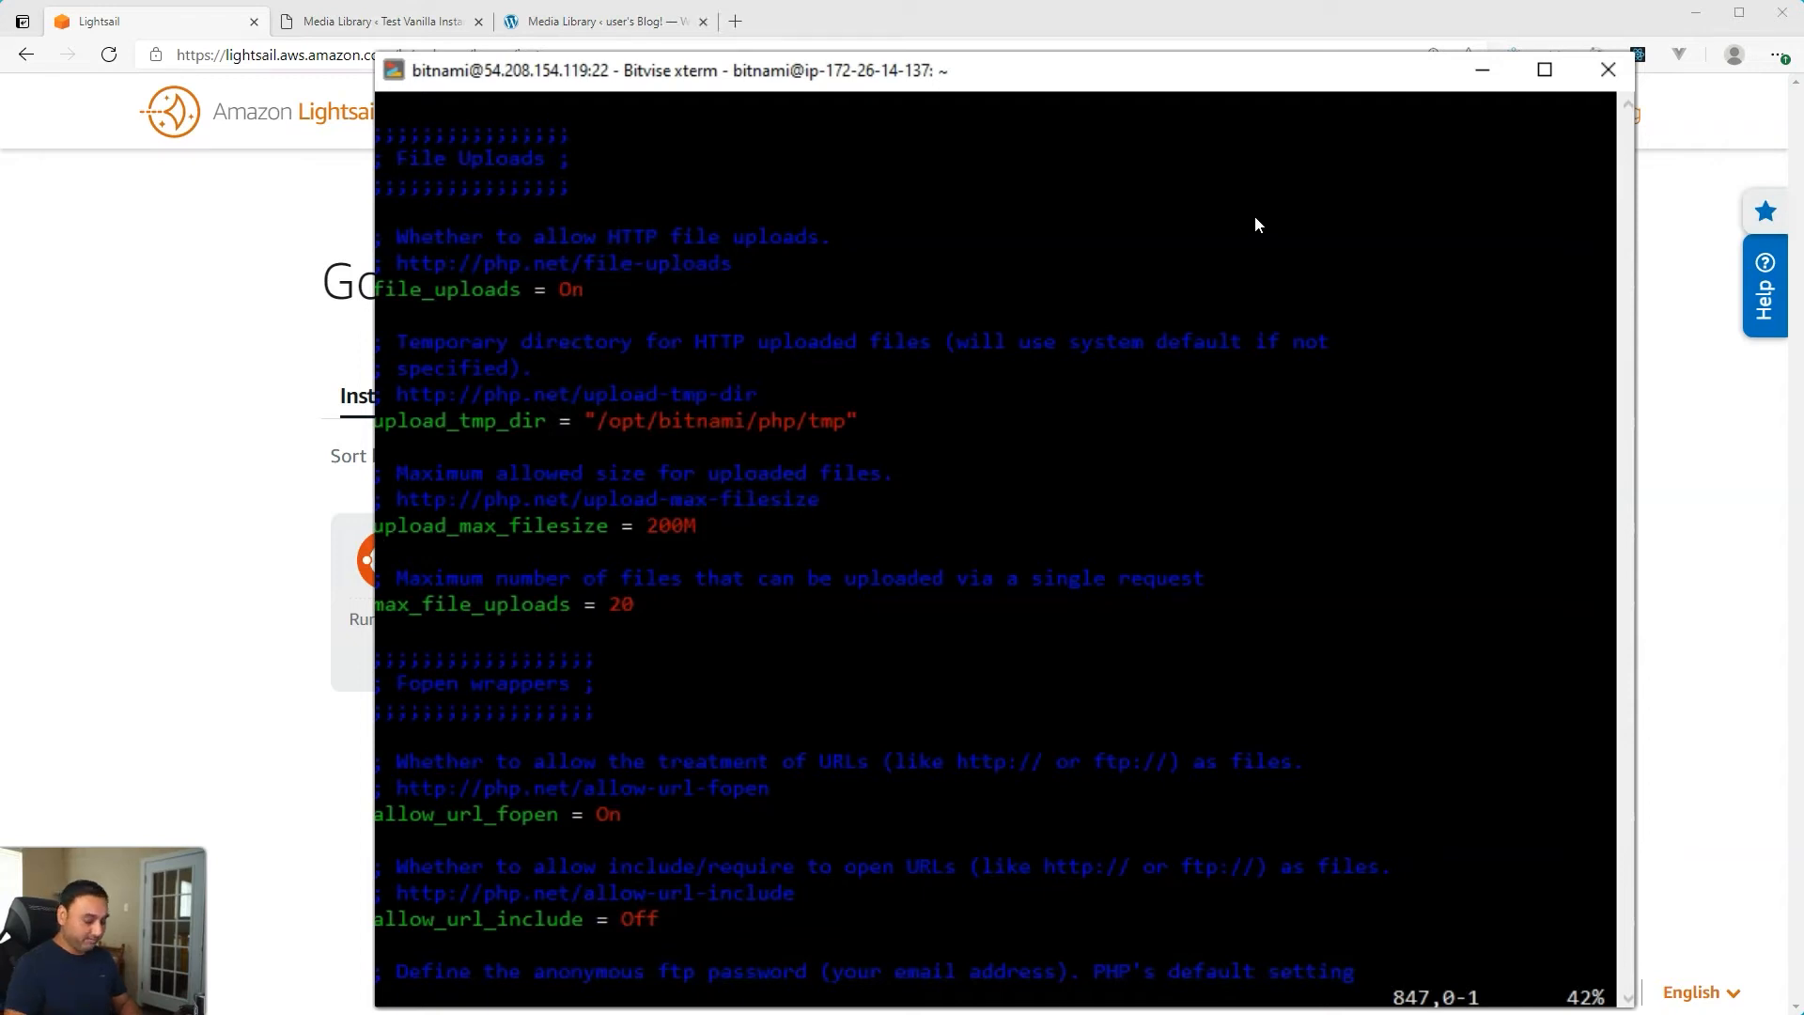
type("/max_exe")
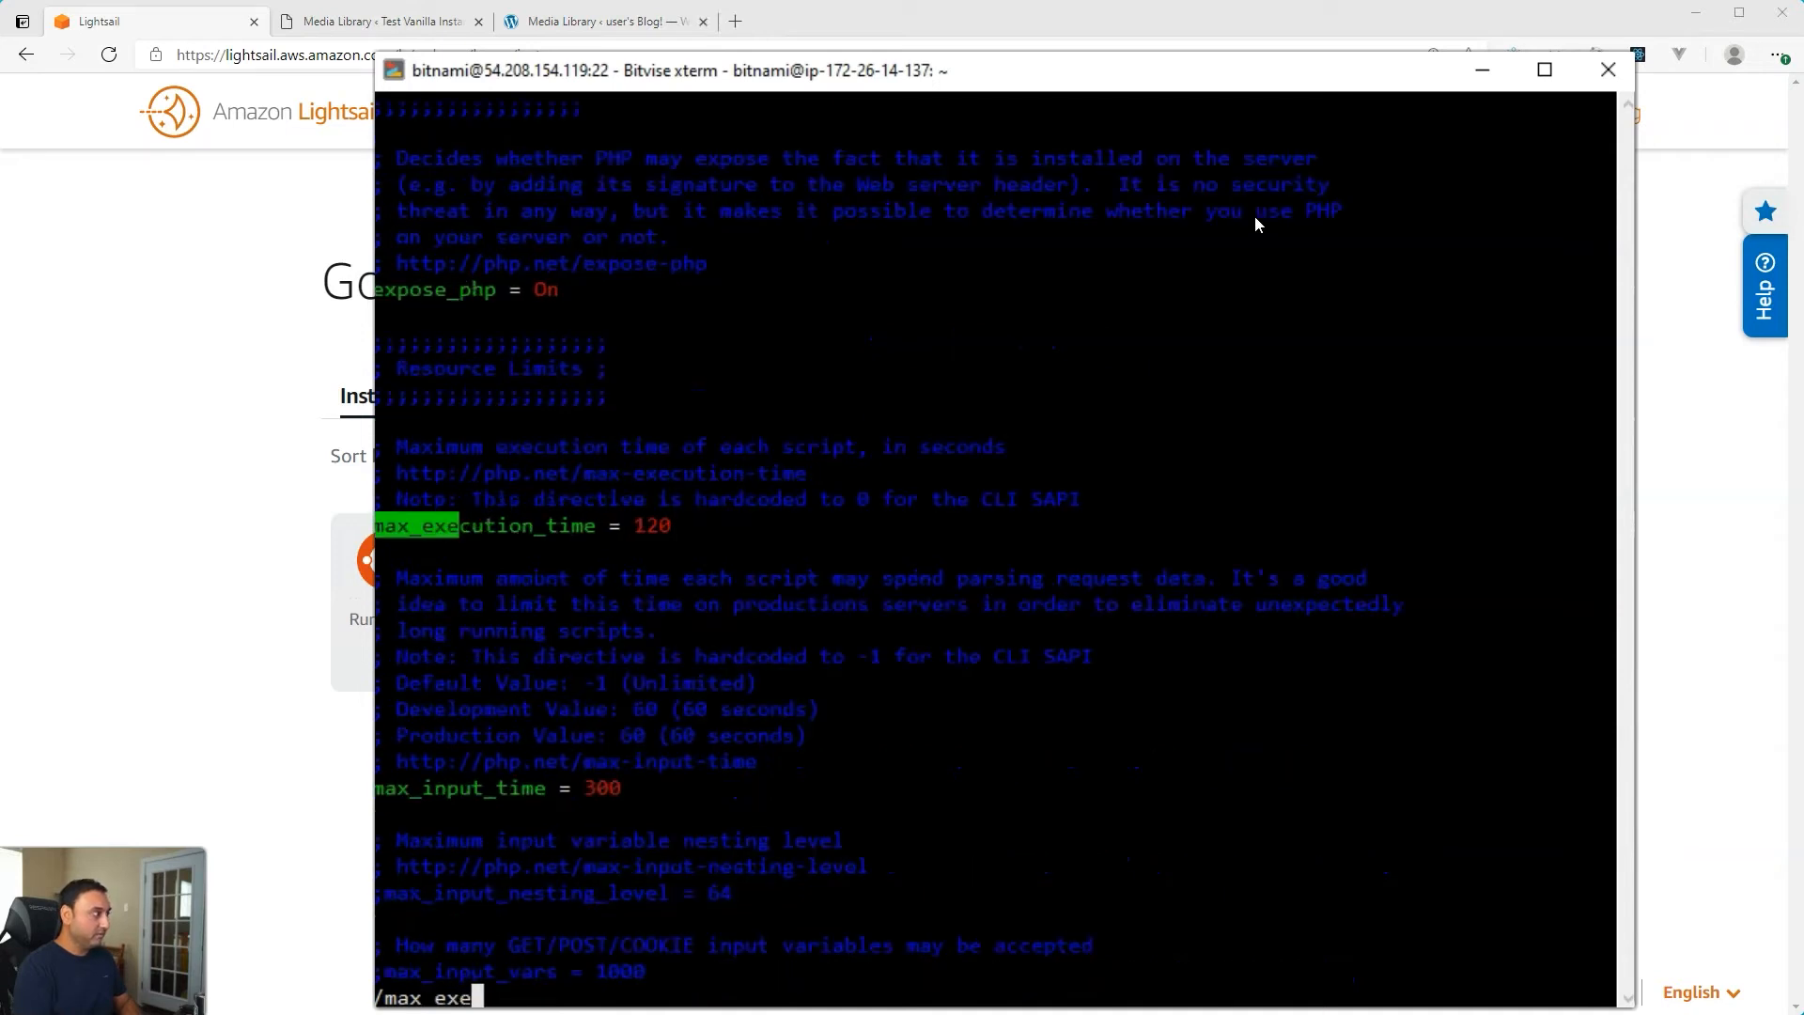
key("Return")
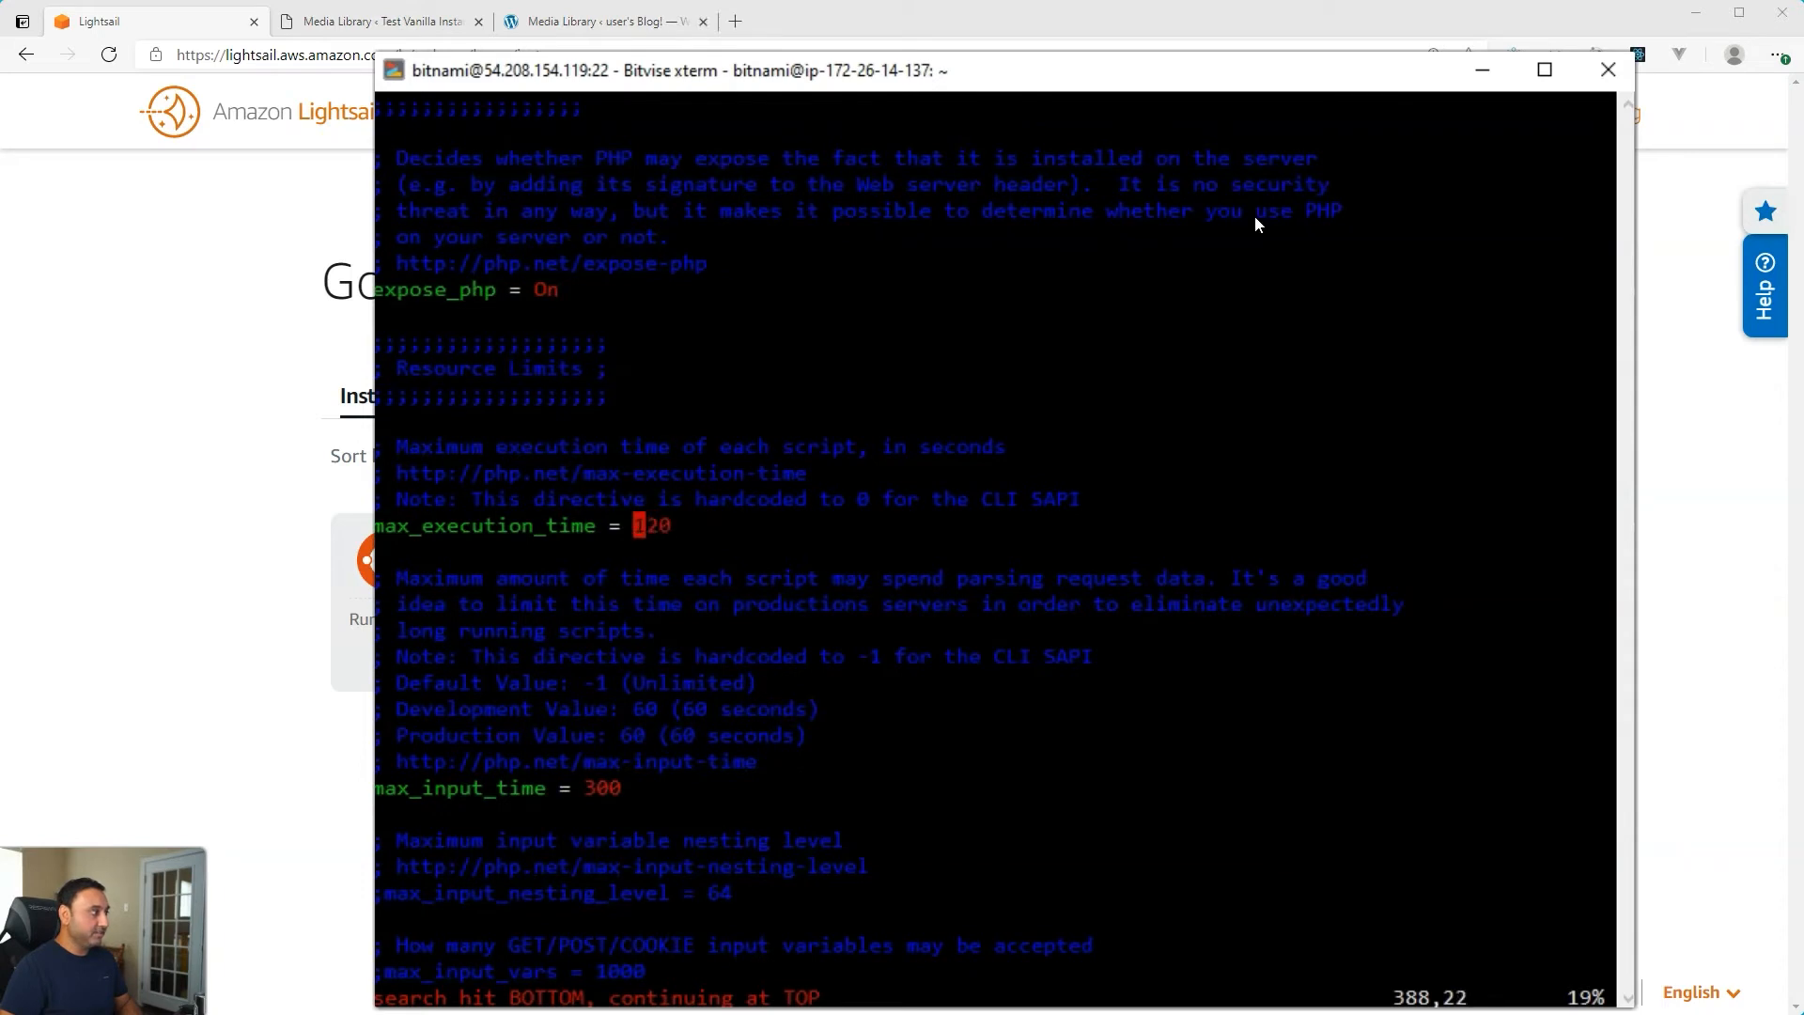
type("300")
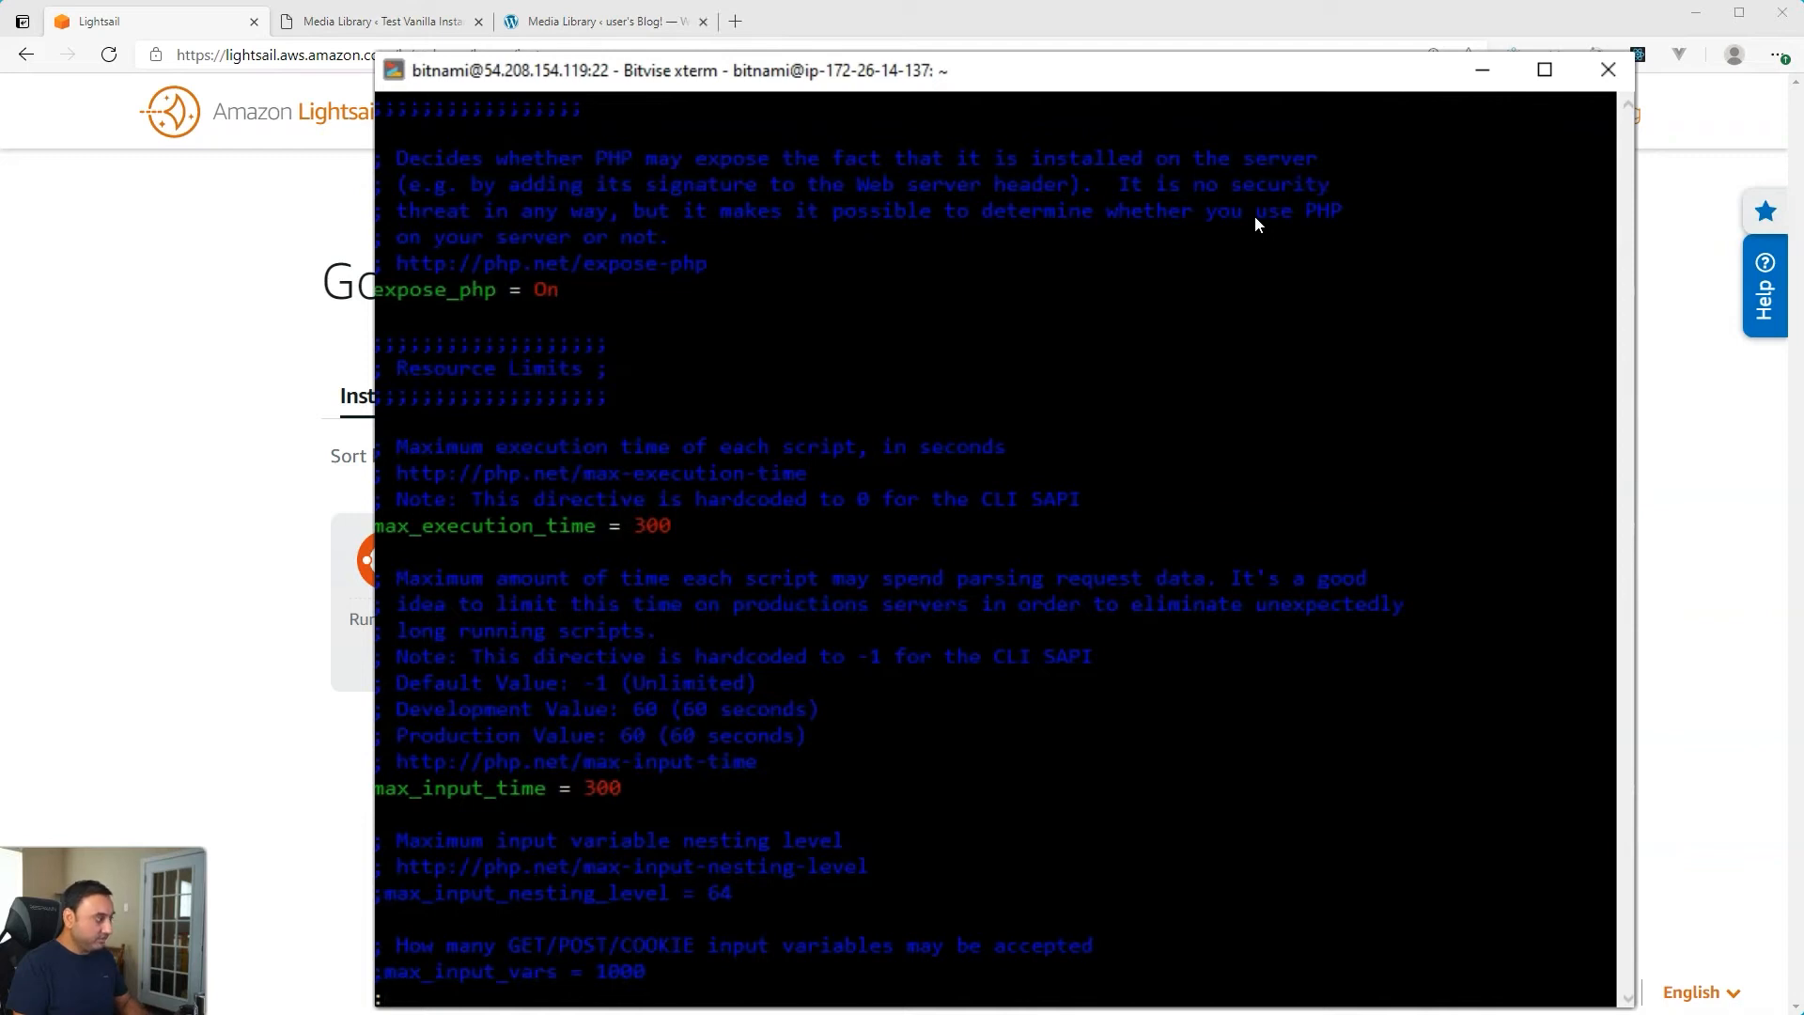
Step: Save php.ini with :wq and return to the shell
type(":wq")
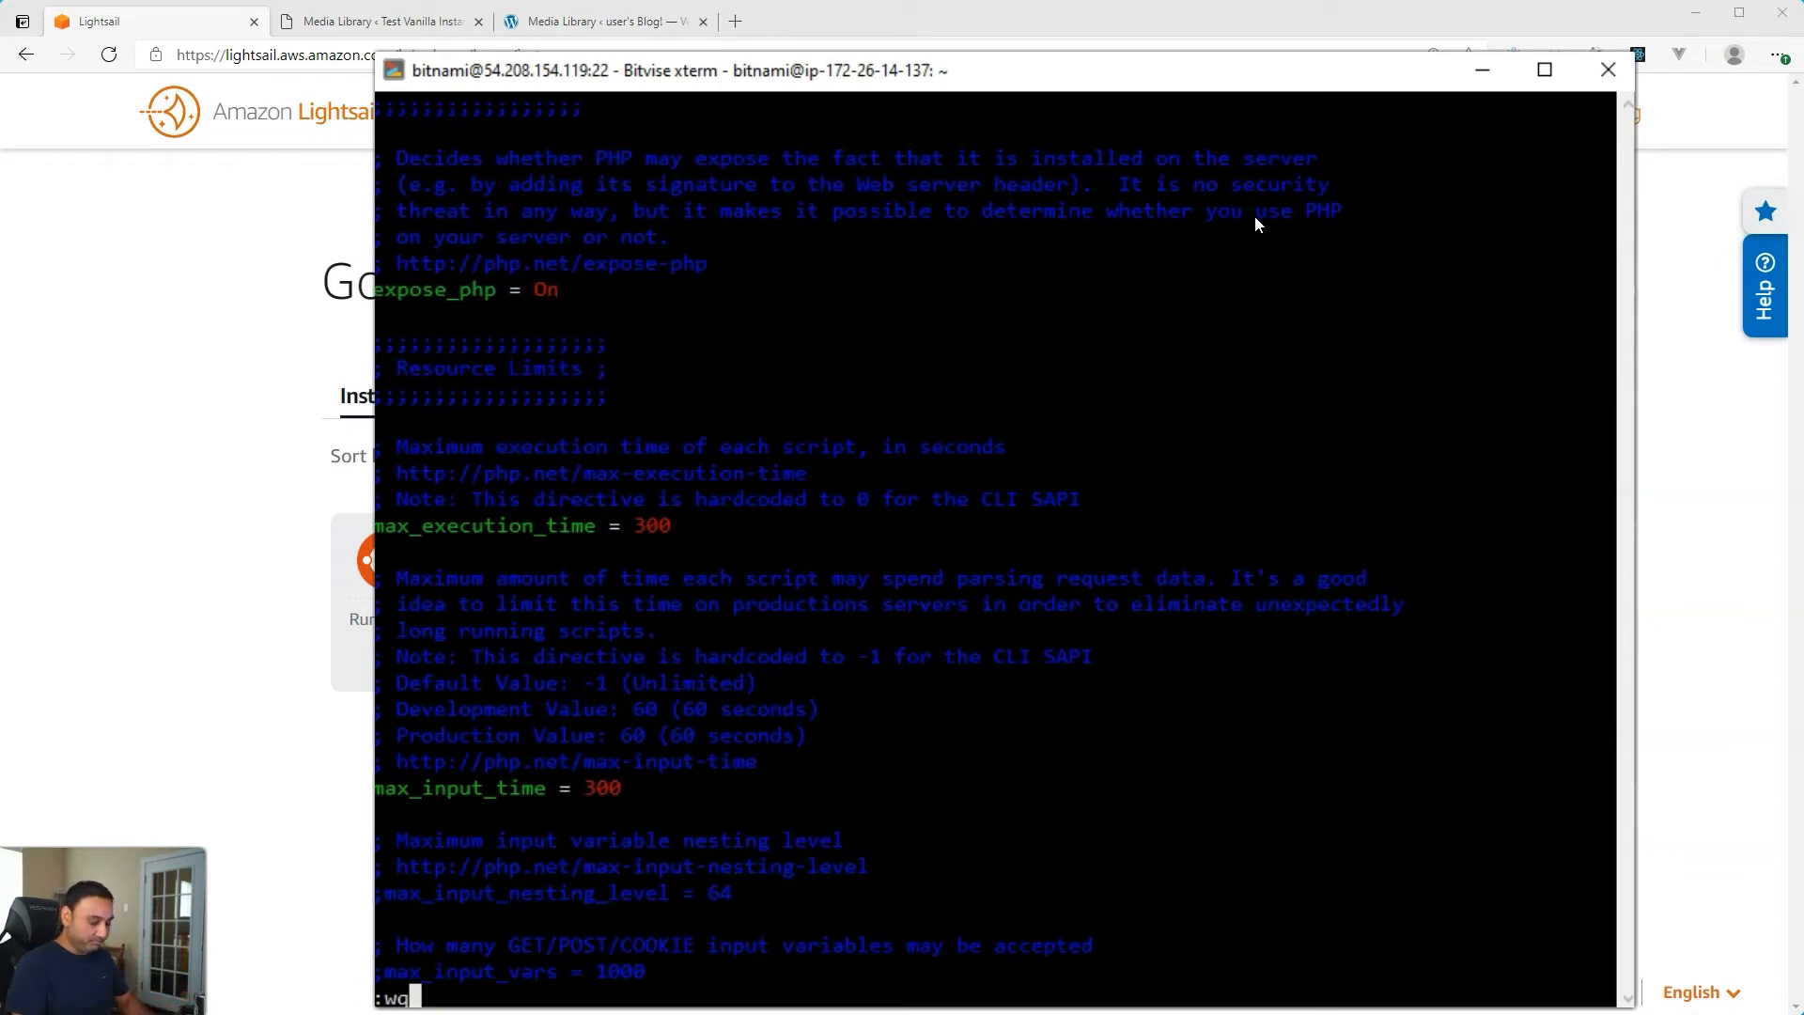
key("Return")
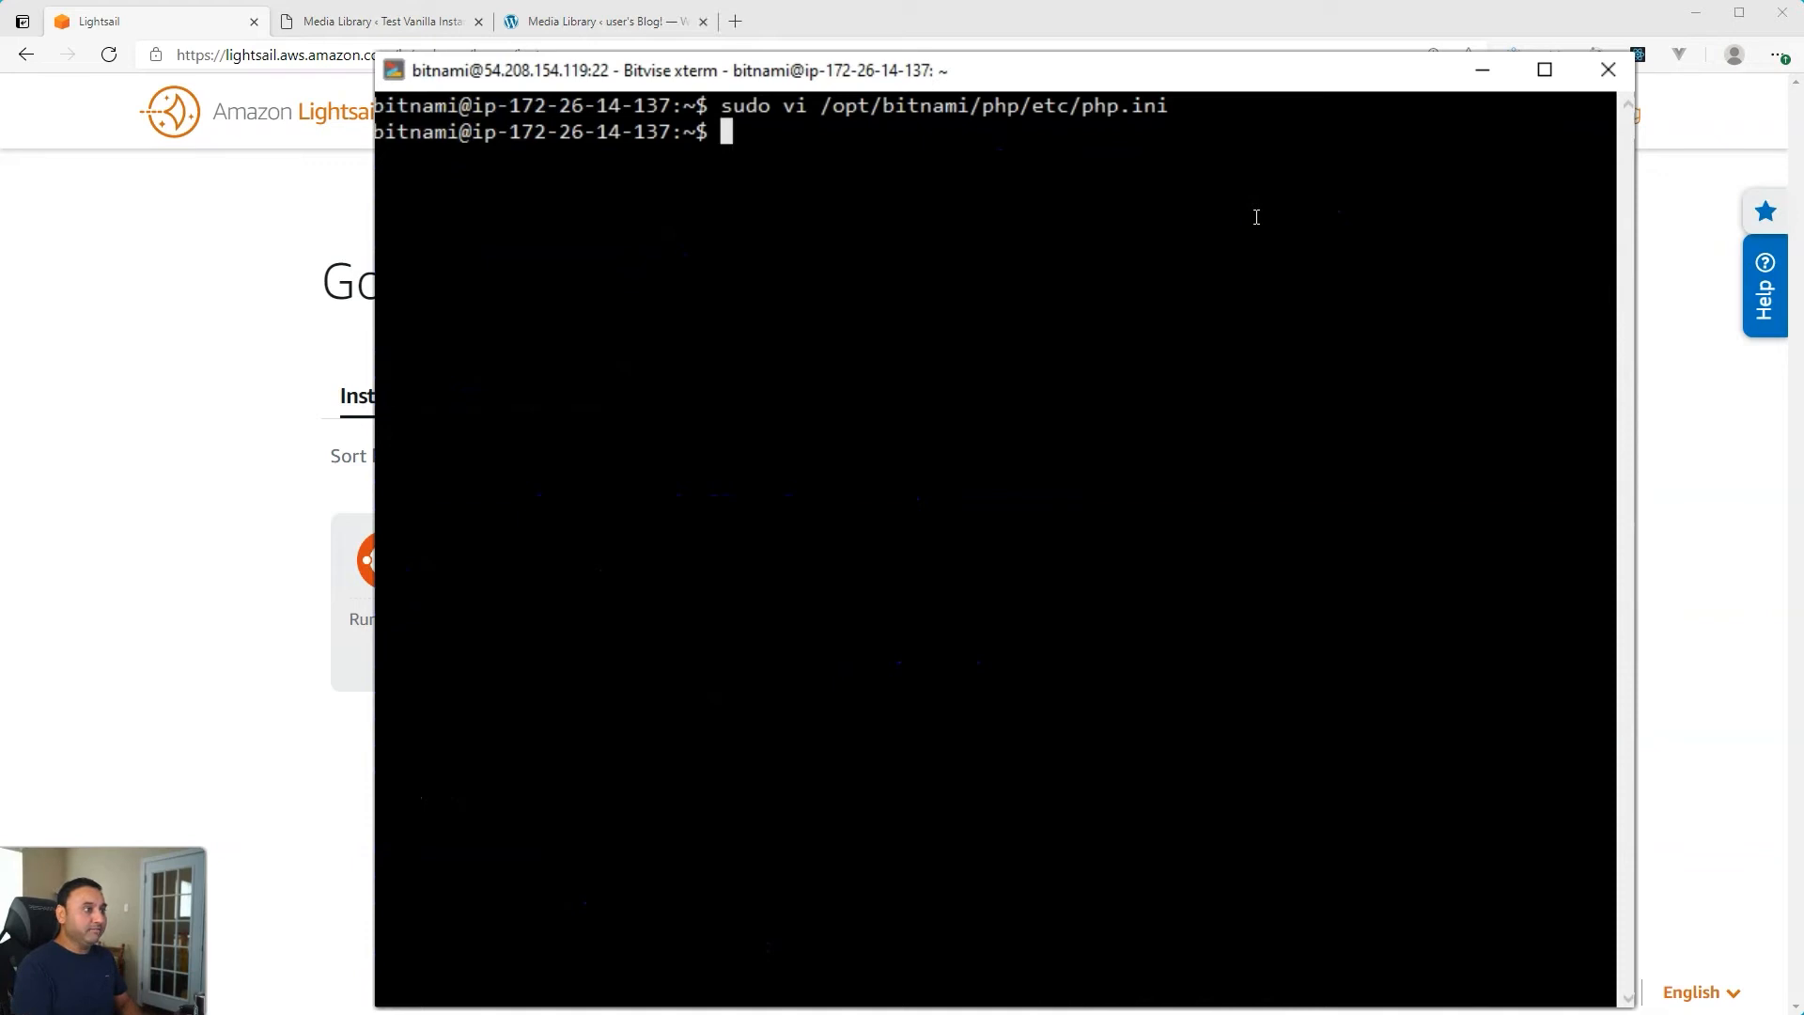
Step: Run the Bitnami control script restart so Apache, MySQL and PHP-FPM reload the settings
type("sudo vi /opt/bitnami/apache2/conf/httpd.conf")
type("sudo /opt/bitnami/ctlscript.sh restart")
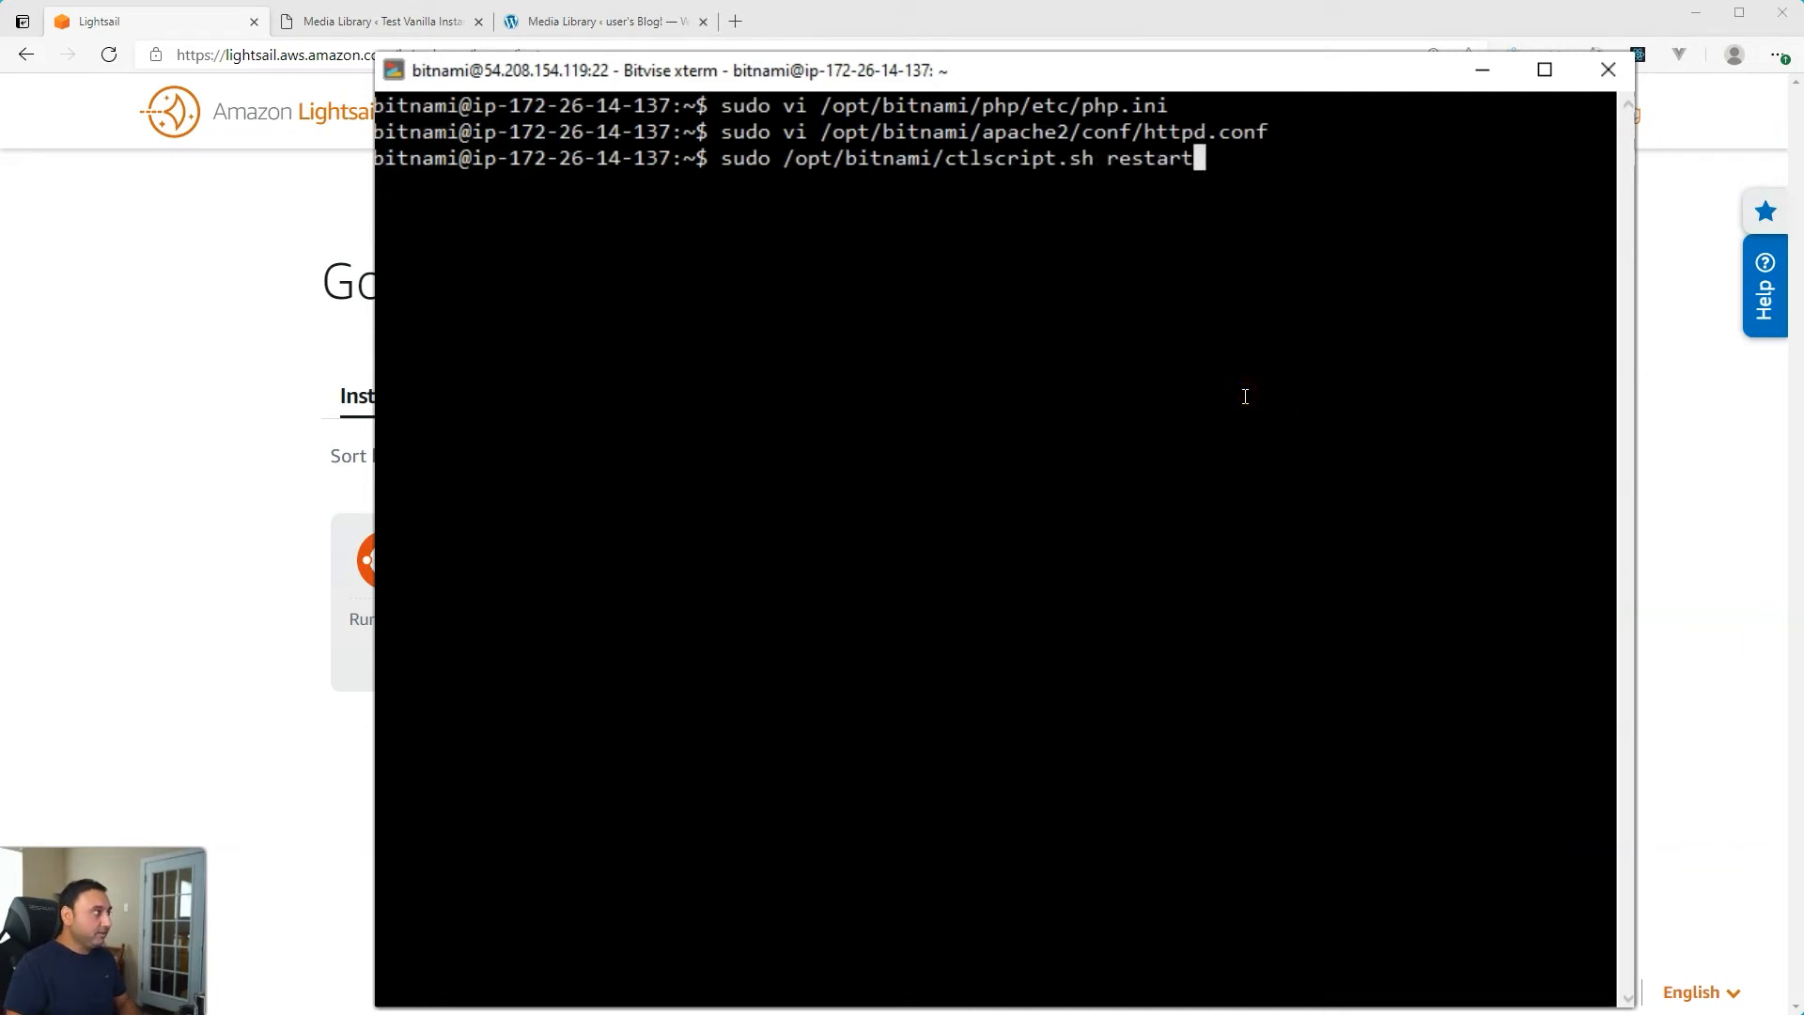
key("Return")
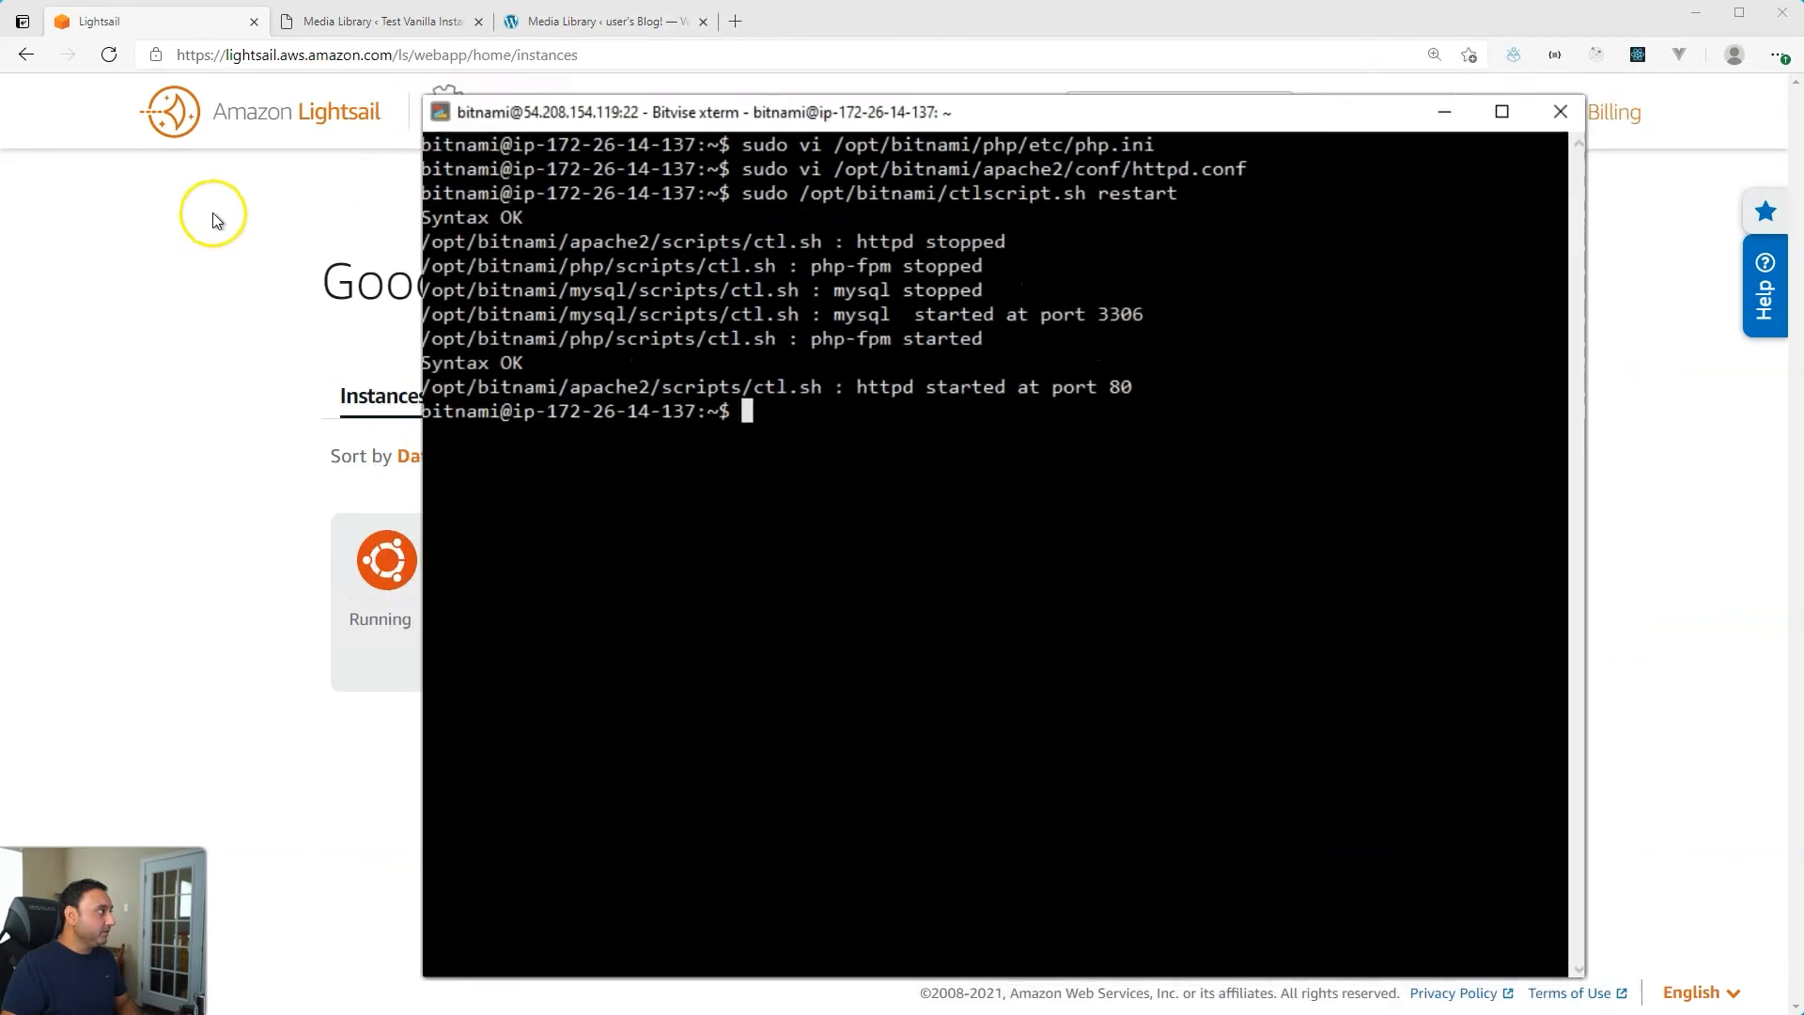
Step: Reopen the WordPress Media Library uploader and confirm it reports a 200 MB maximum upload size
left_click(1560, 111)
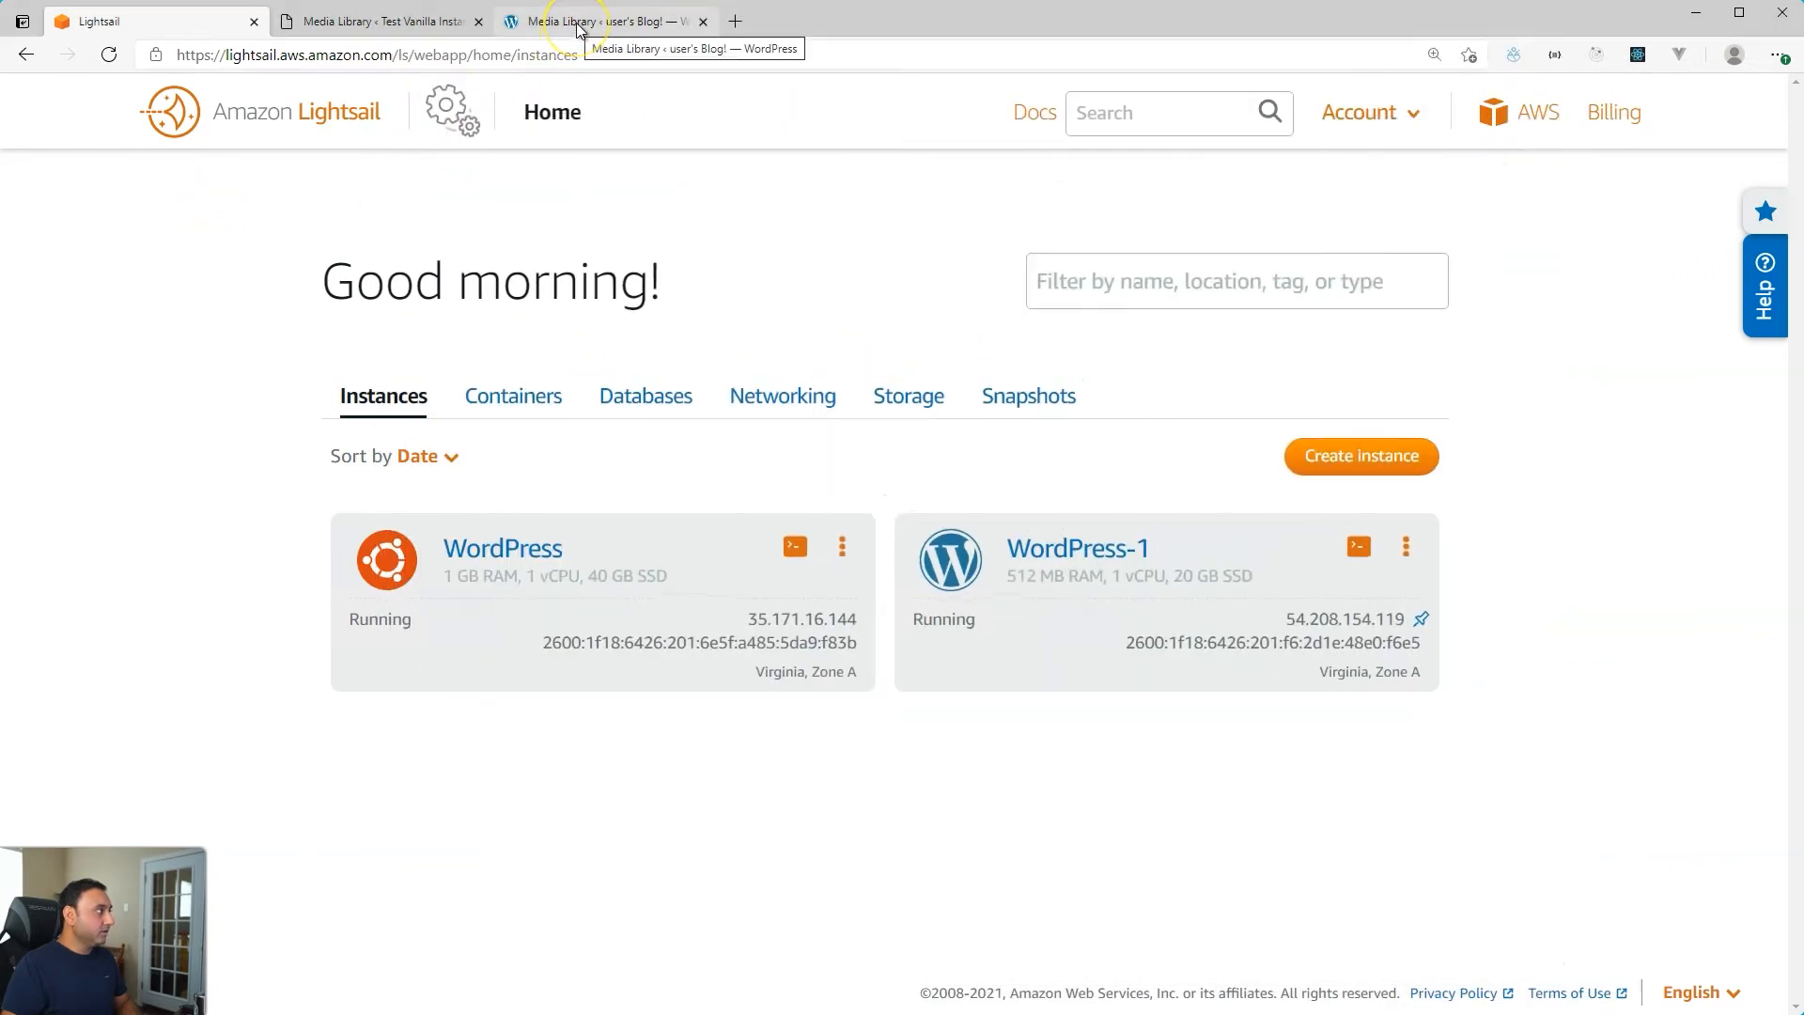
left_click(598, 21)
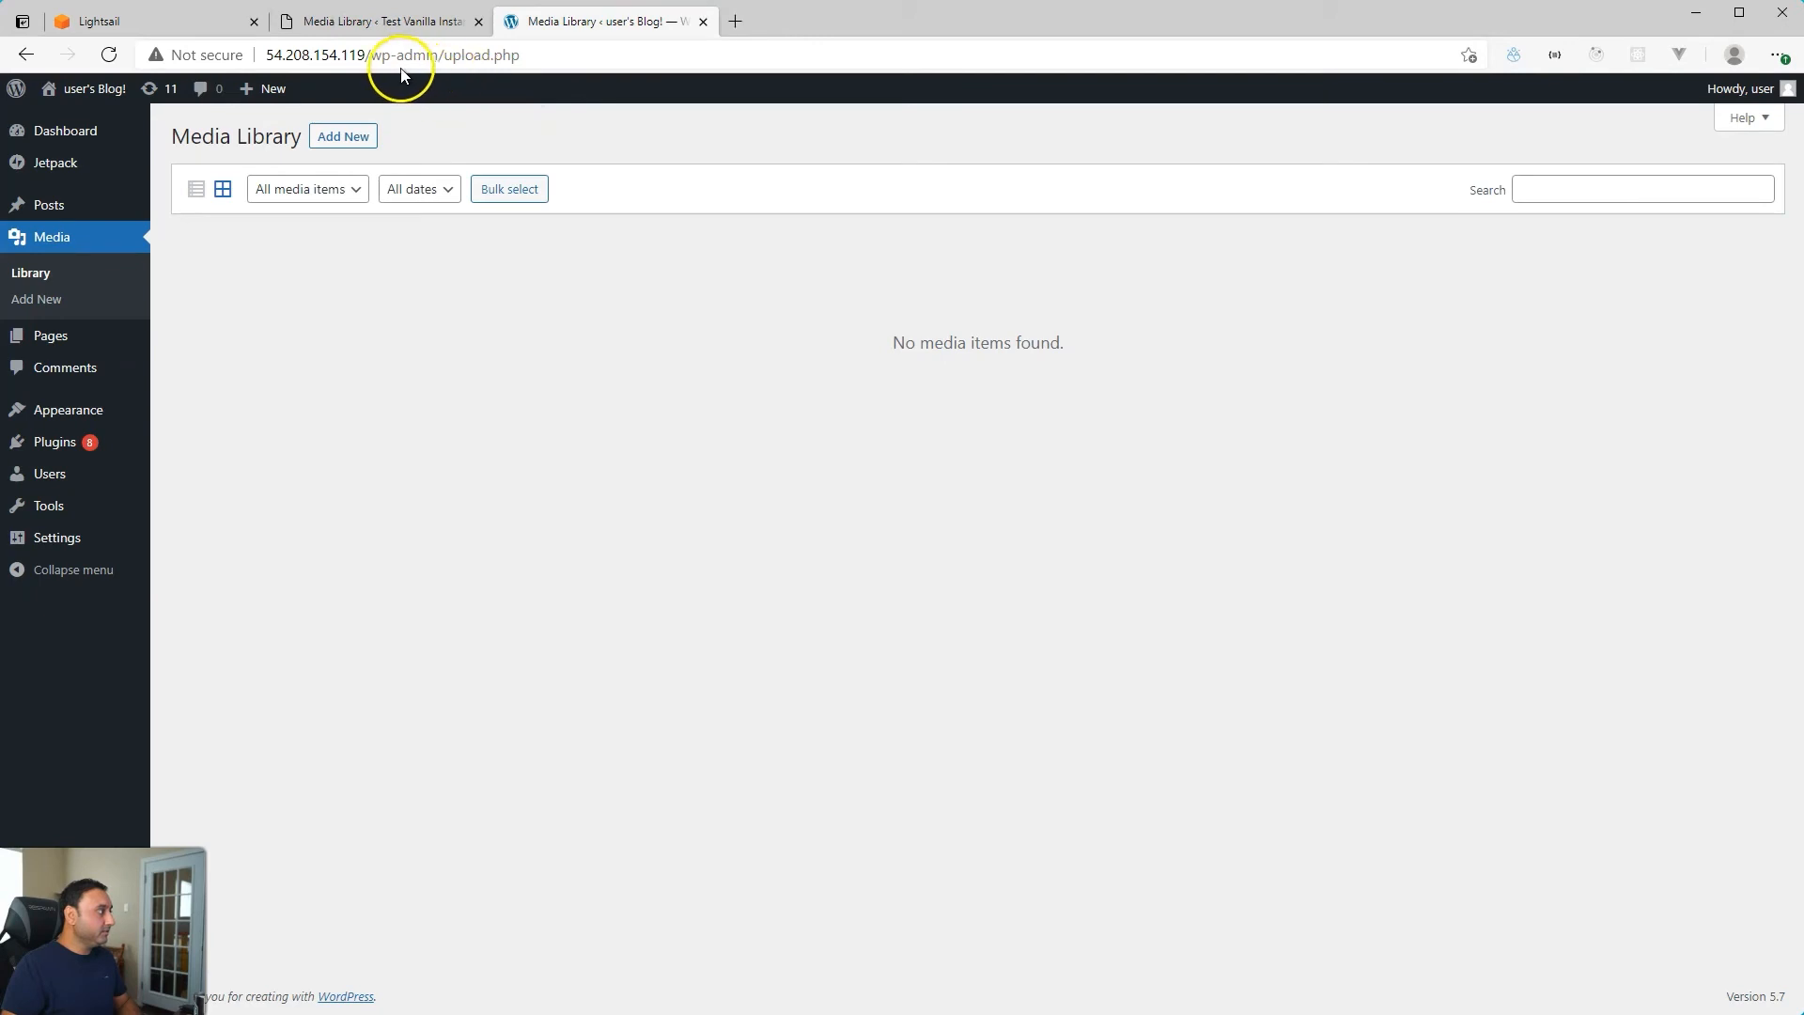
mouse_move(158, 20)
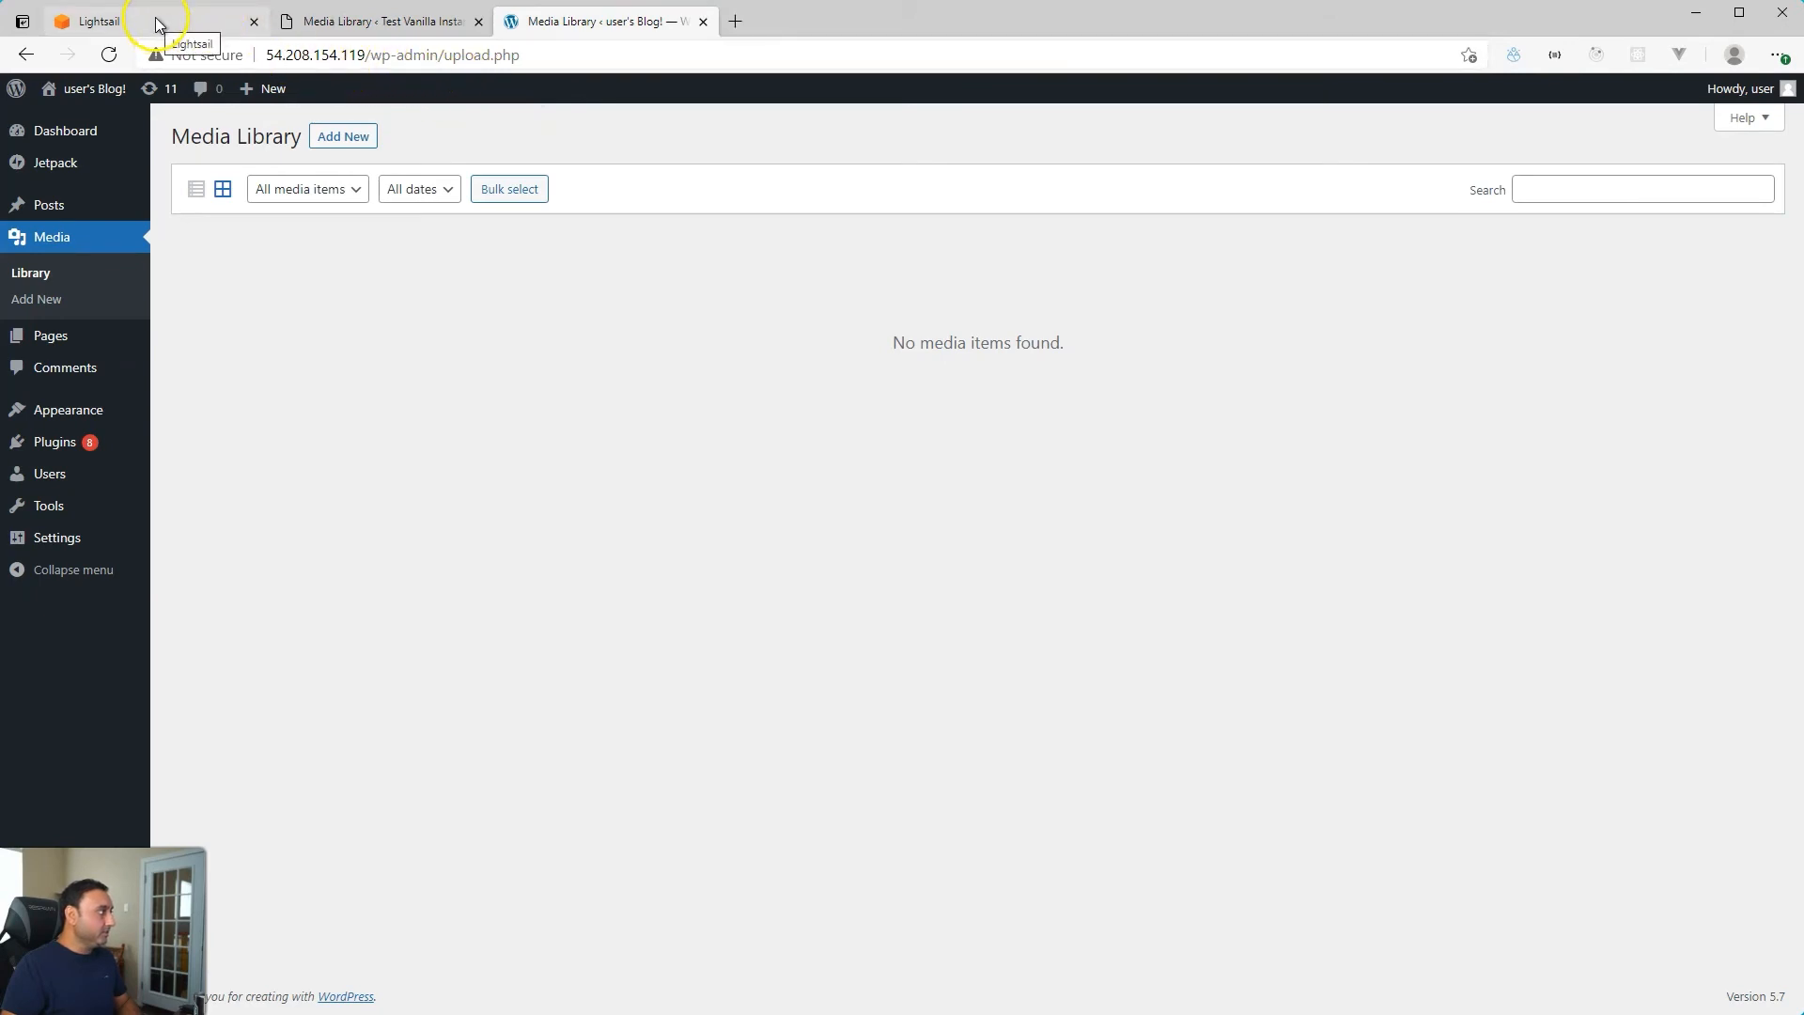
mouse_move(269, 54)
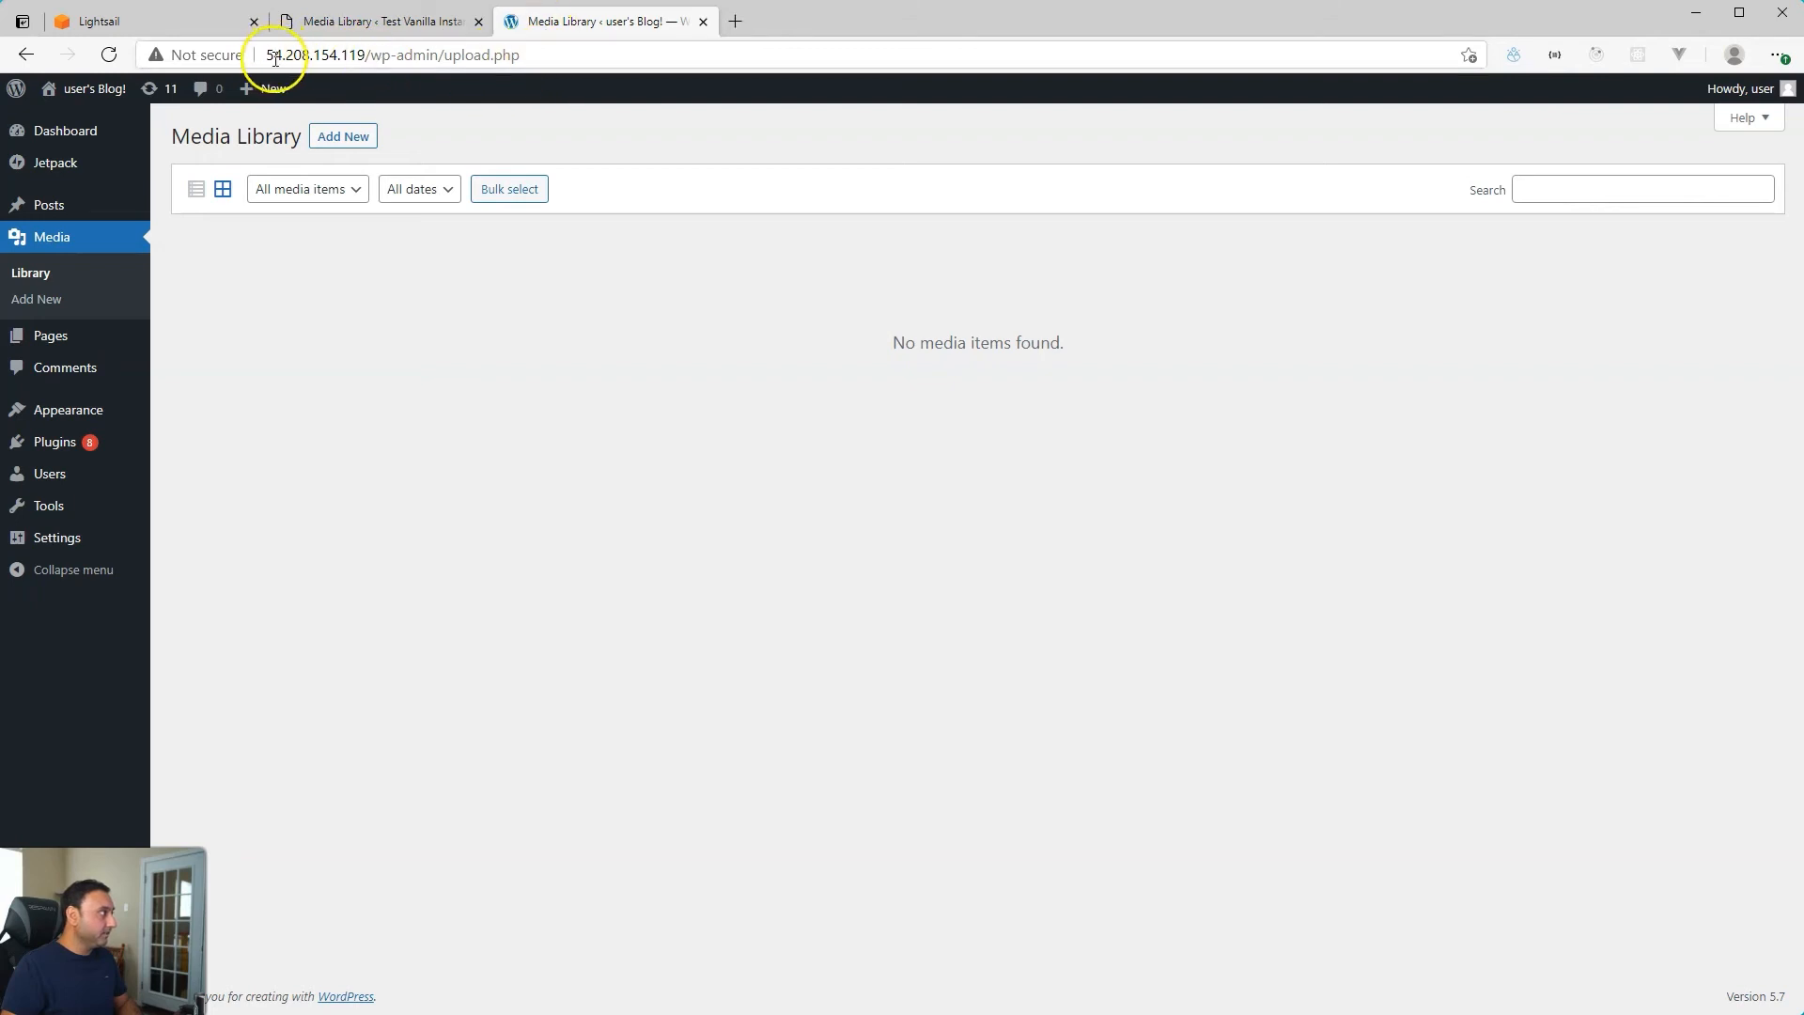
left_click(156, 21)
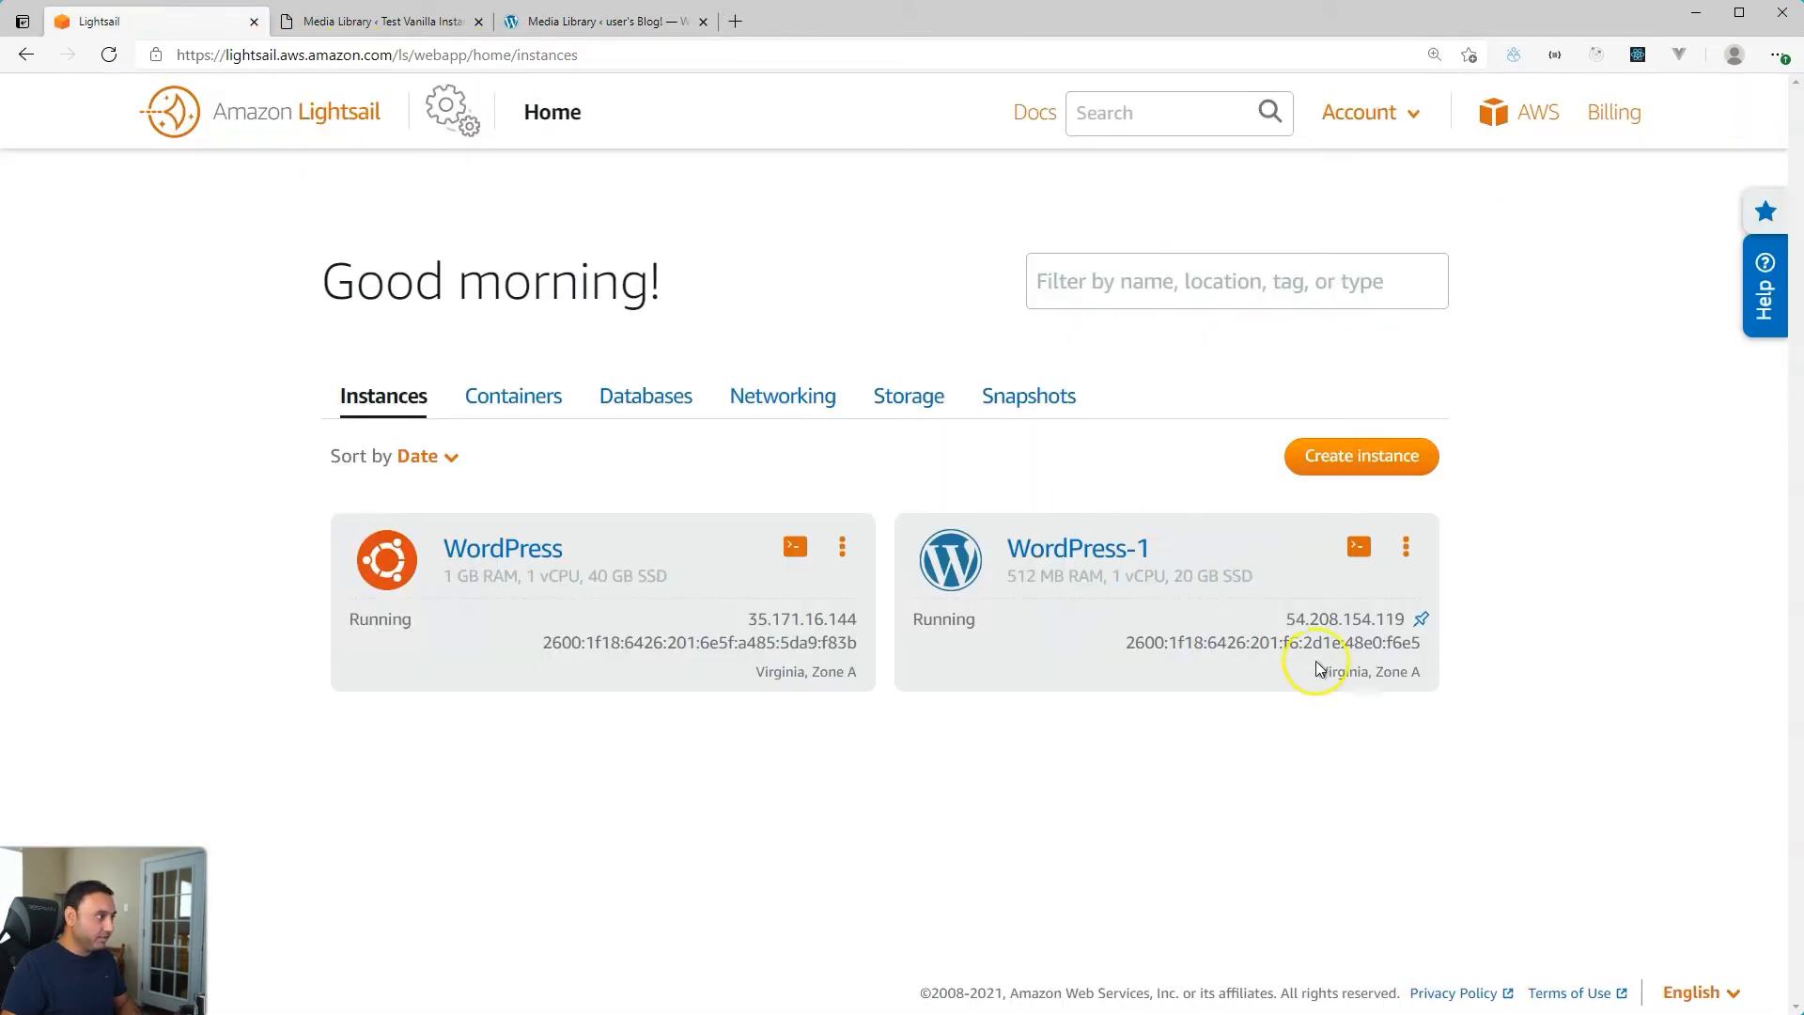
left_click(598, 21)
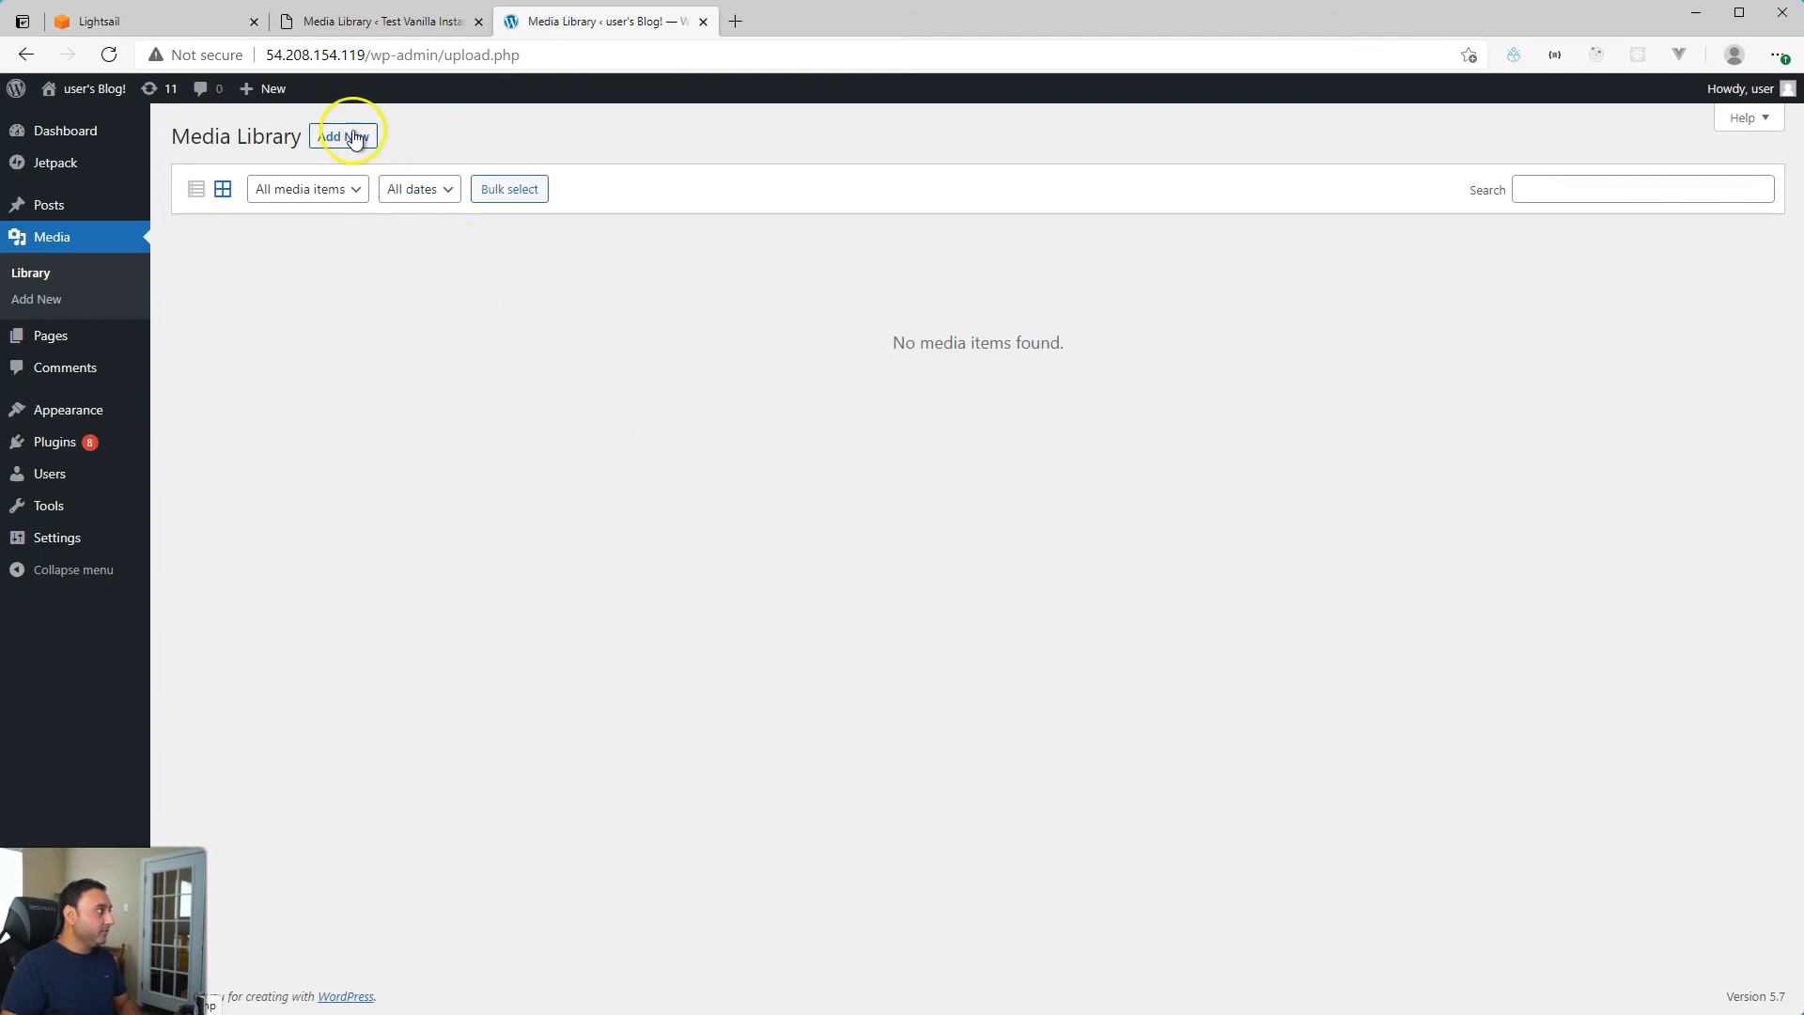
left_click(342, 135)
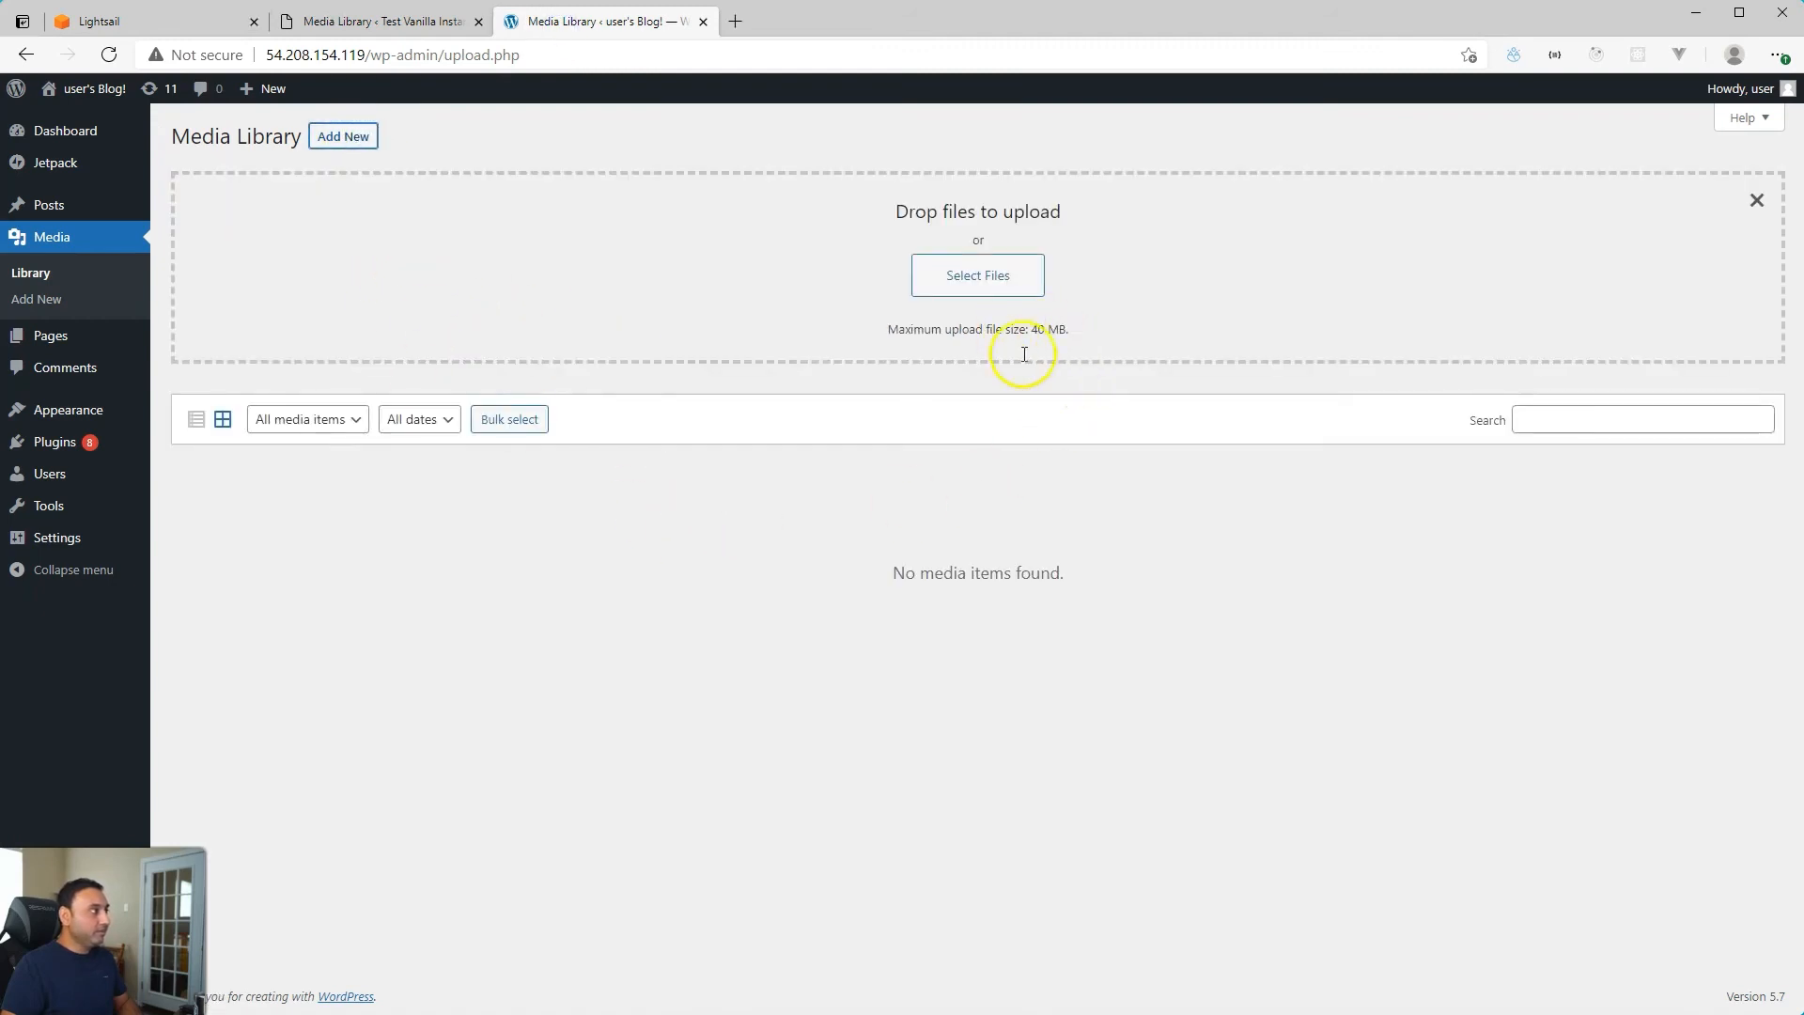
mouse_move(100, 298)
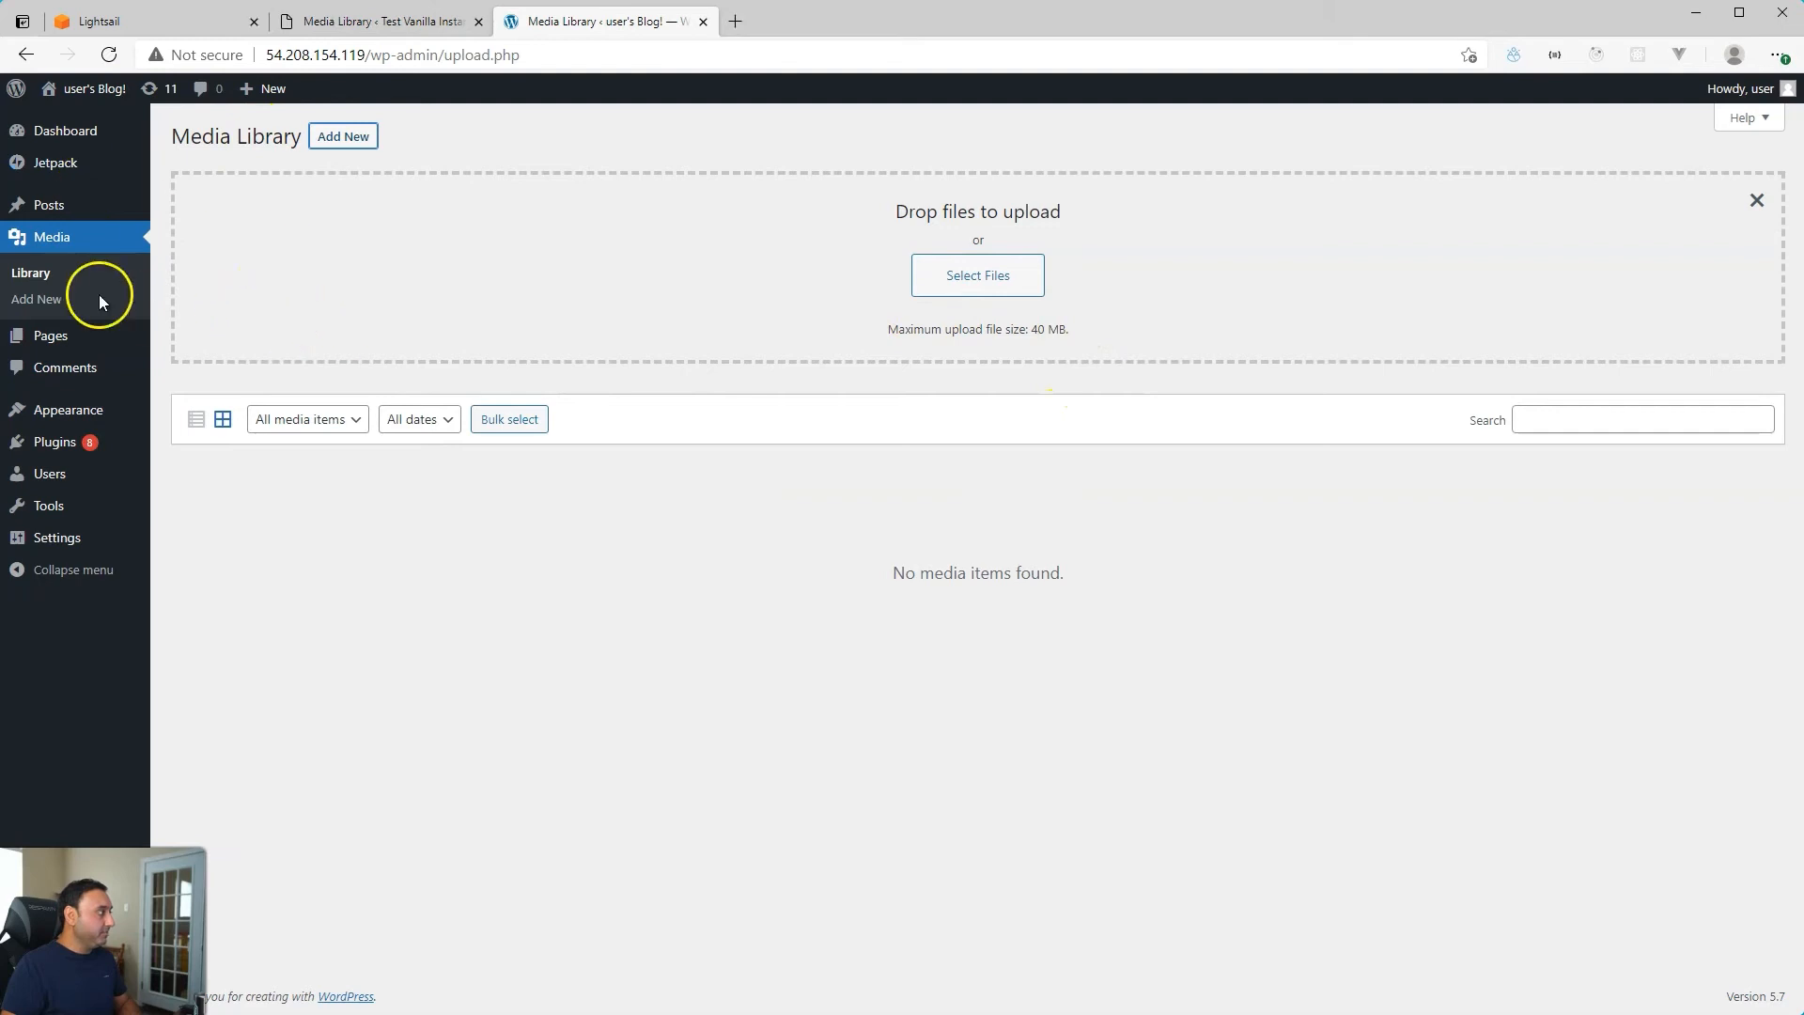
mouse_move(52, 237)
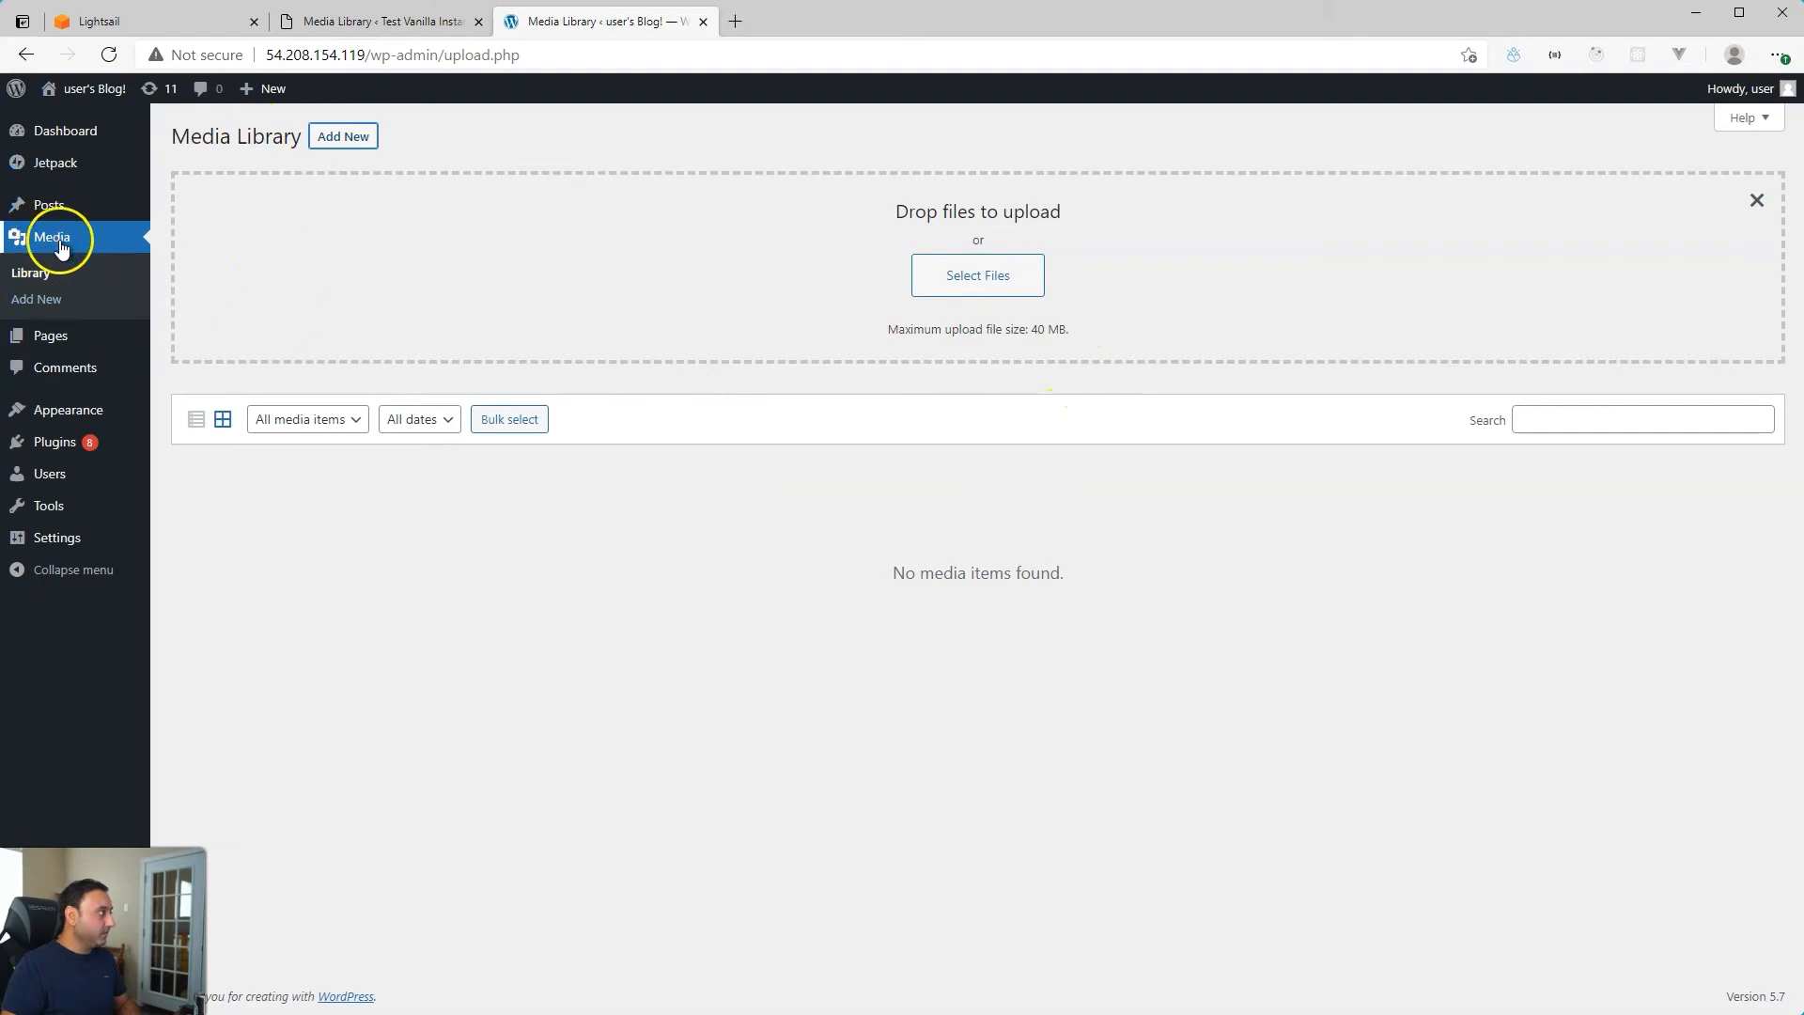
mouse_move(1274, 368)
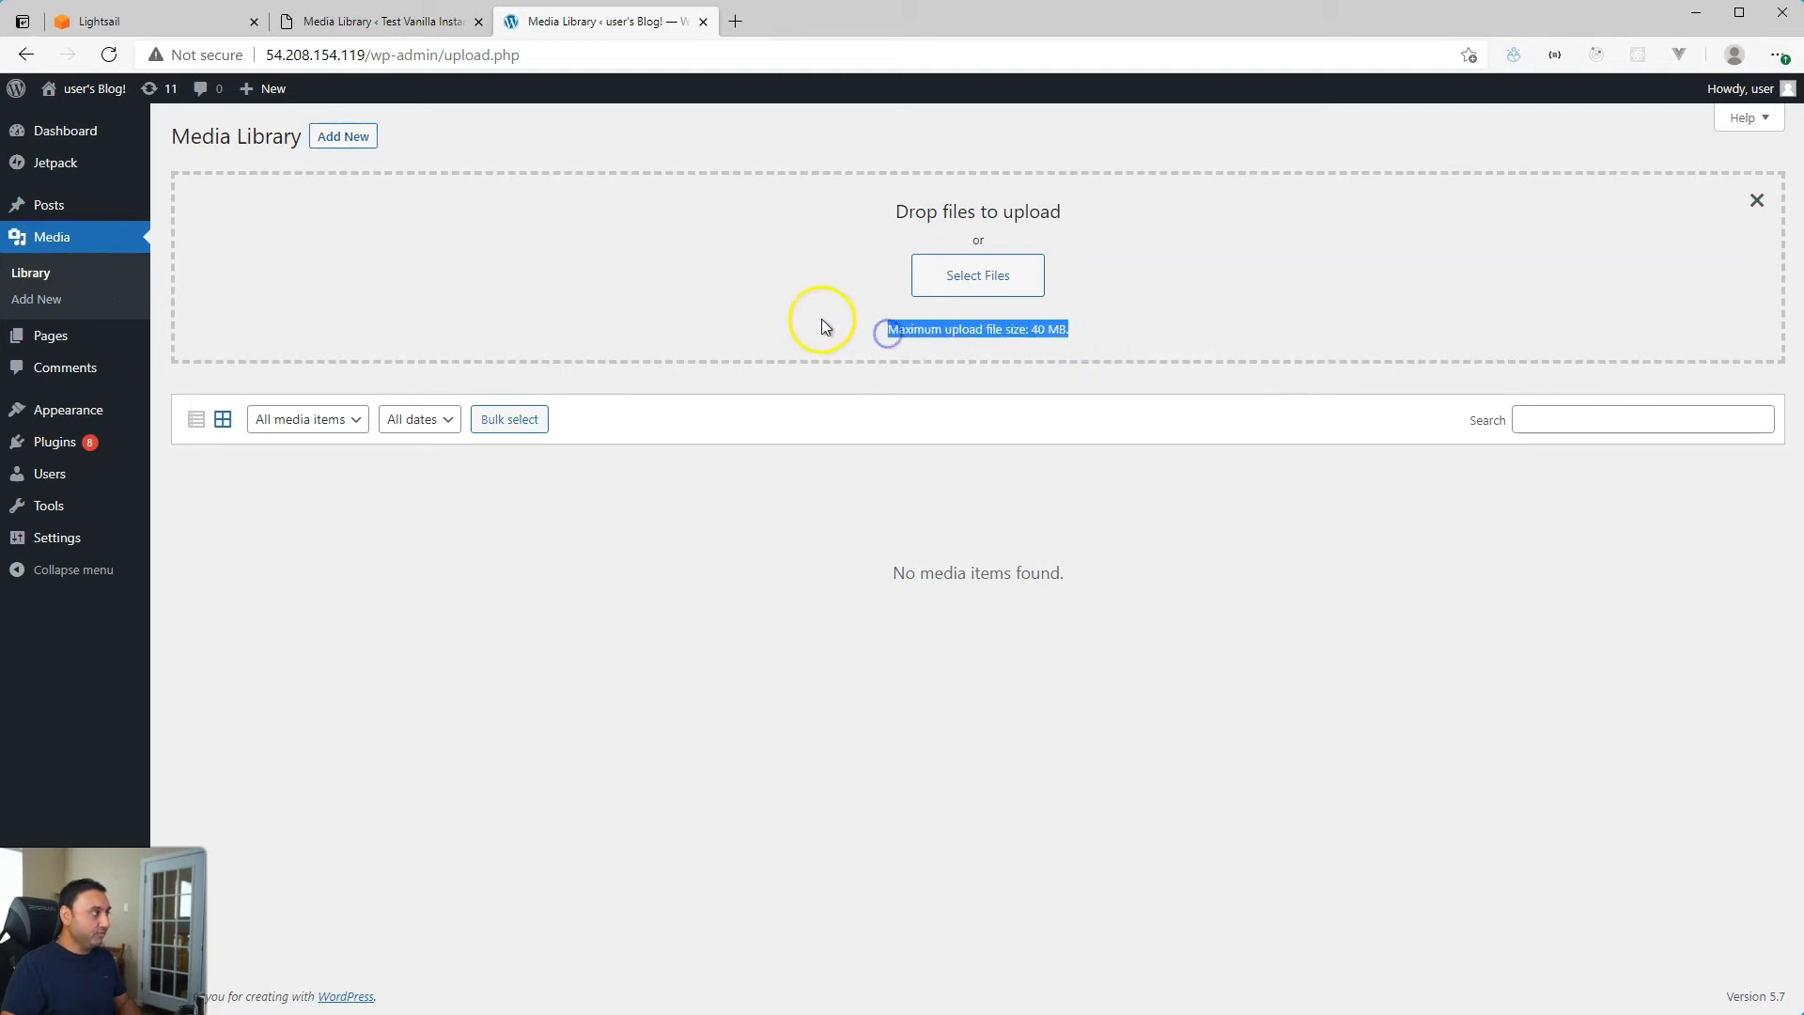
mouse_move(295, 256)
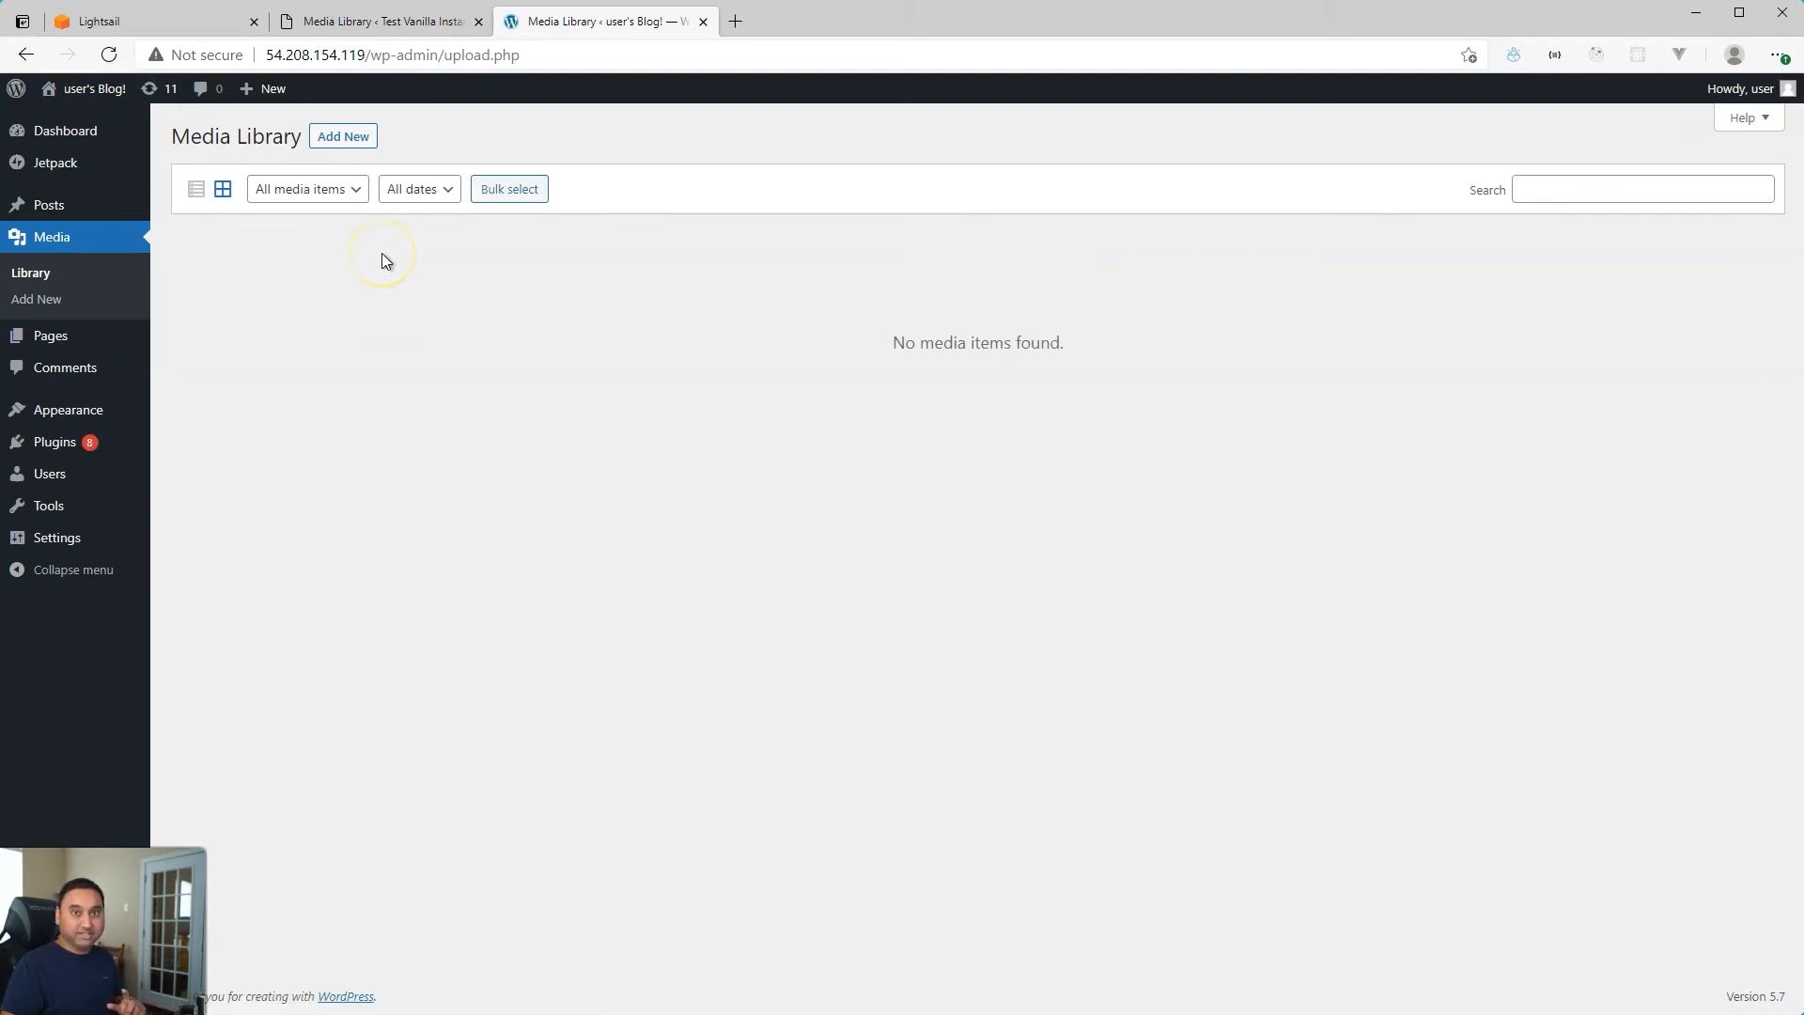
left_click(342, 135)
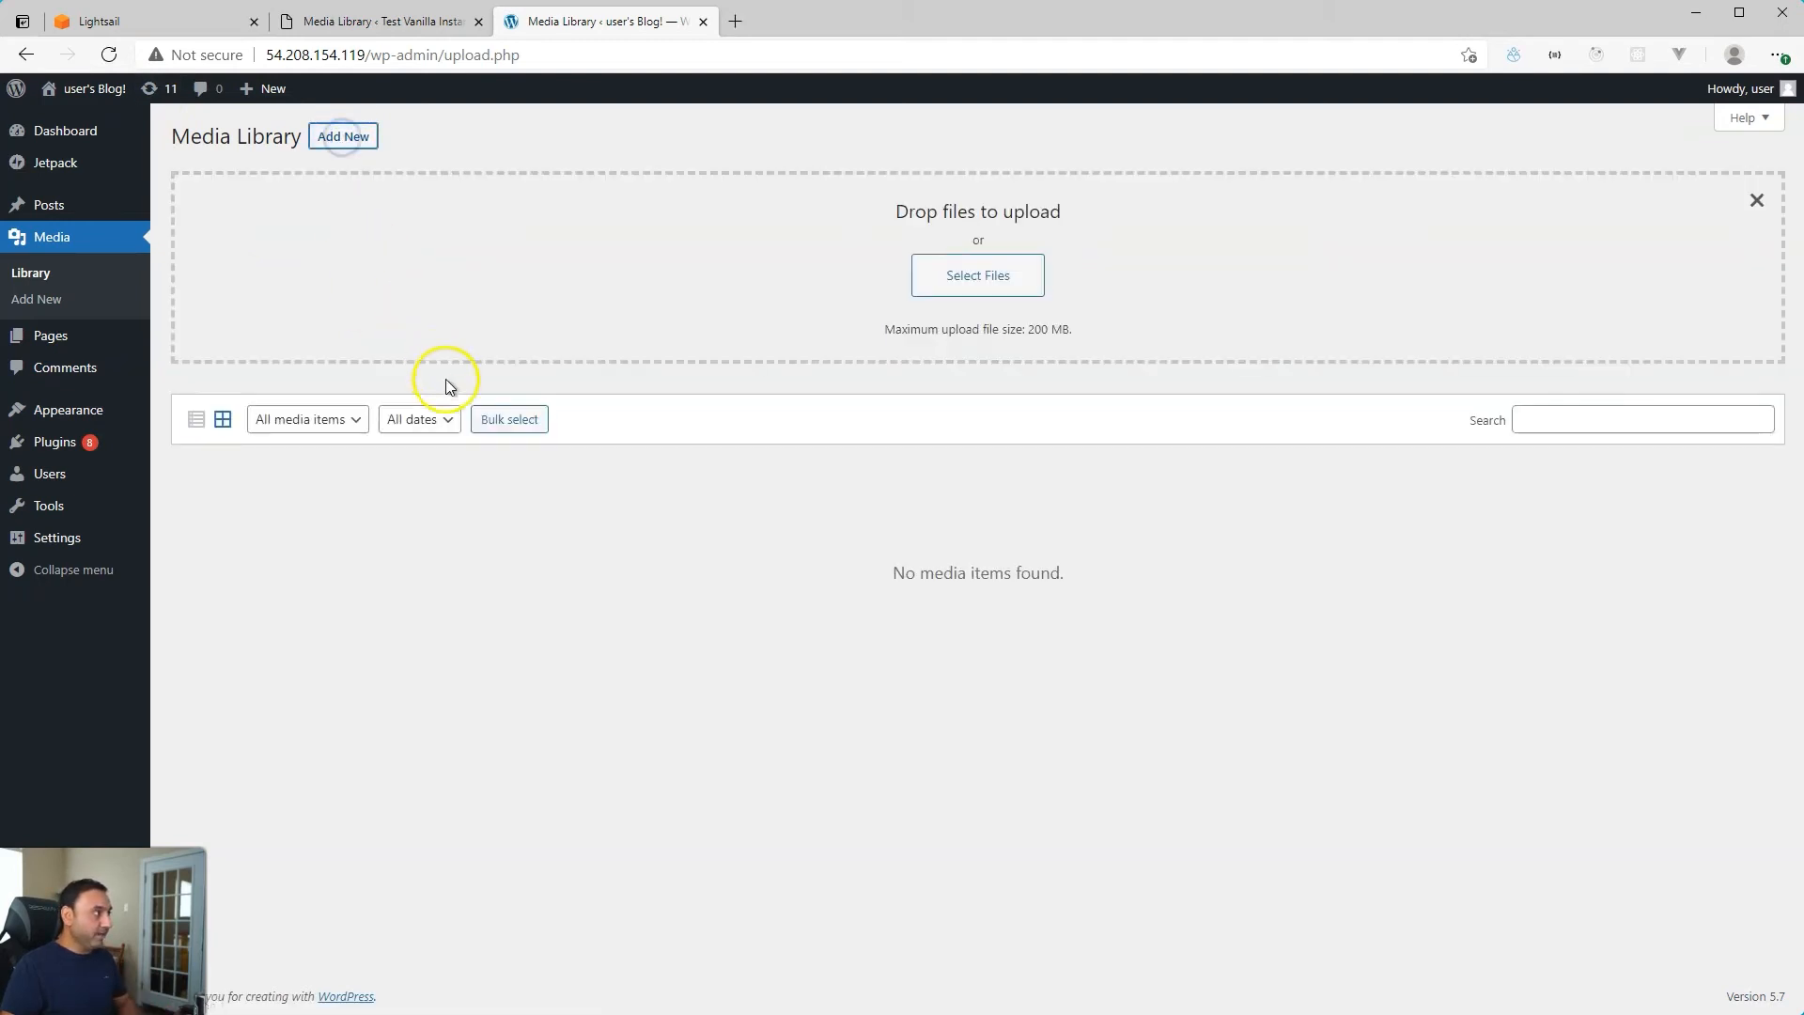
mouse_move(1020, 357)
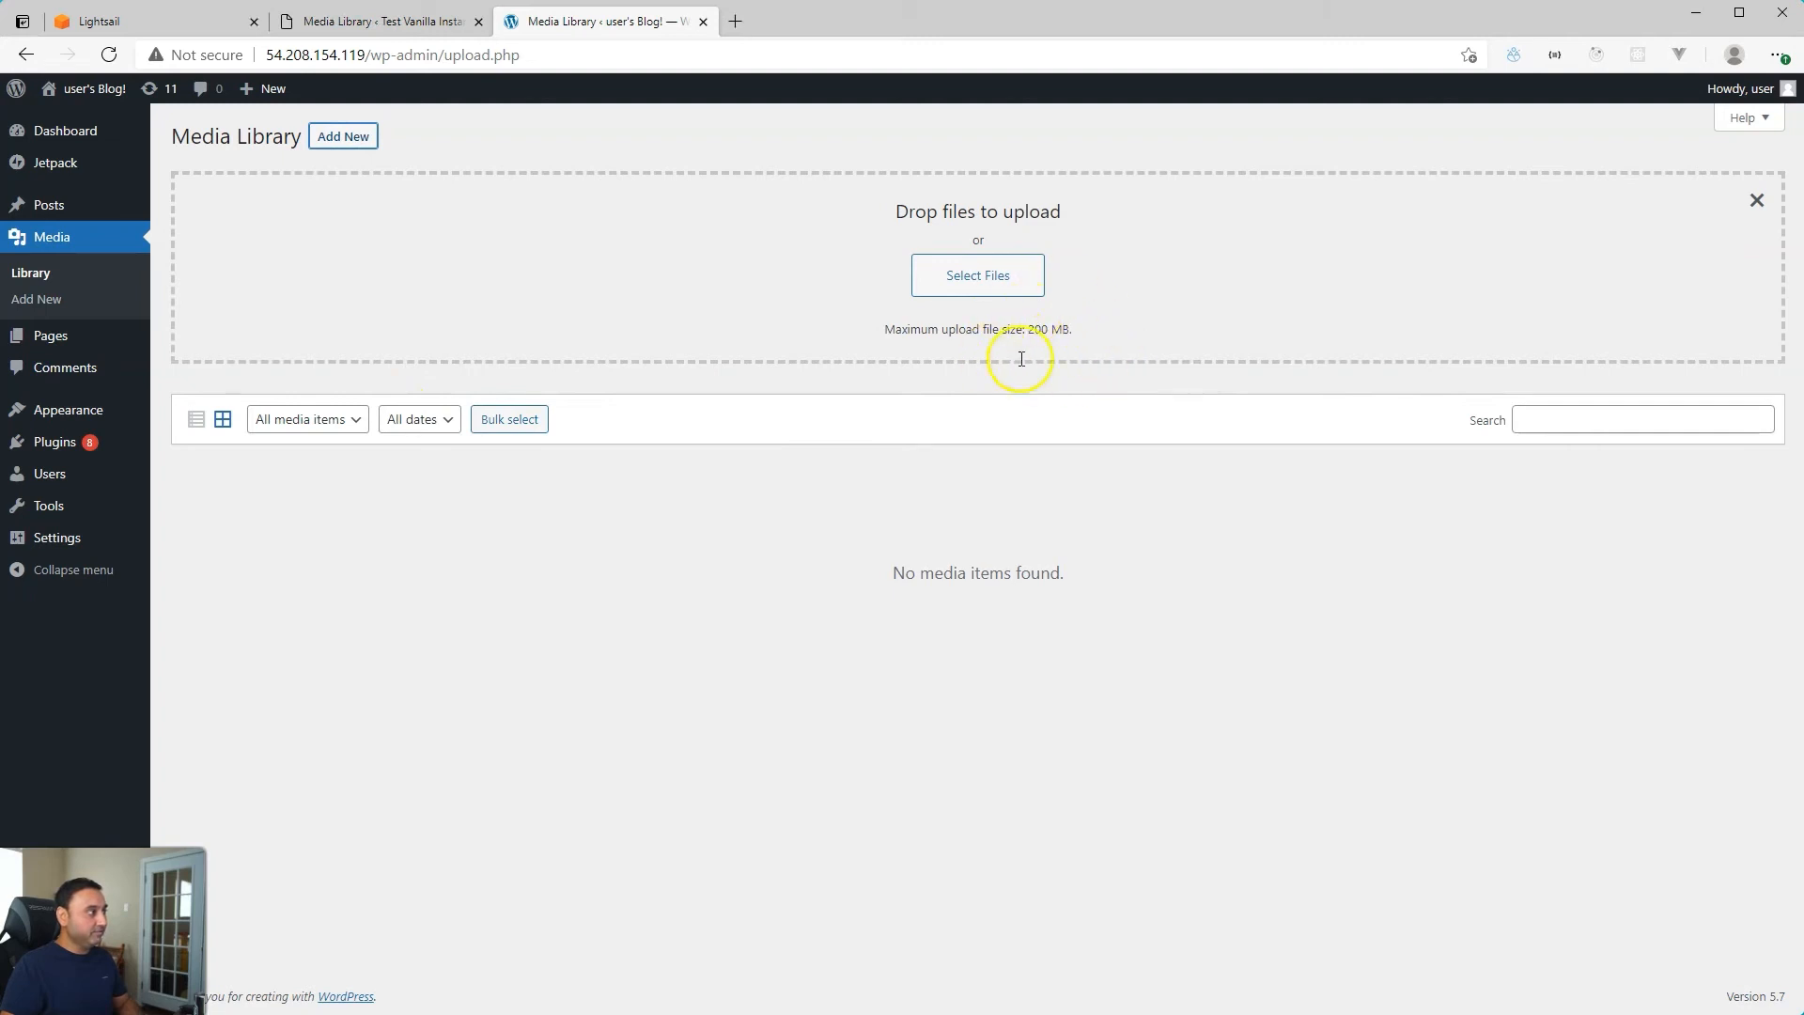
mouse_move(1094, 342)
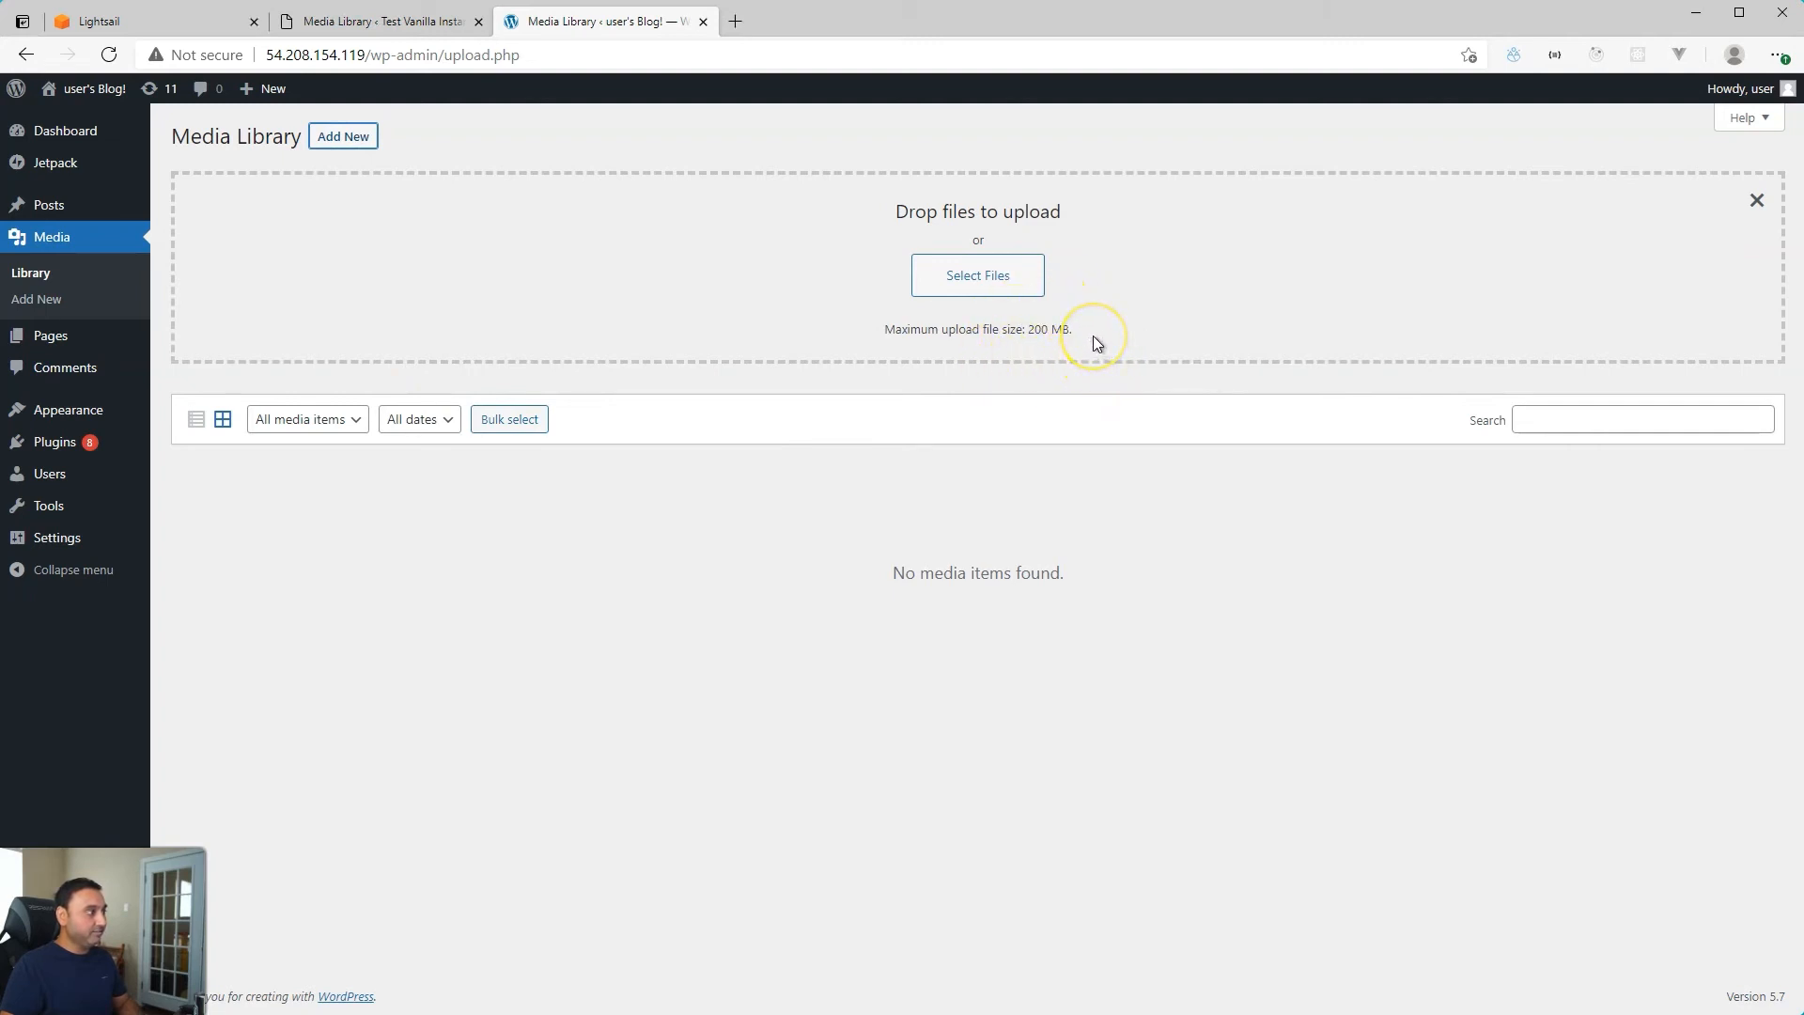
mouse_move(1075, 357)
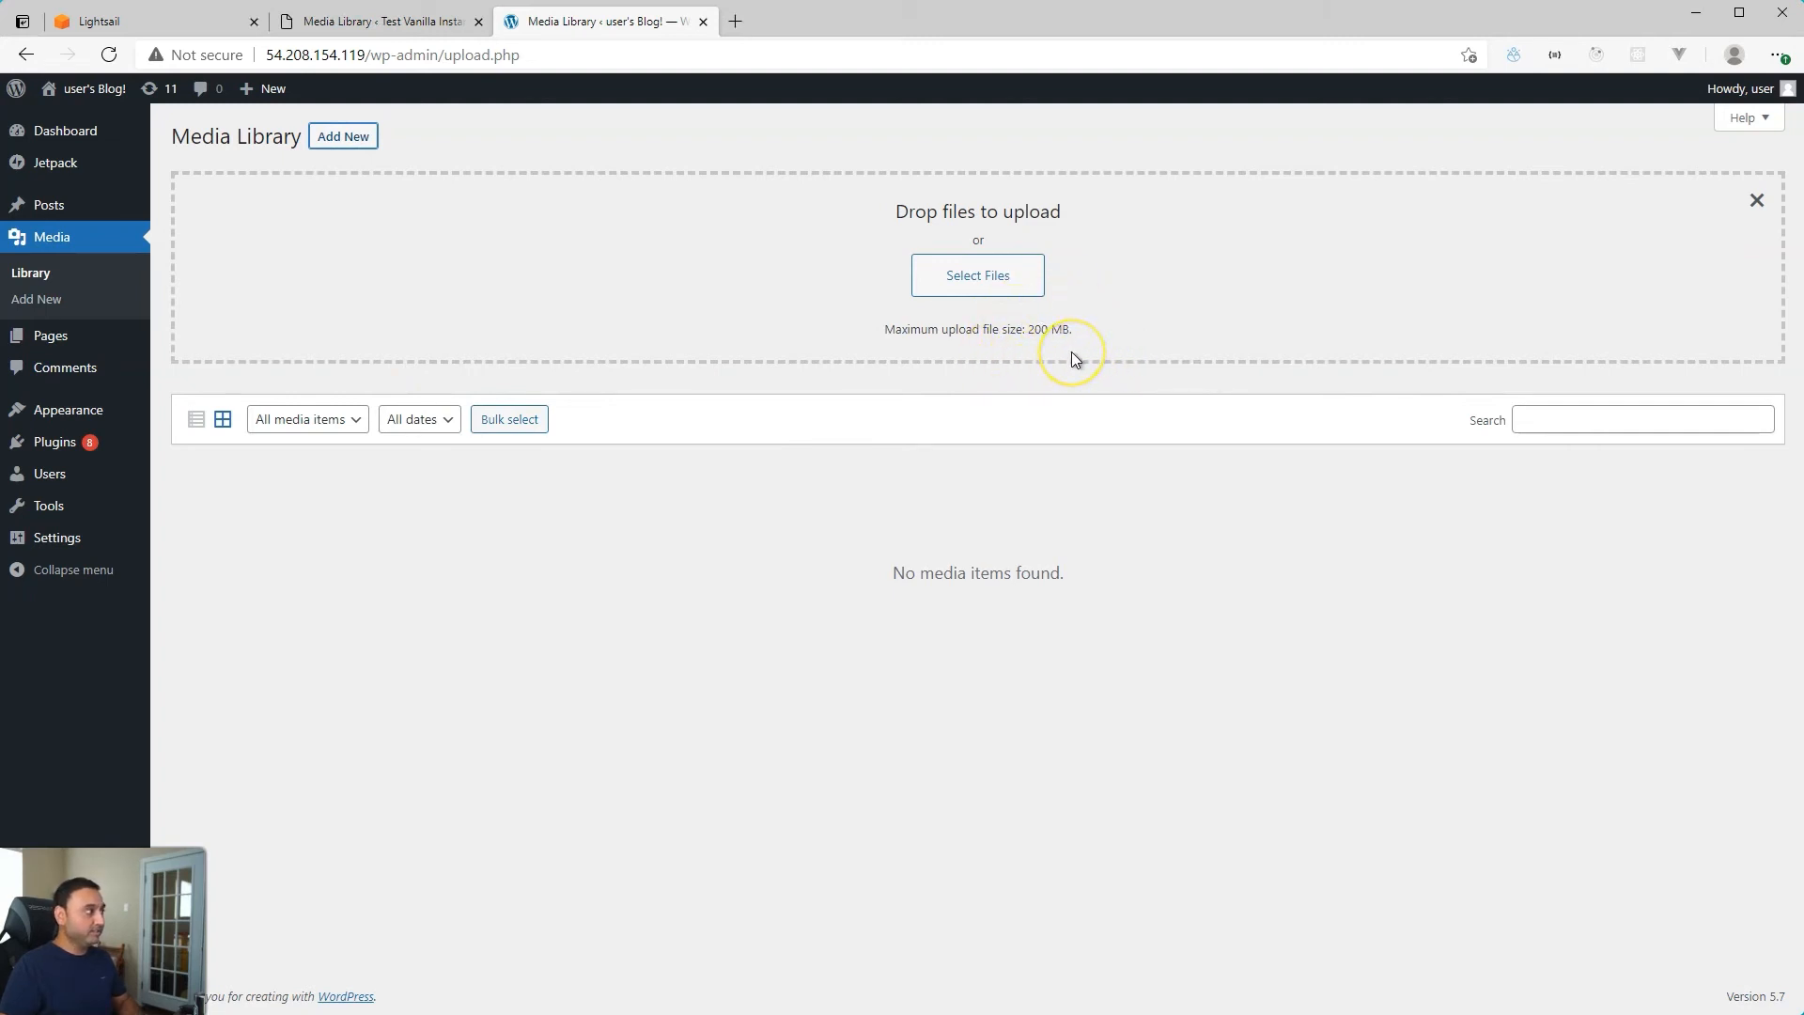
mouse_move(1022, 335)
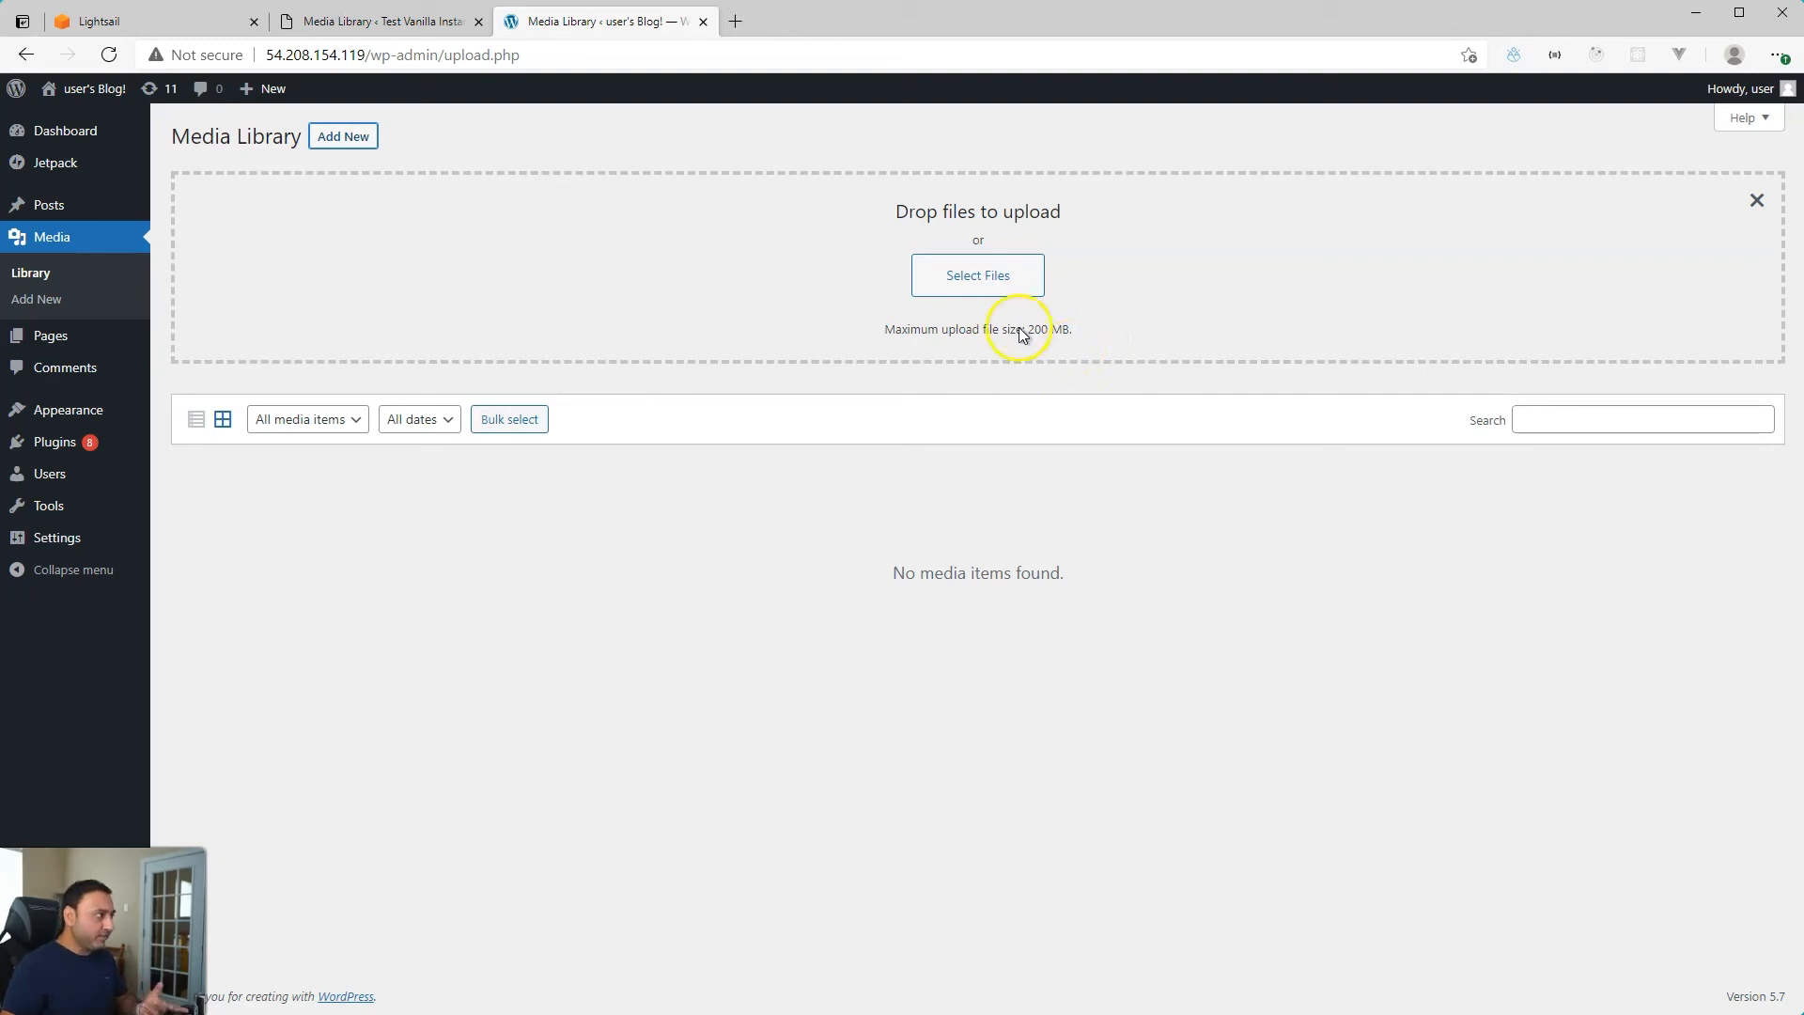
mouse_move(1027, 331)
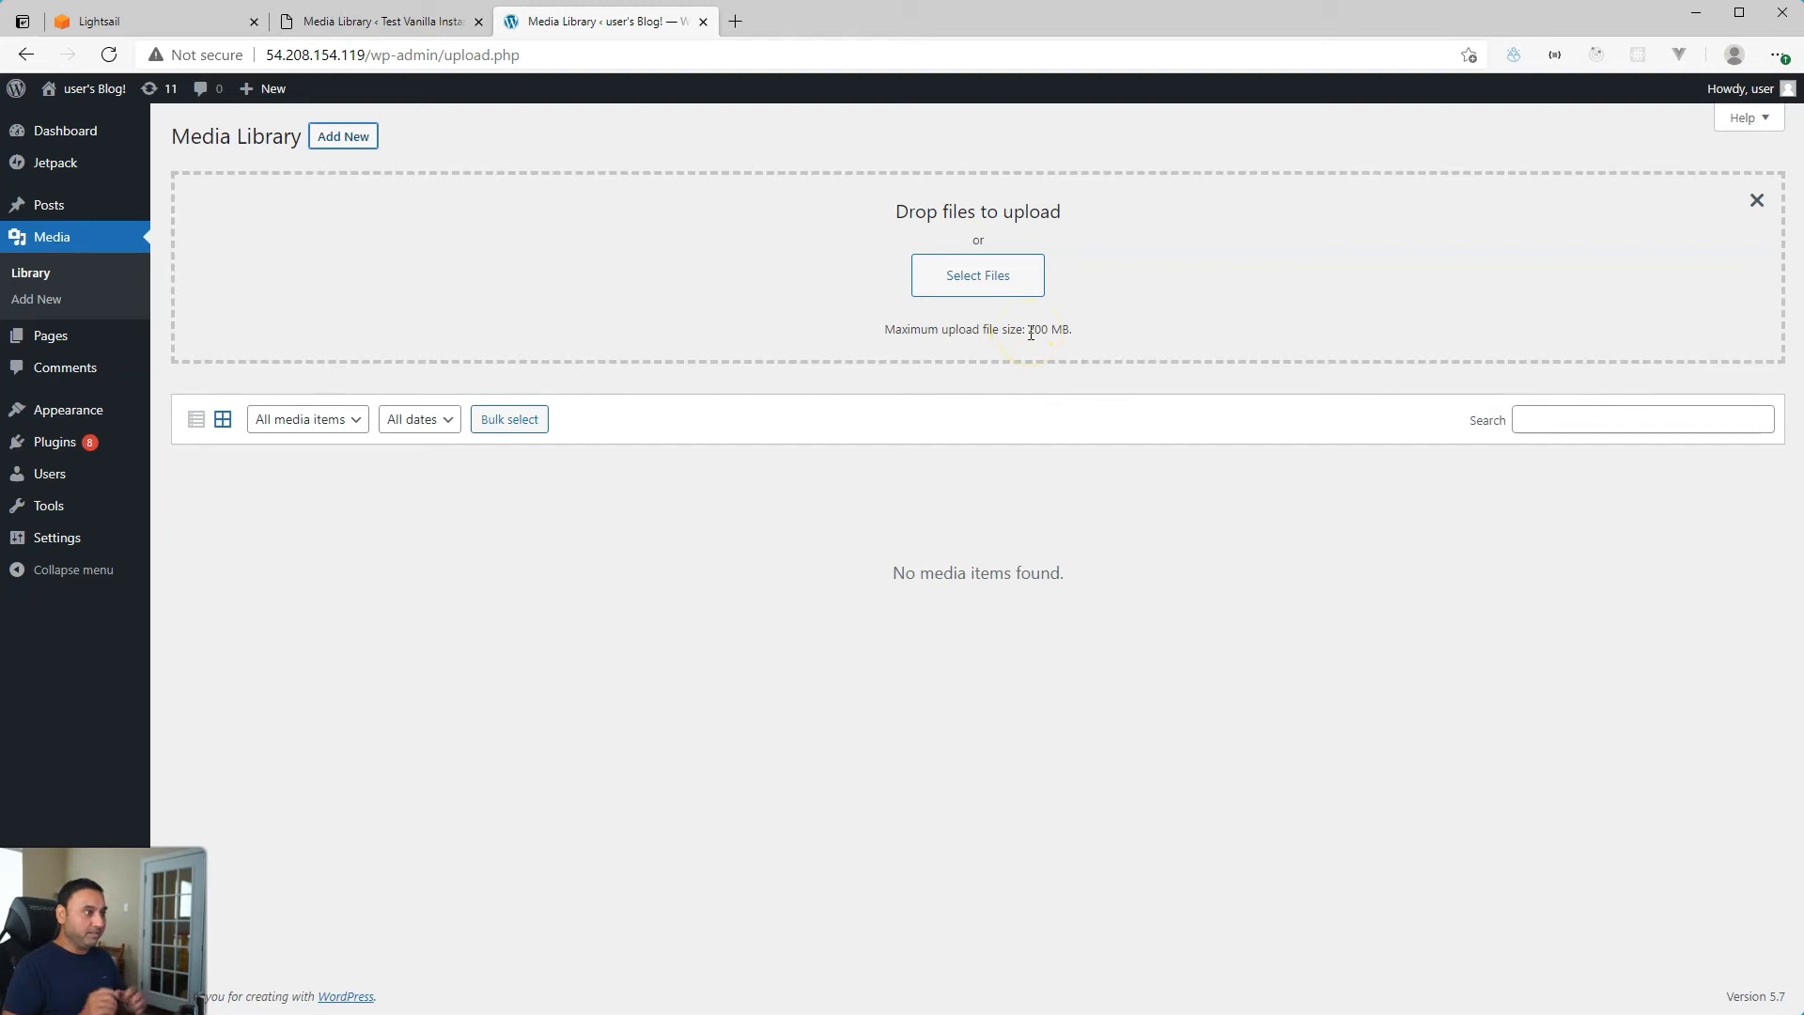
mouse_move(797, 535)
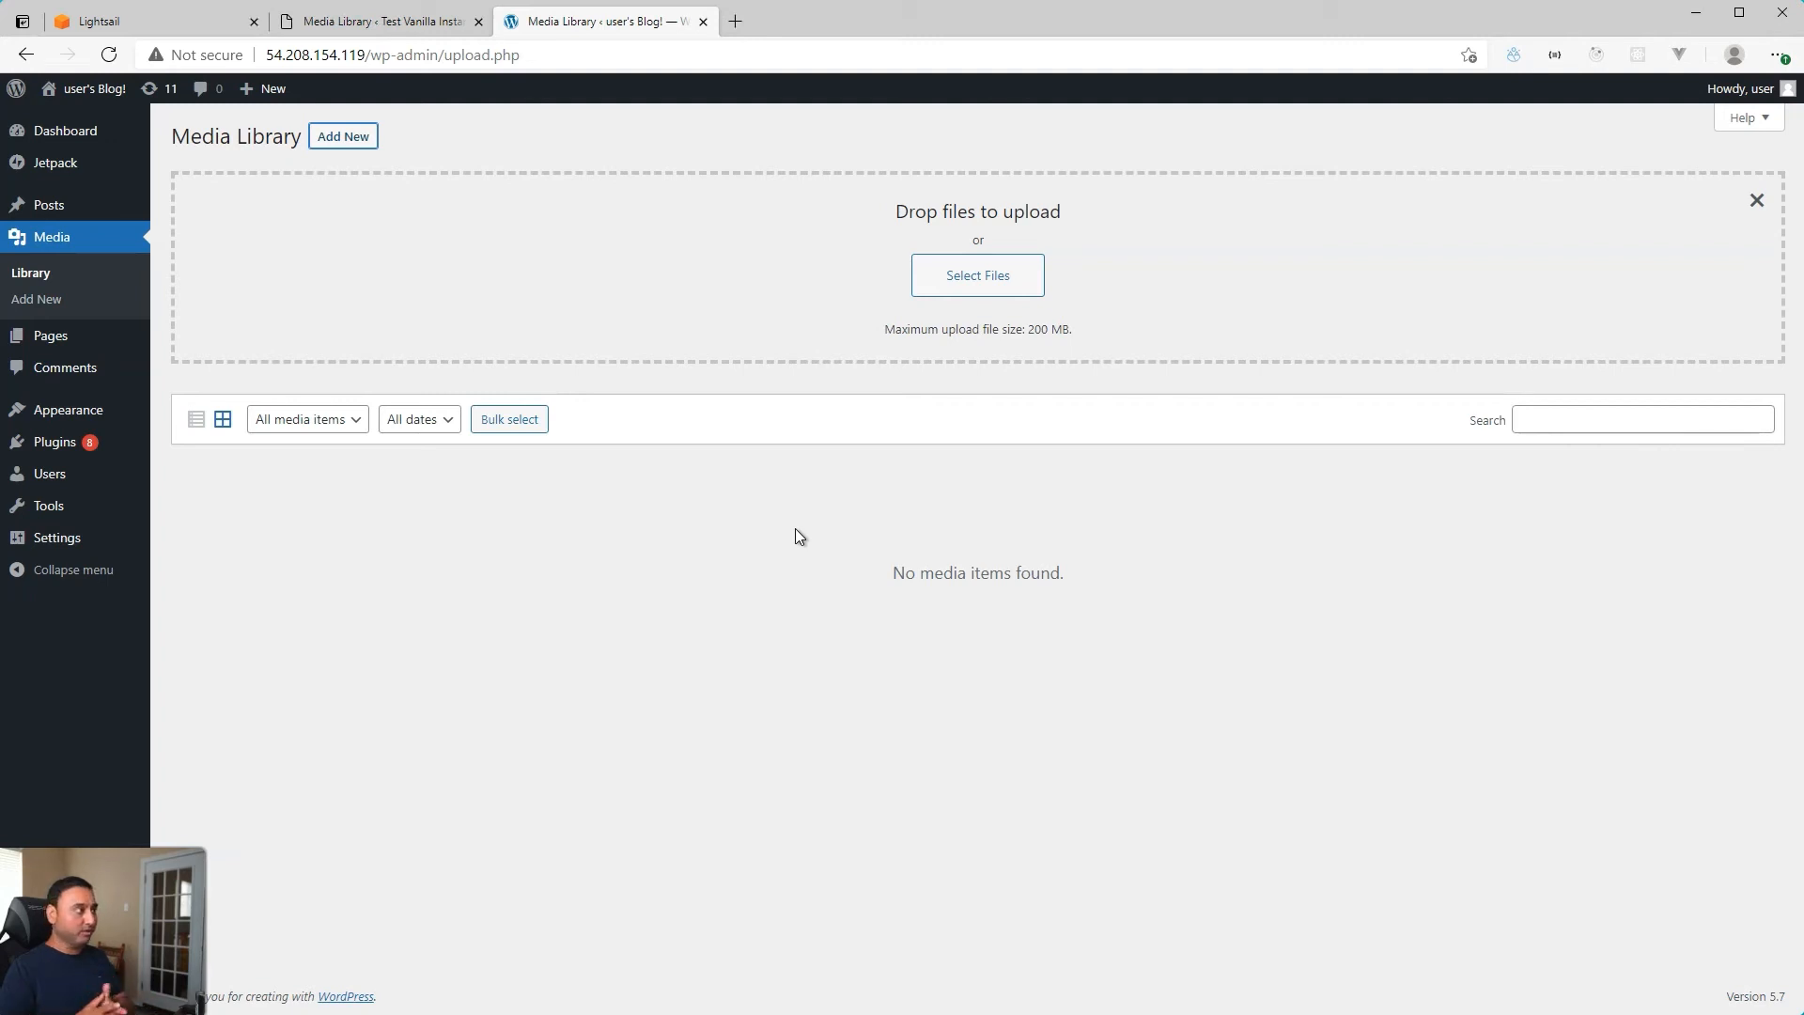
mouse_move(503, 88)
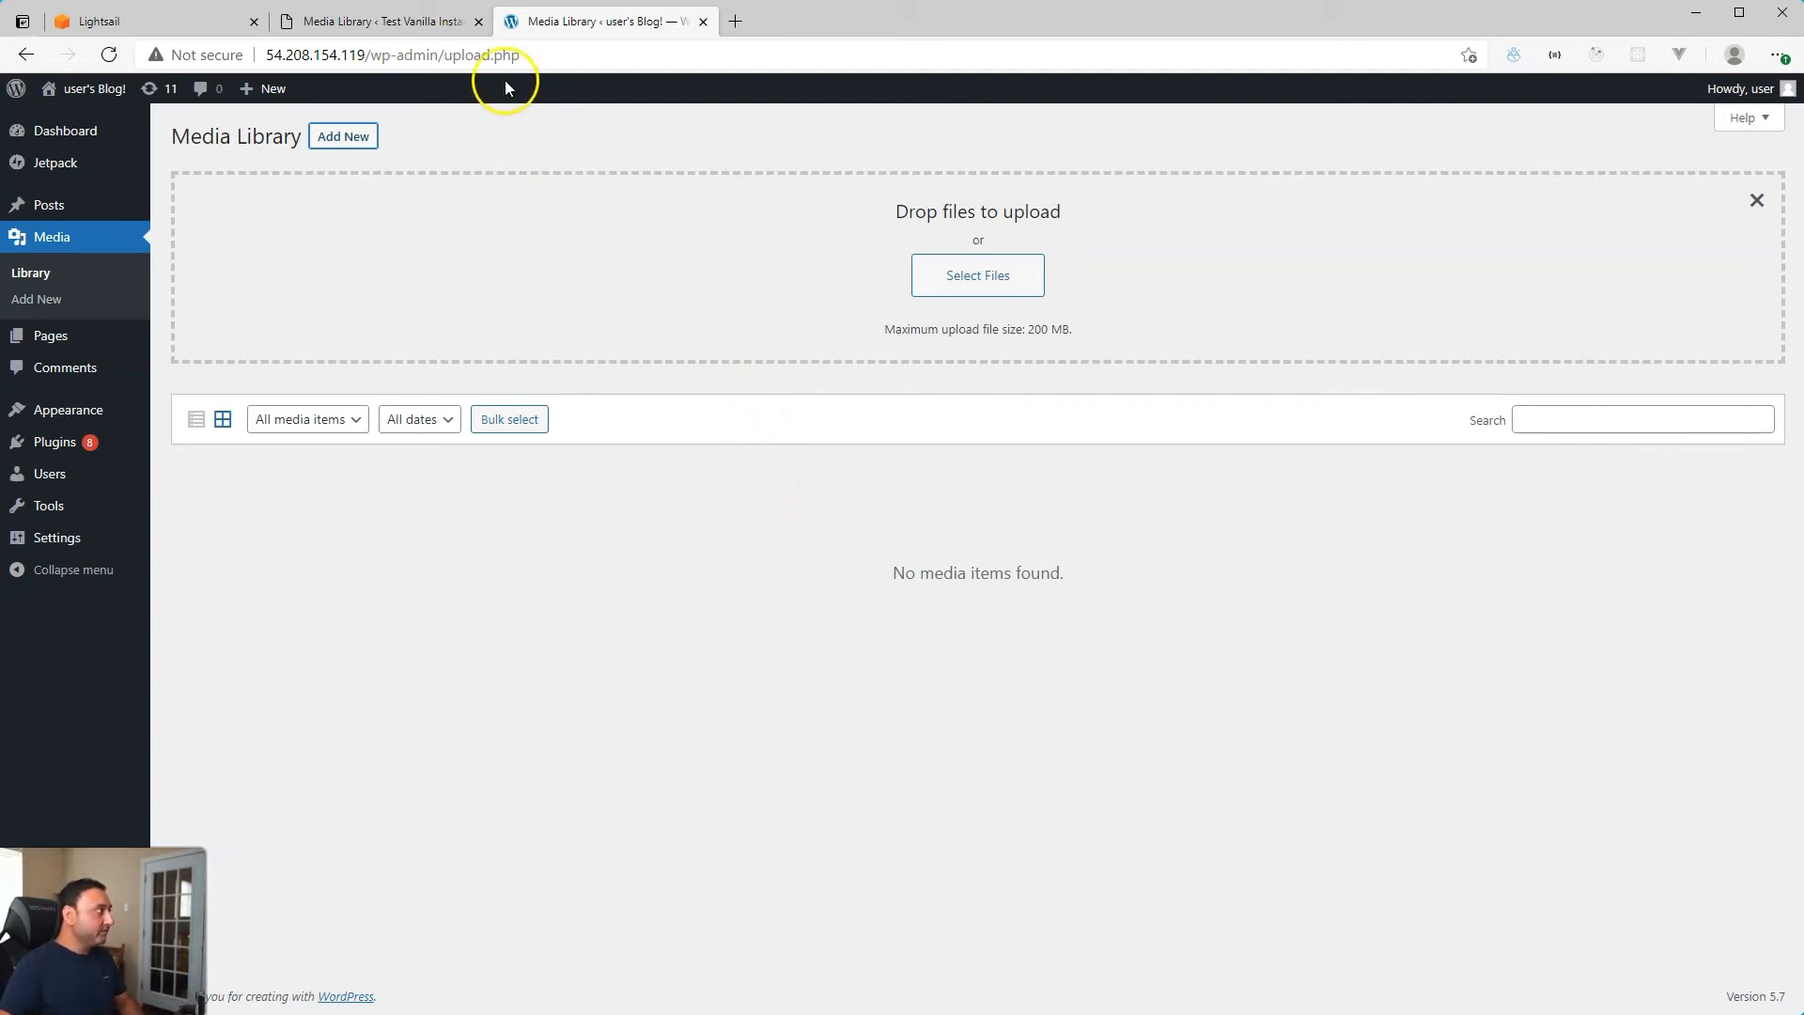
mouse_move(452, 607)
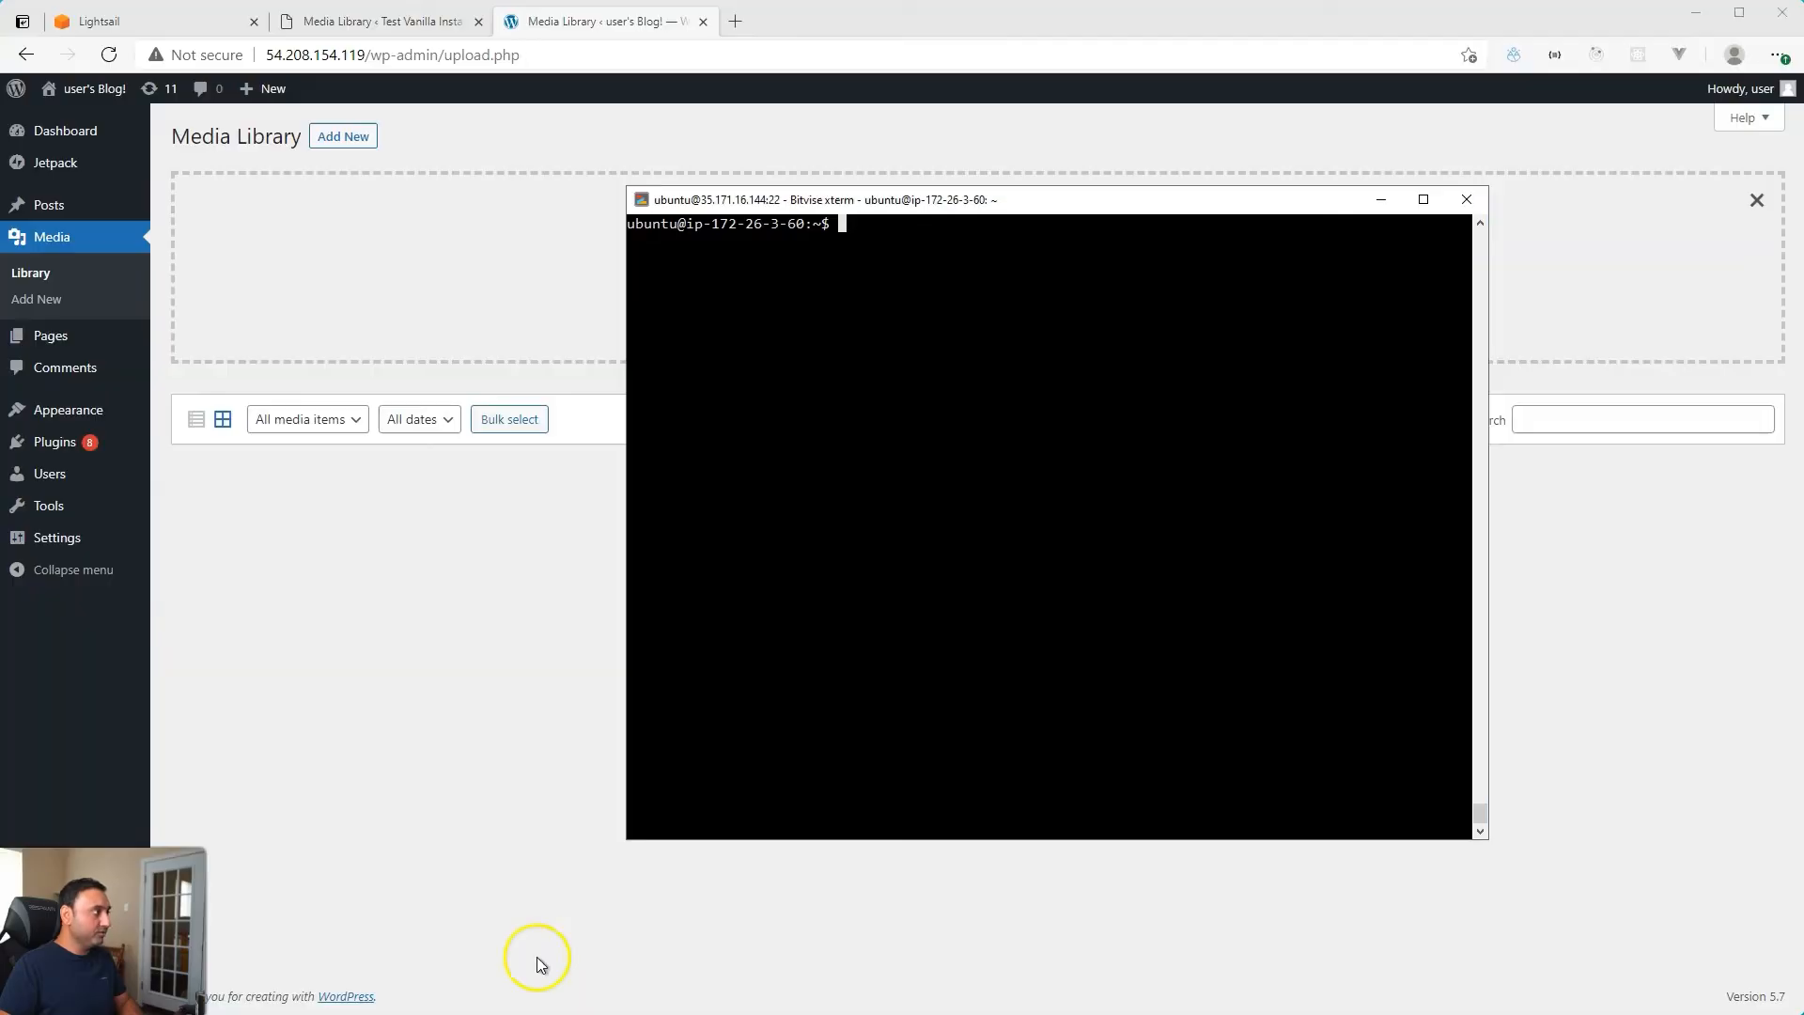
mouse_move(595, 880)
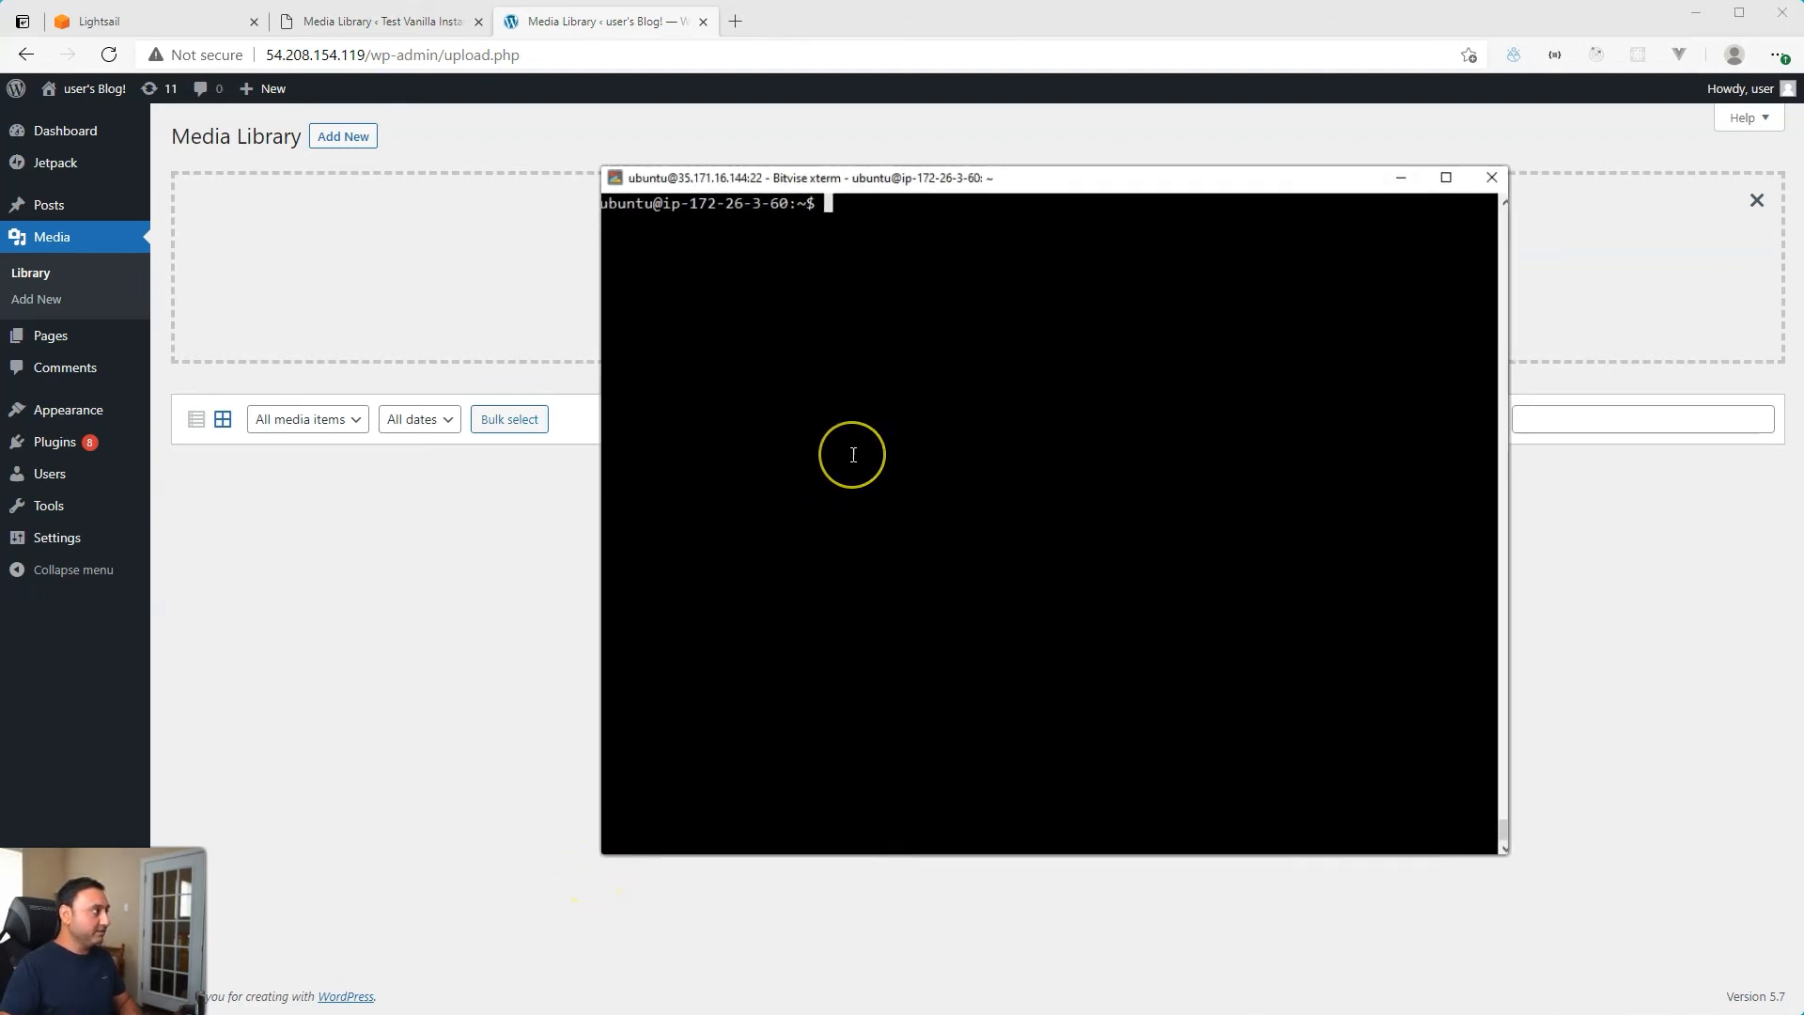
Step: On the Ubuntu terminal, enter sudo vi /etc/php/7.4/apache2/php.ini at the prompt
left_click(1445, 177)
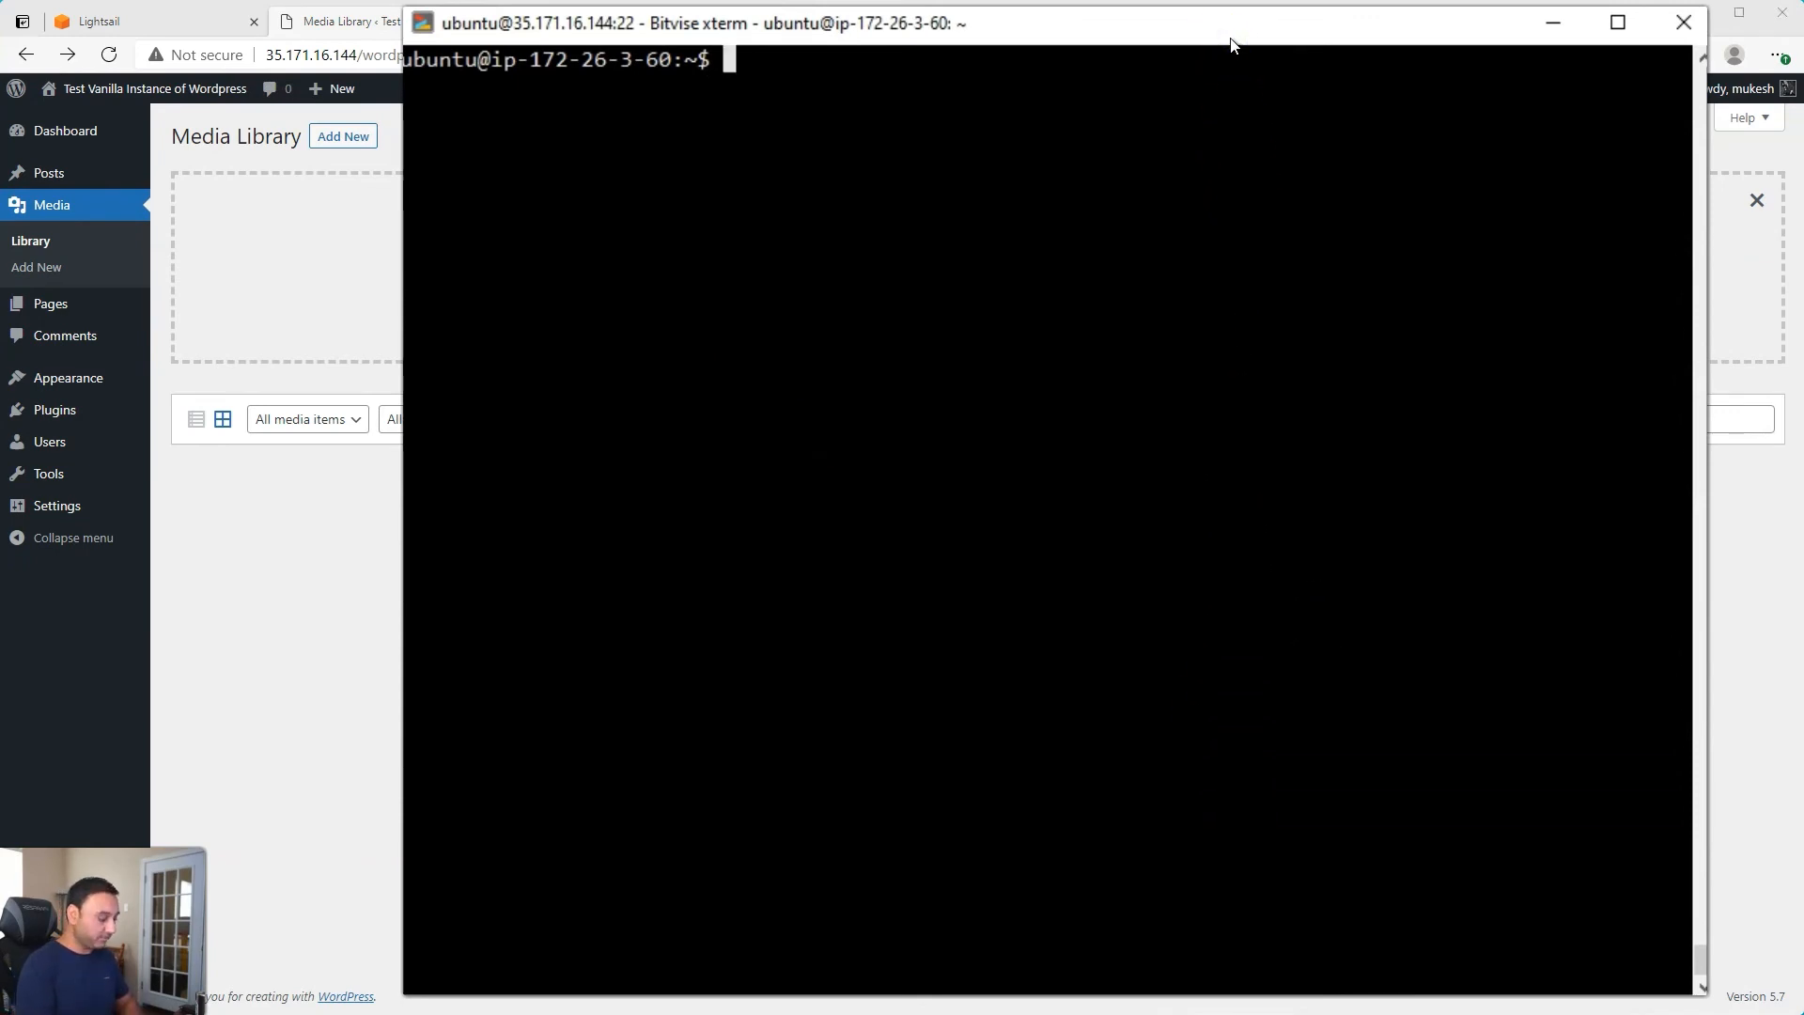
type("sudo vi /")
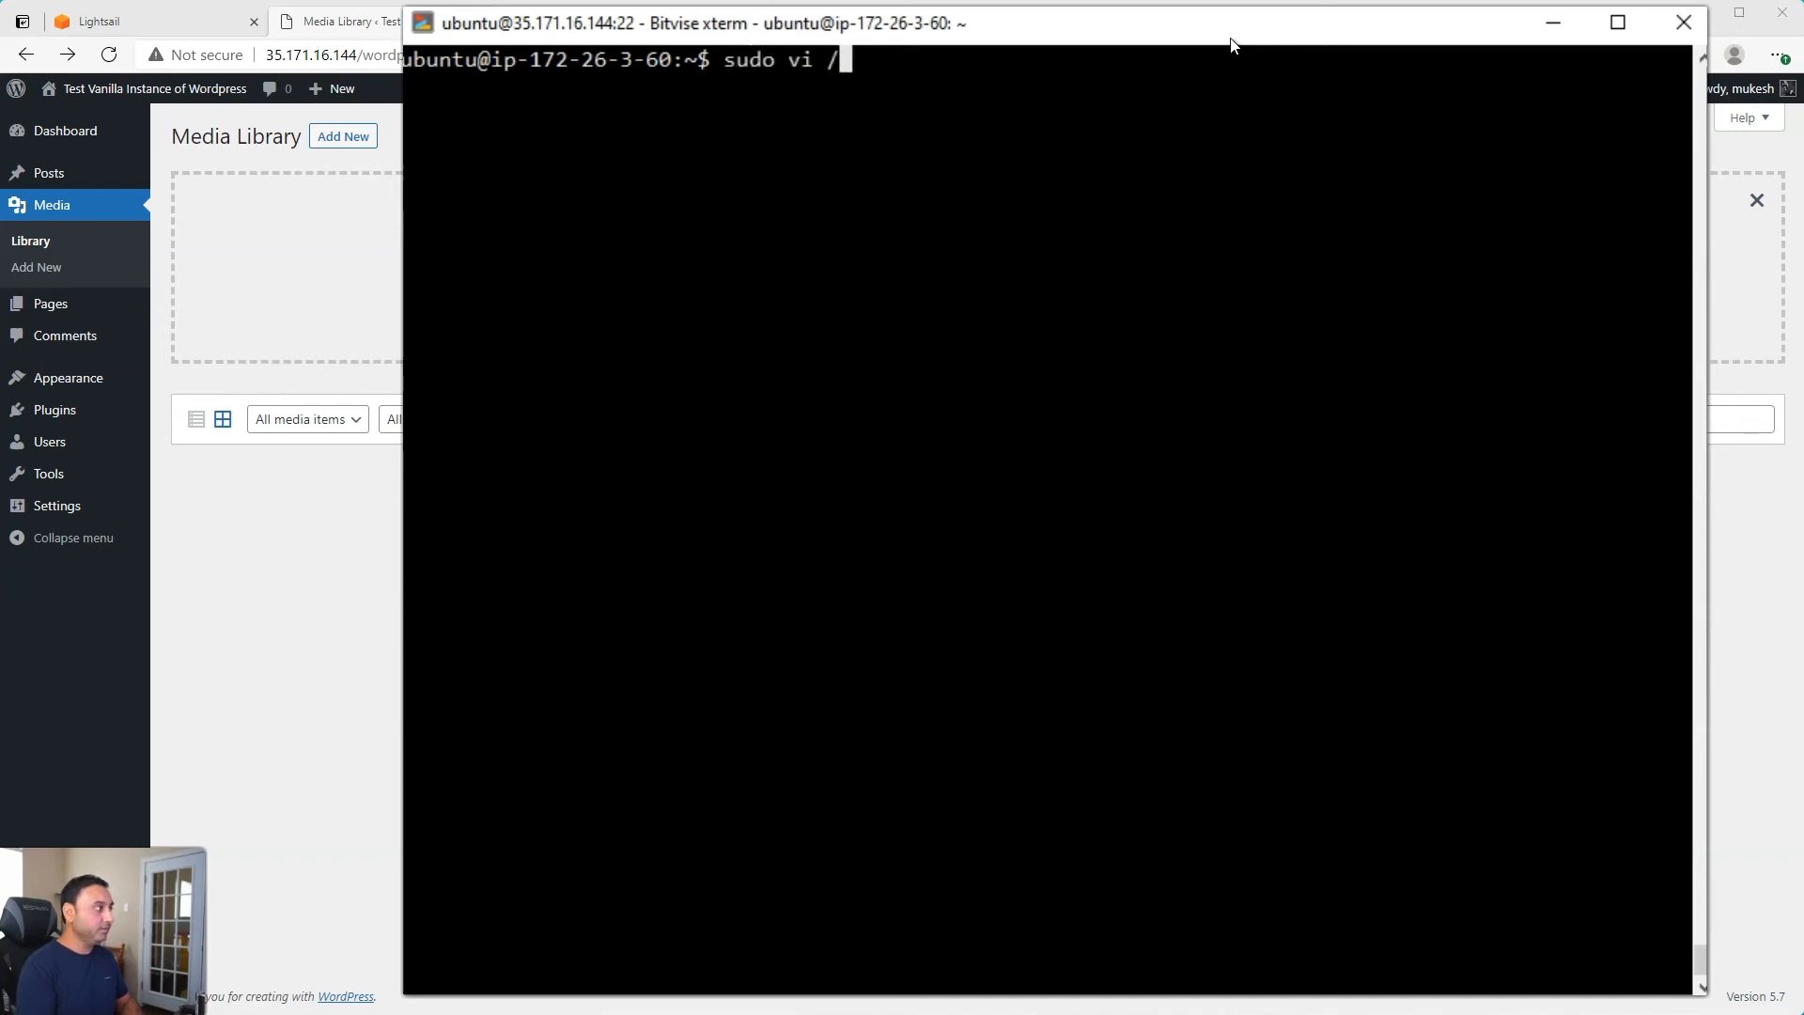
type("etc/")
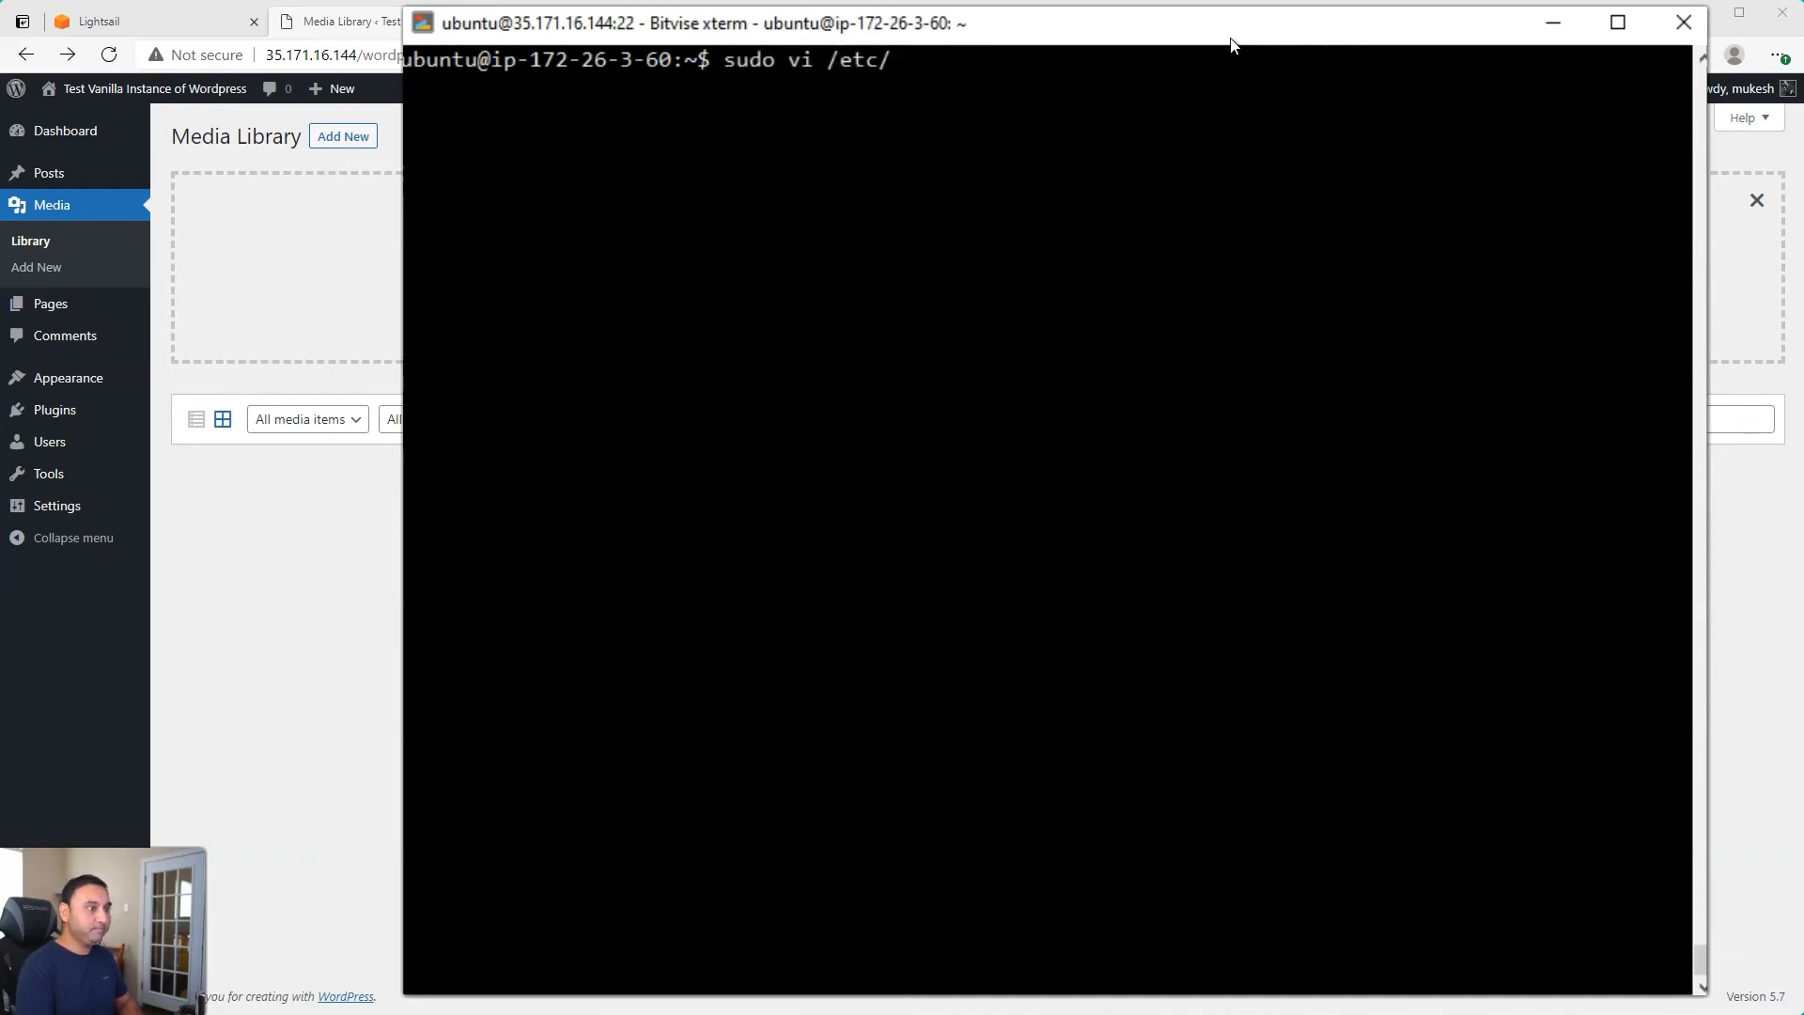
type("php/")
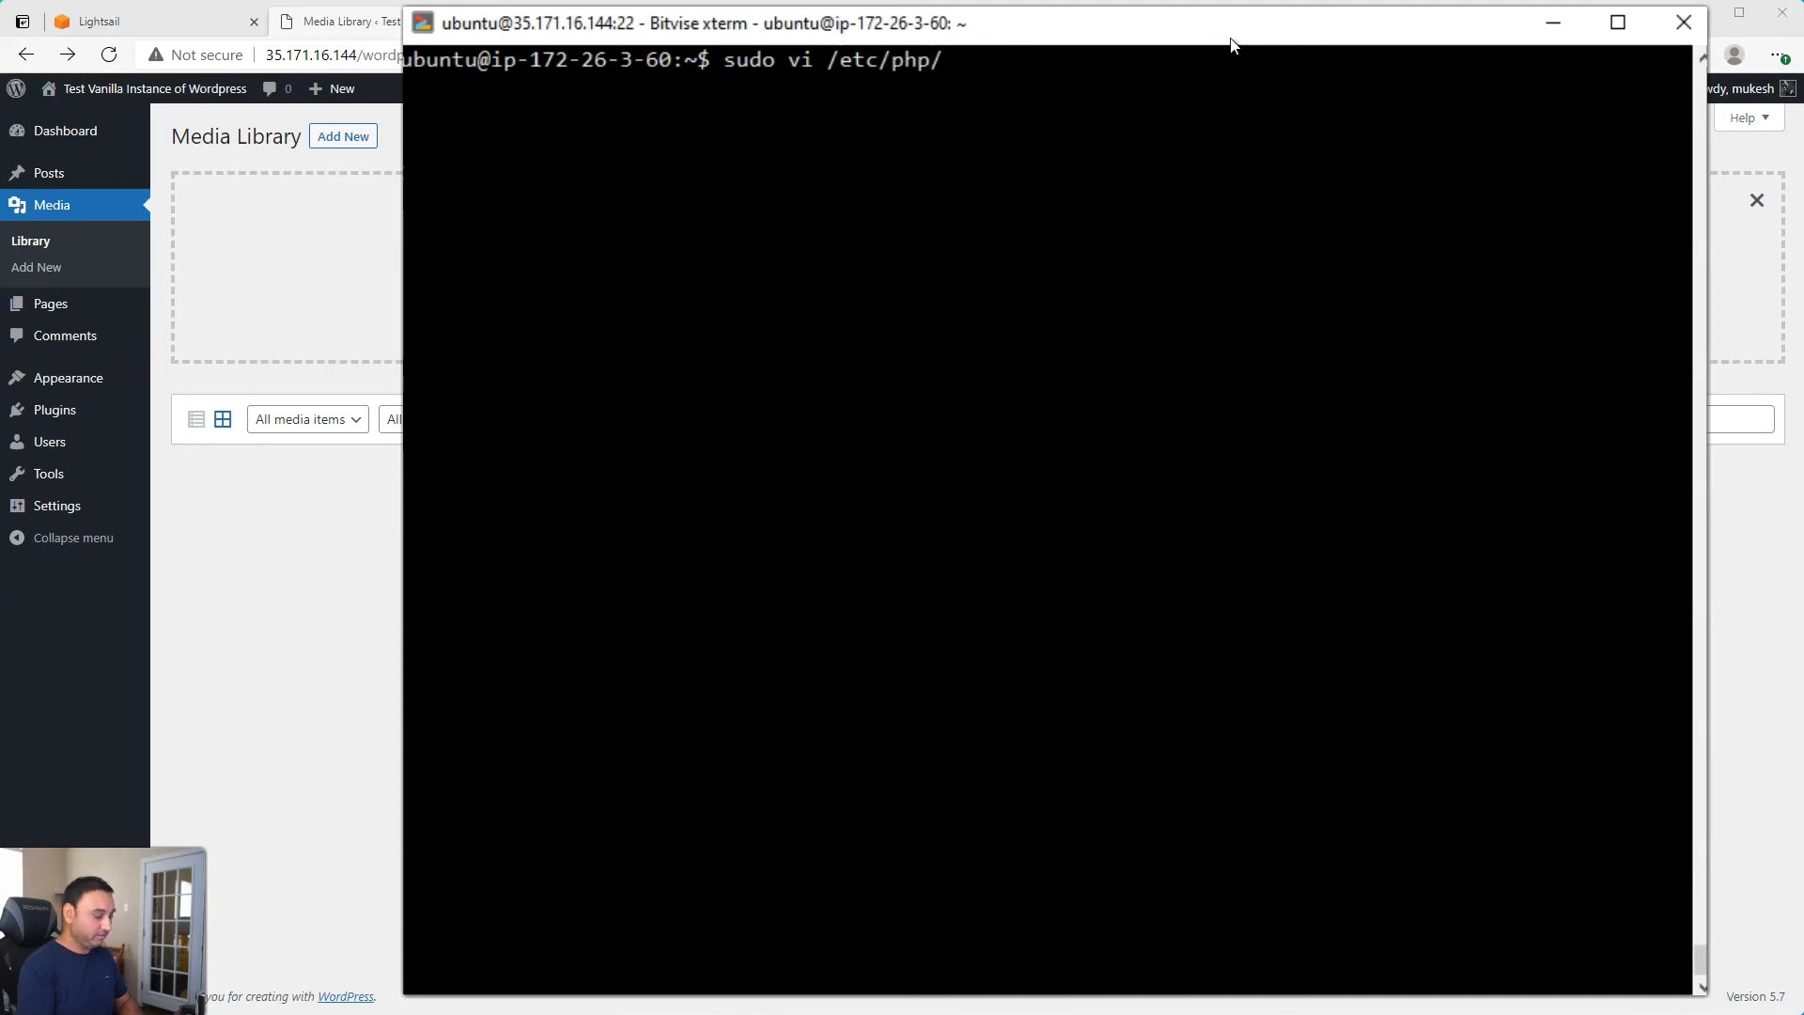
type("7.4/")
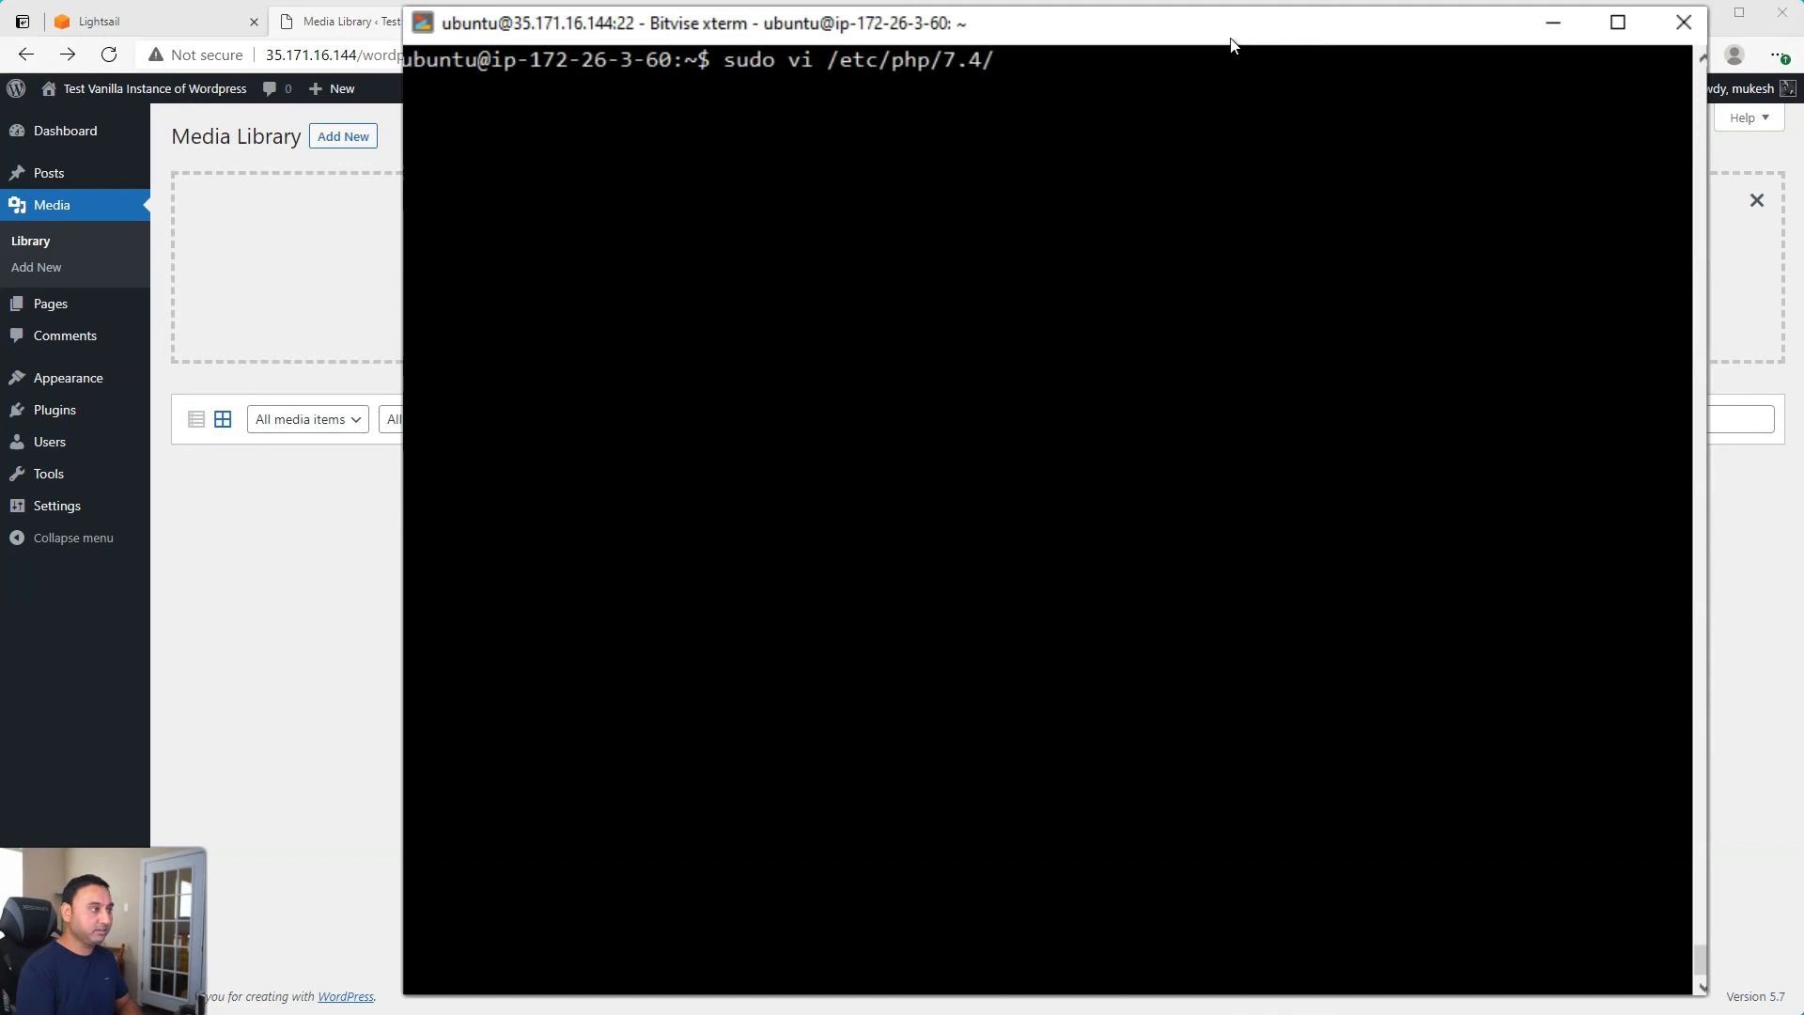
type("apache2/")
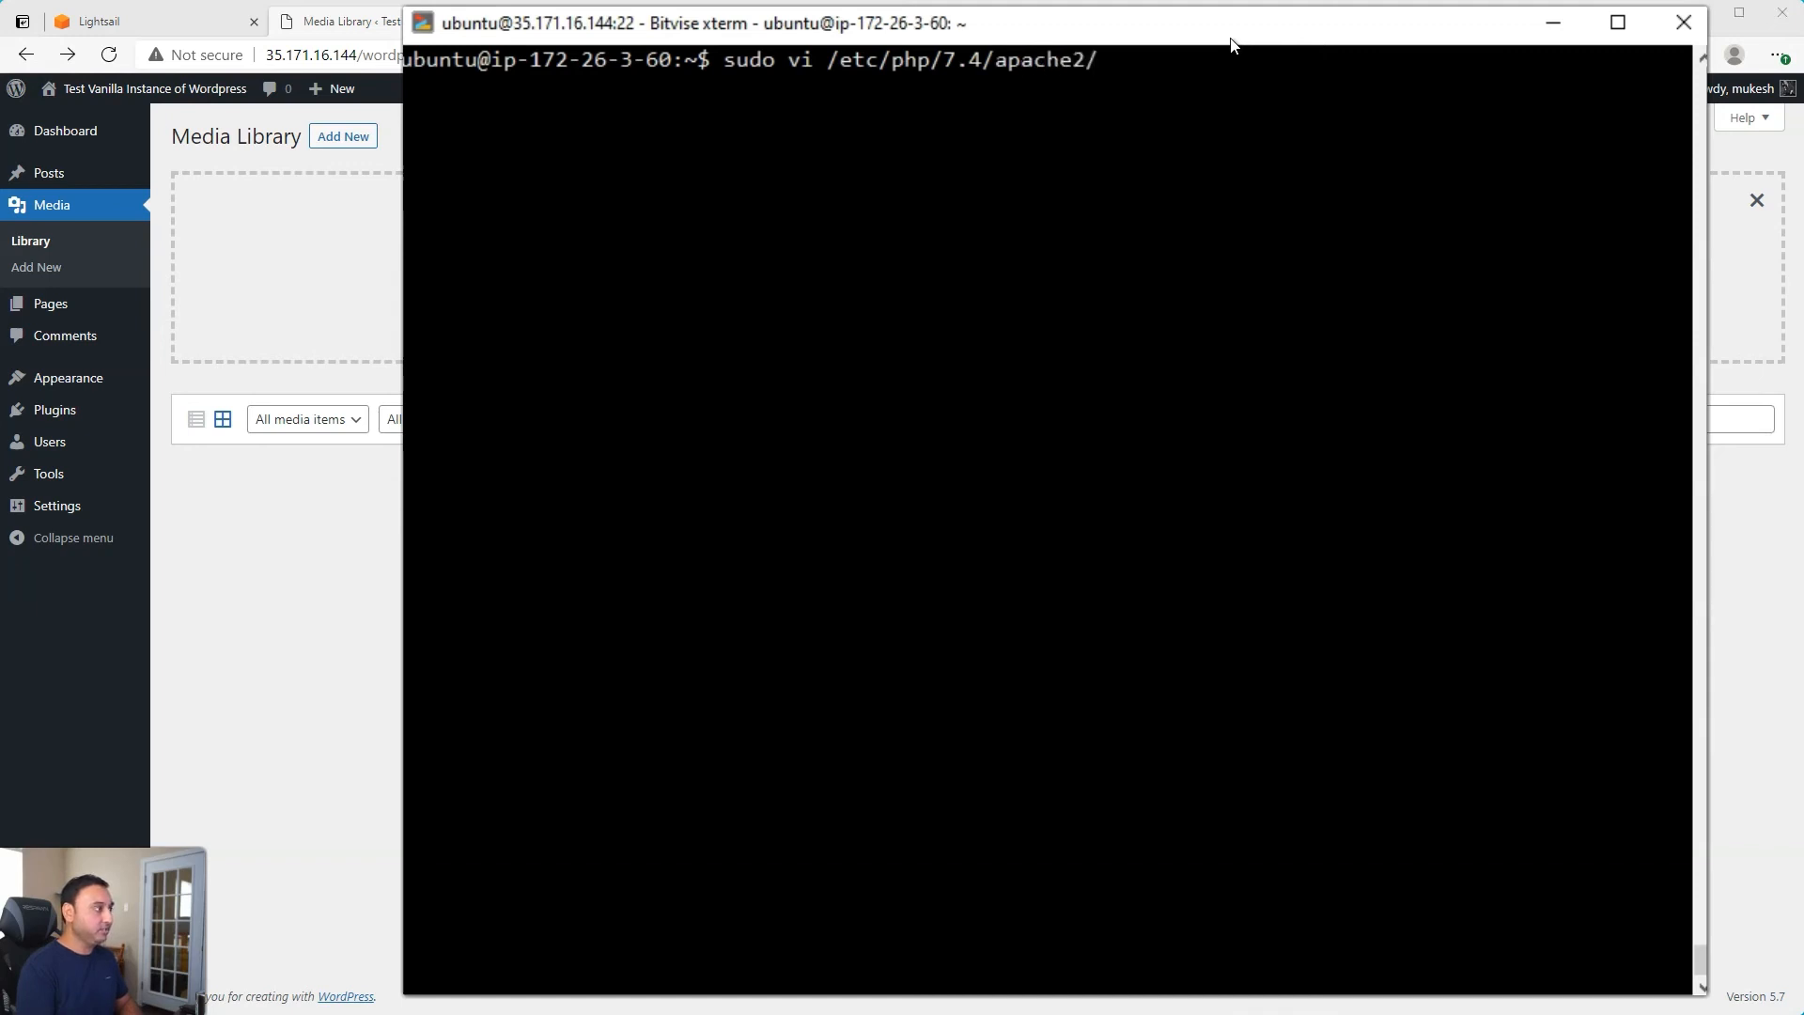
type("php.ini")
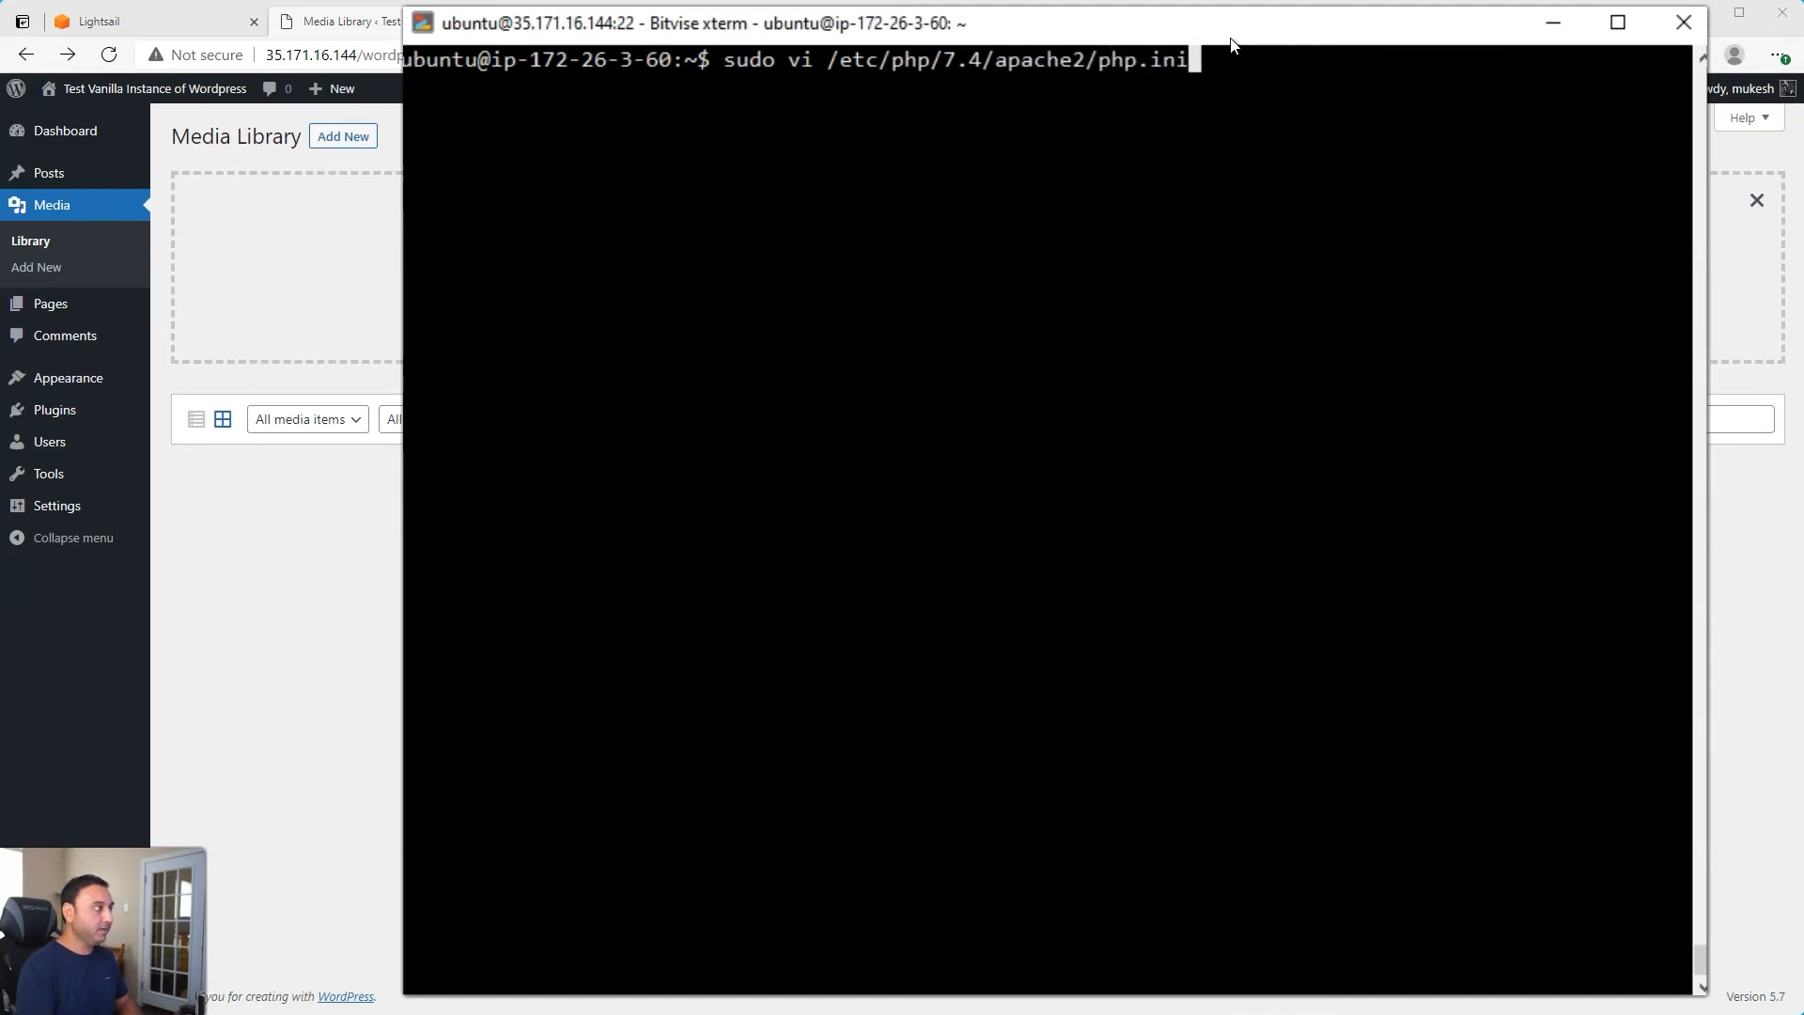
Step: In the Apache php.ini, set post_max_size and upload_max_filesize to 250M
key("Return")
type("/post max")
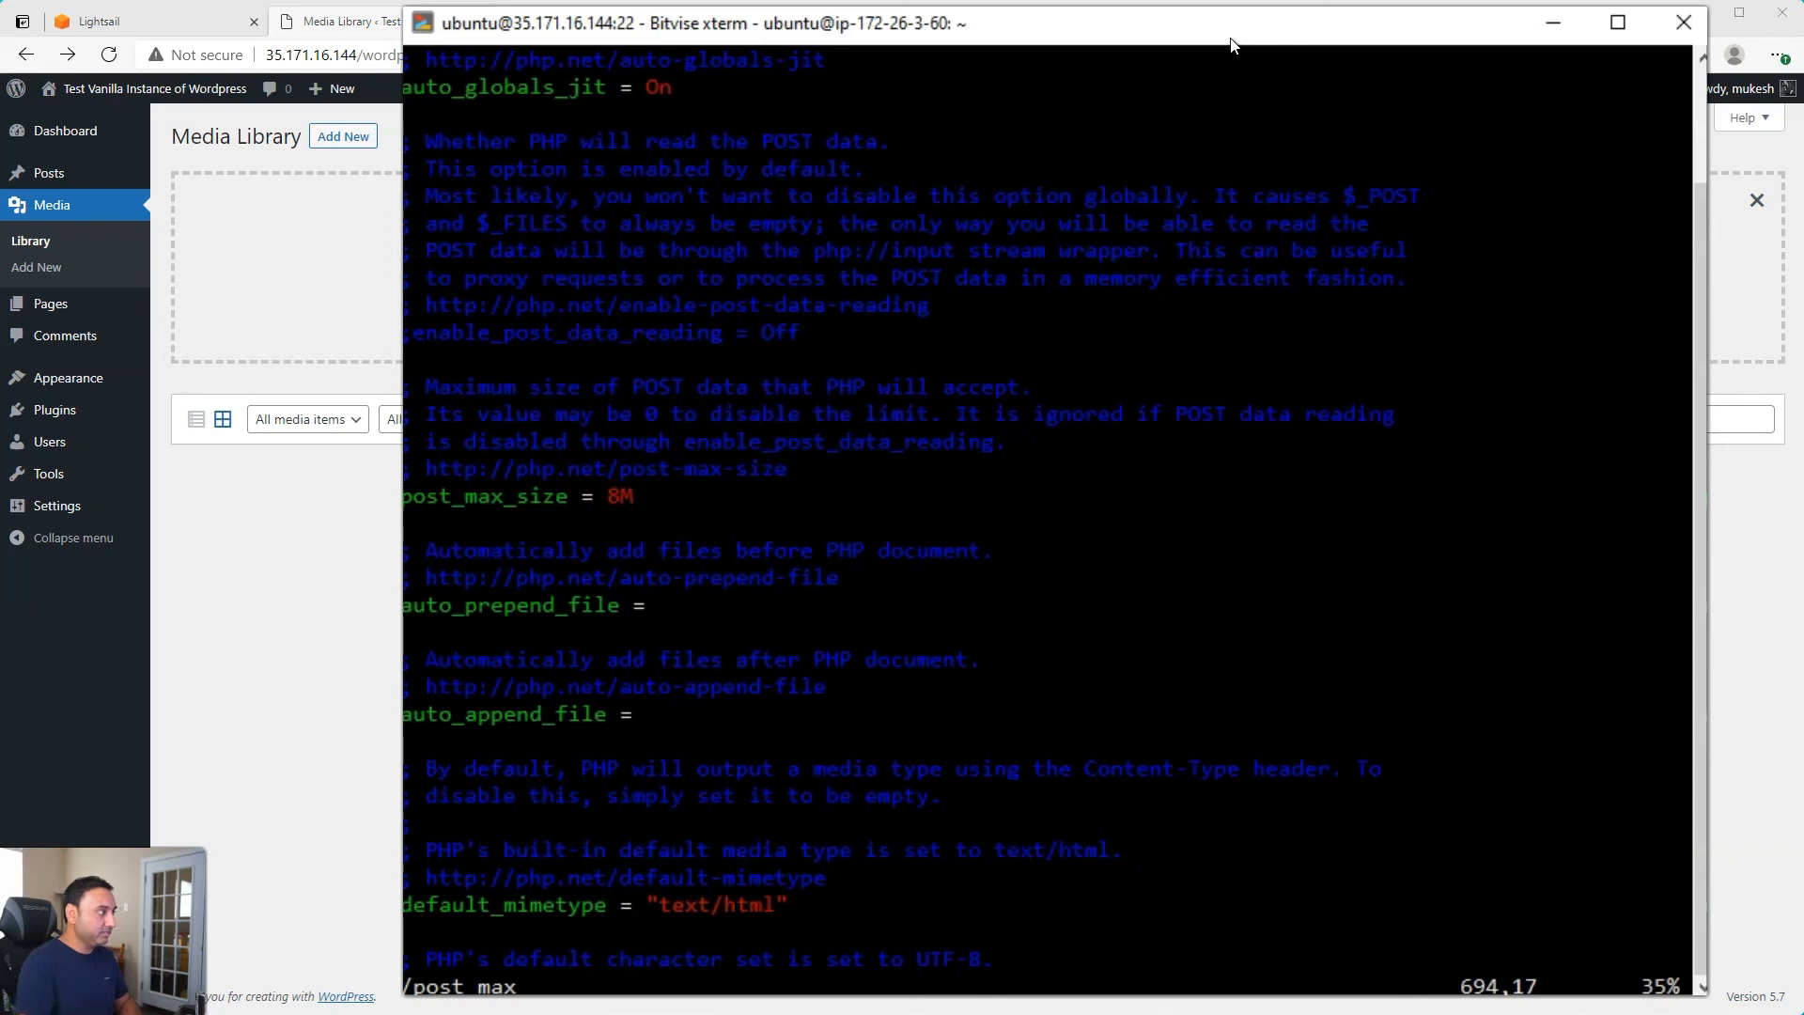
type("2")
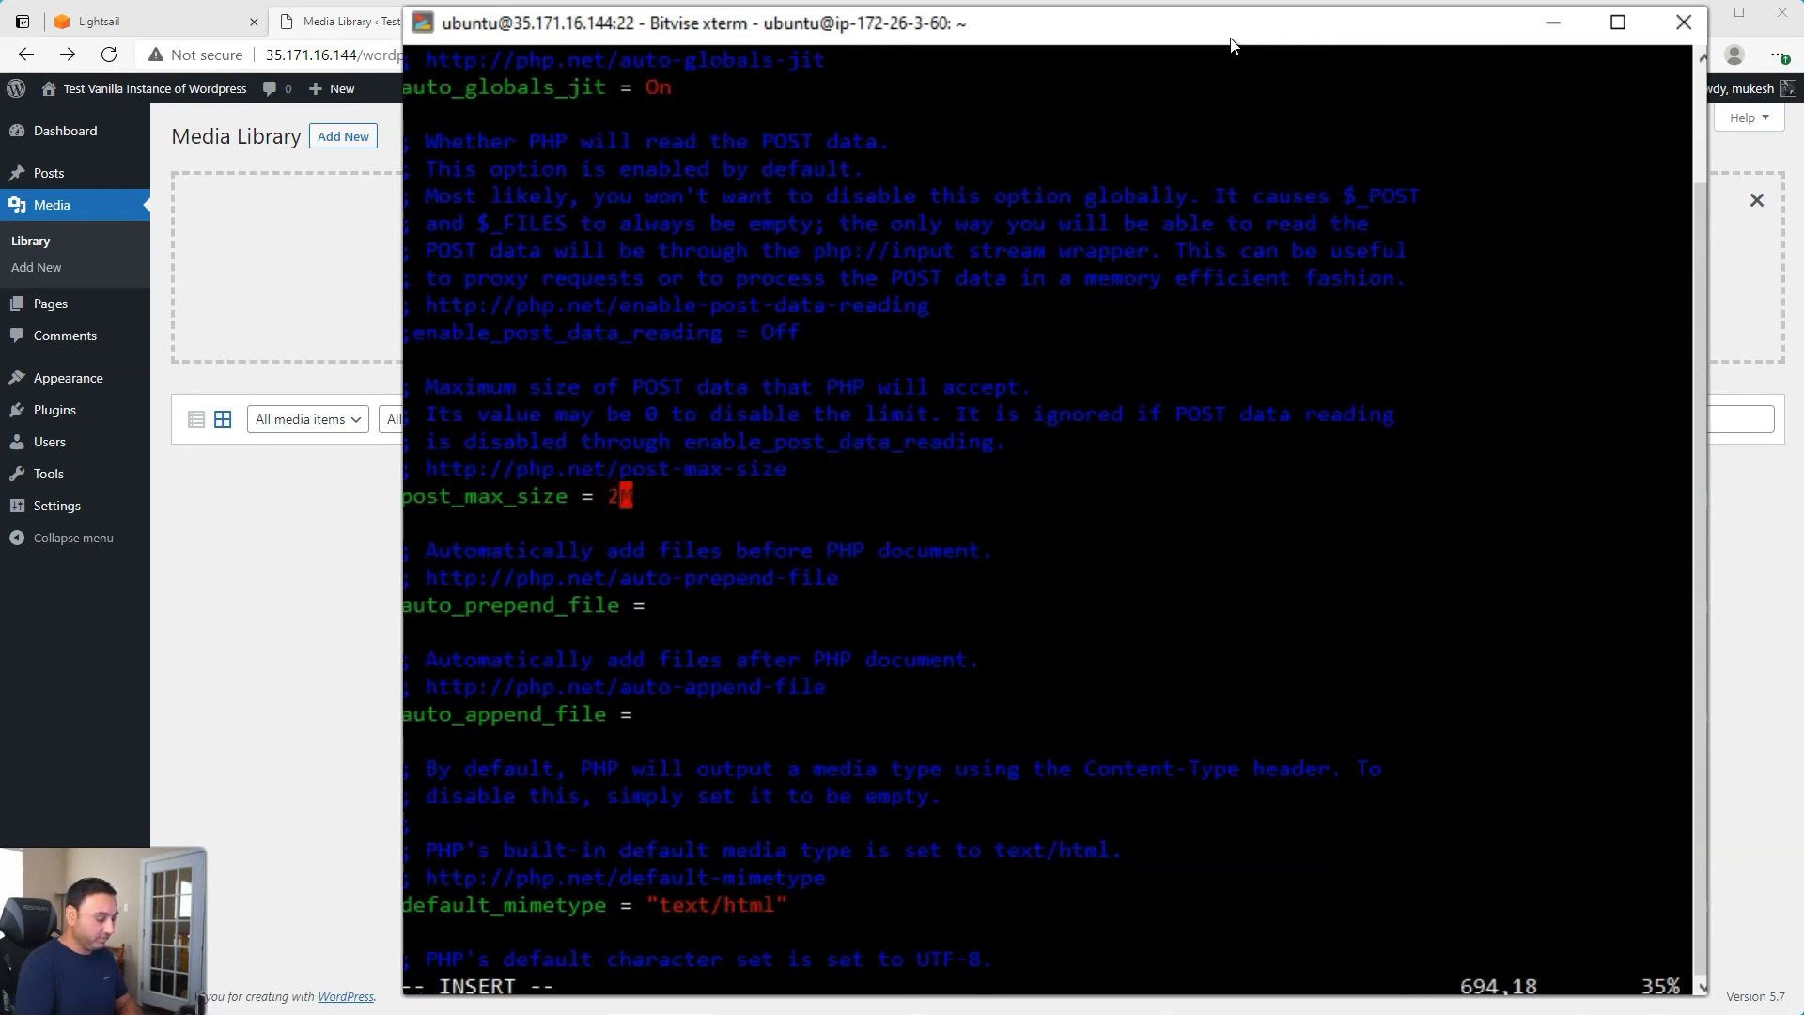
type("50M")
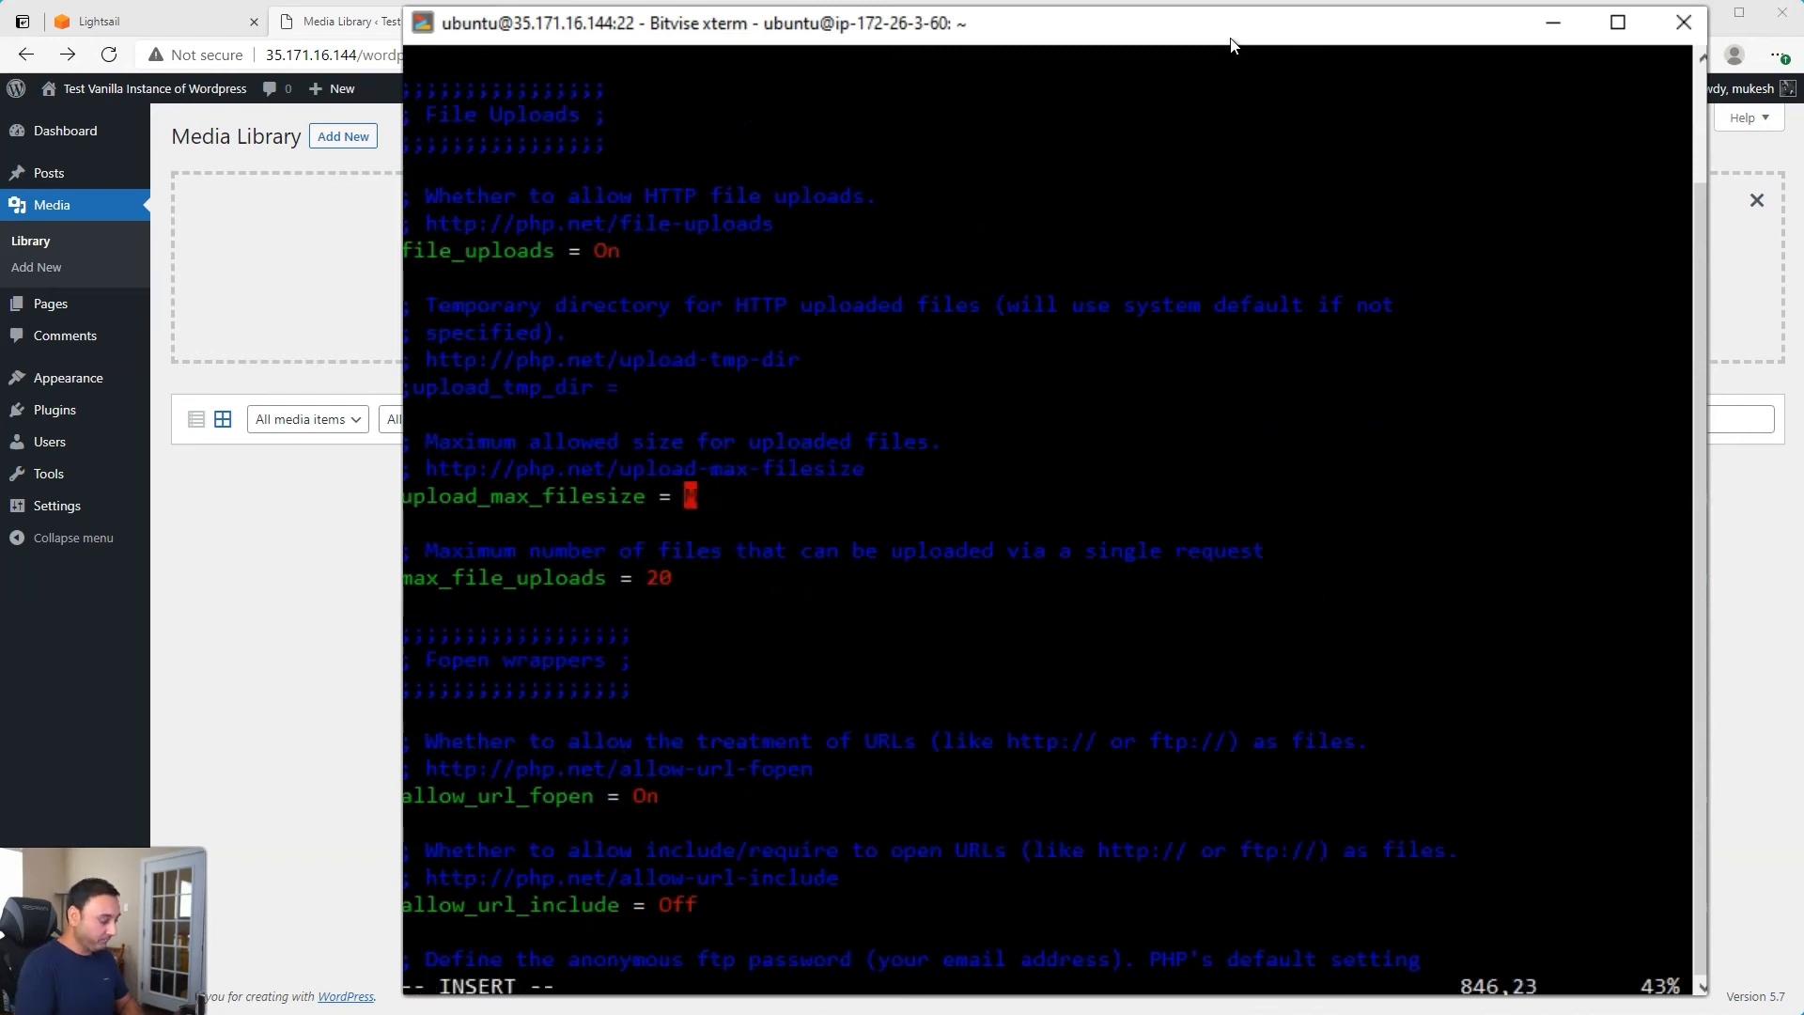
type("250M")
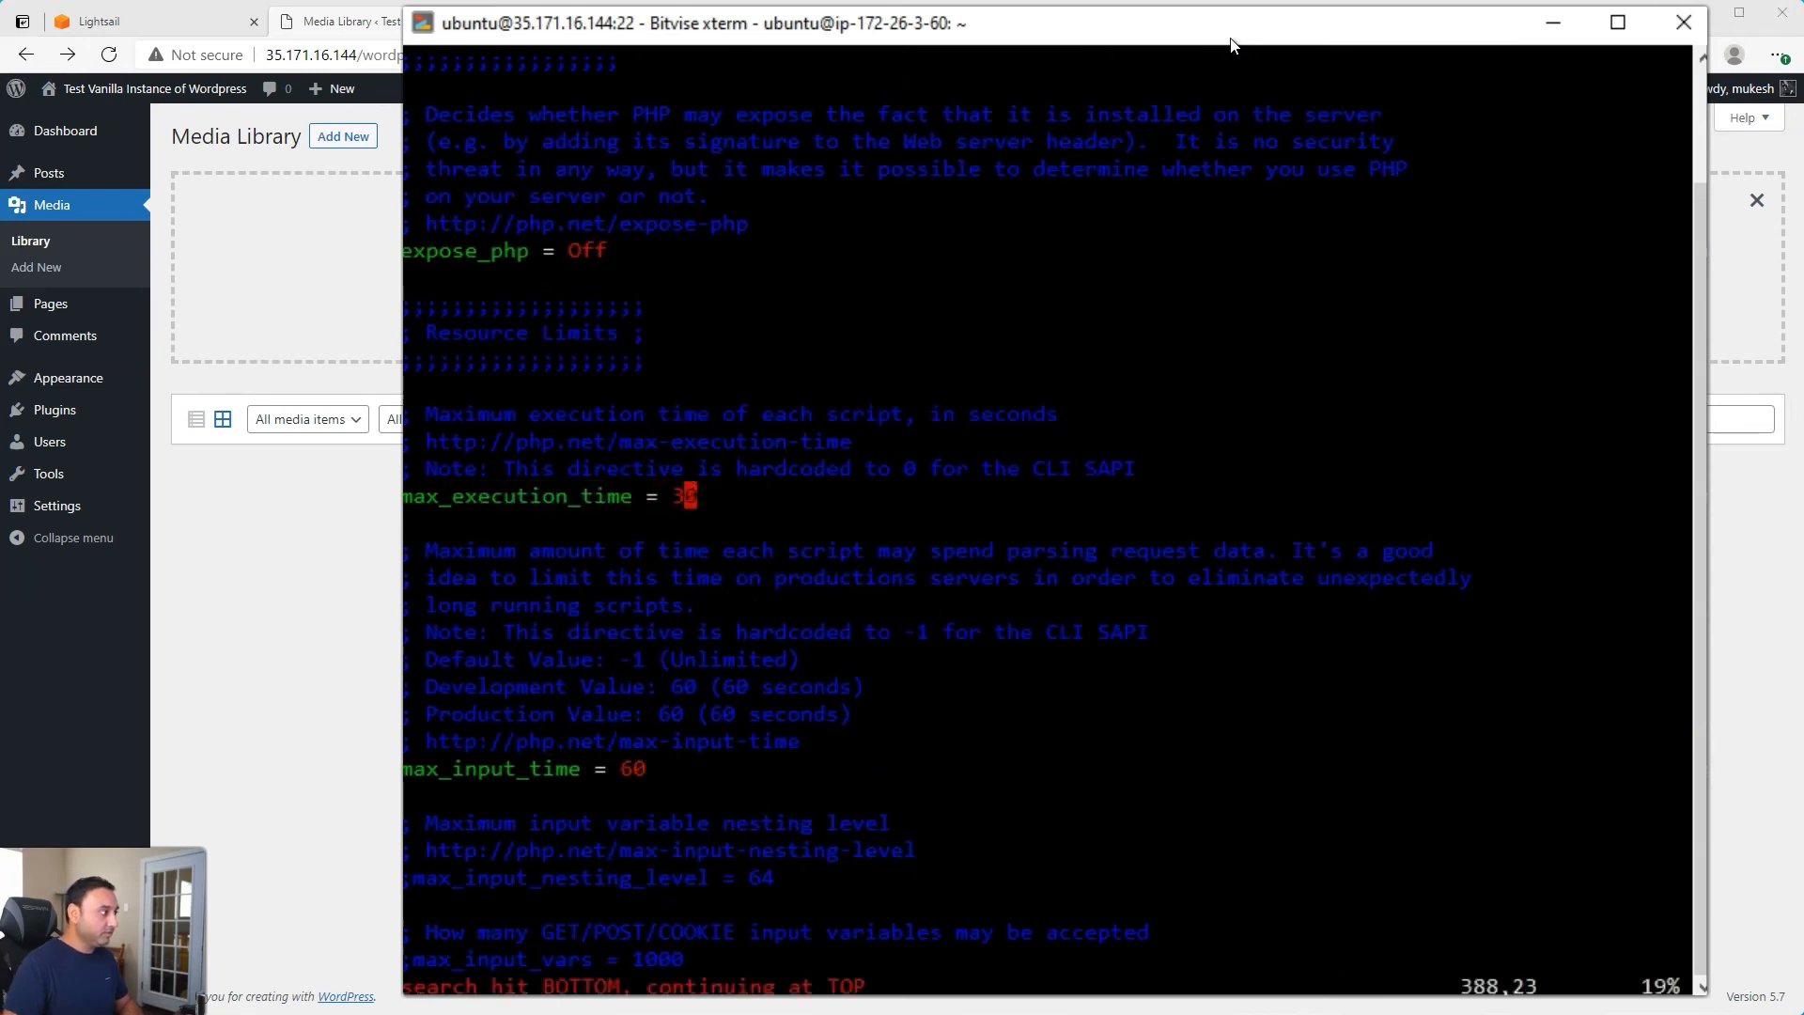
Step: Set max_execution_time and max_input_time to 300 seconds
type("00")
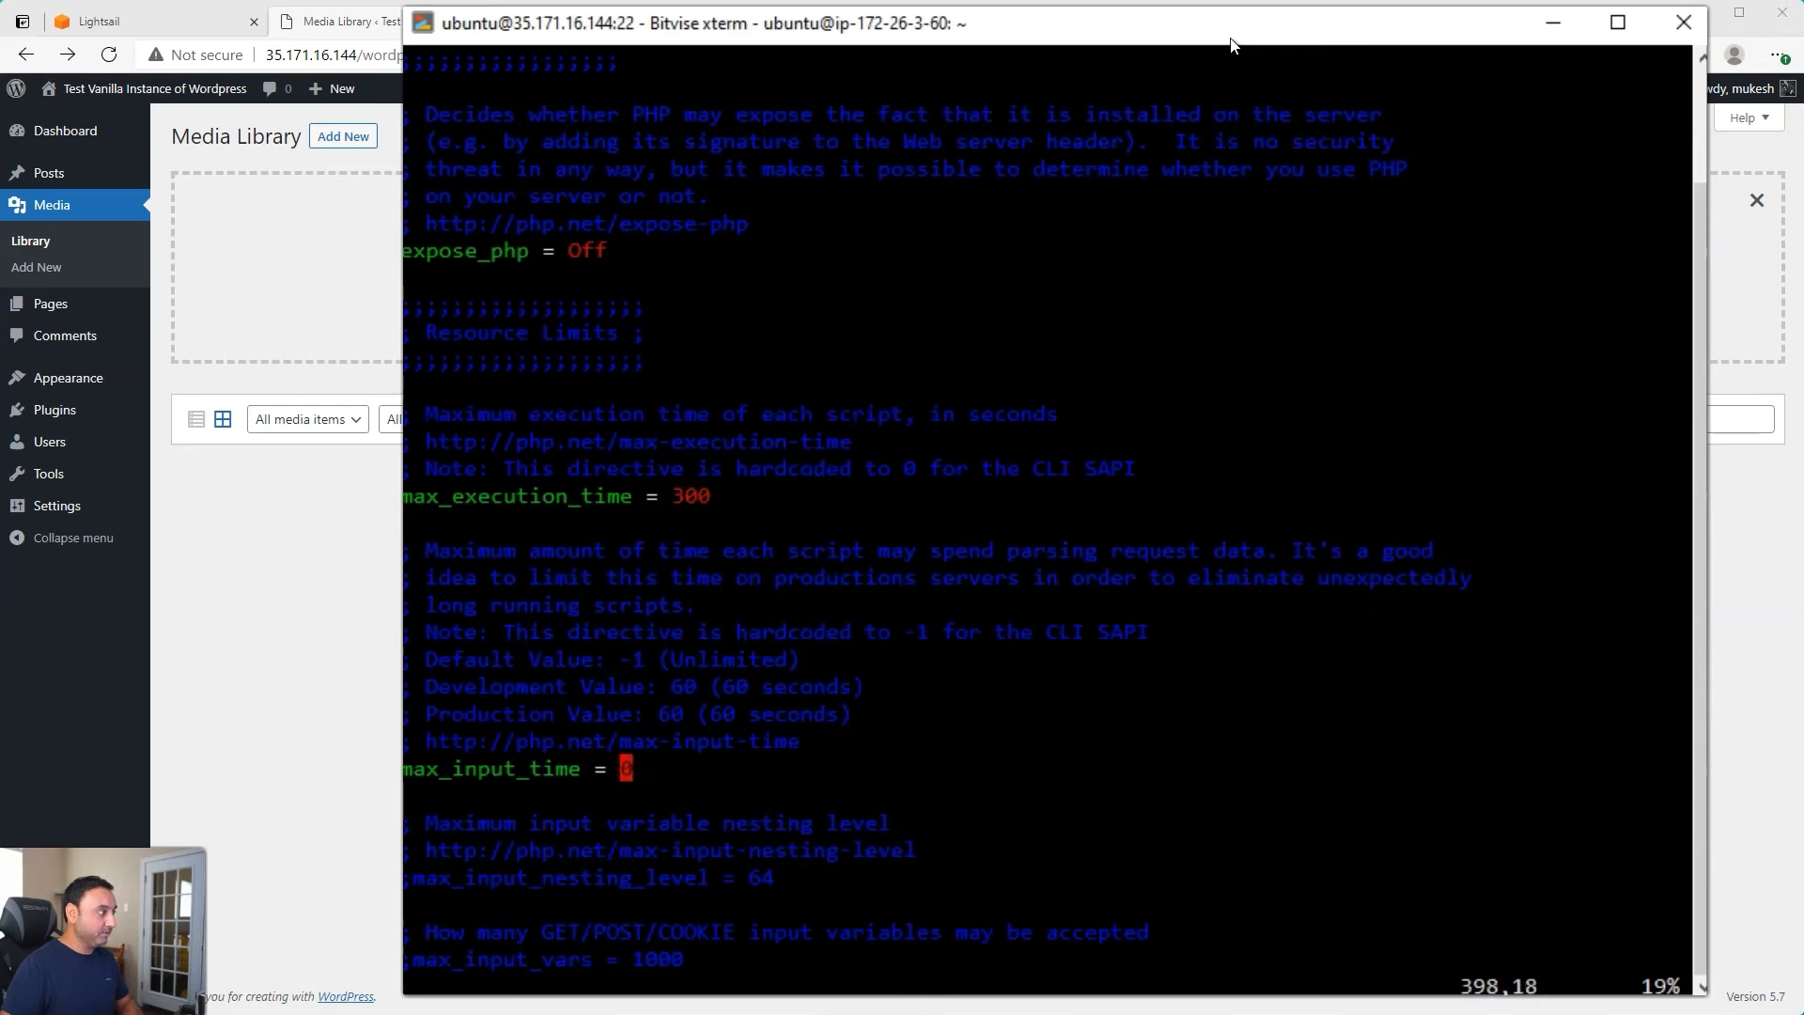
type("300")
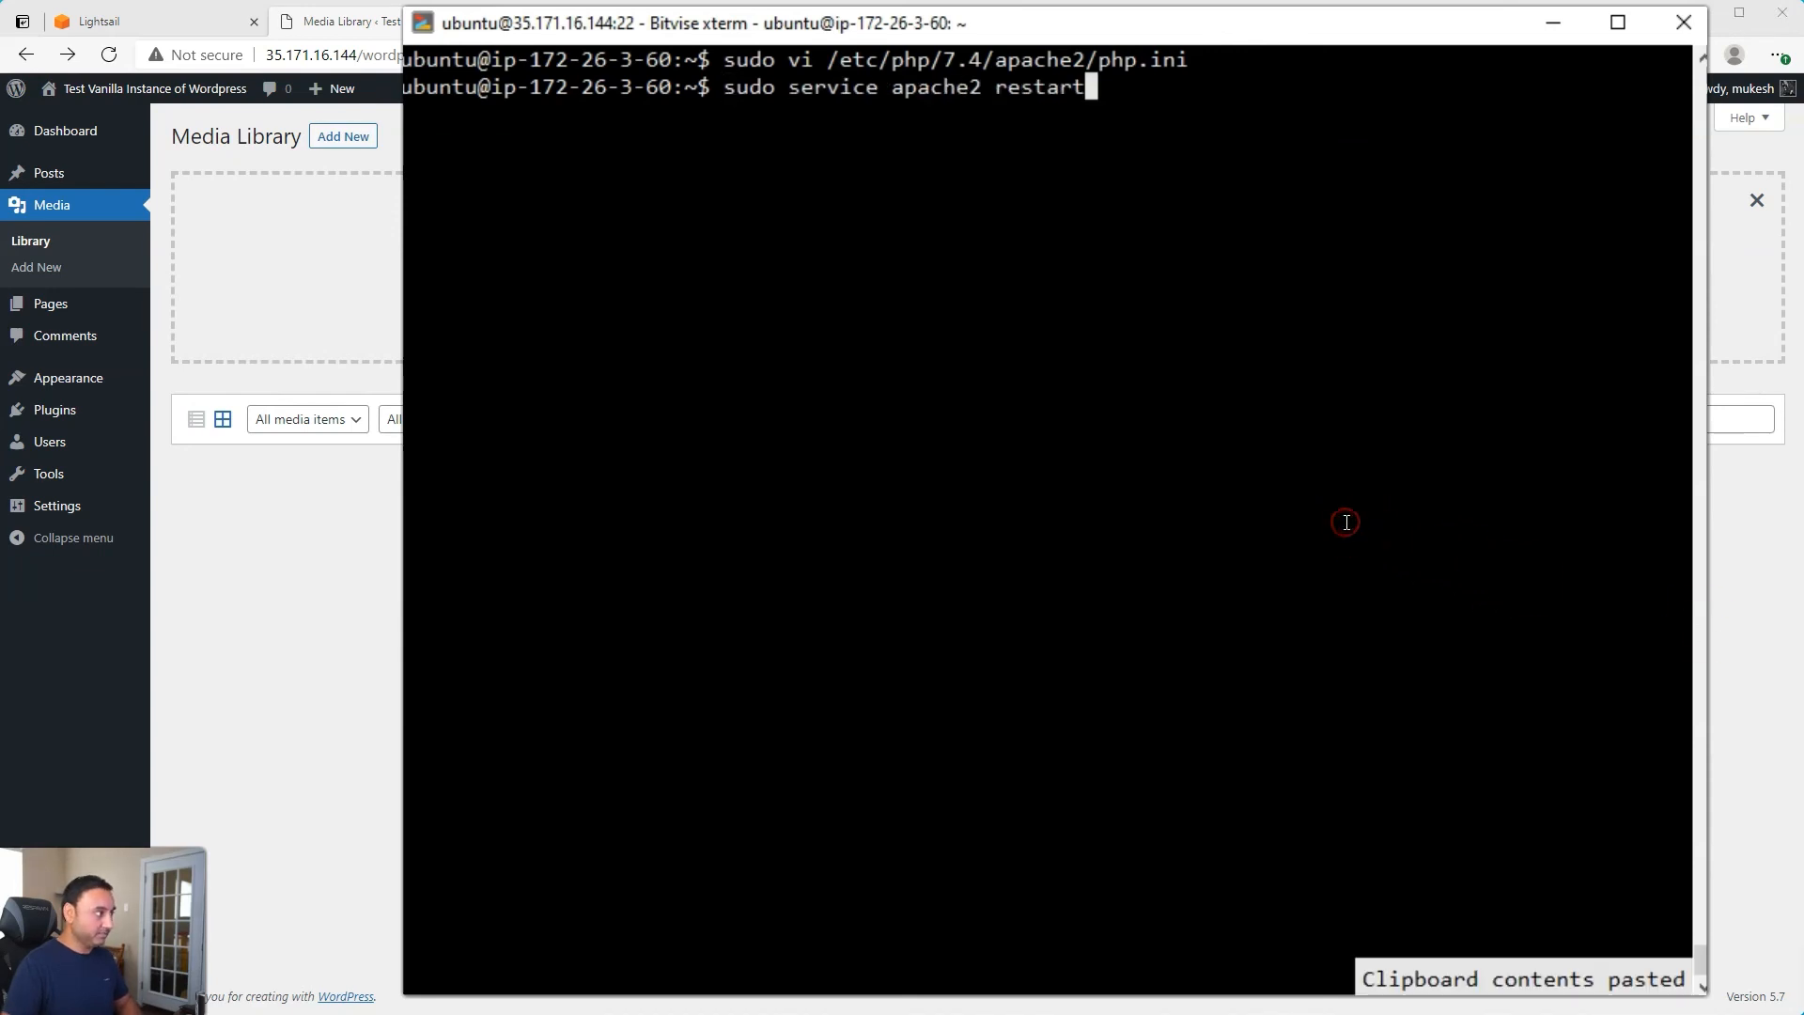
Step: Run sudo service apache2 restart so the new PHP limits take effect
key("Return")
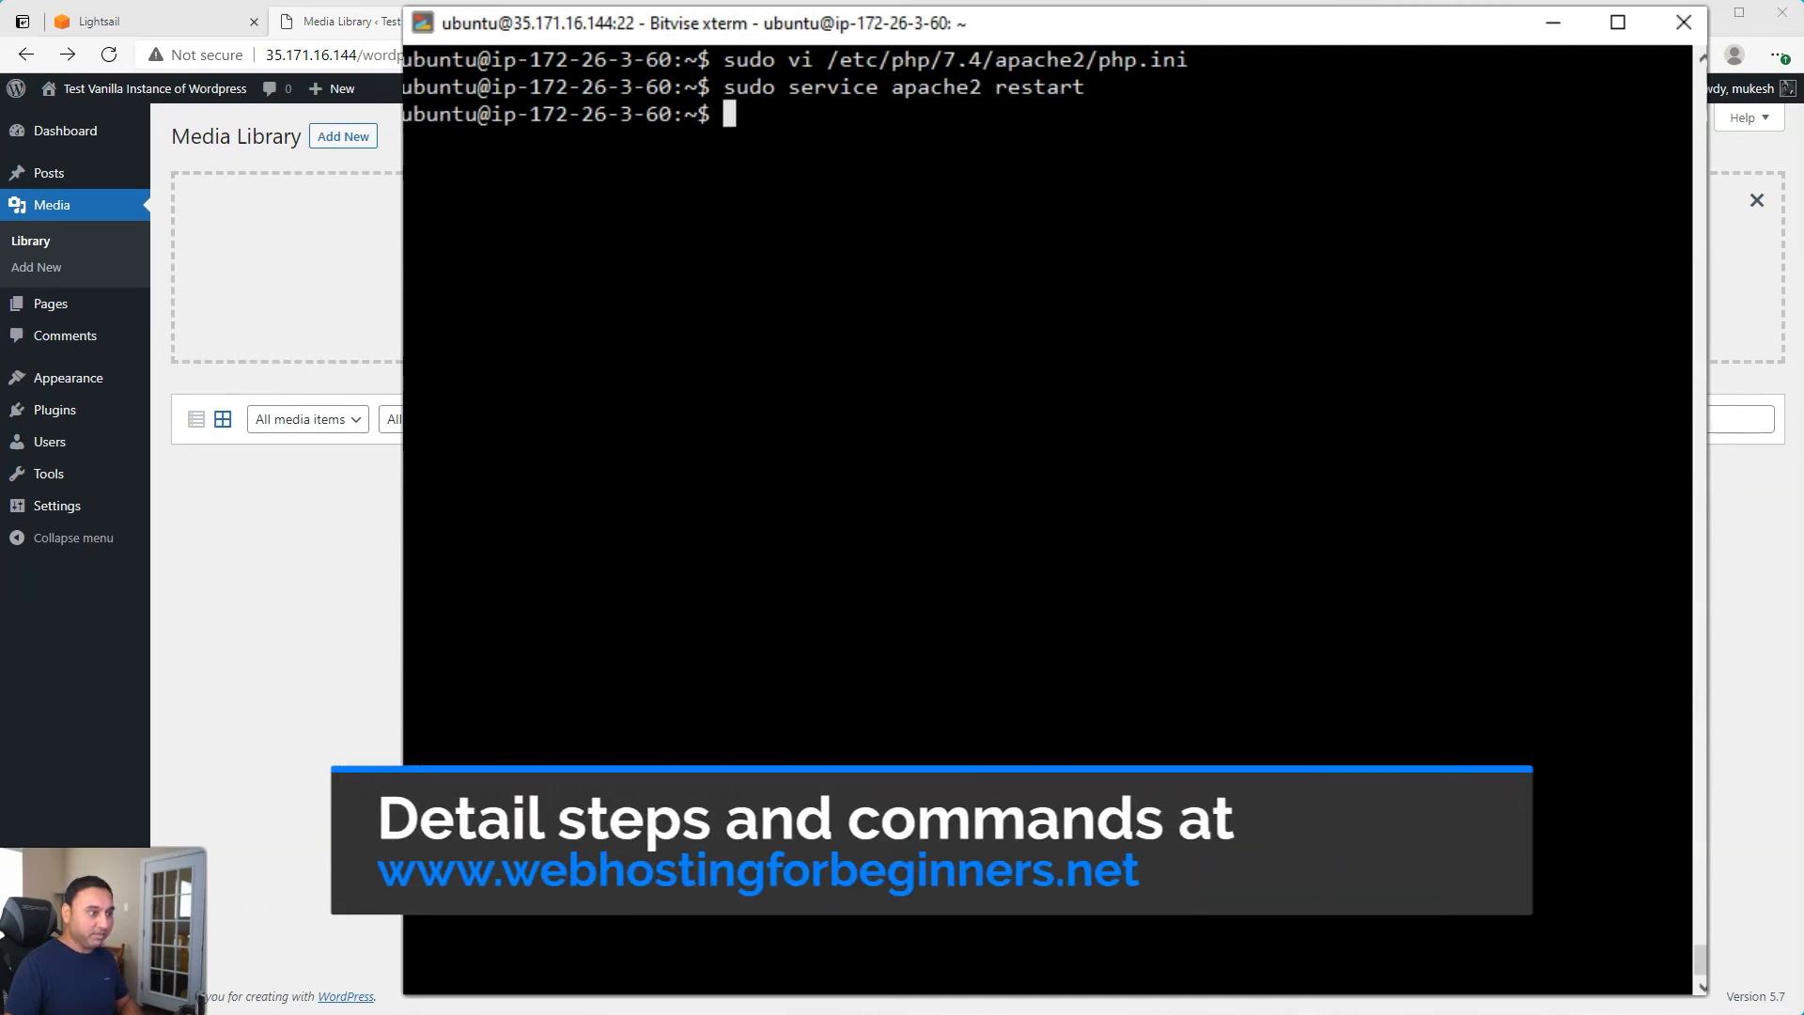
mouse_move(1706, 559)
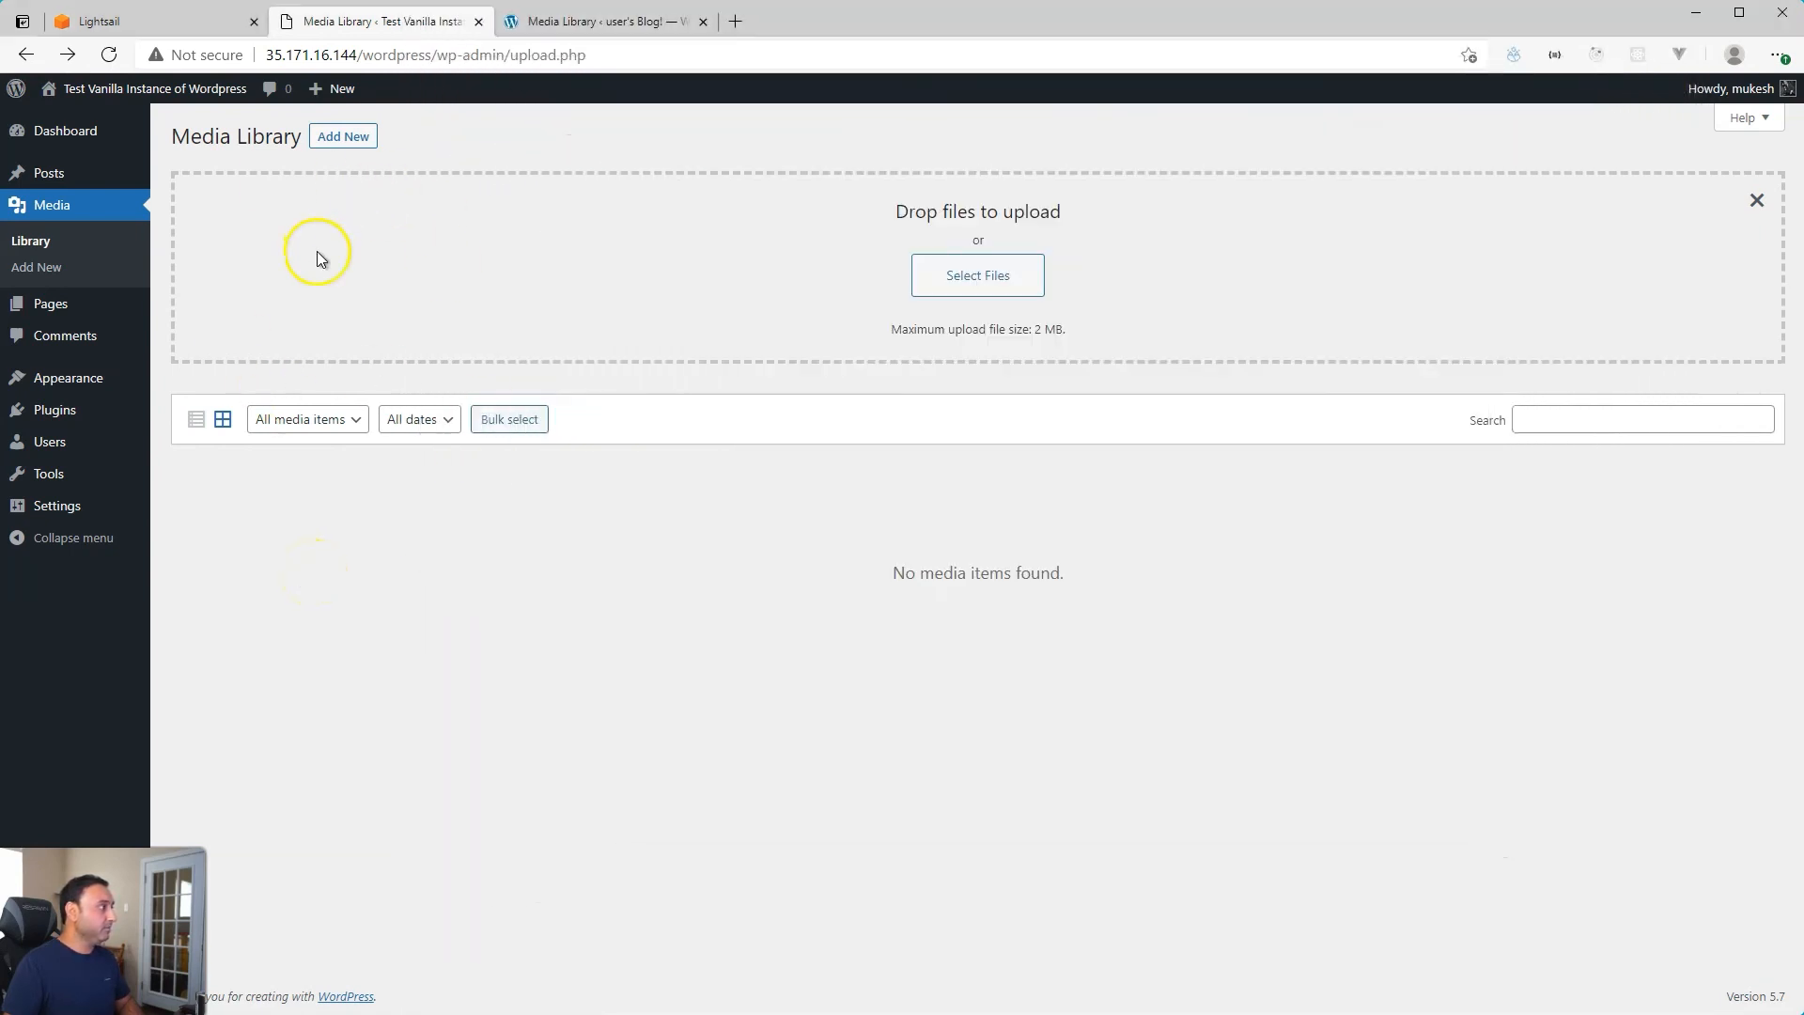
mouse_move(205, 186)
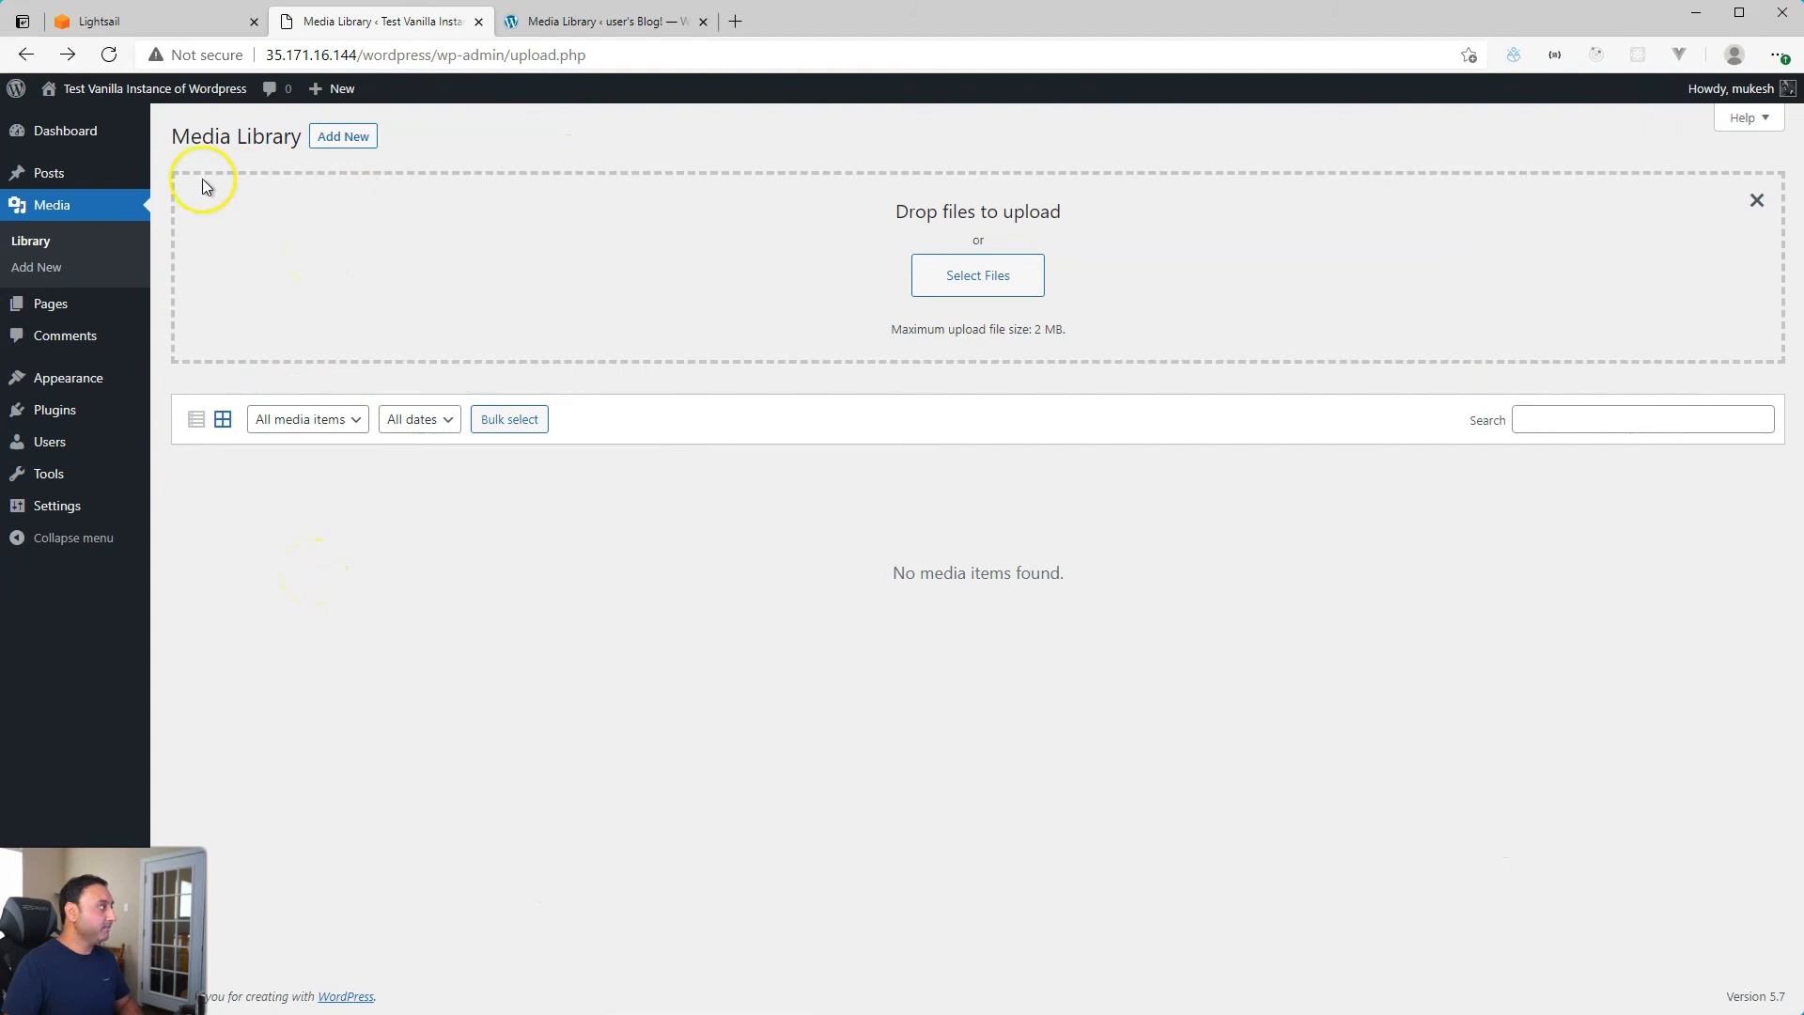
mouse_move(1047, 344)
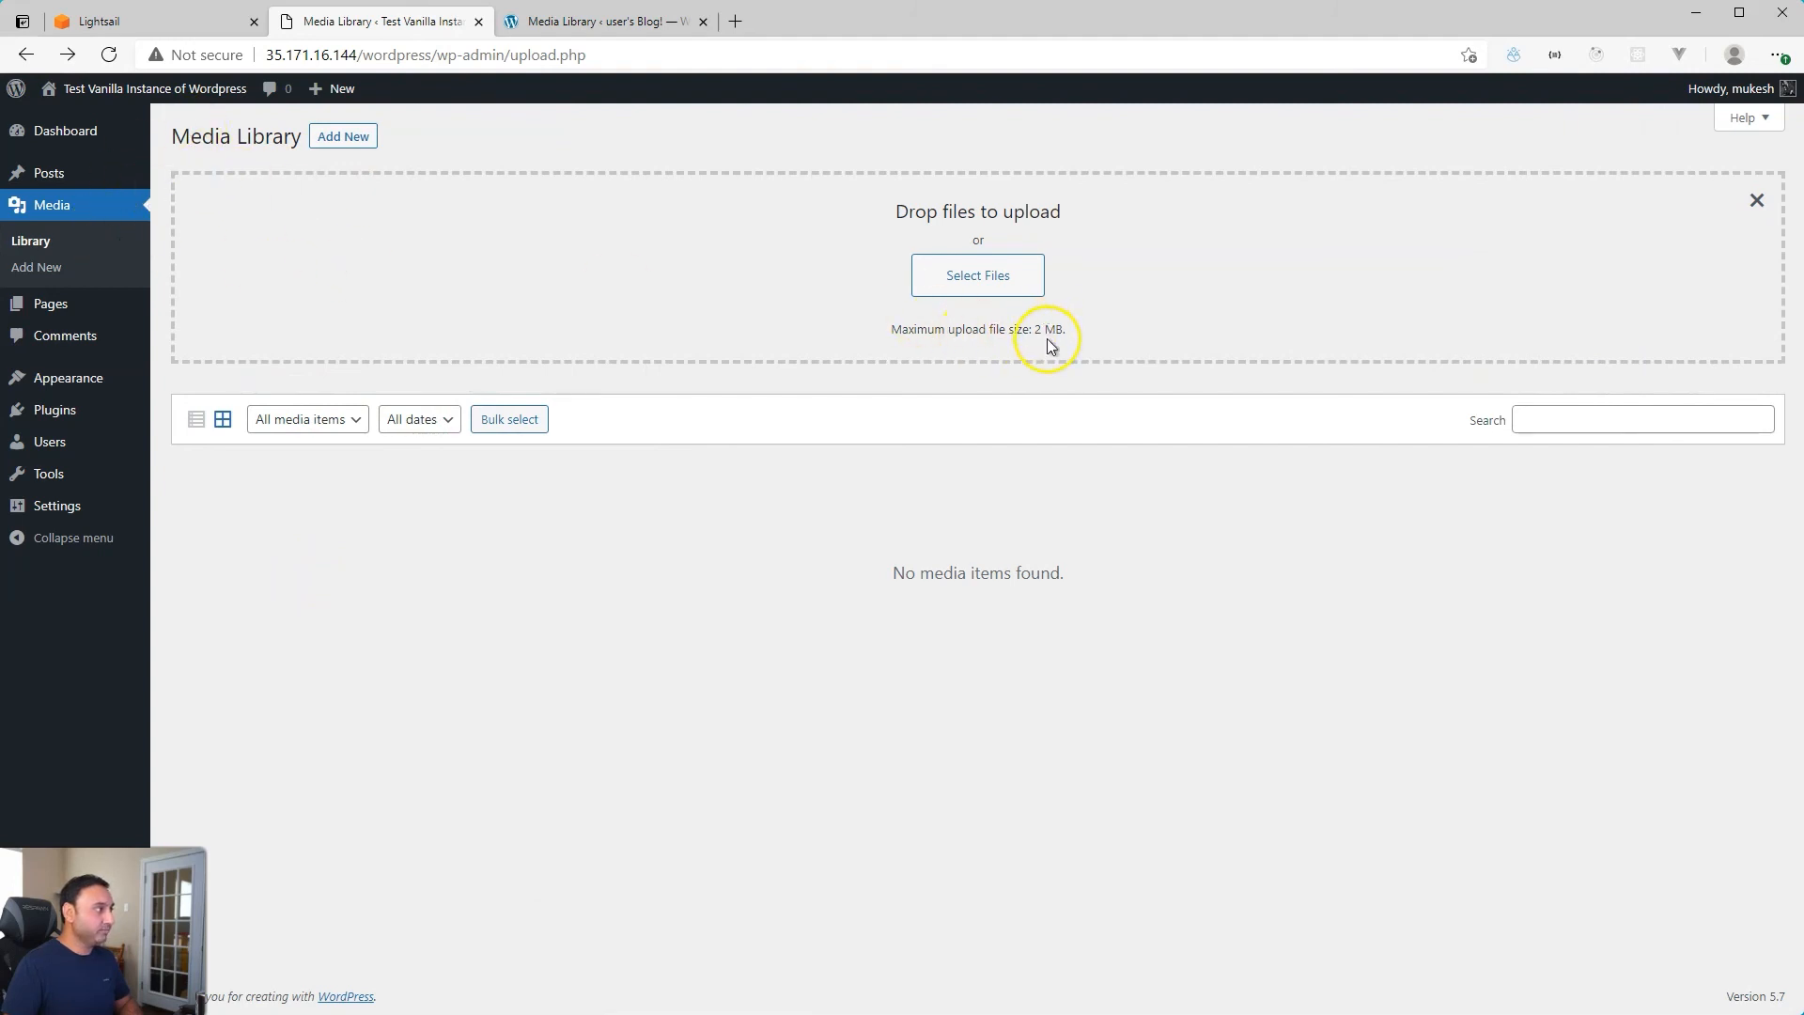
mouse_move(250, 237)
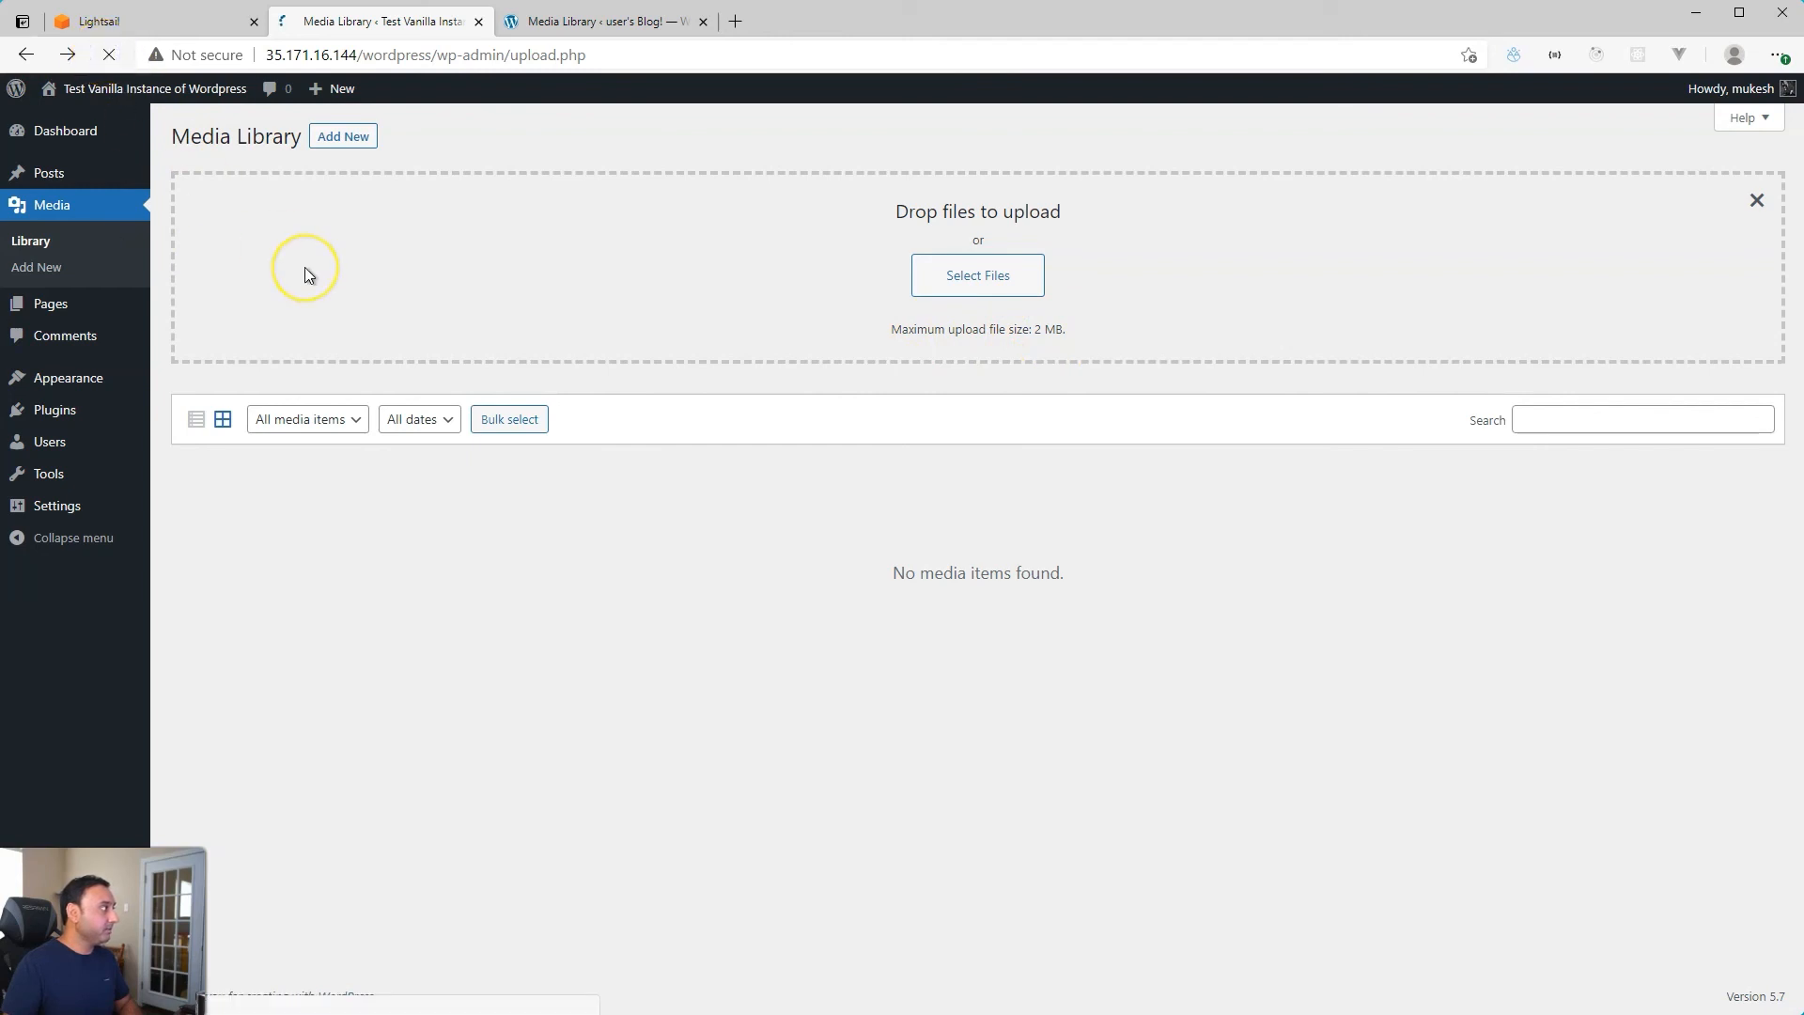
Step: Refresh the Media Library and confirm the uploader shows 250 MB, then return to Lightsail
left_click(1757, 199)
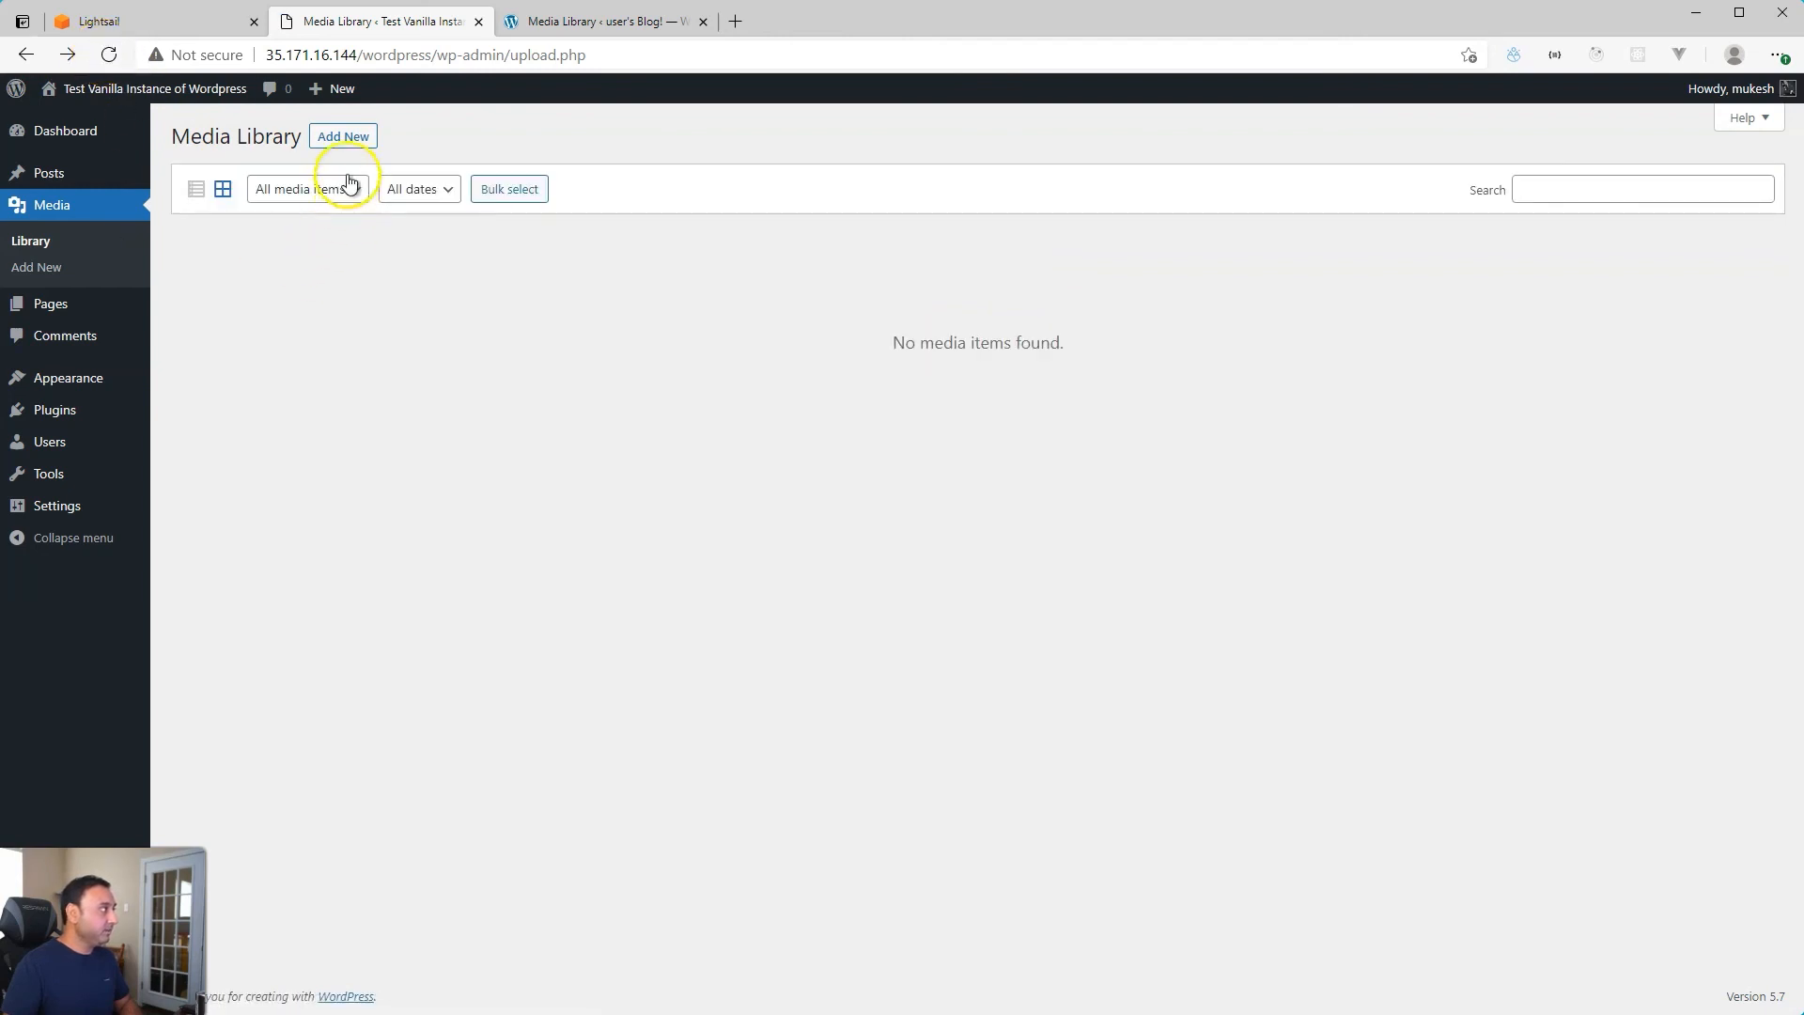
left_click(343, 135)
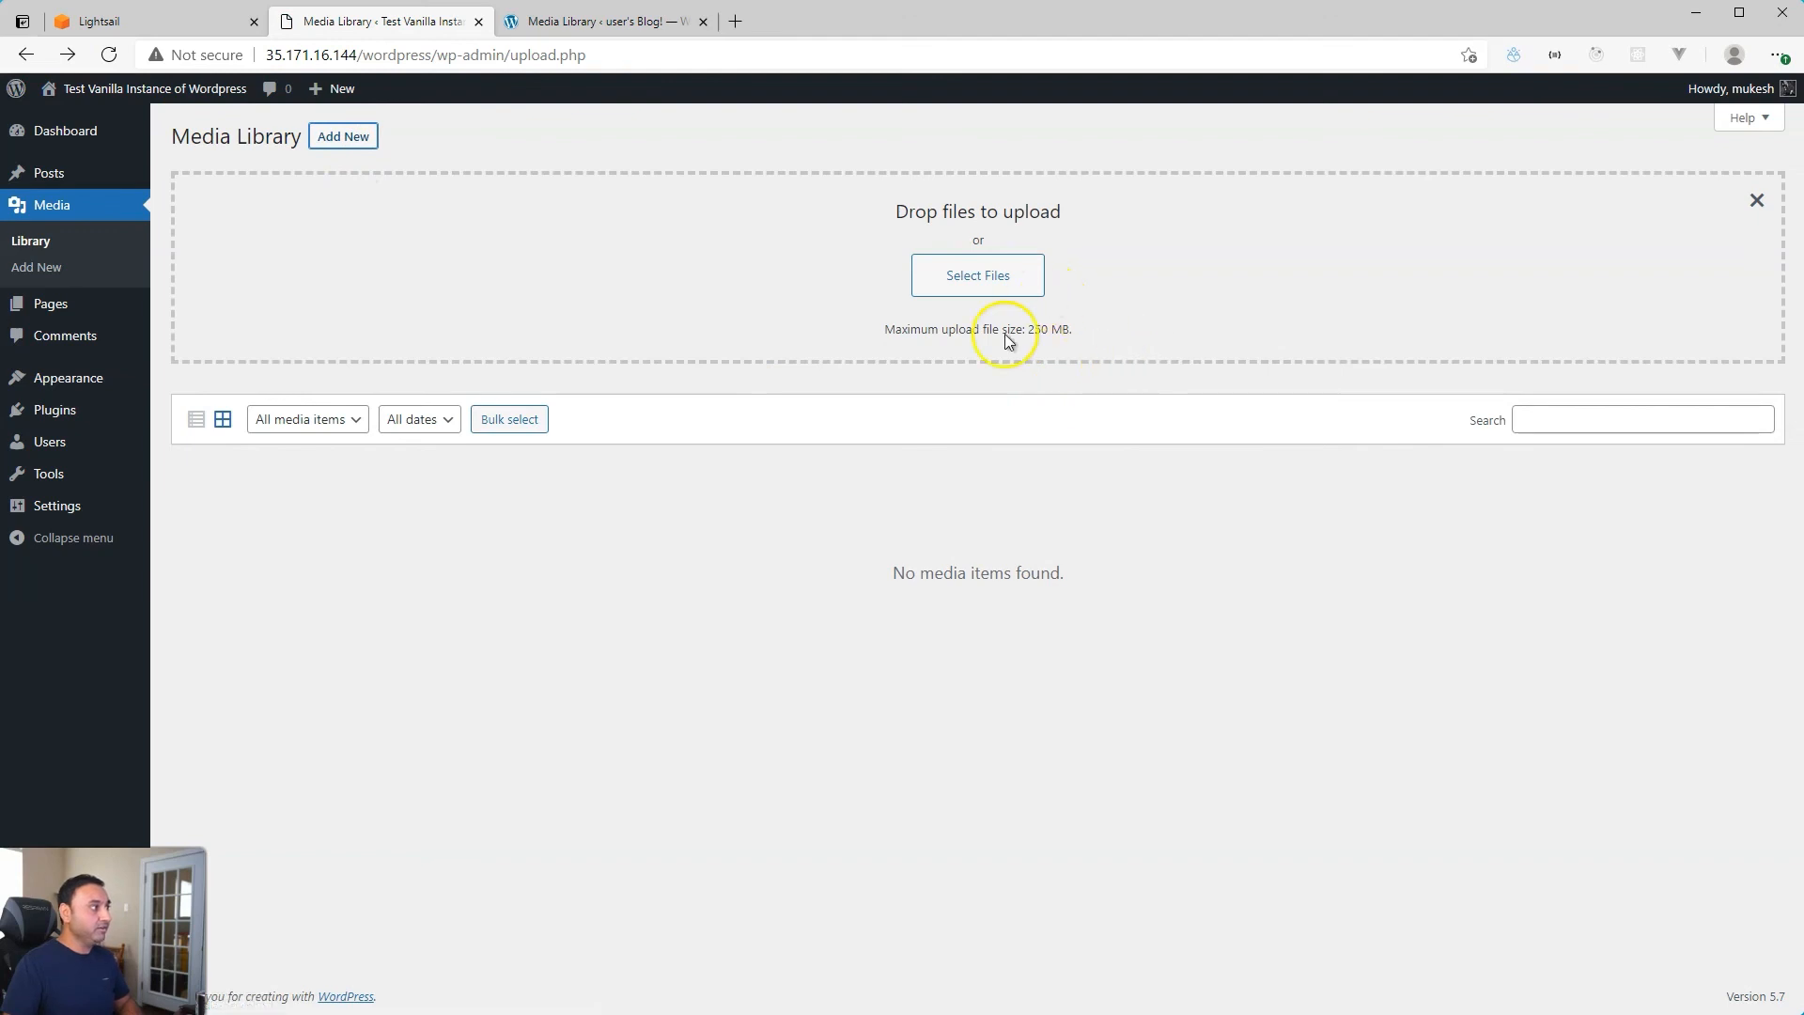
mouse_move(1049, 370)
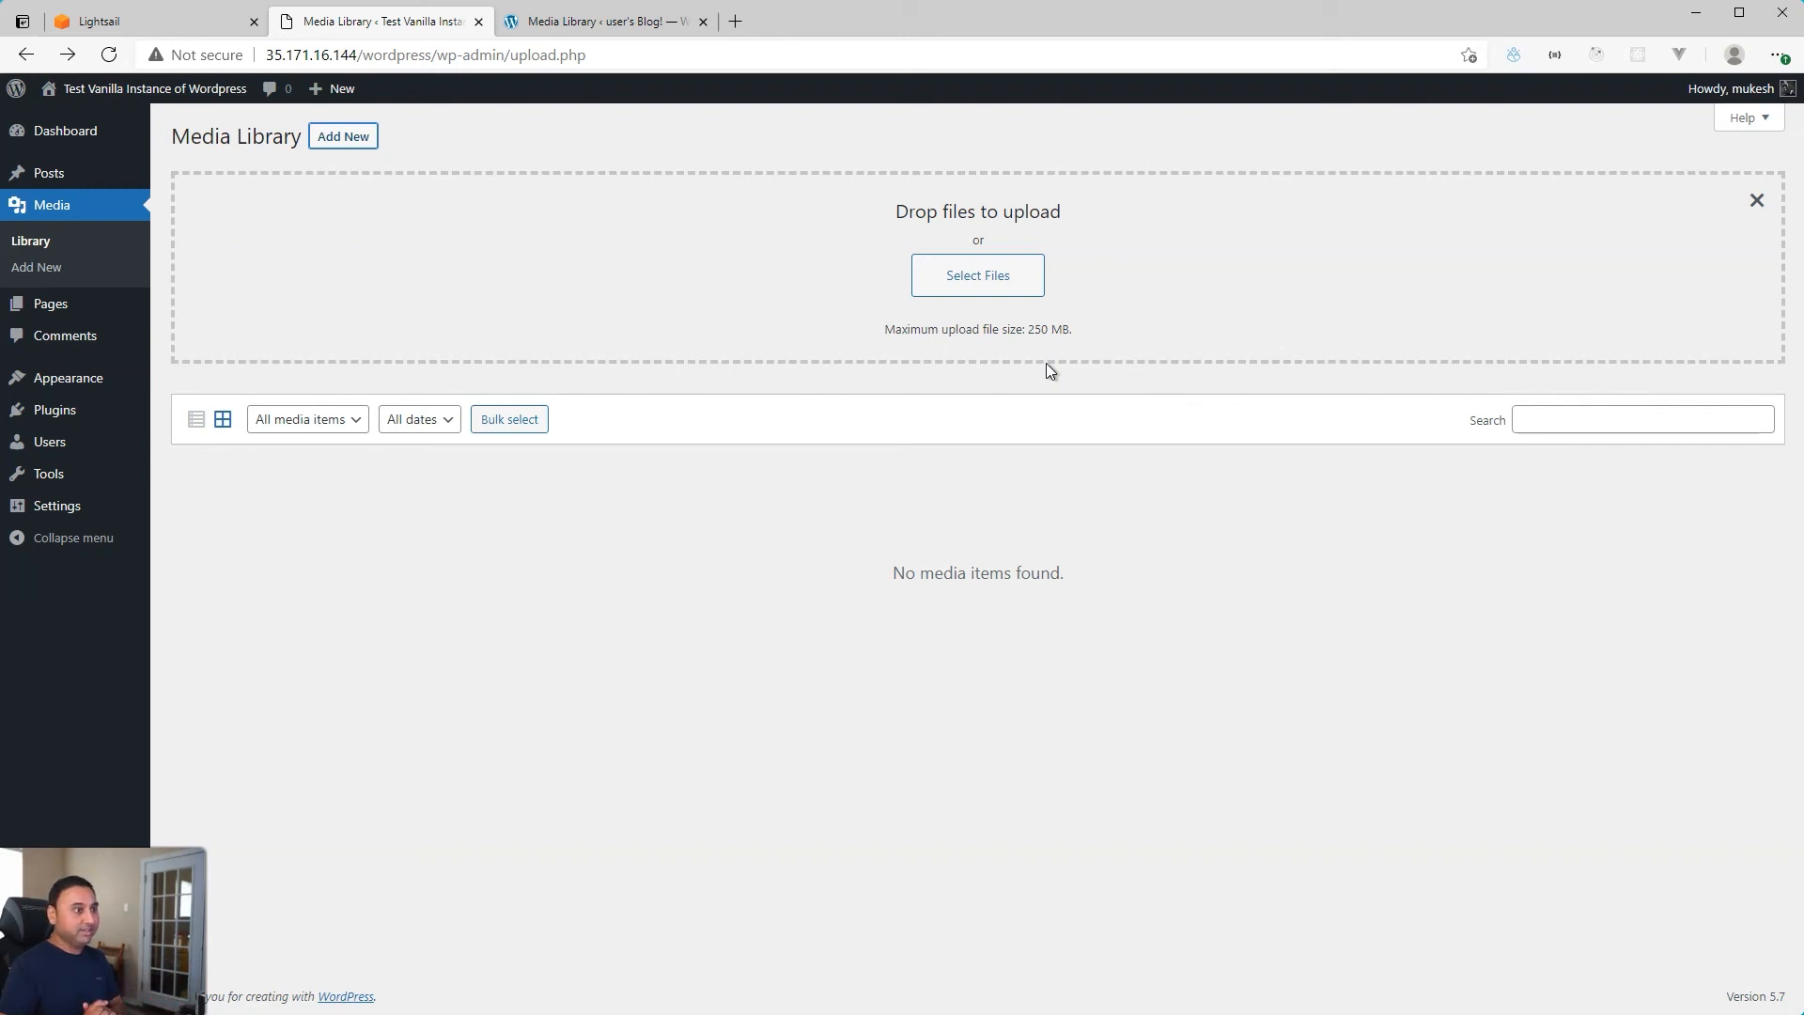
left_click(156, 21)
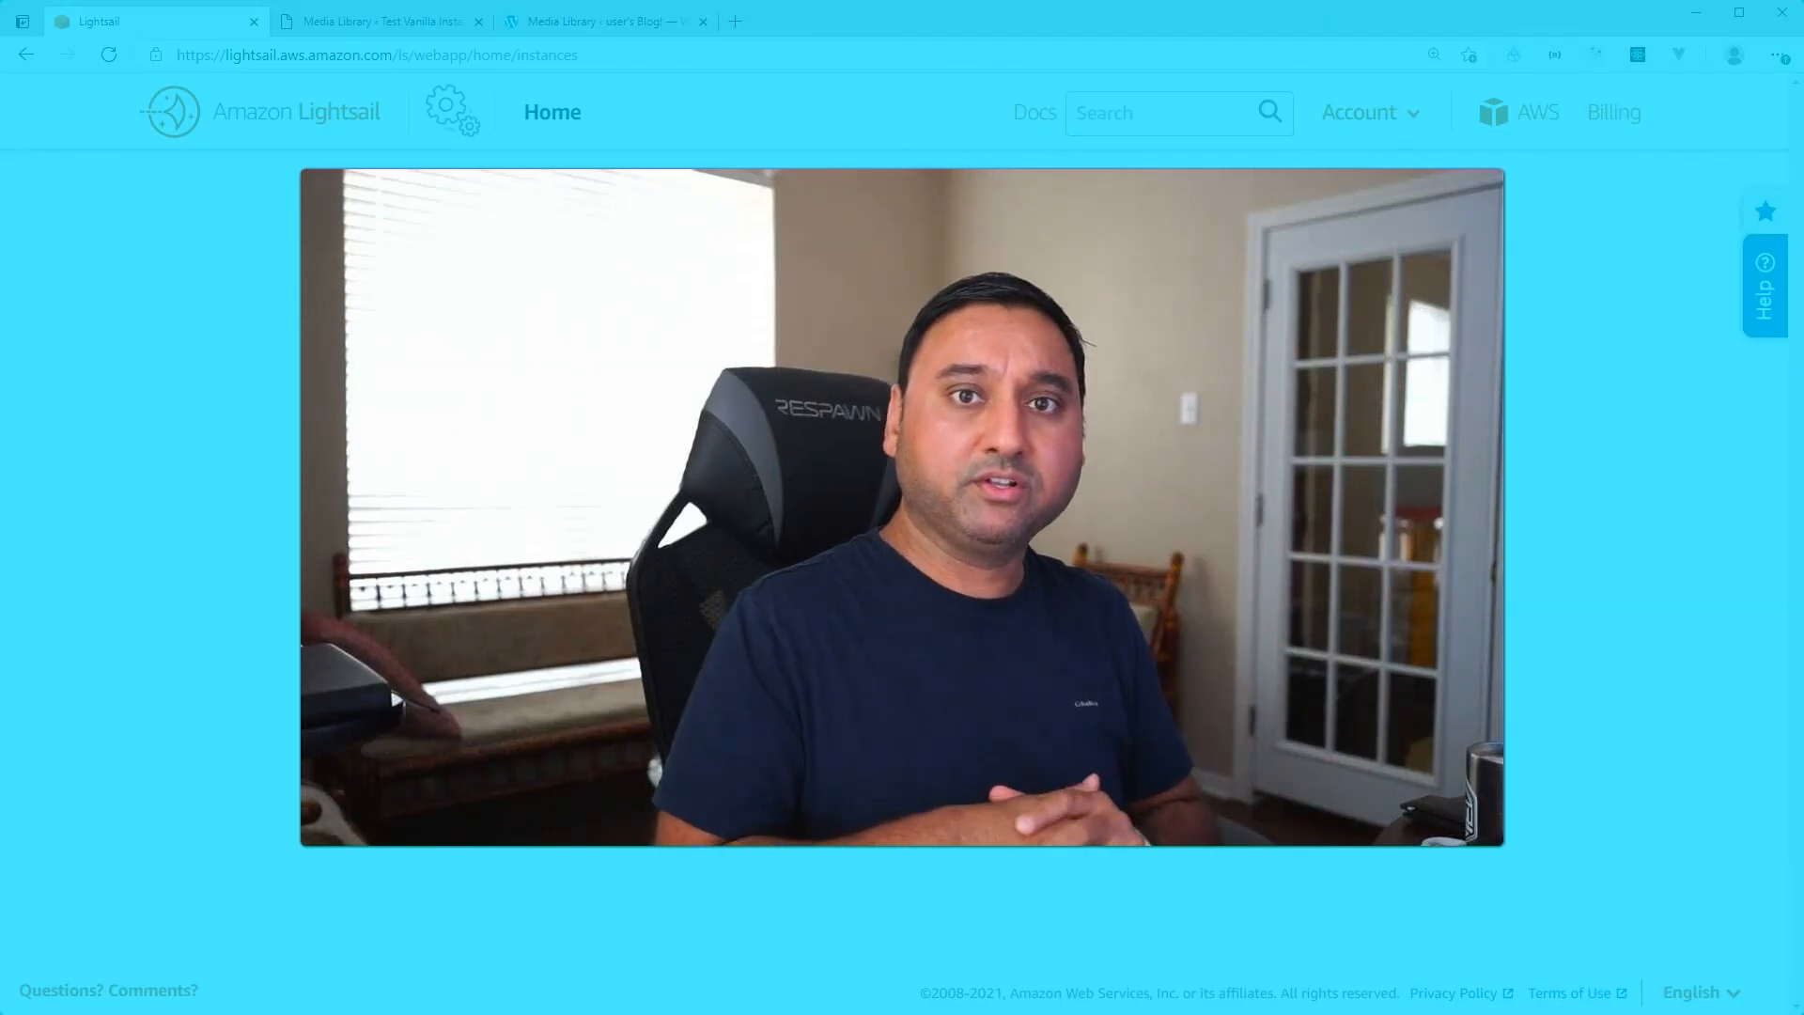